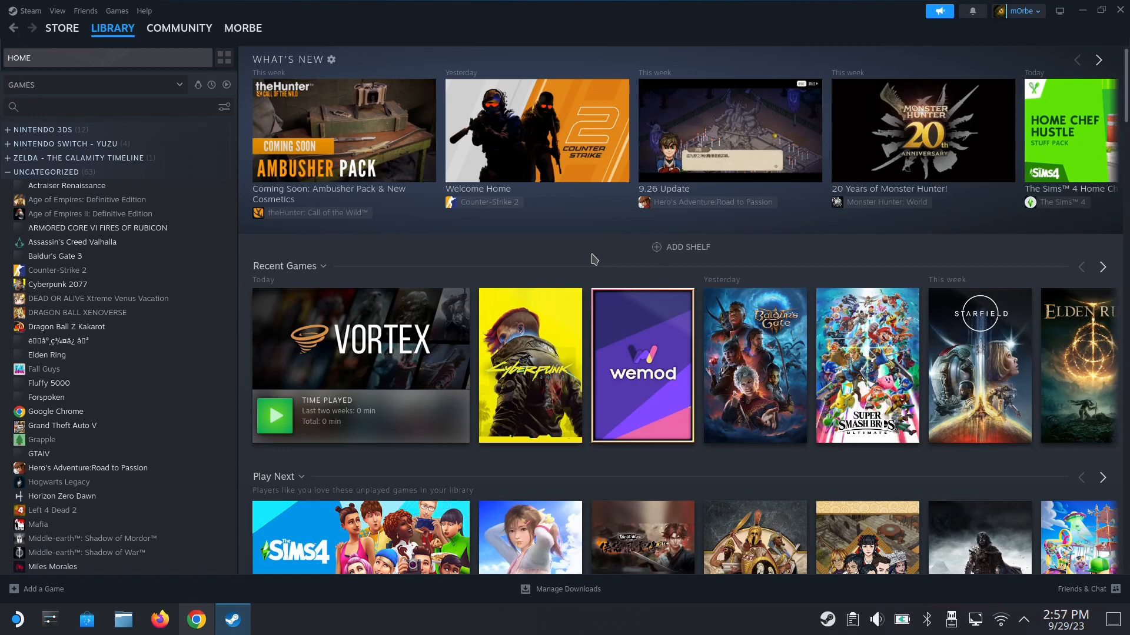
{"action": "mouse_move", "coordinate": [364, 371]}
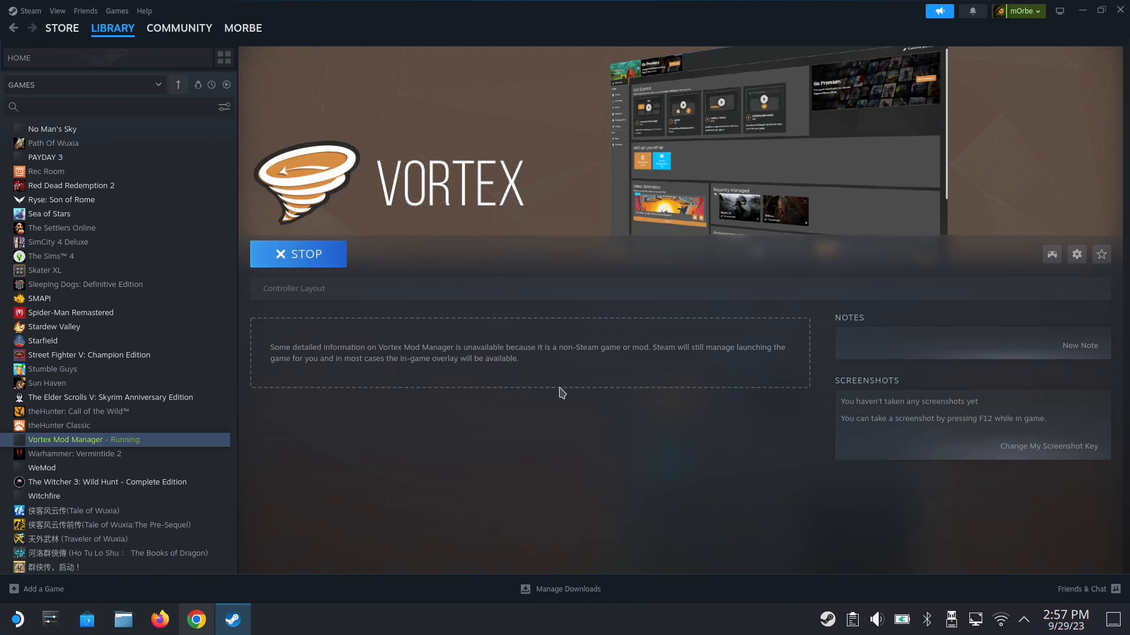
{"action": "mouse_move", "coordinate": [678, 440]}
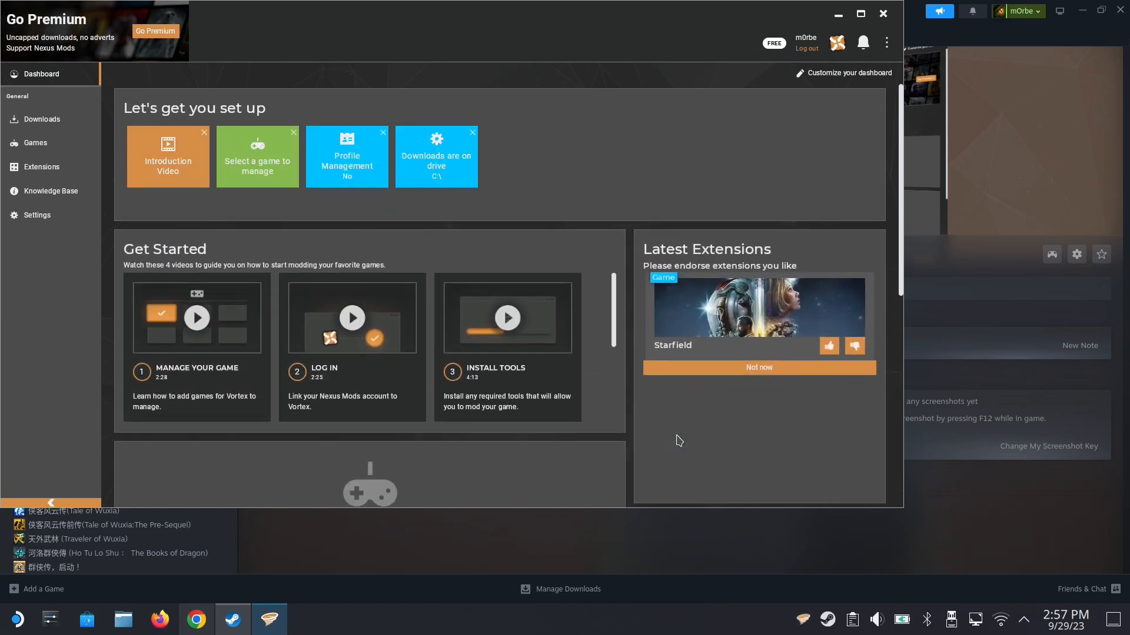
{"action": "mouse_move", "coordinate": [646, 420]}
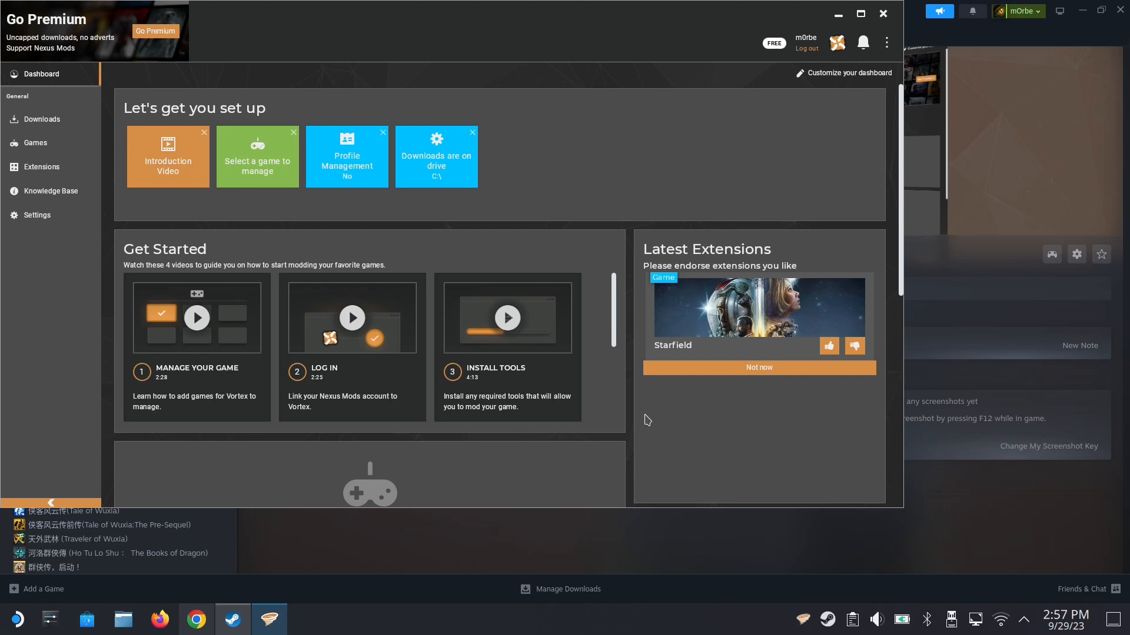
{"action": "mouse_move", "coordinate": [526, 275]}
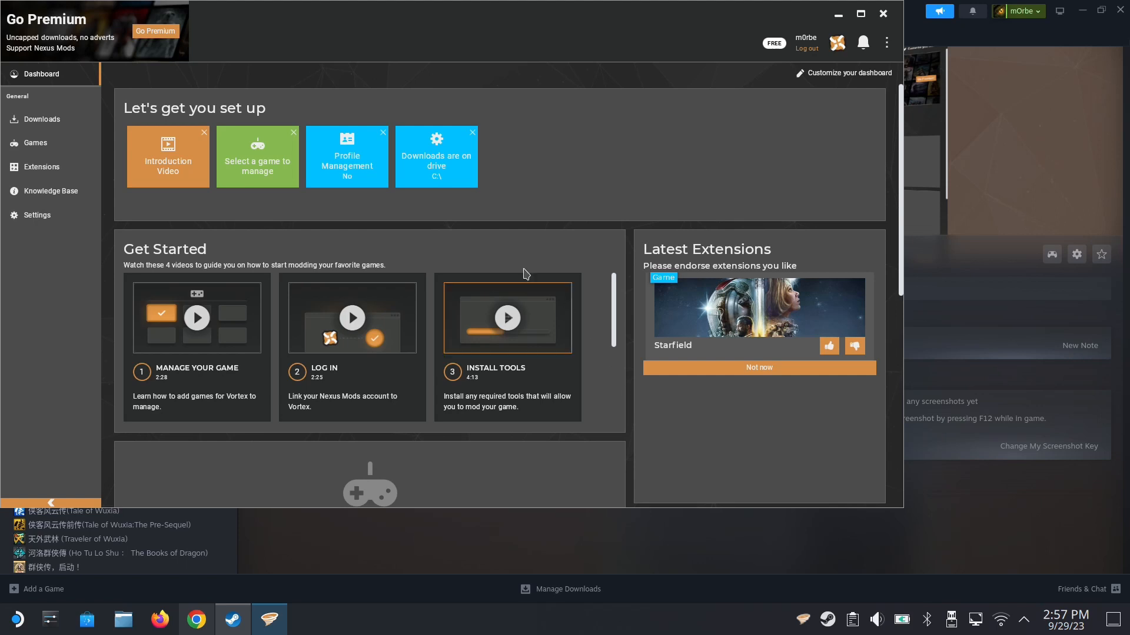
{"action": "mouse_move", "coordinate": [617, 234]}
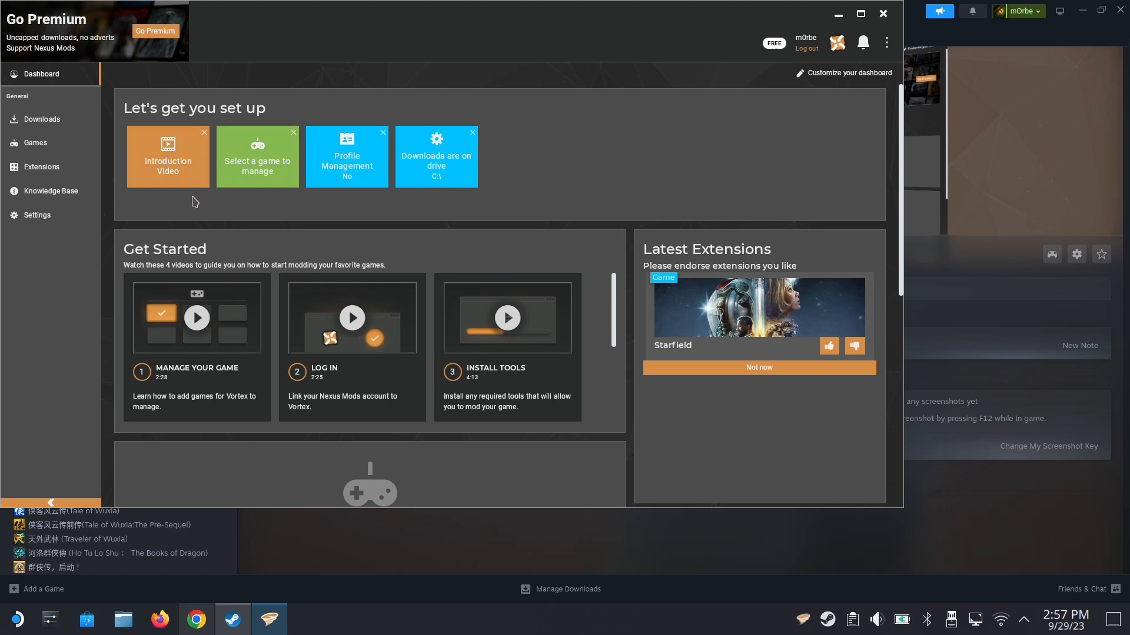
{"action": "mouse_move", "coordinate": [35, 142]}
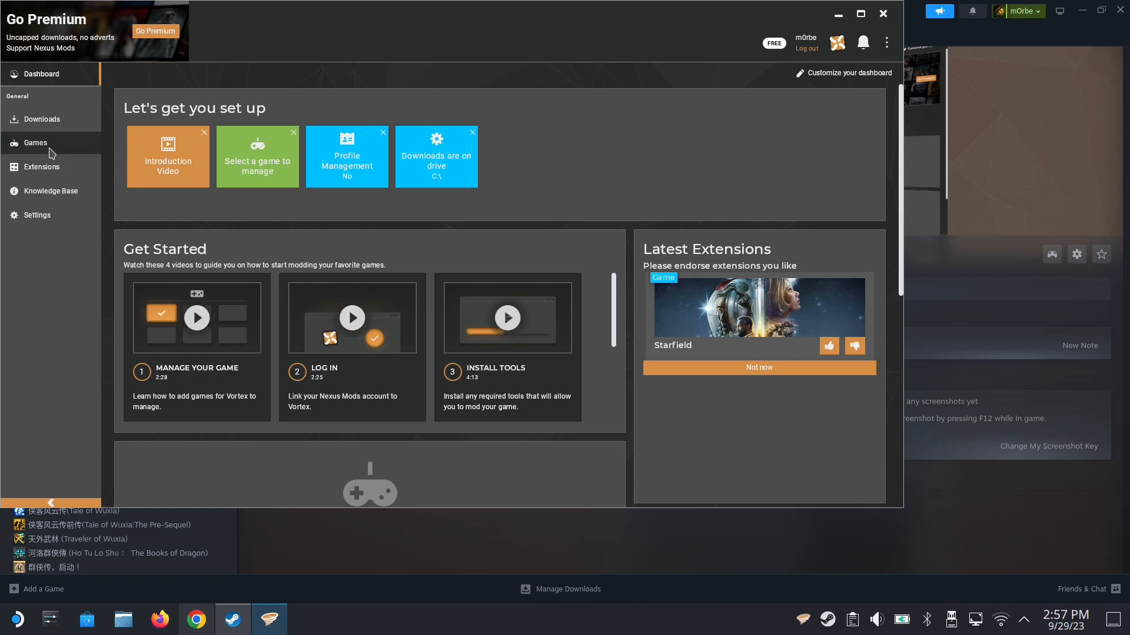
{"action": "mouse_move", "coordinate": [46, 152]}
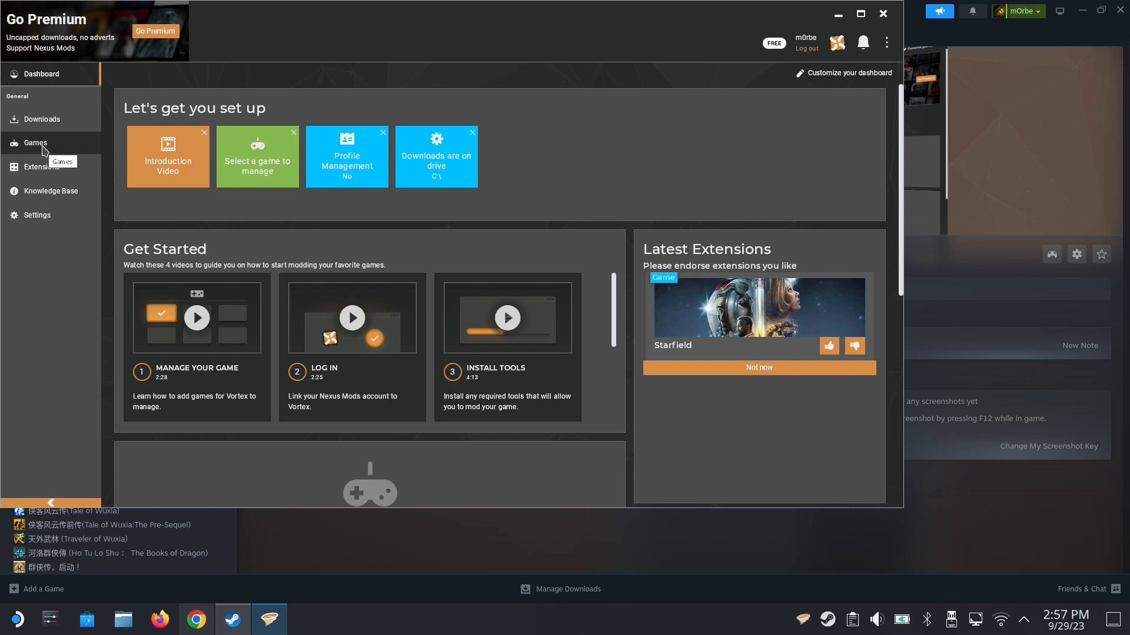
Open the Games list and search 'cyb' to reveal Cyberpunk 2077.
{"action": "left_click", "coordinate": [35, 143]}
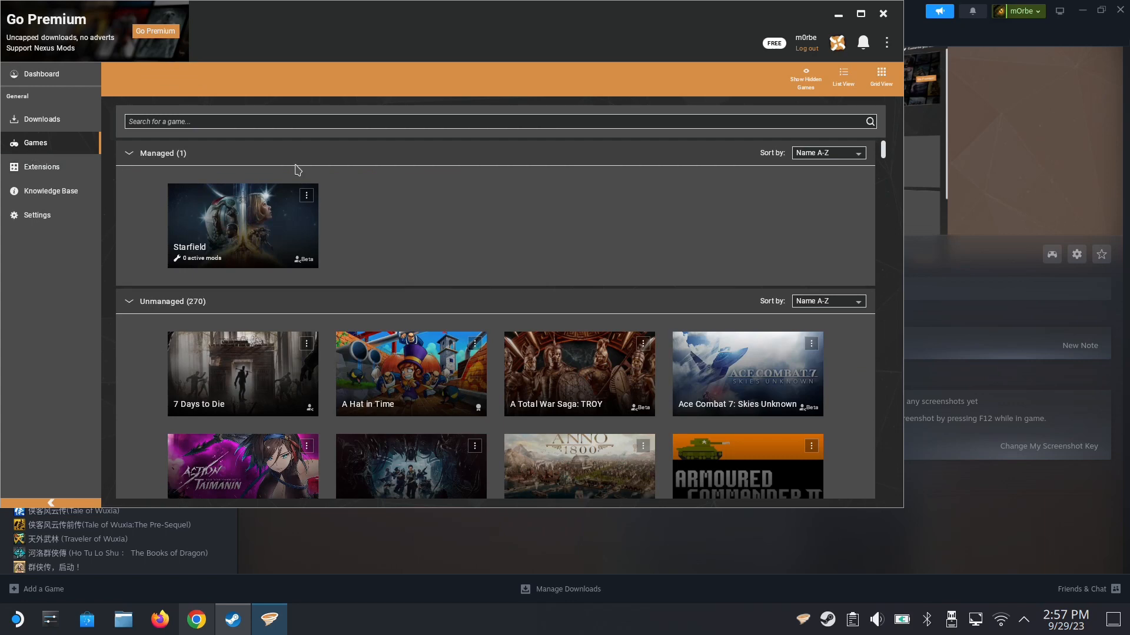
{"action": "mouse_move", "coordinate": [356, 235]}
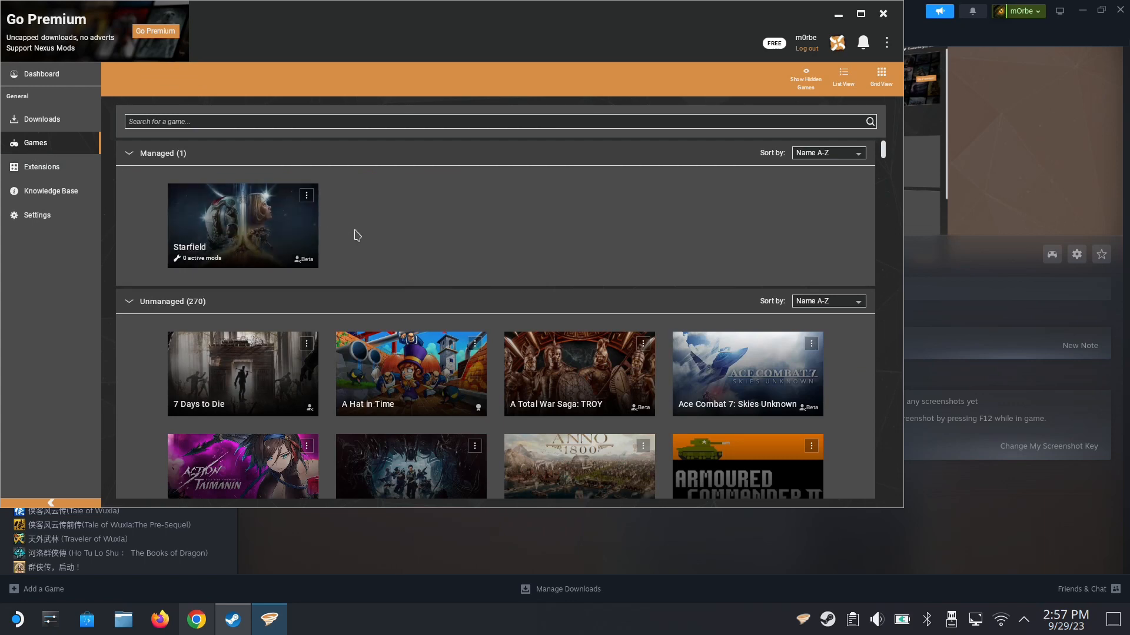
{"action": "mouse_move", "coordinate": [256, 195]}
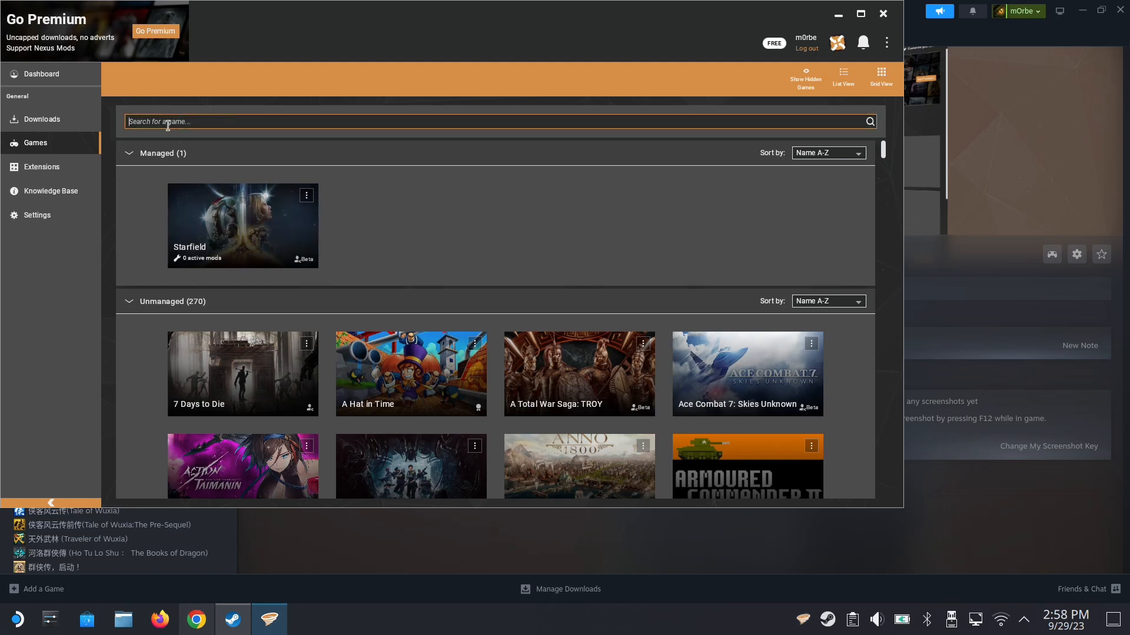
{"action": "type", "text": "cyb"}
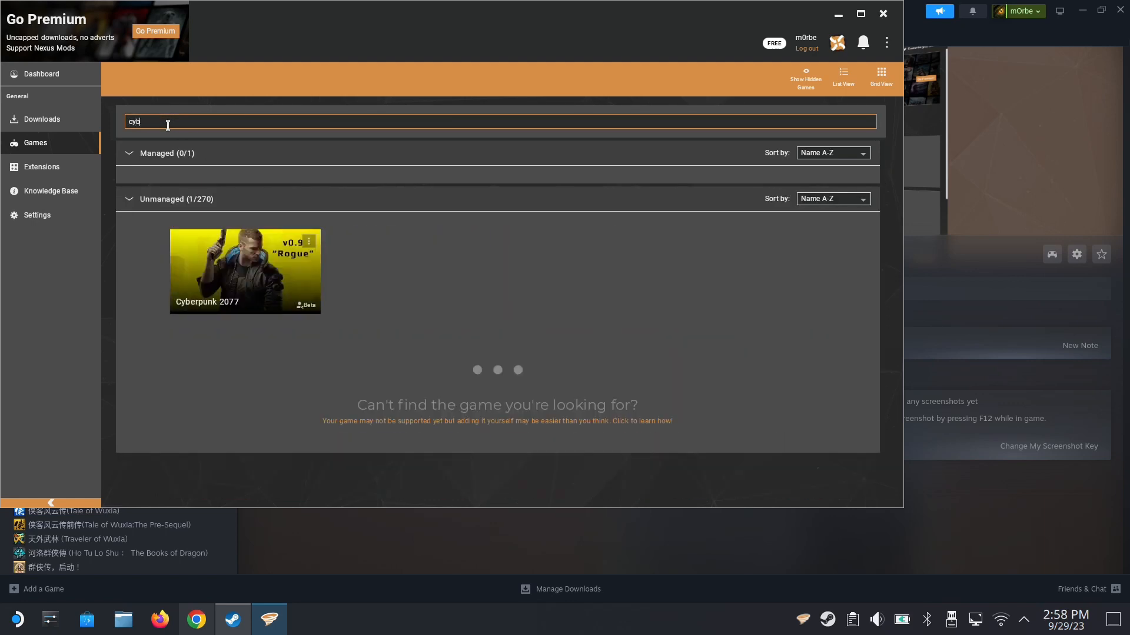
Manage Cyberpunk 2077 and download its missing game support extension.
{"action": "left_click", "coordinate": [244, 272]}
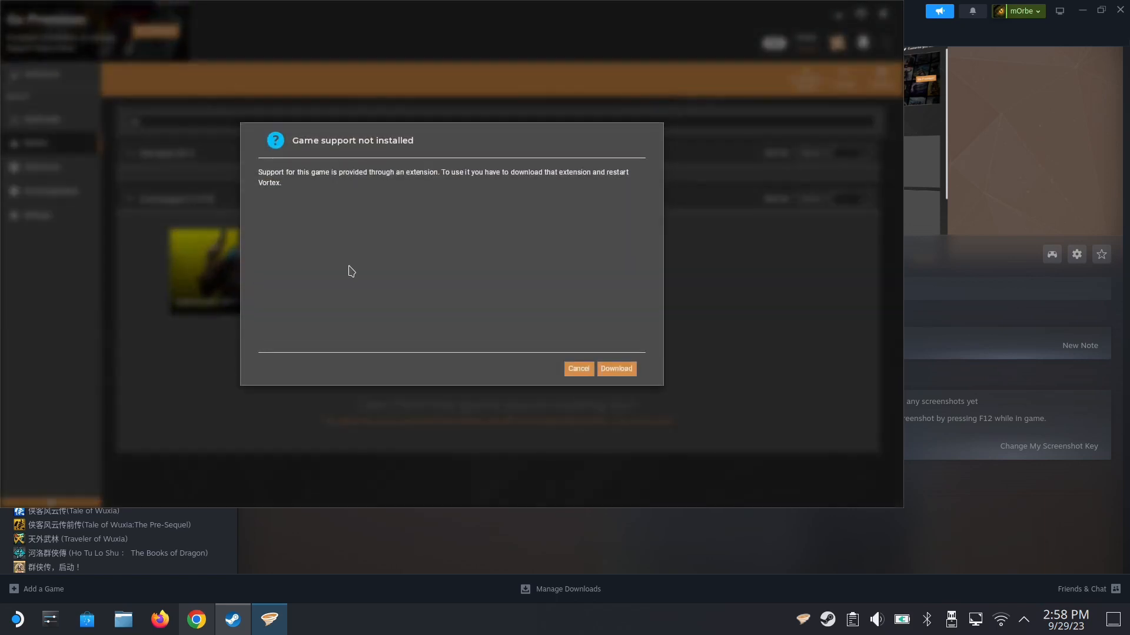
{"action": "mouse_move", "coordinate": [424, 190]}
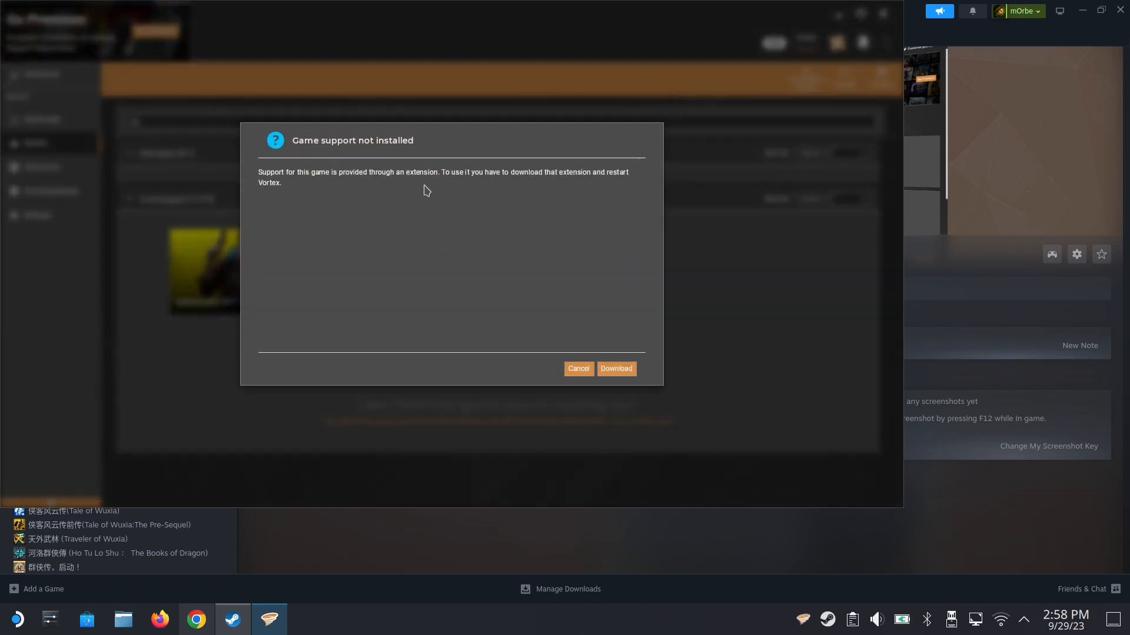
{"action": "mouse_move", "coordinate": [616, 368]}
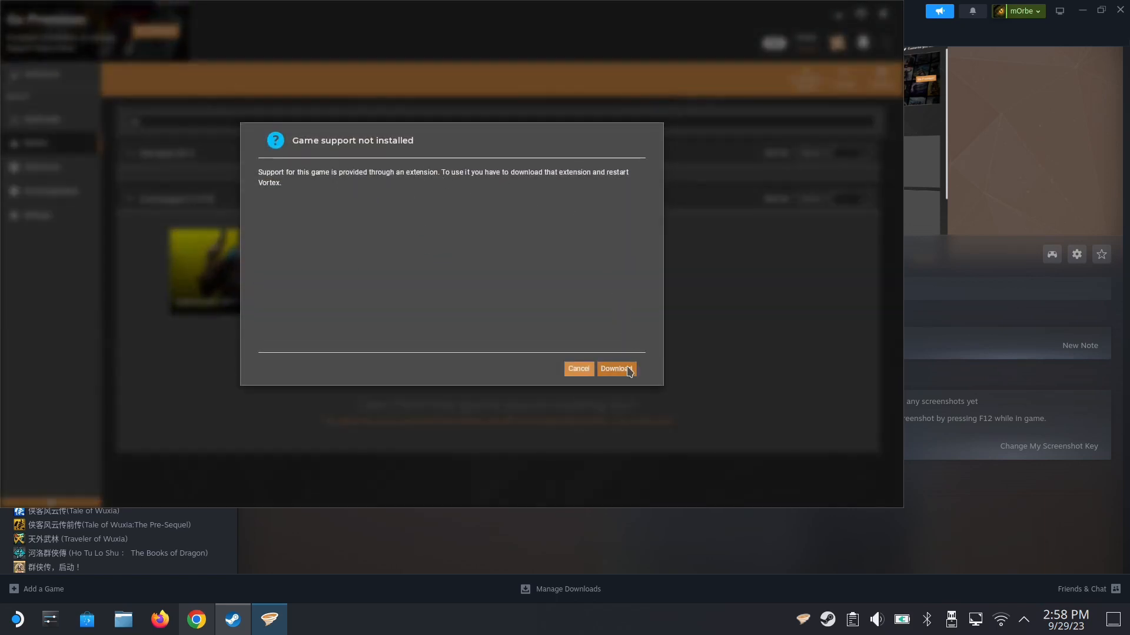
{"action": "left_click", "coordinate": [613, 369]}
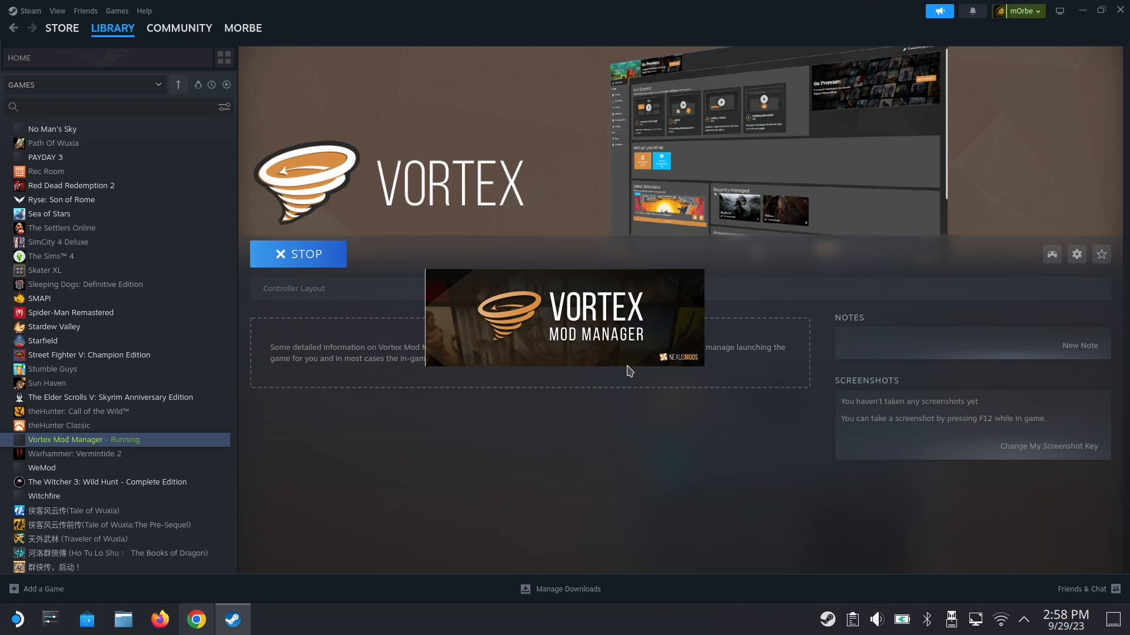
{"action": "mouse_move", "coordinate": [522, 444]}
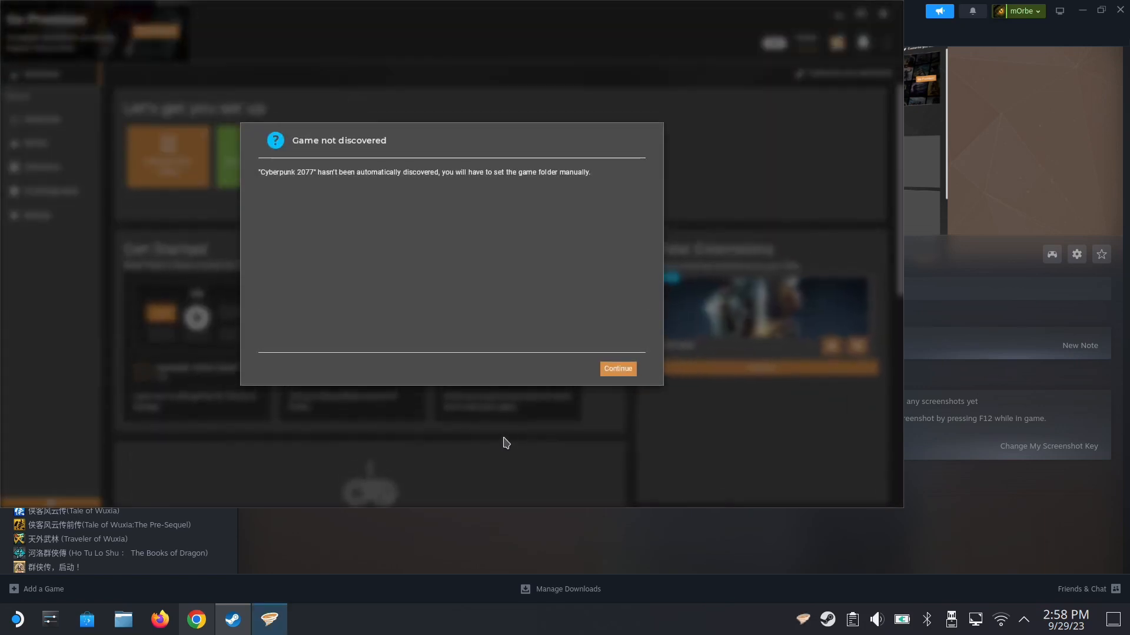
{"action": "mouse_move", "coordinate": [282, 191]}
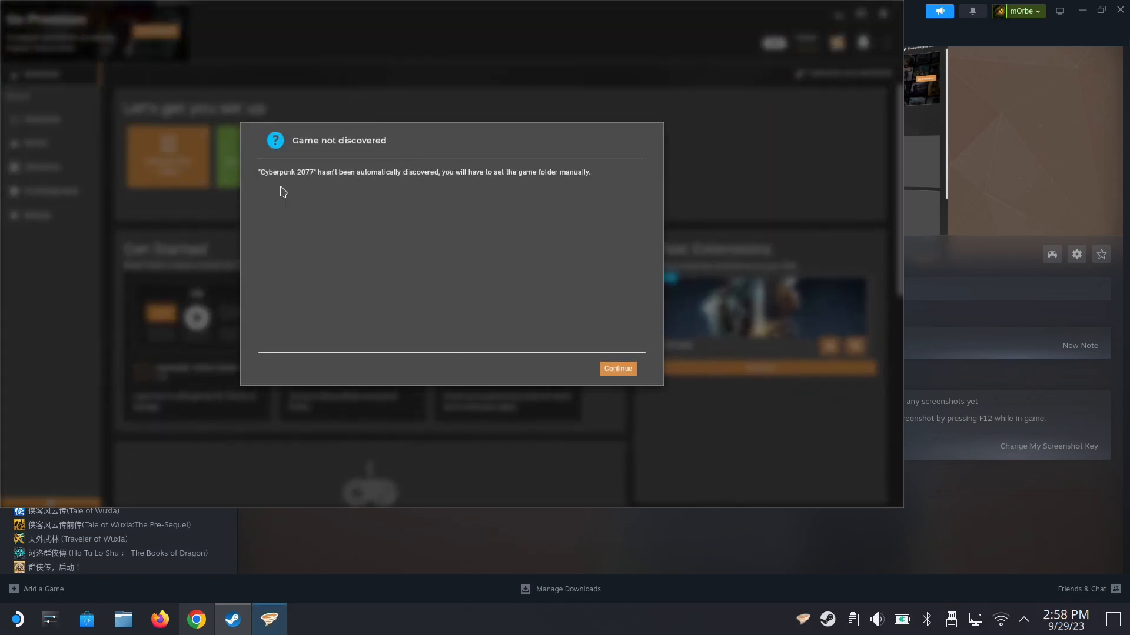
{"action": "mouse_move", "coordinate": [590, 312]}
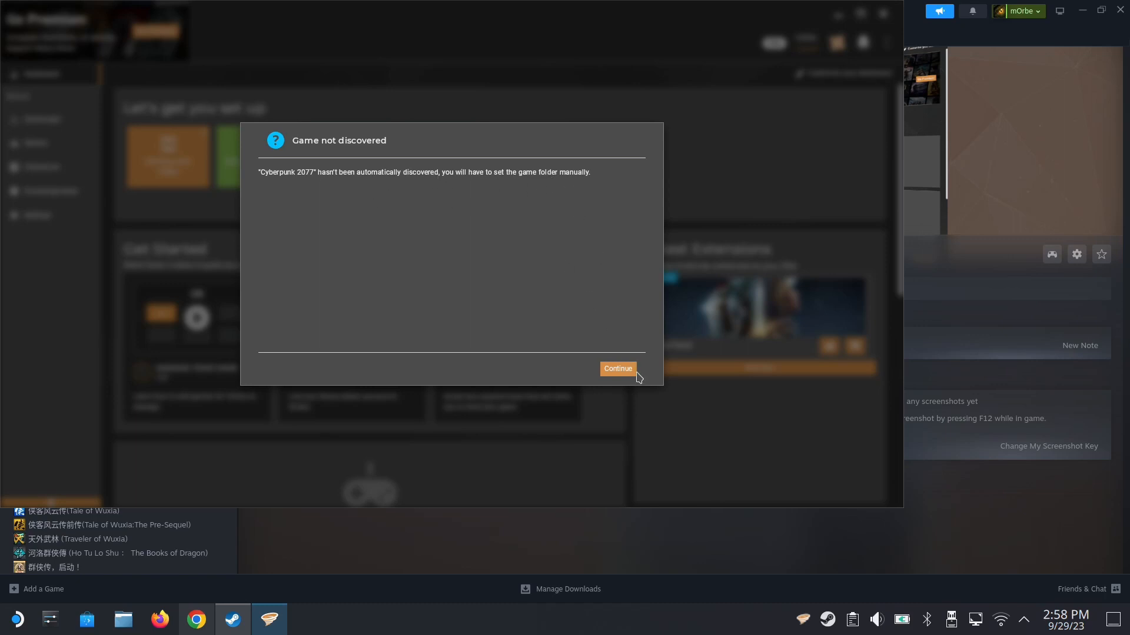
Continue past the 'Game not discovered' notice to reach the folder chooser.
{"action": "left_click", "coordinate": [616, 368]}
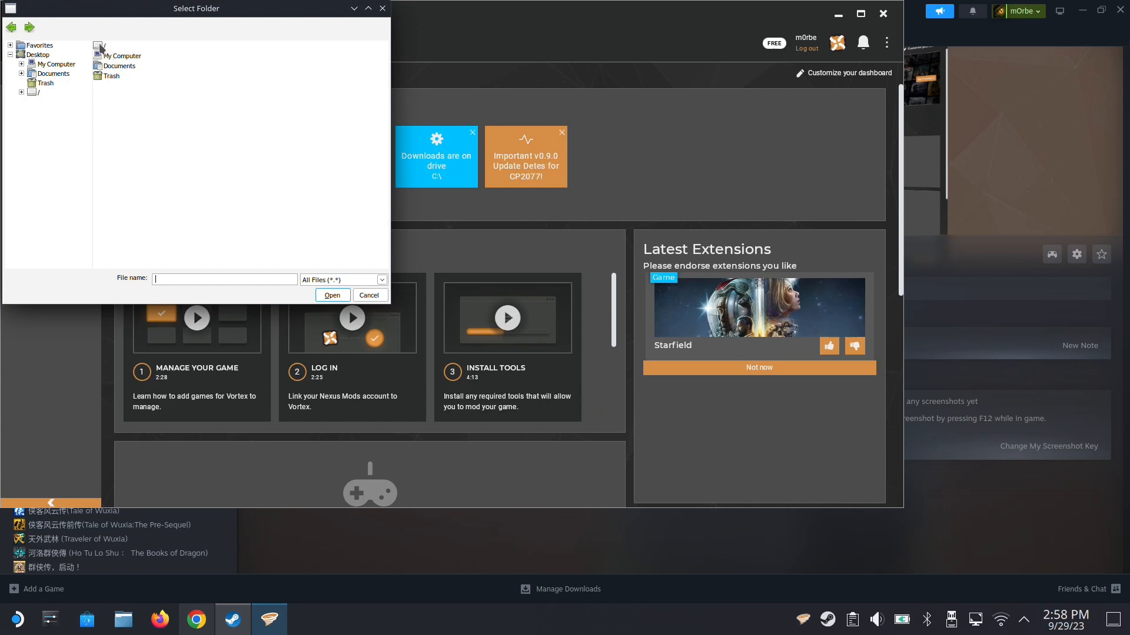
{"action": "mouse_move", "coordinate": [122, 619]}
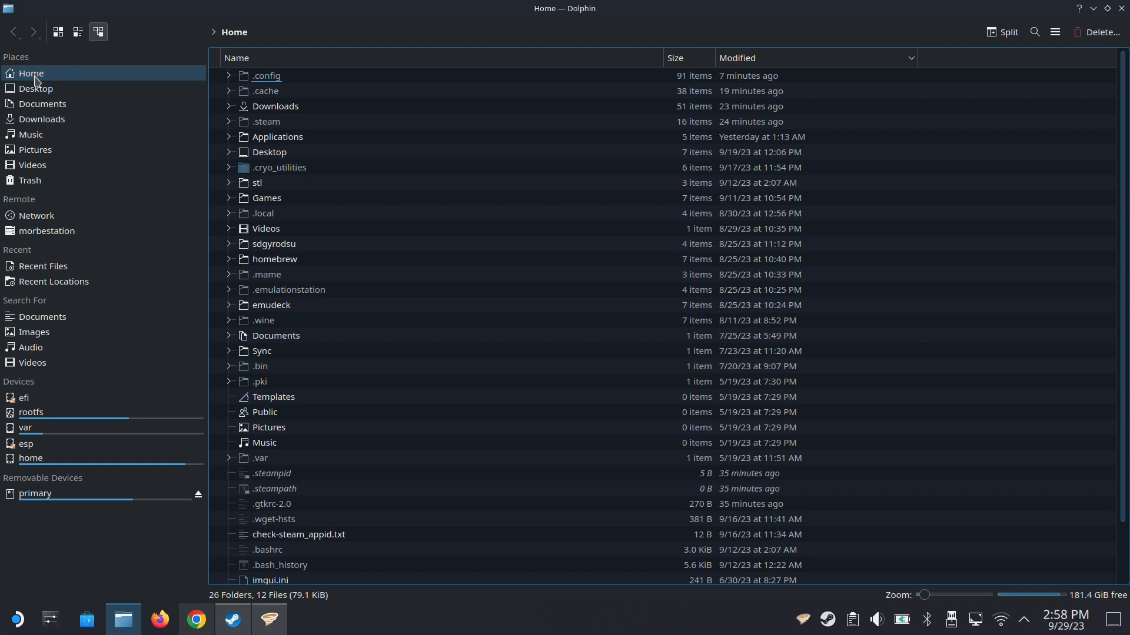
Browse into home and deck, then enter '.steam' as the folder name.
{"action": "left_click", "coordinate": [269, 152]}
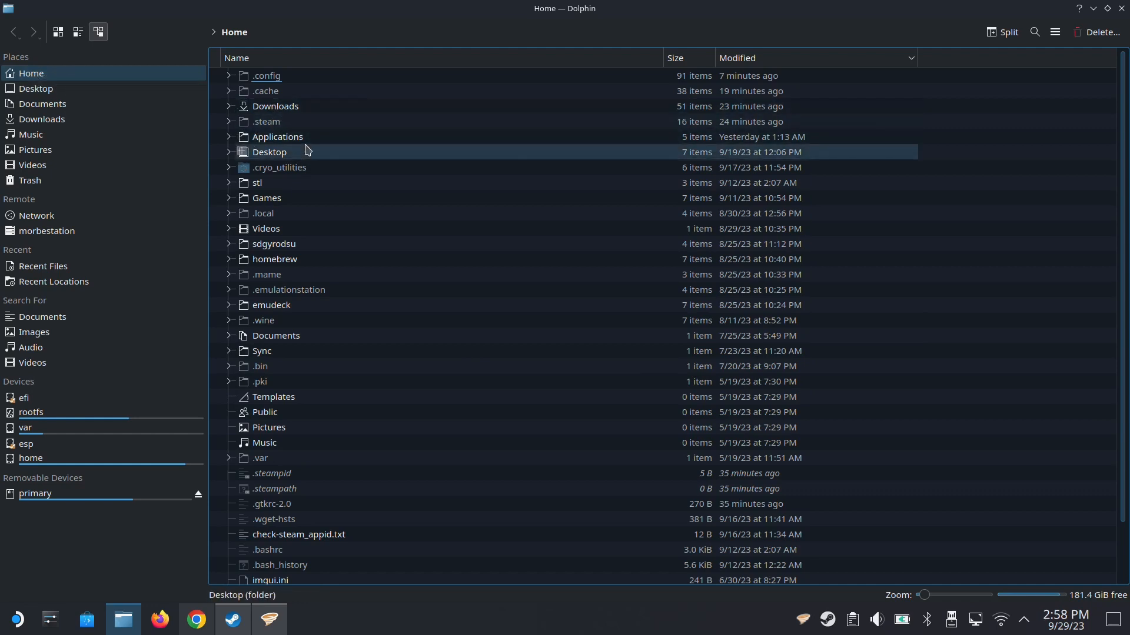
{"action": "left_click", "coordinate": [266, 122]}
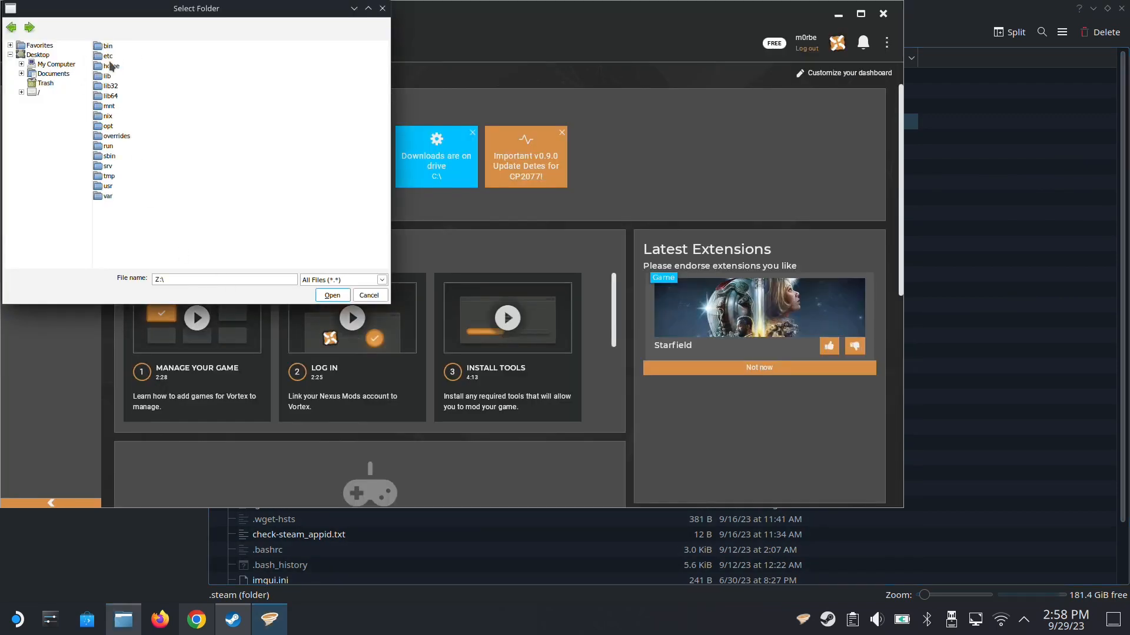
{"action": "double_click", "coordinate": [109, 65]}
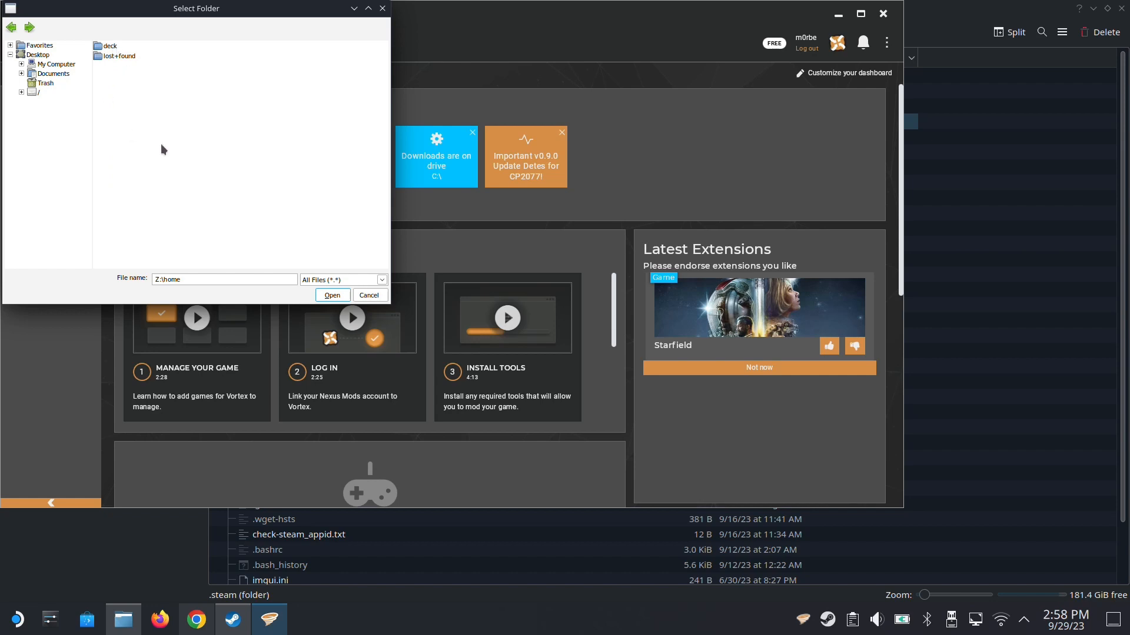
{"action": "left_click", "coordinate": [224, 279]}
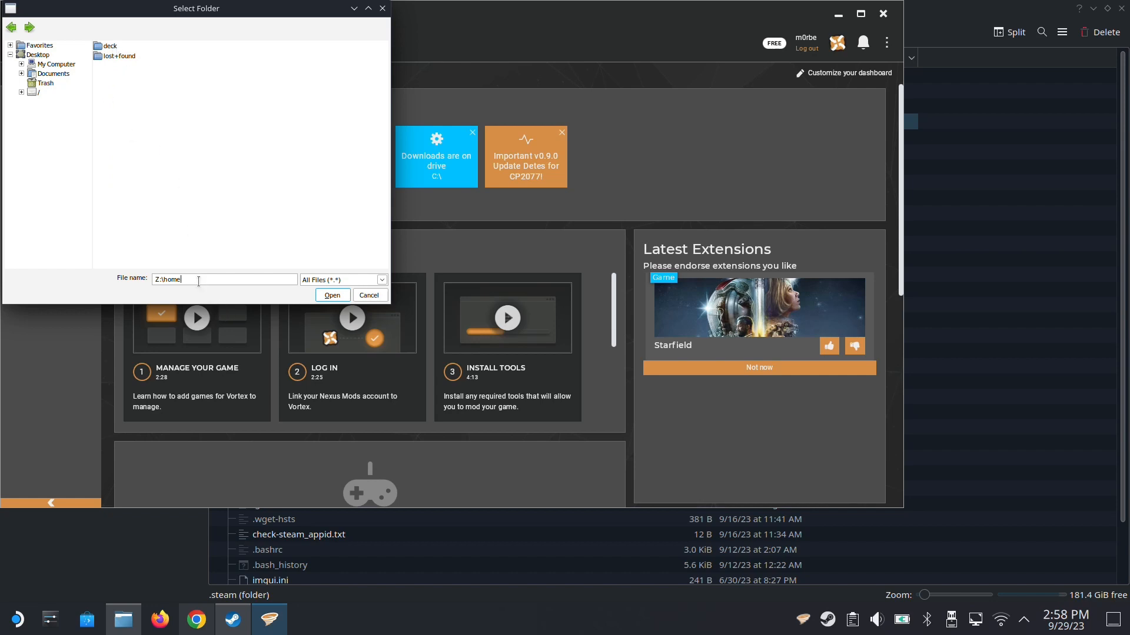
{"action": "double_click", "coordinate": [109, 45]}
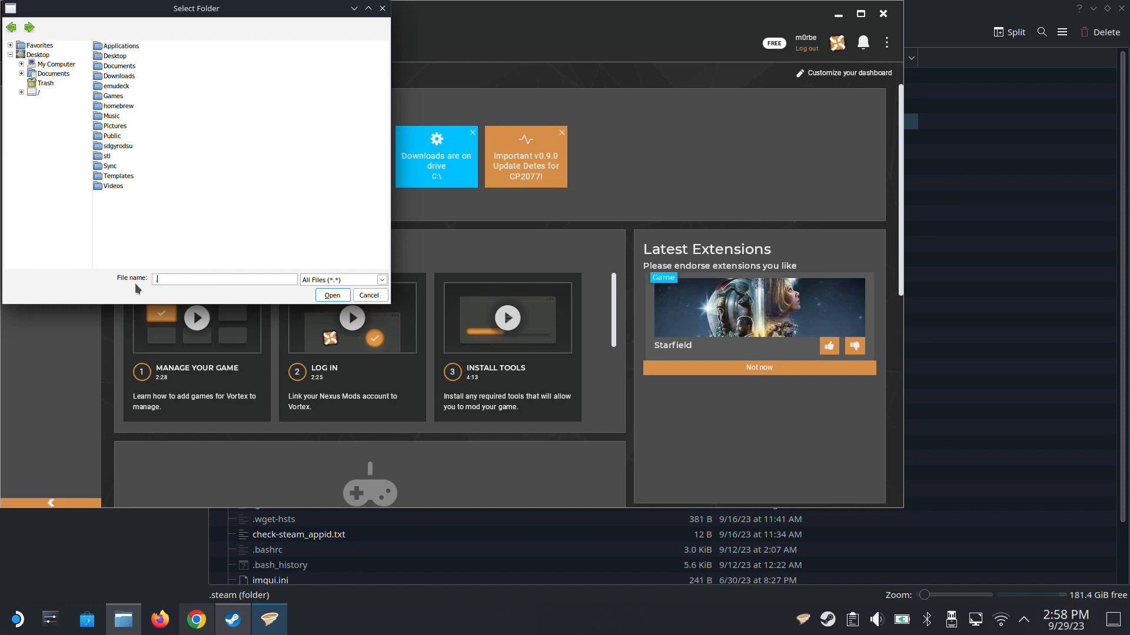
{"action": "type", "text": ".steam"}
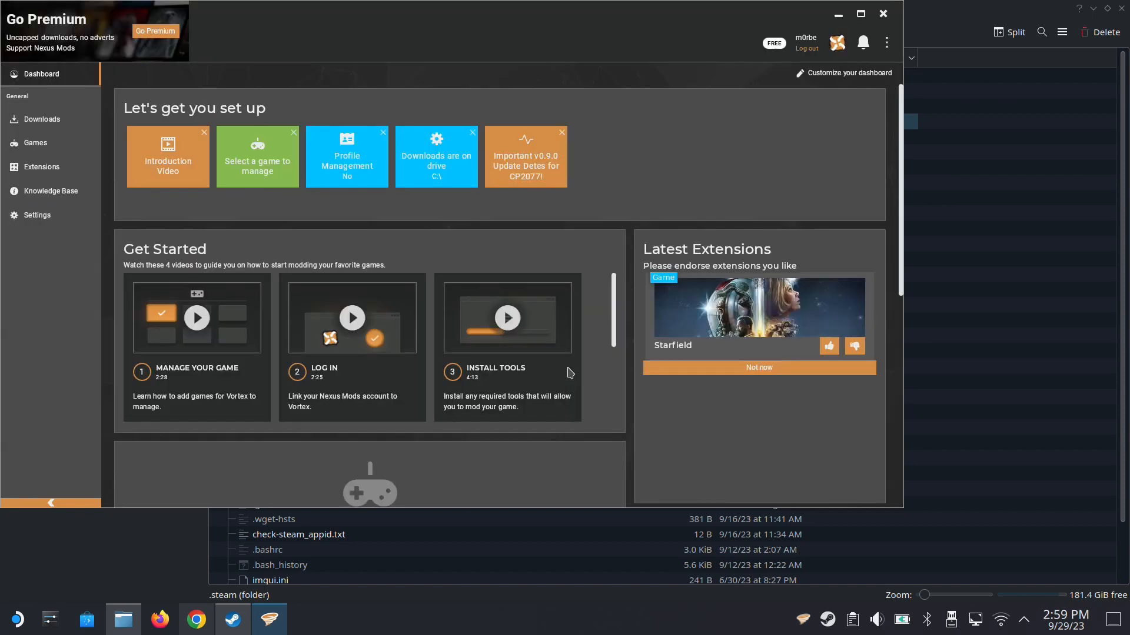
{"action": "mouse_move", "coordinate": [122, 619]}
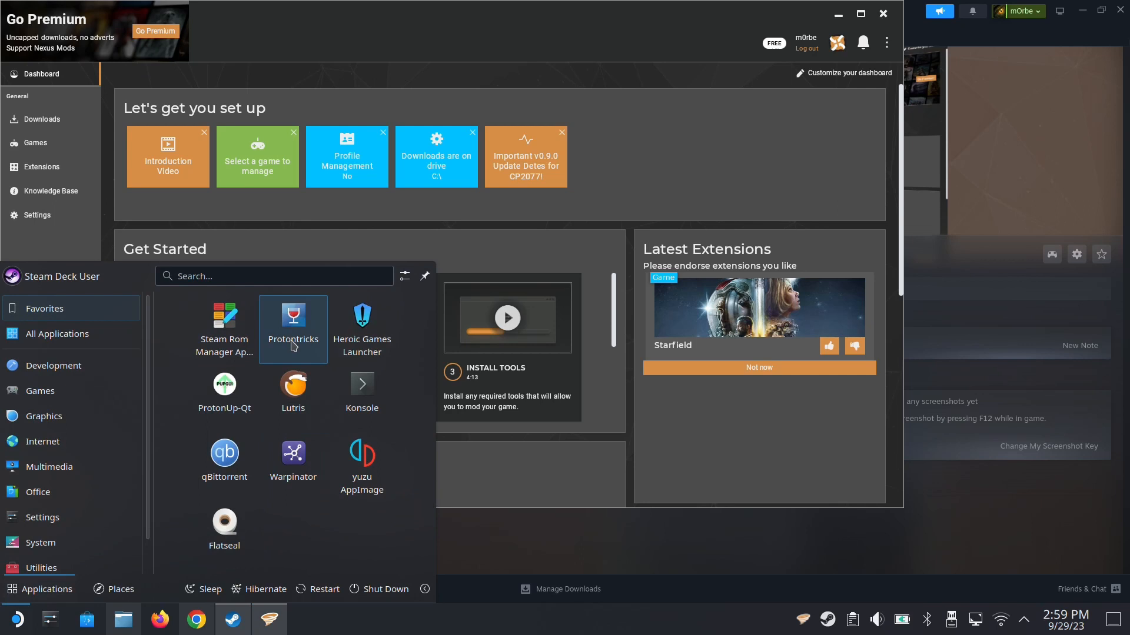
{"action": "mouse_move", "coordinate": [293, 329]}
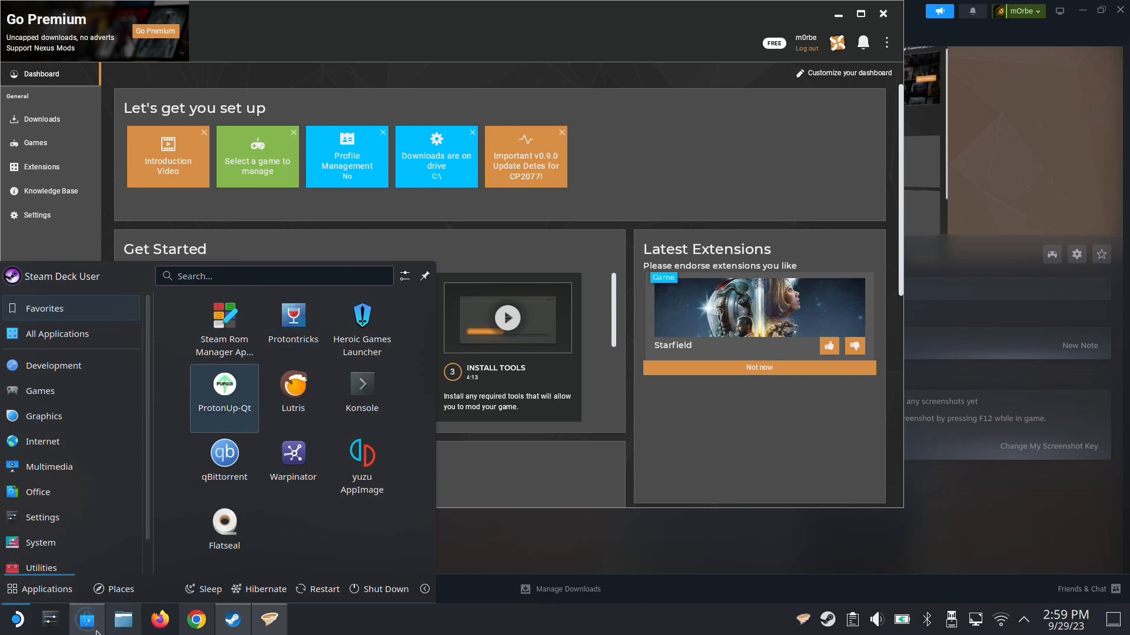
{"action": "mouse_move", "coordinate": [87, 619]}
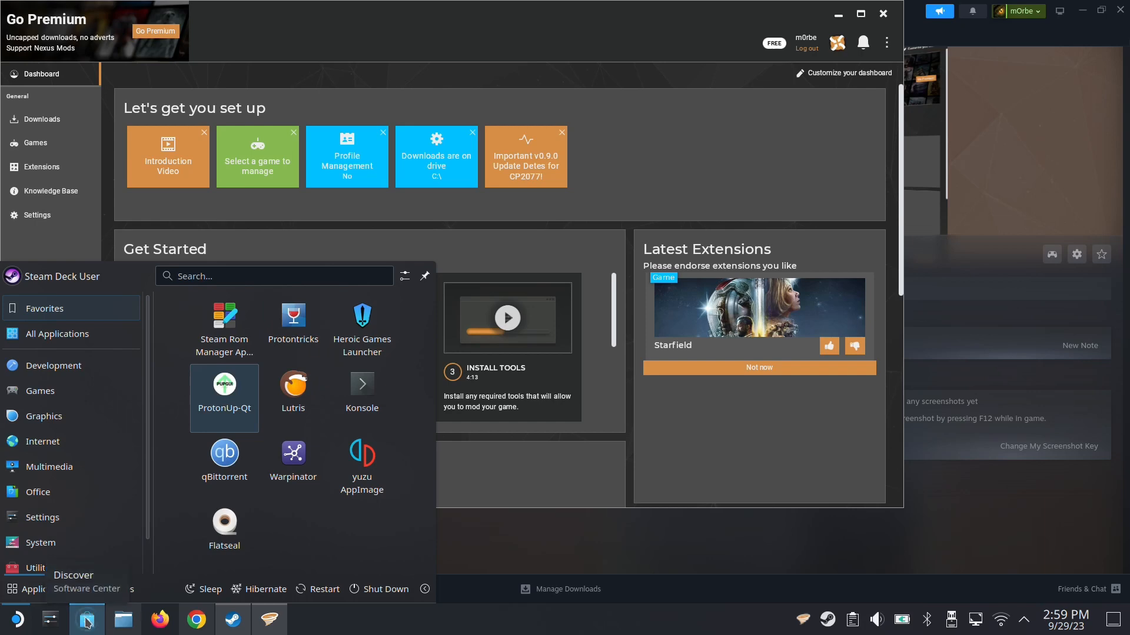
Search Discover for 'proton', showing Protontricks and ProtonUp-Qt as installed.
{"action": "left_click", "coordinate": [87, 574]}
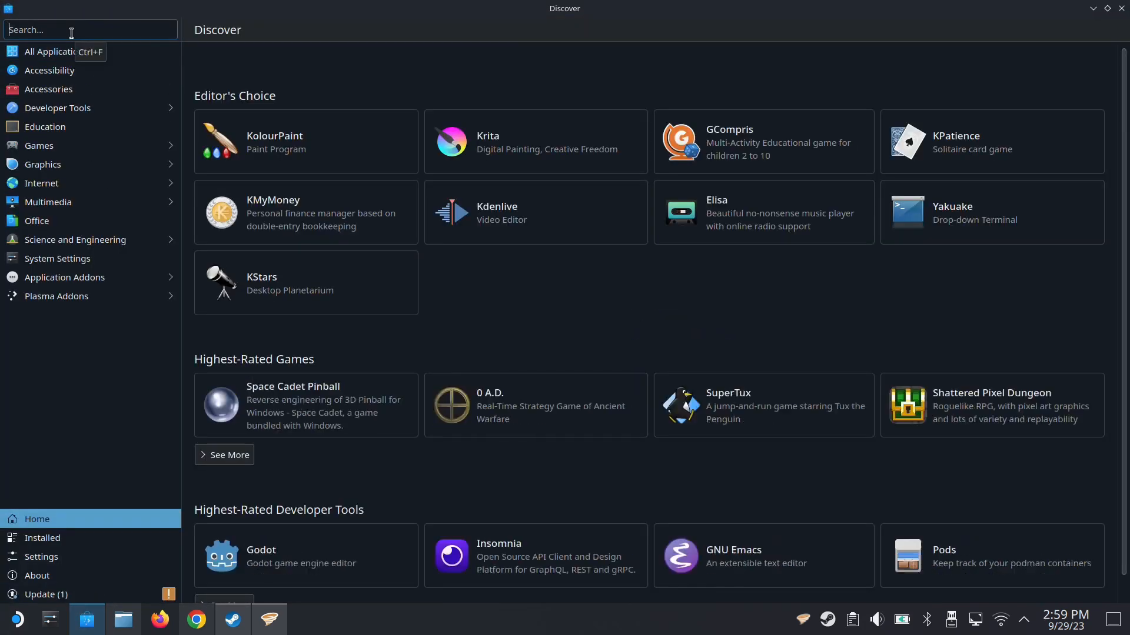
{"action": "type", "text": "proton"}
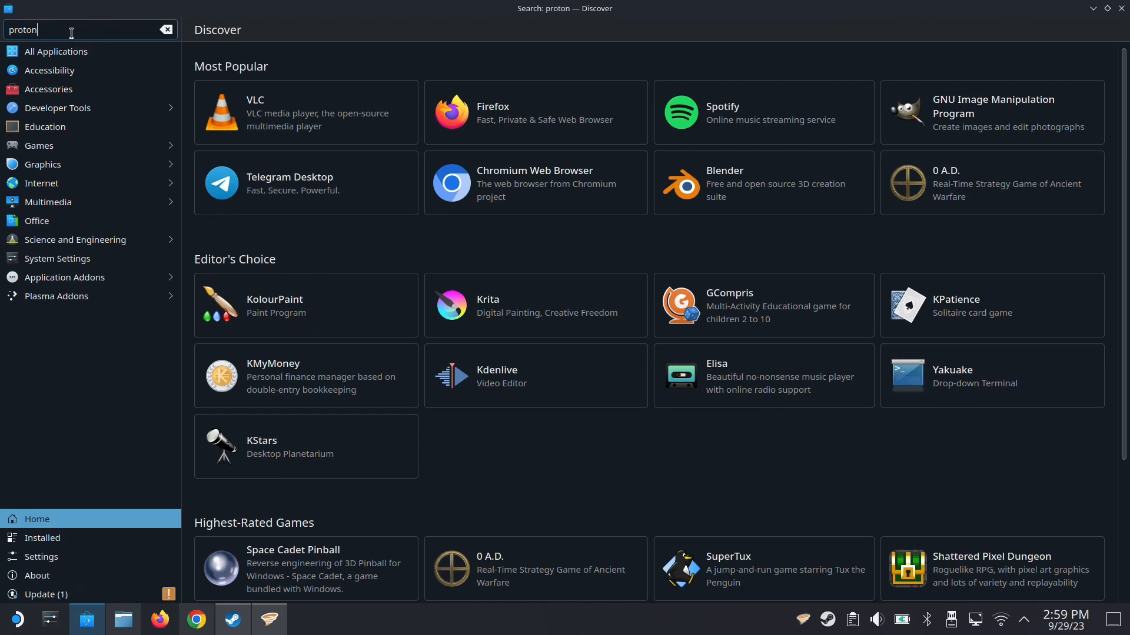
{"action": "key", "text": "Return"}
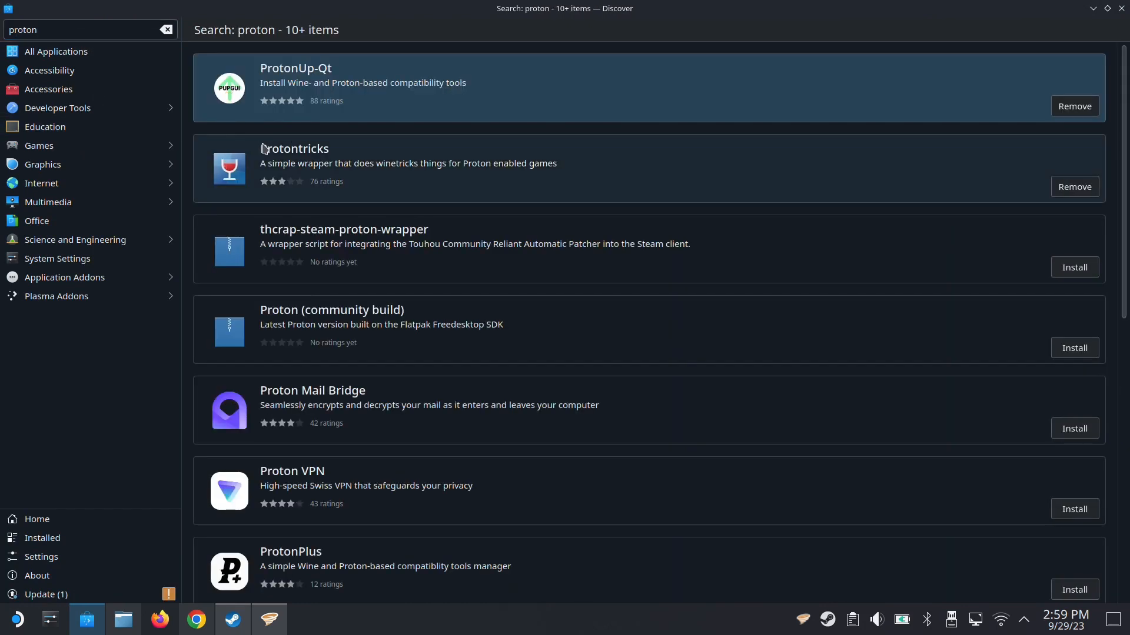
{"action": "mouse_move", "coordinate": [829, 175]}
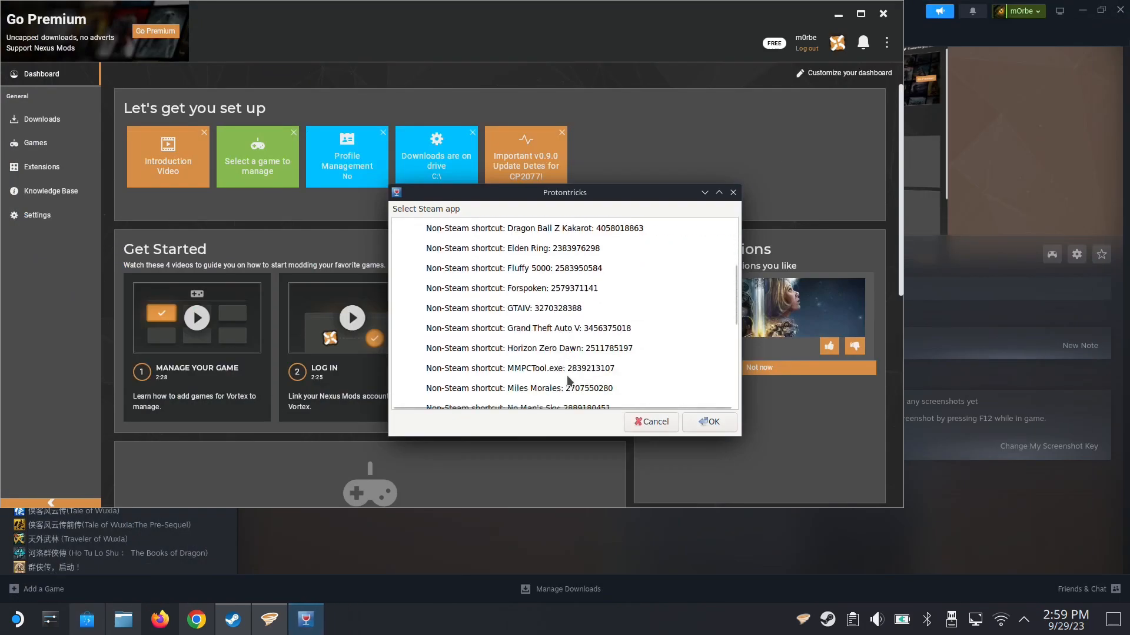
{"action": "scroll", "scroll_direction": "down", "scroll_amount": 3}
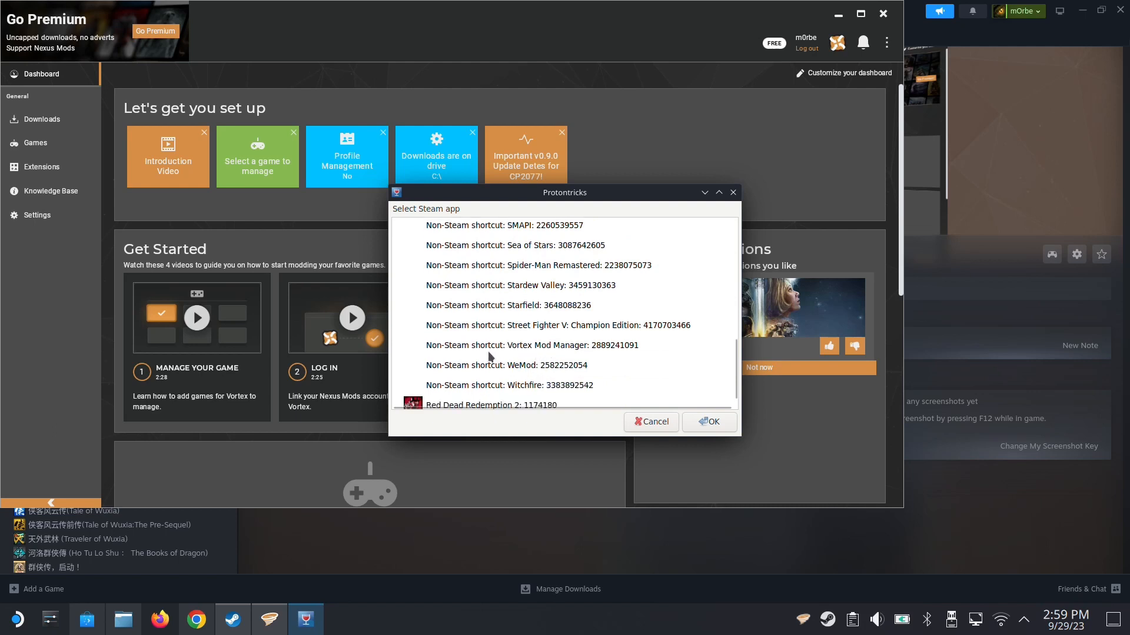
{"action": "mouse_move", "coordinate": [593, 356]}
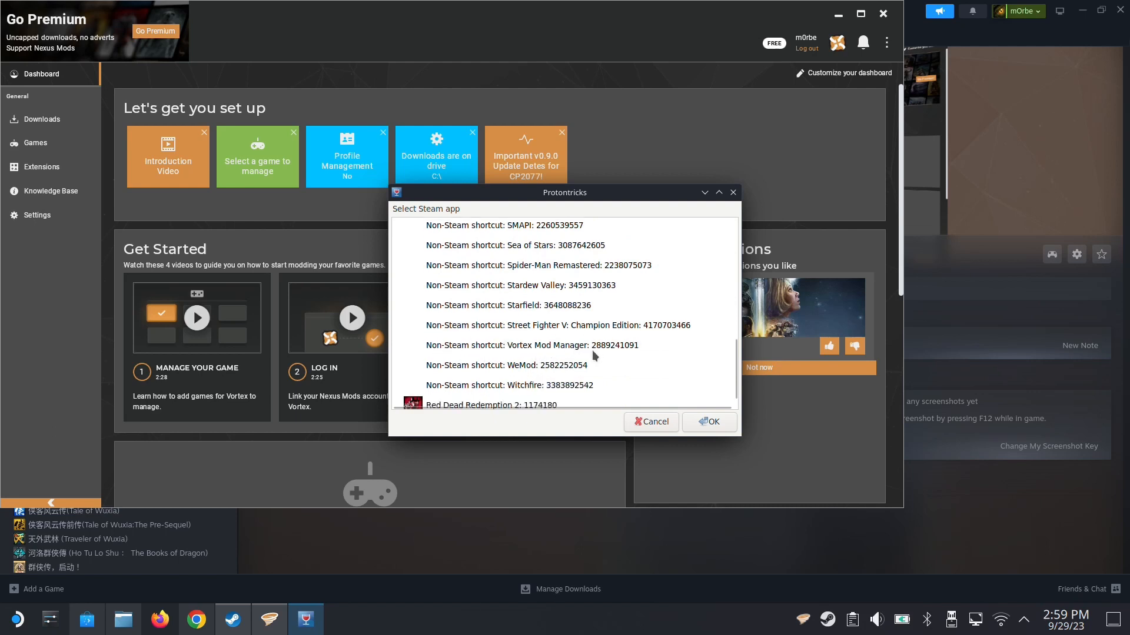
{"action": "mouse_move", "coordinate": [605, 352]}
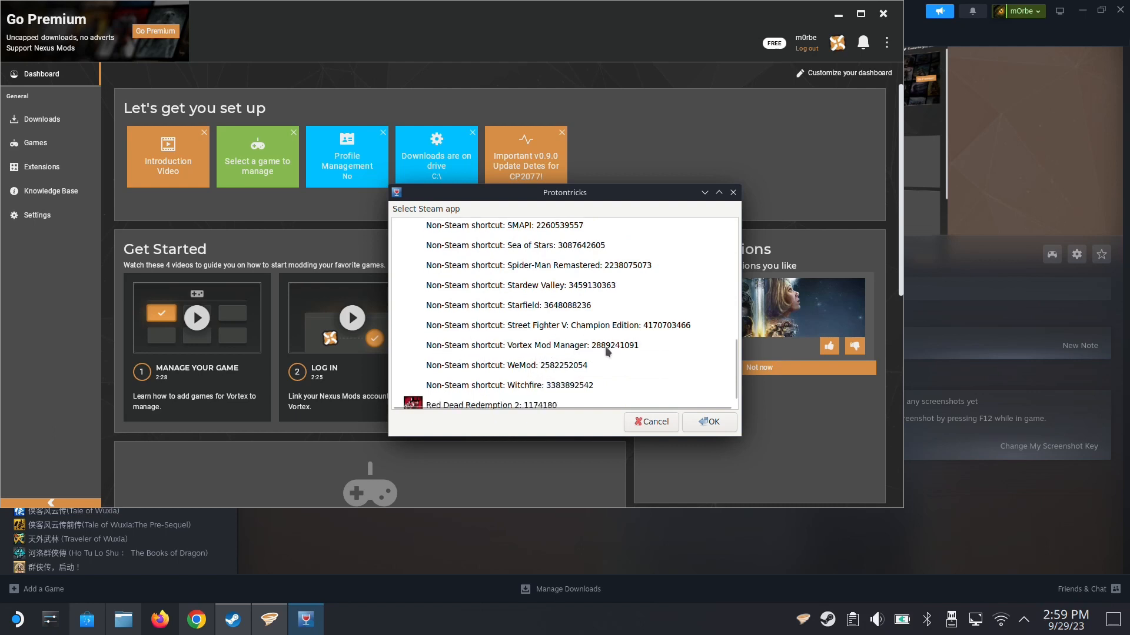
{"action": "left_click", "coordinate": [123, 619]}
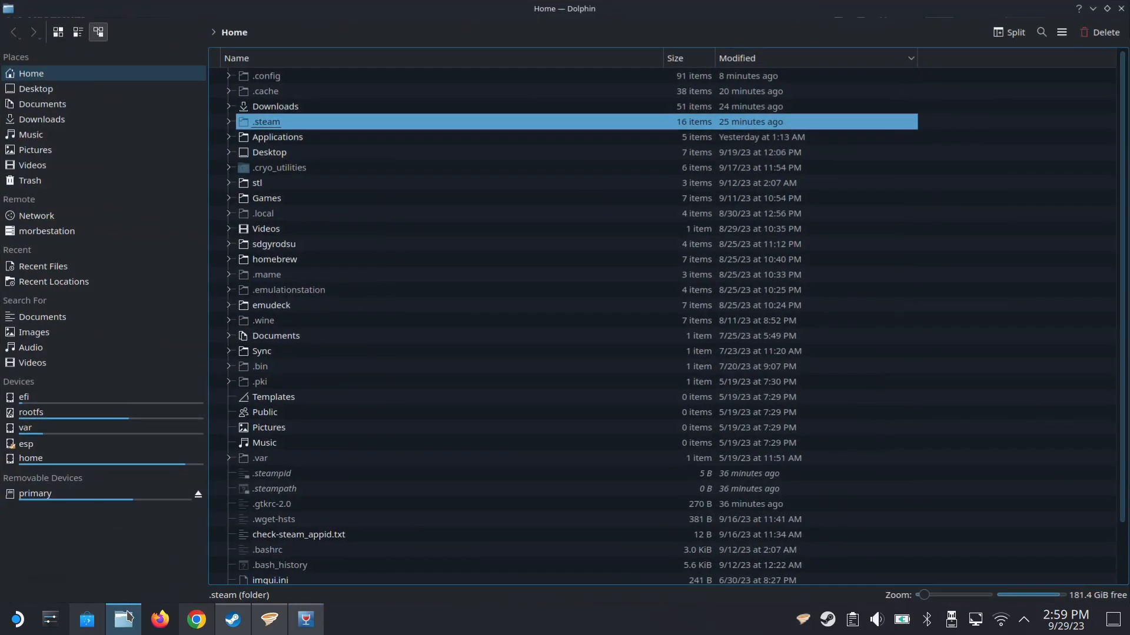
{"action": "mouse_move", "coordinate": [86, 61]}
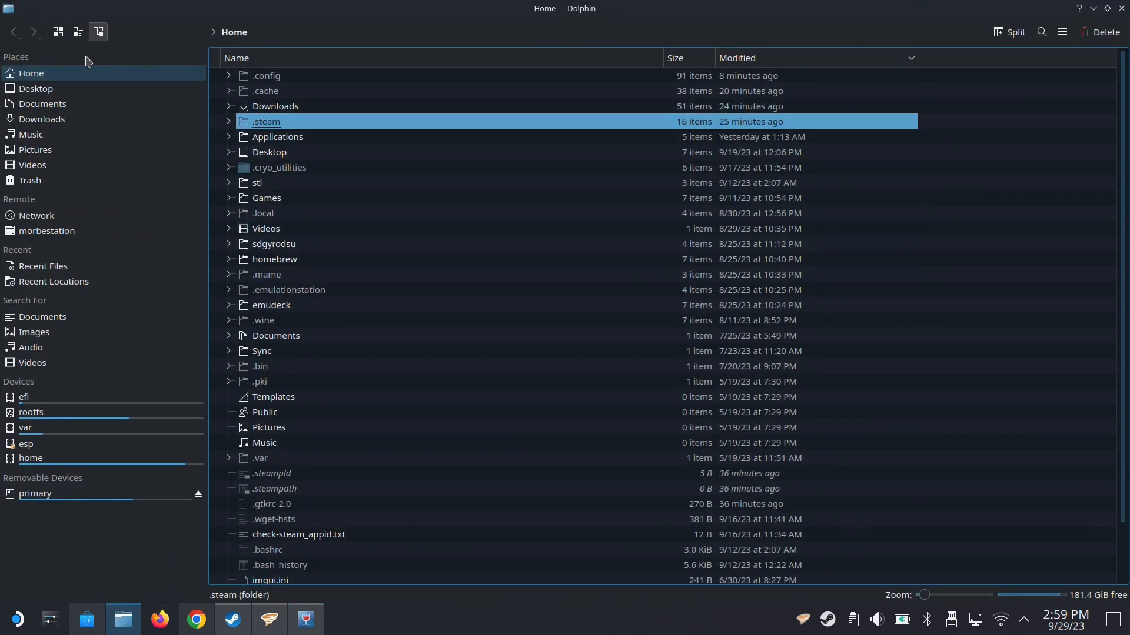
{"action": "double_click", "coordinate": [266, 121]}
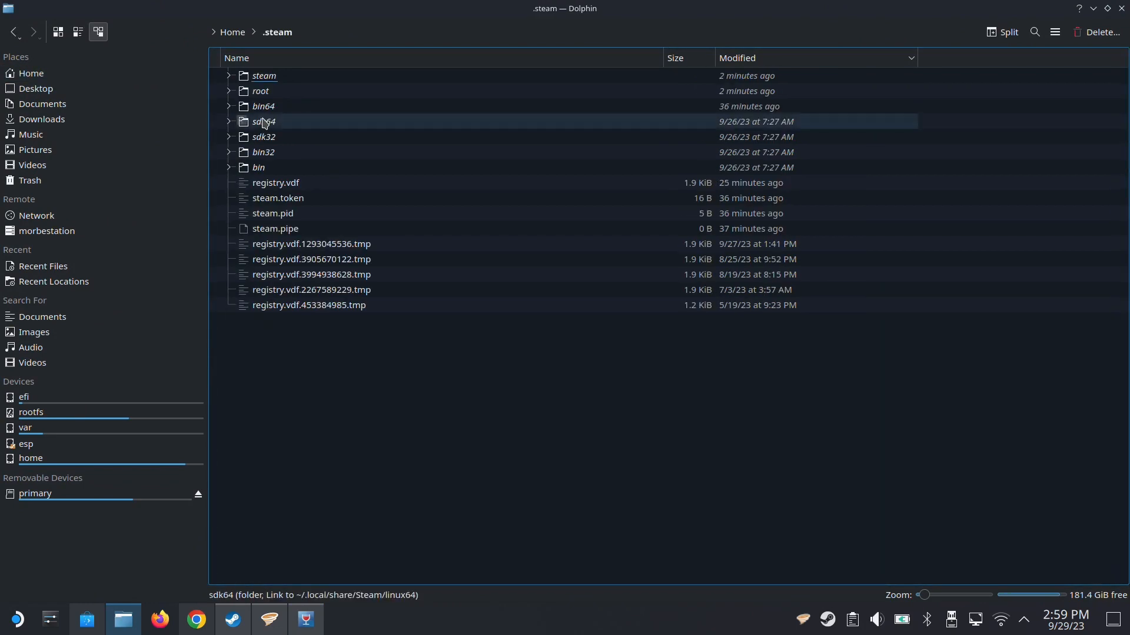
{"action": "double_click", "coordinate": [264, 76]}
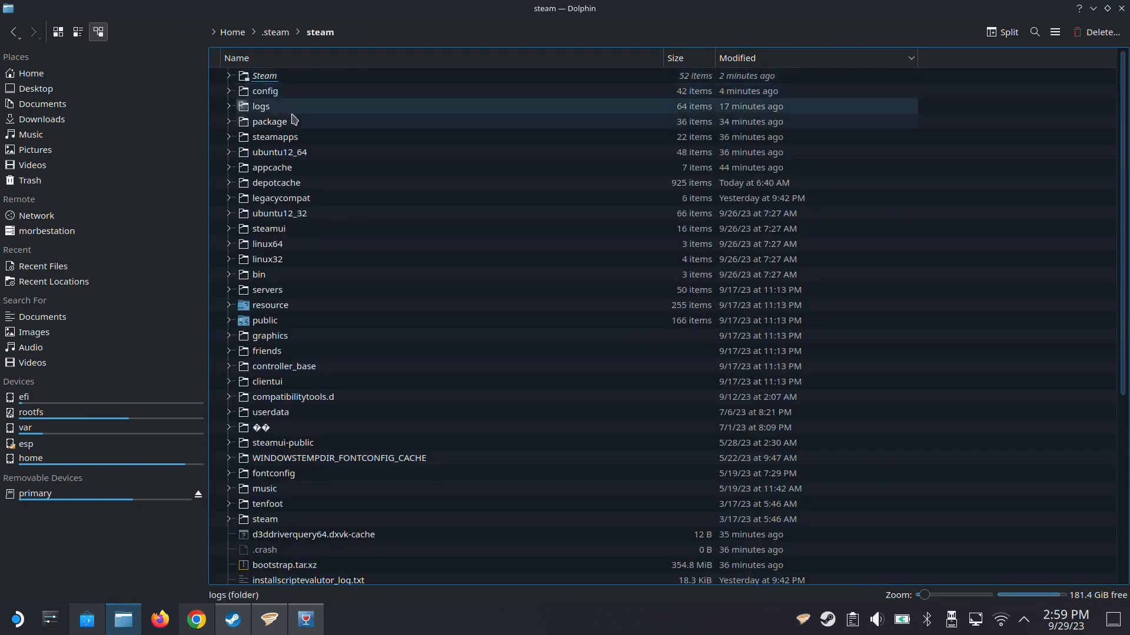
{"action": "double_click", "coordinate": [275, 137]}
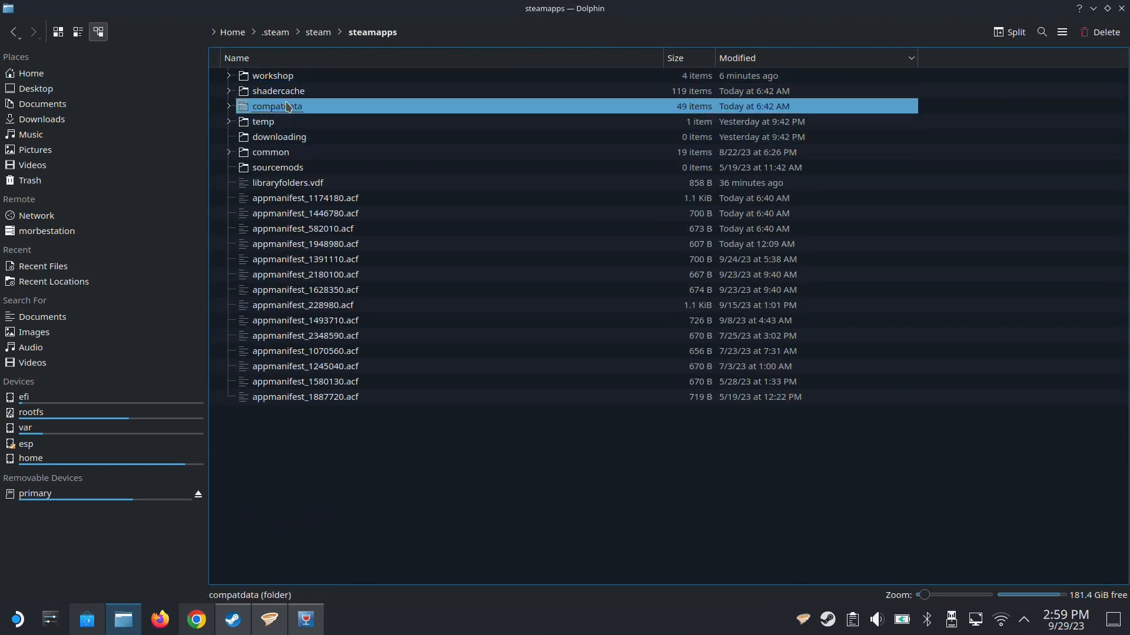
{"action": "double_click", "coordinate": [277, 106]}
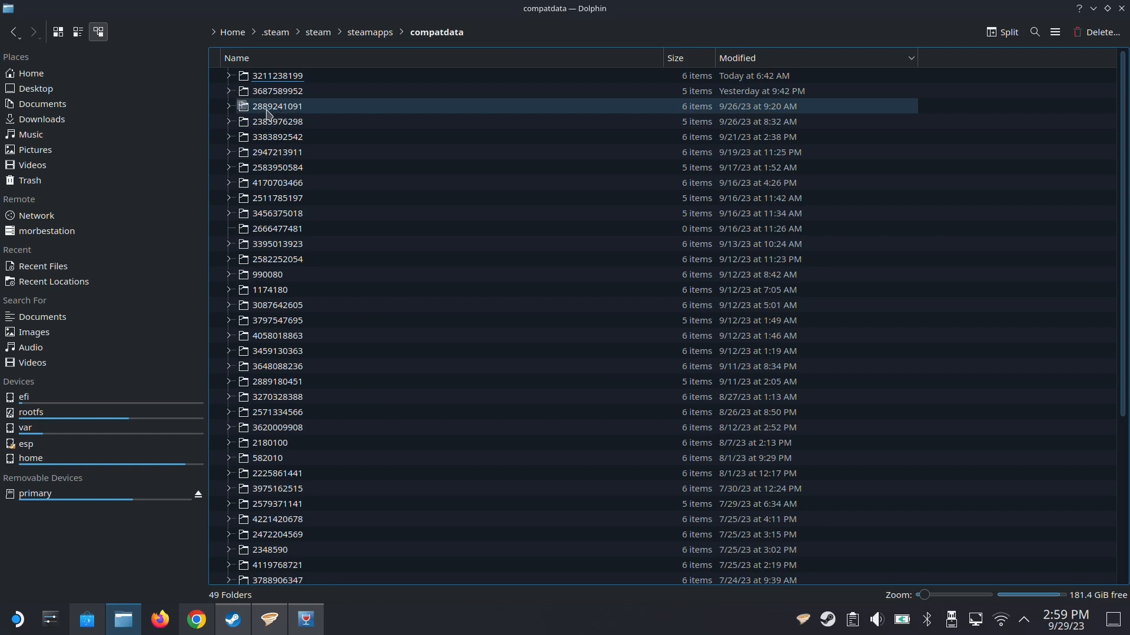
{"action": "left_click", "coordinate": [276, 106]}
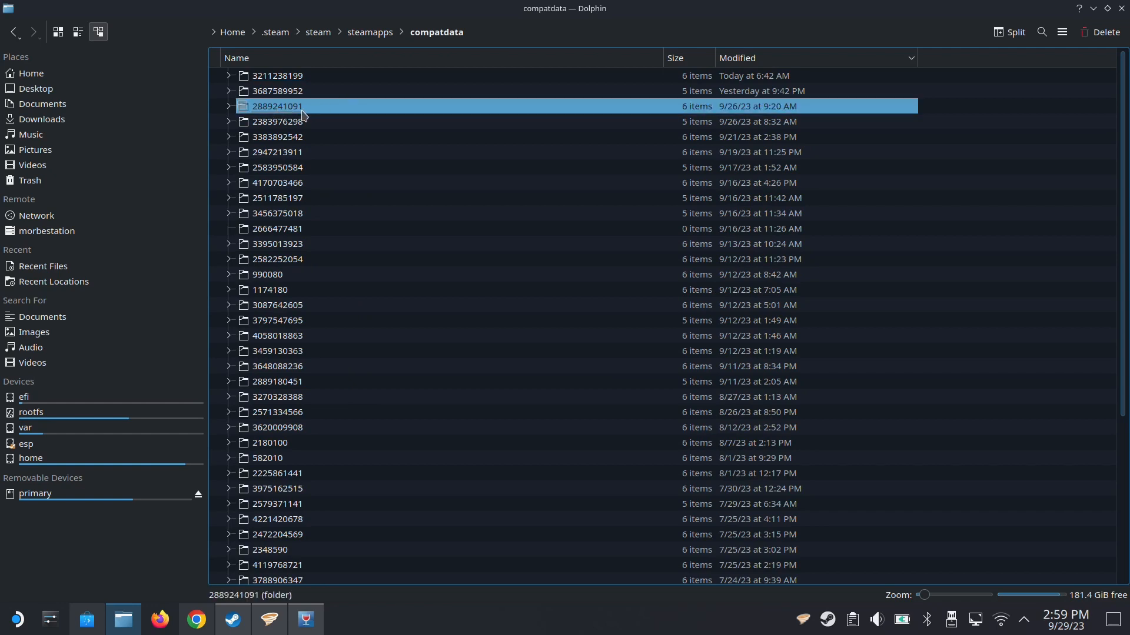
{"action": "double_click", "coordinate": [276, 106]}
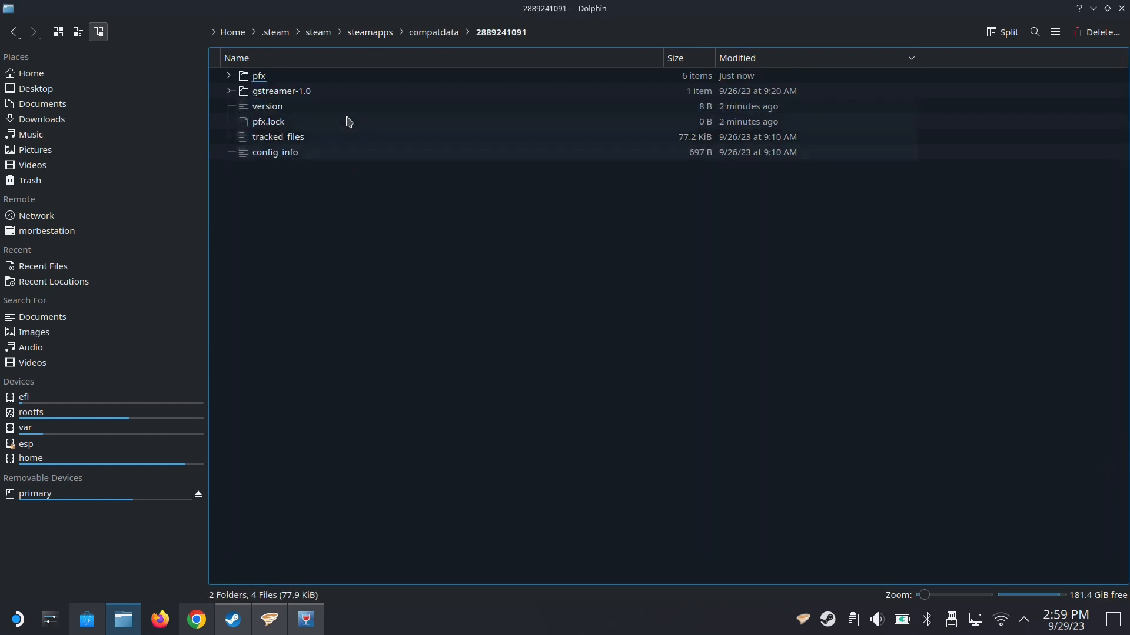
{"action": "double_click", "coordinate": [259, 76]}
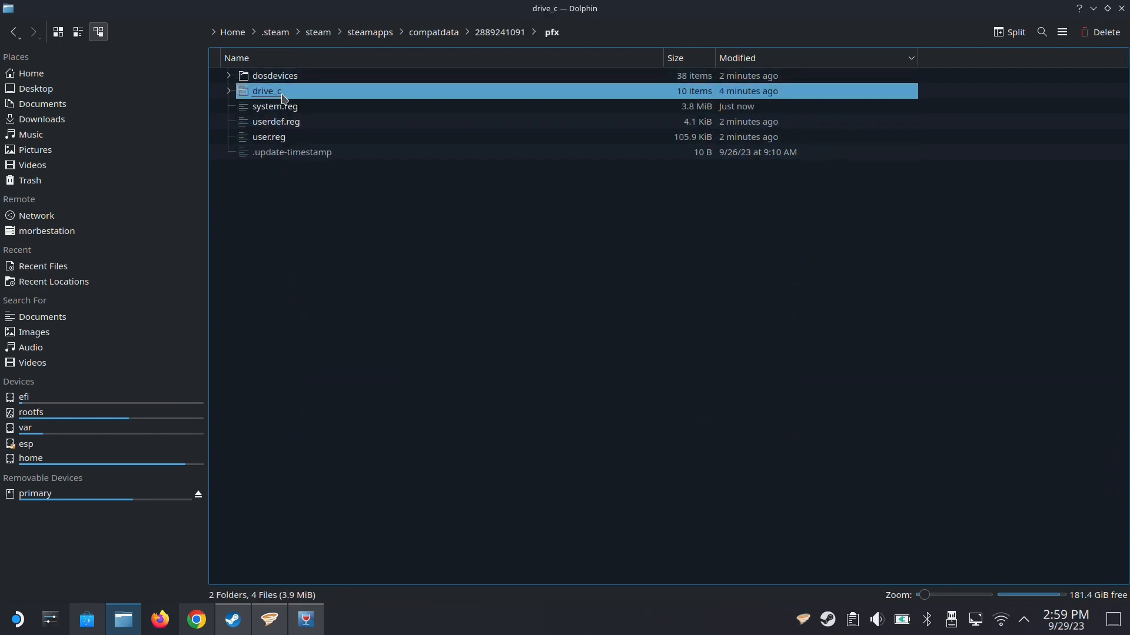
{"action": "double_click", "coordinate": [267, 90]}
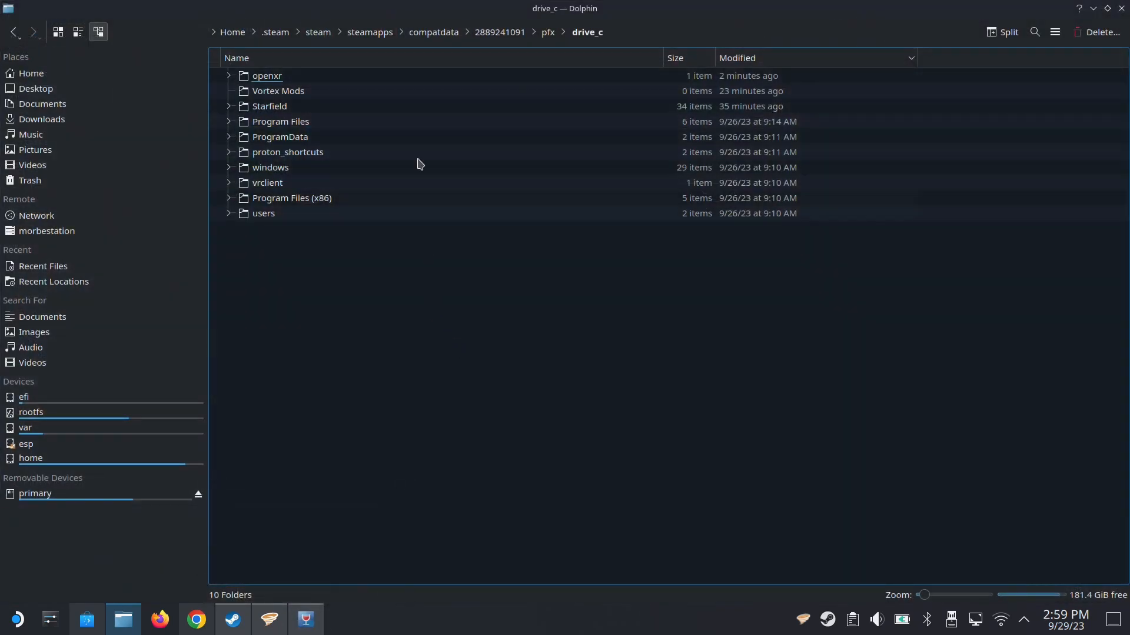
Open steamapps in a second Dolphin tab and browse its compatdata and common folders.
{"action": "right_click", "coordinate": [369, 32]}
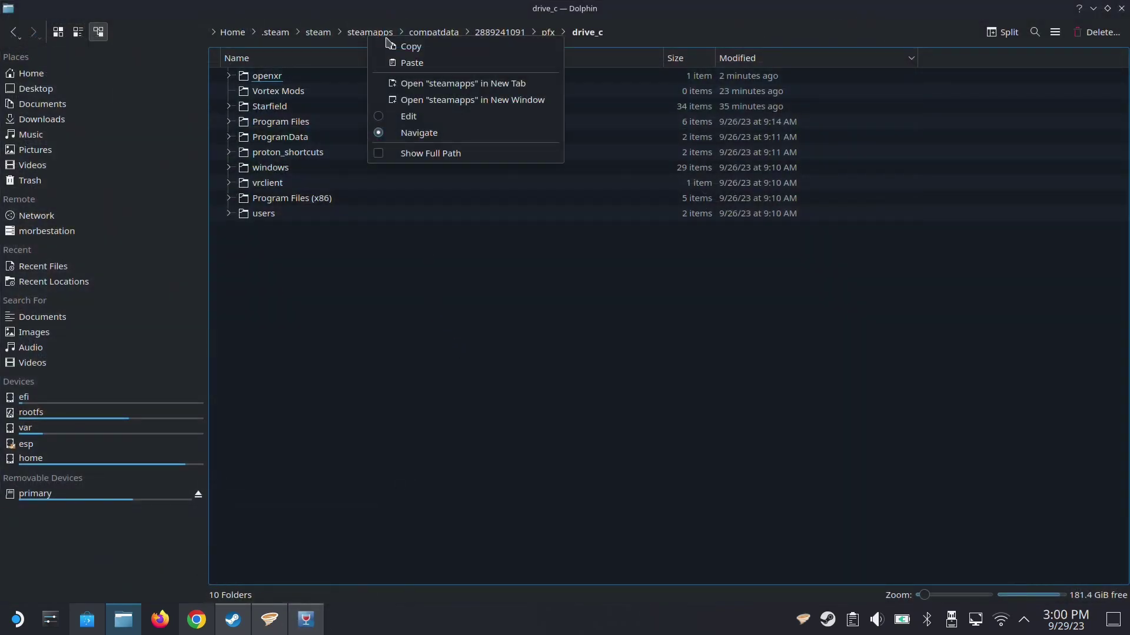
{"action": "left_click", "coordinate": [463, 82]}
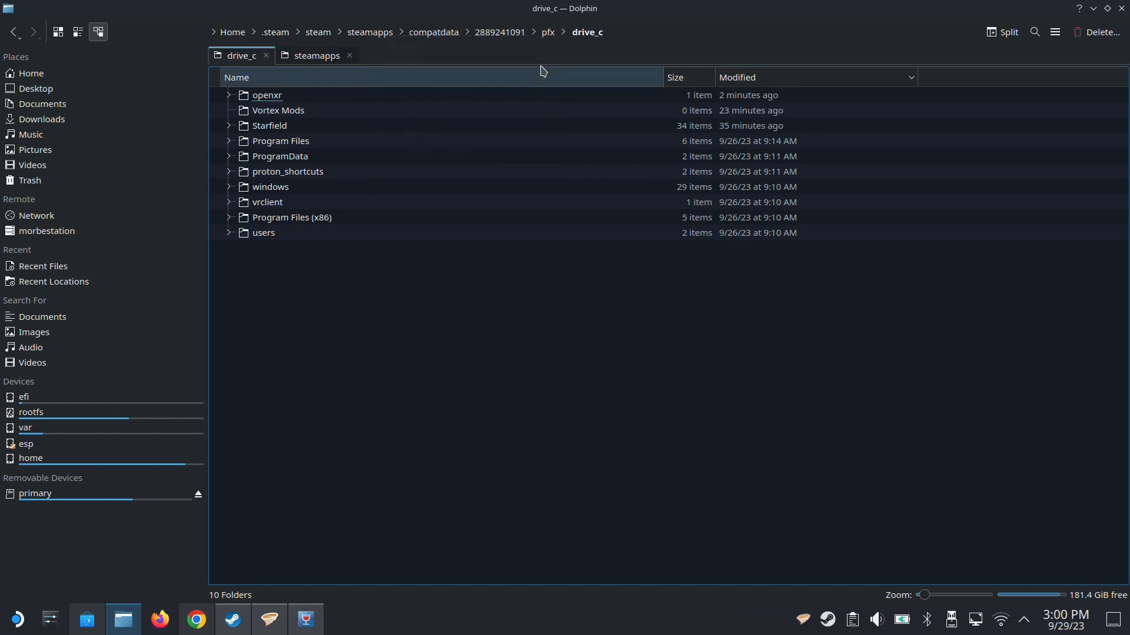
{"action": "left_click", "coordinate": [316, 55]}
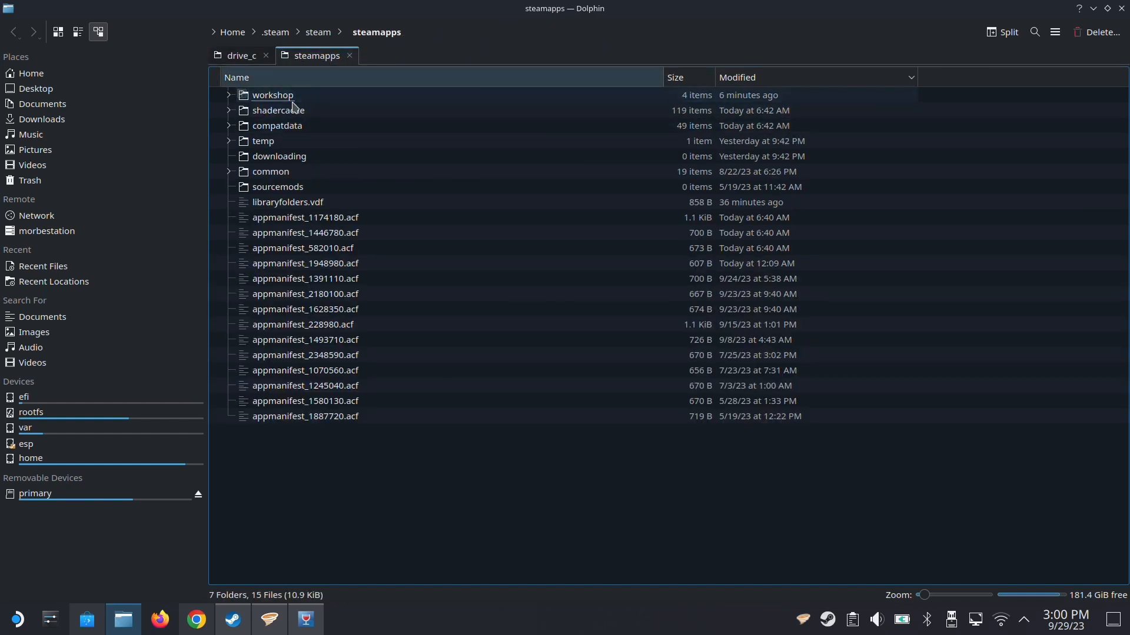
{"action": "mouse_move", "coordinate": [303, 126]}
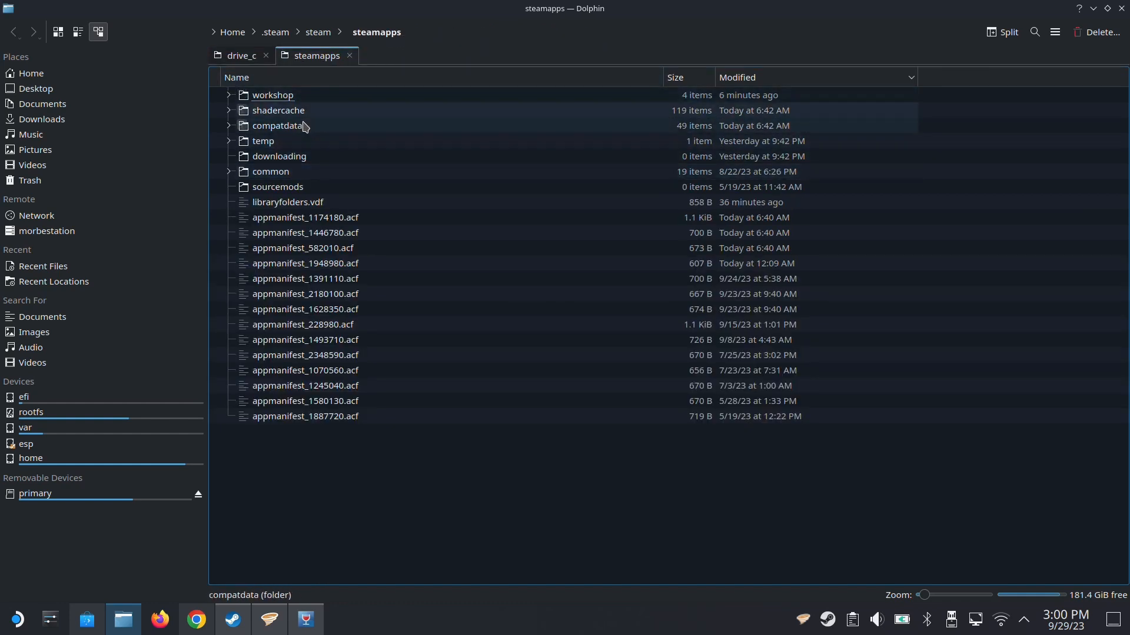
{"action": "left_click", "coordinate": [277, 126]}
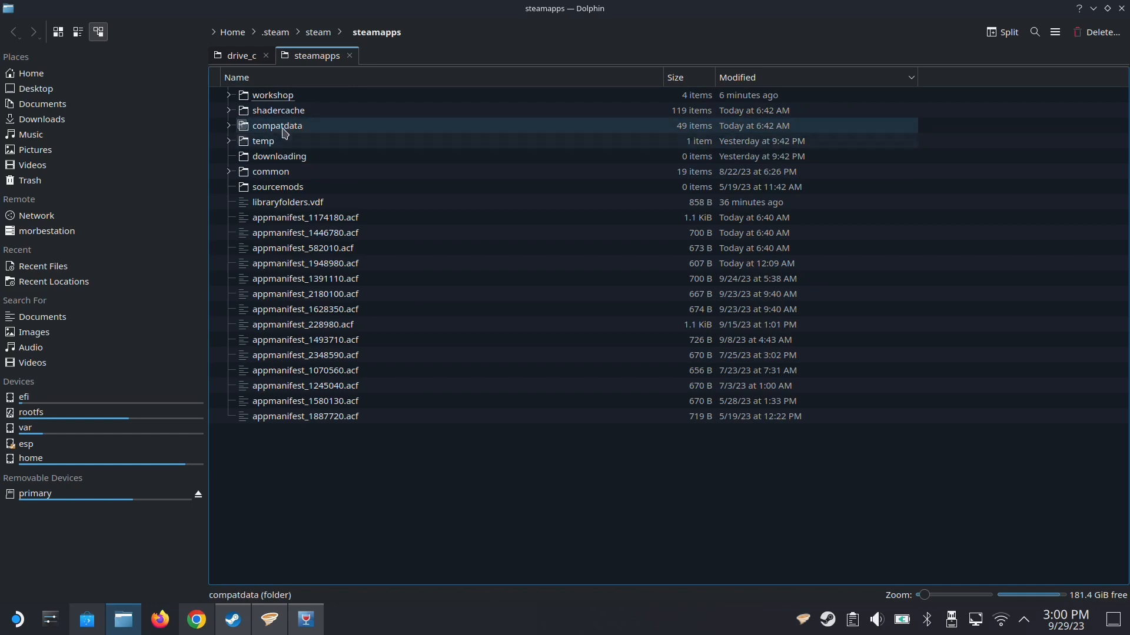
{"action": "double_click", "coordinate": [277, 125]}
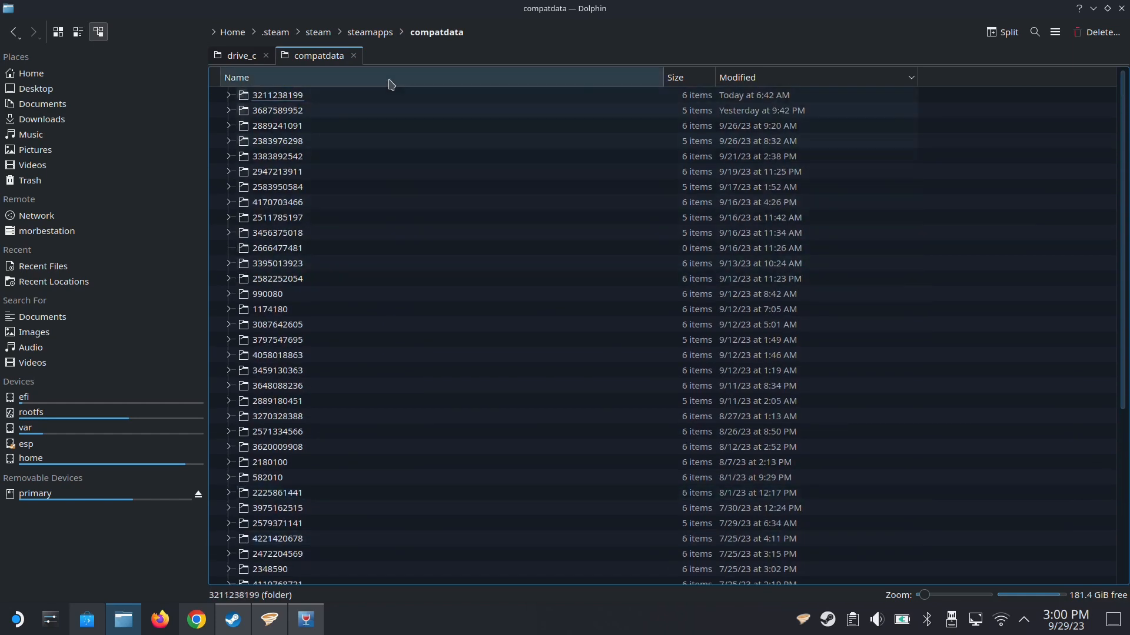
{"action": "left_click", "coordinate": [369, 32]}
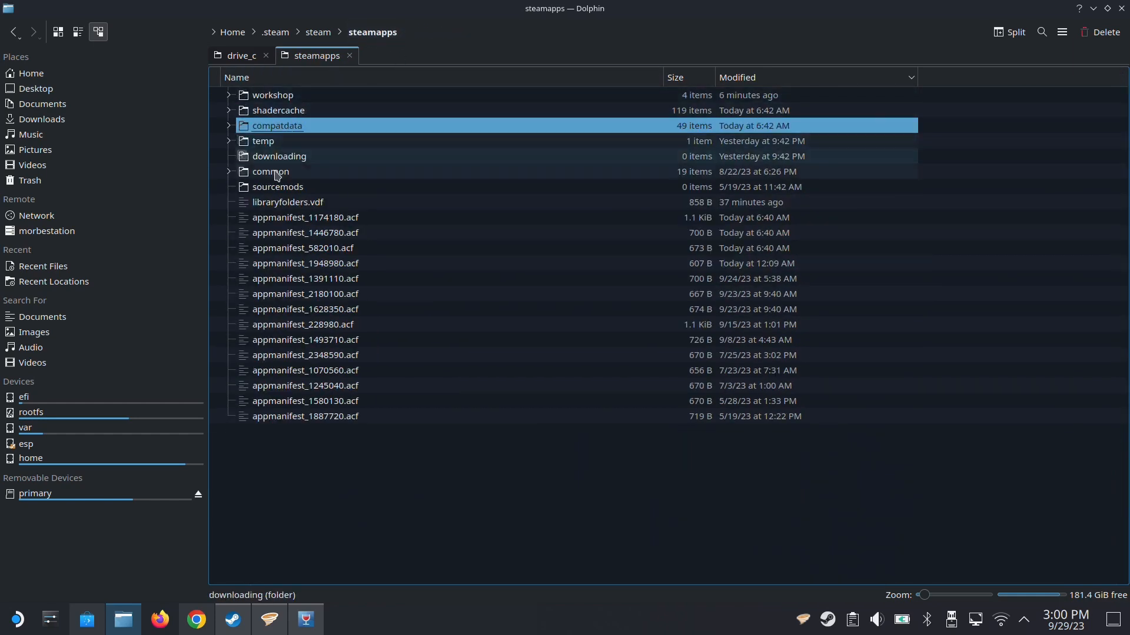
{"action": "left_click", "coordinate": [270, 171]}
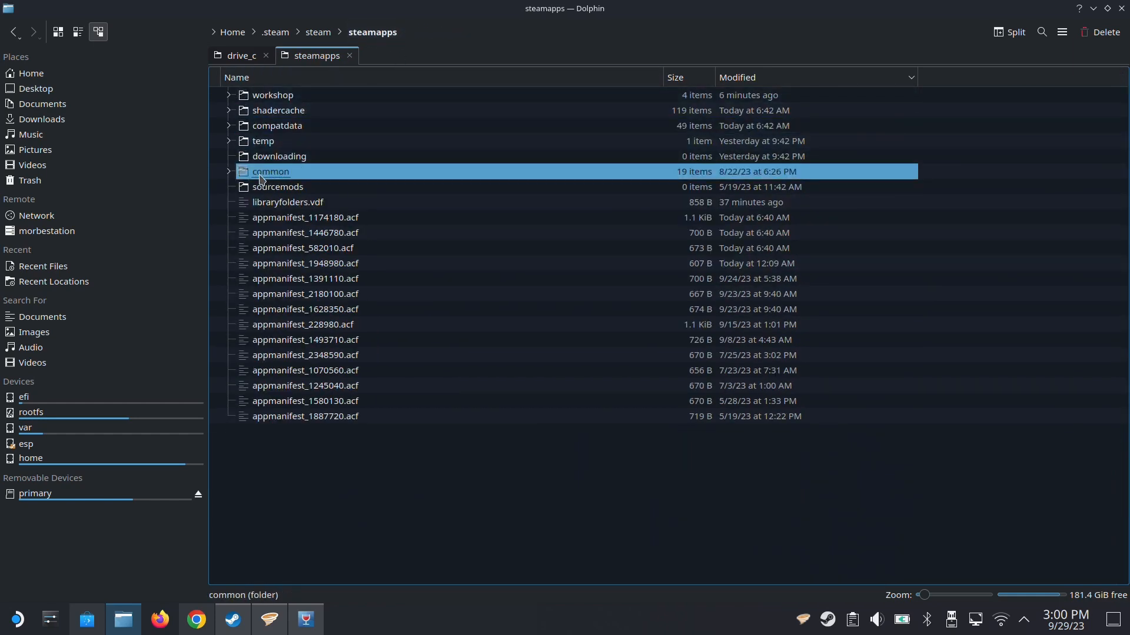
{"action": "double_click", "coordinate": [270, 171]}
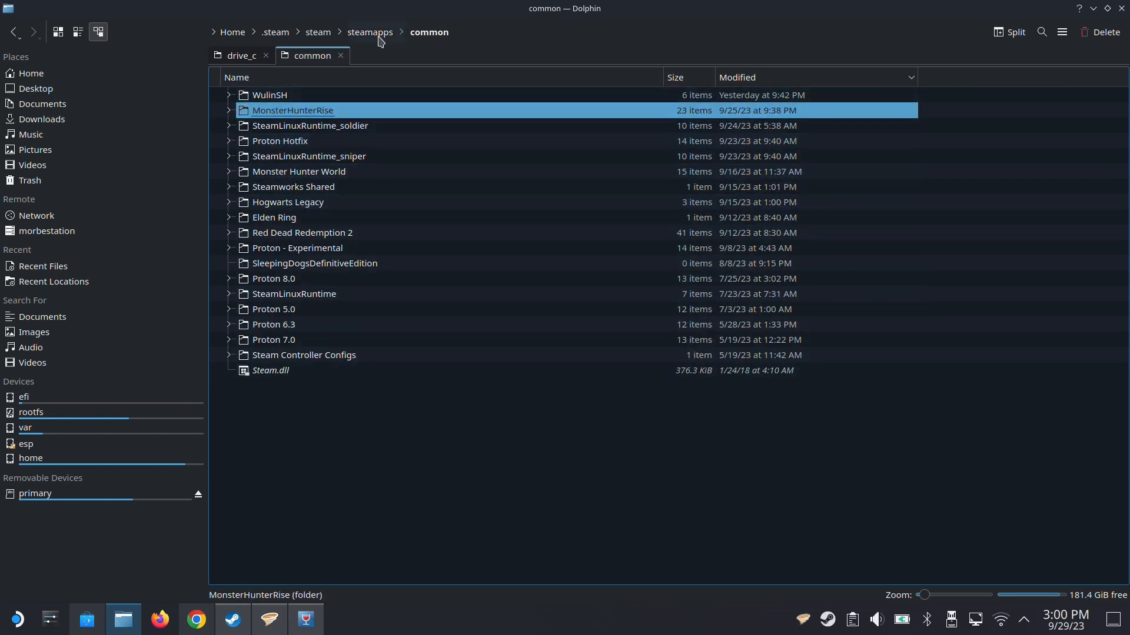
{"action": "left_click", "coordinate": [369, 31]}
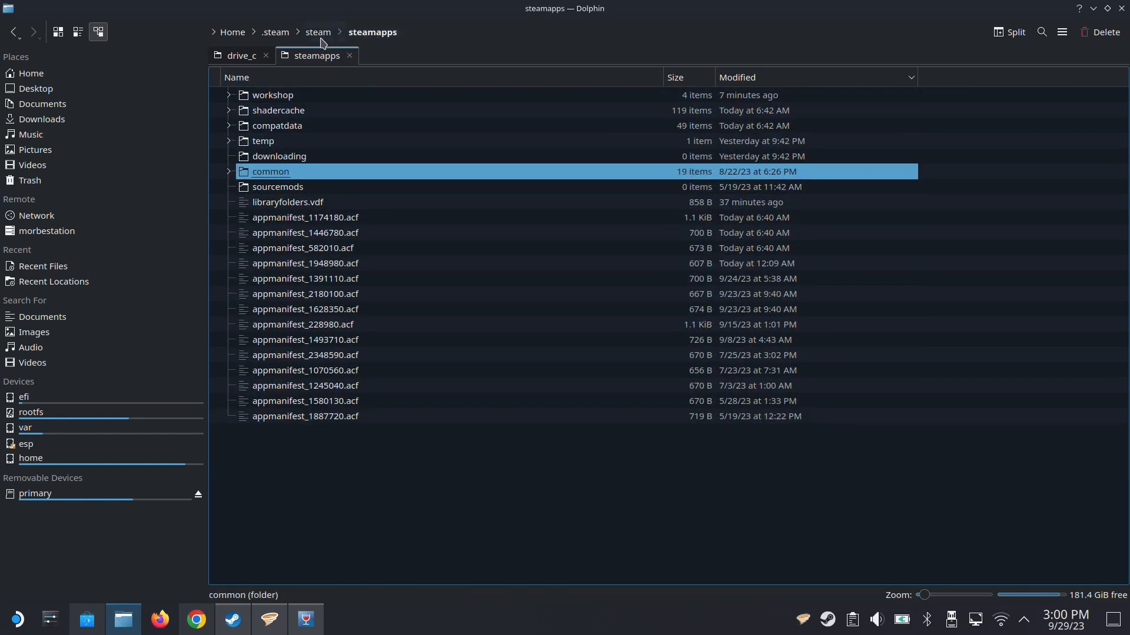
Drag steamapps from the steam folder onto drive_c as a link.
{"action": "left_click", "coordinate": [317, 32]}
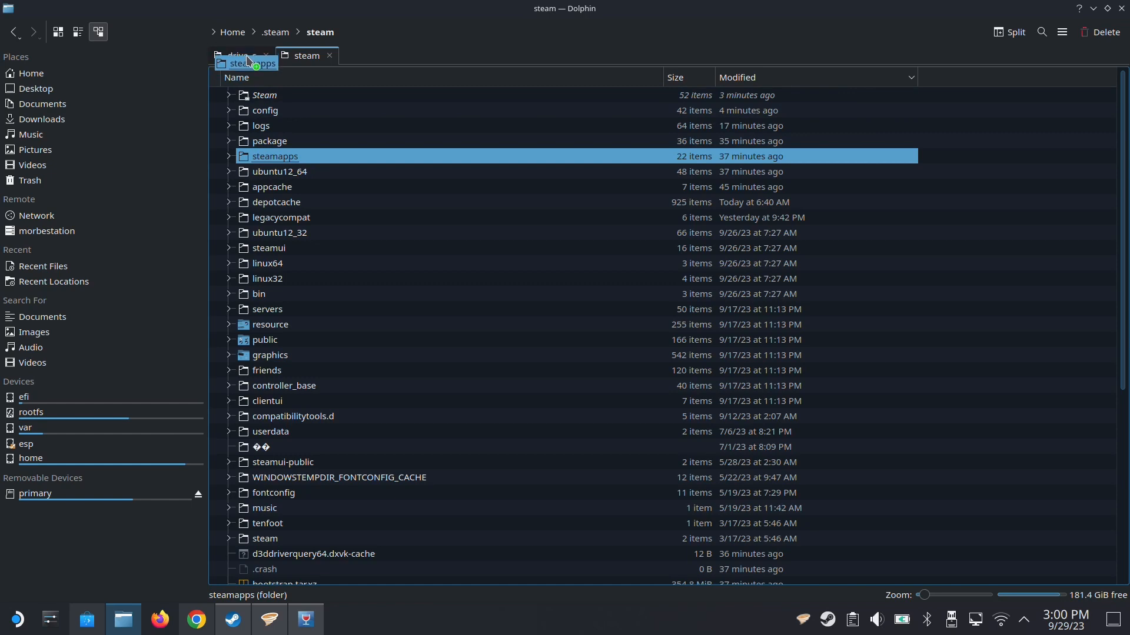
{"action": "left_click", "coordinate": [241, 55]}
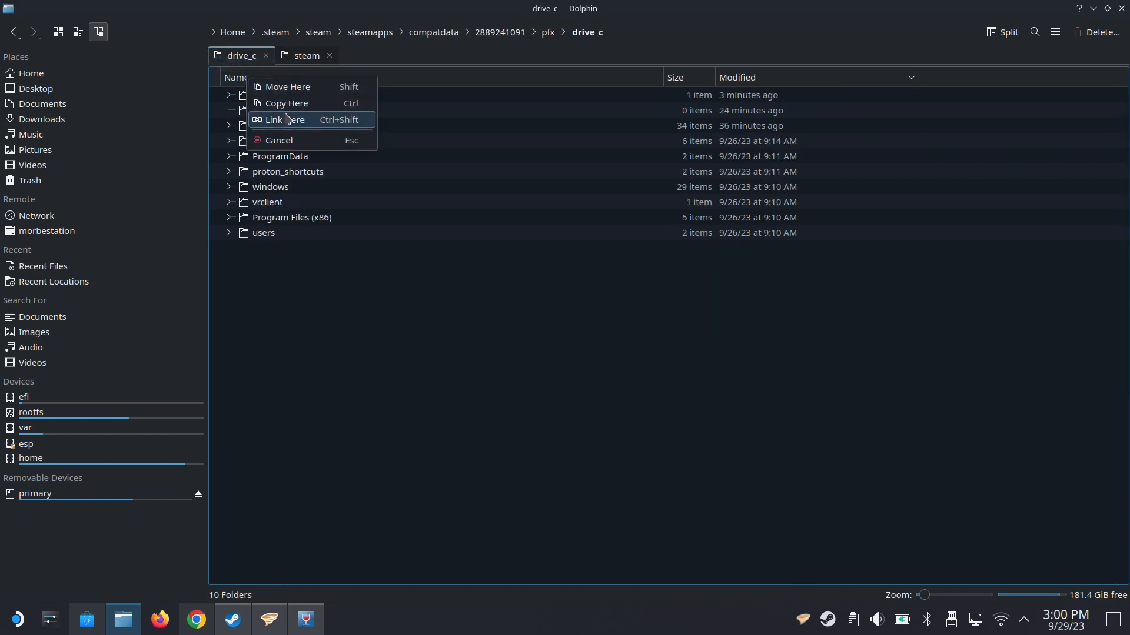
{"action": "left_click", "coordinate": [286, 119]}
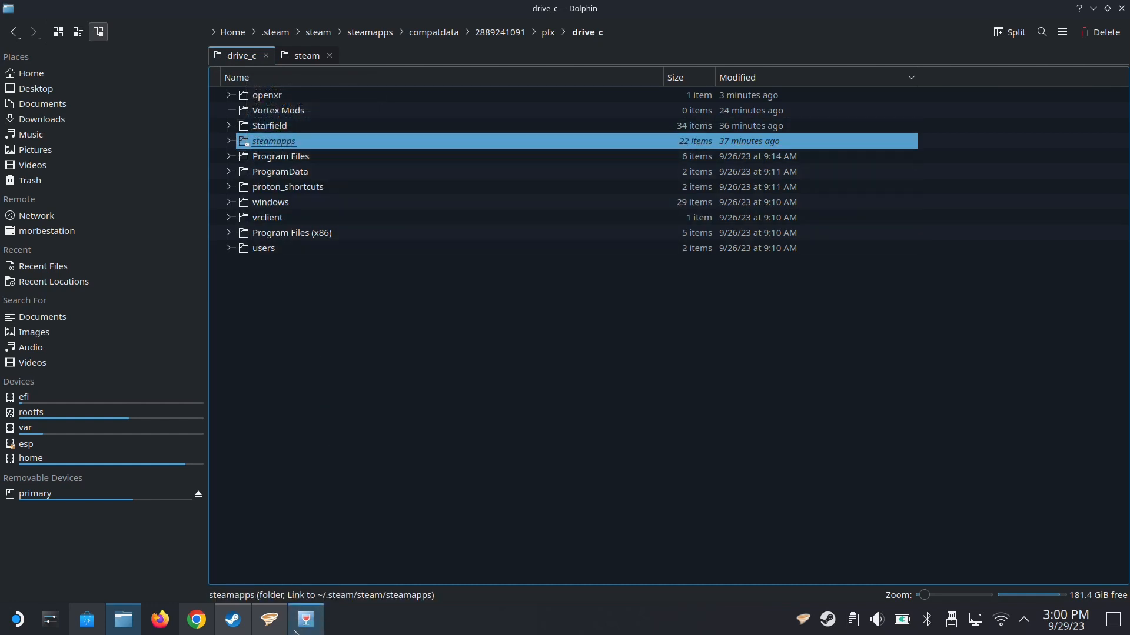
Return to Vortex and continue to setting Cyberpunk 2077's folder manually.
{"action": "left_click", "coordinate": [305, 619]}
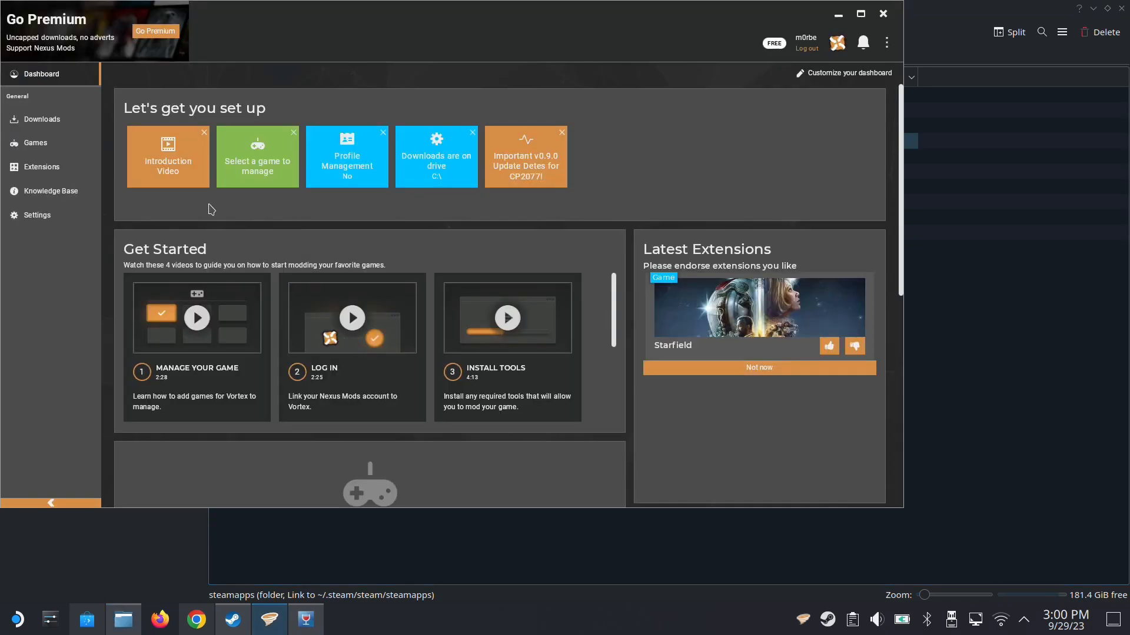
{"action": "mouse_move", "coordinate": [42, 119]}
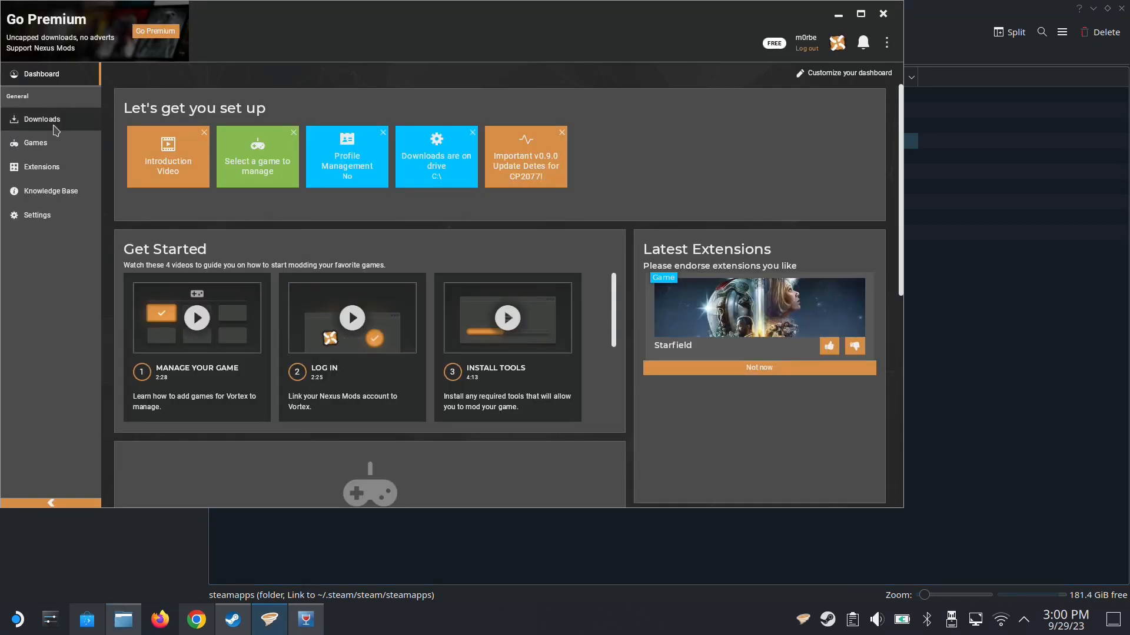
{"action": "left_click", "coordinate": [35, 142]}
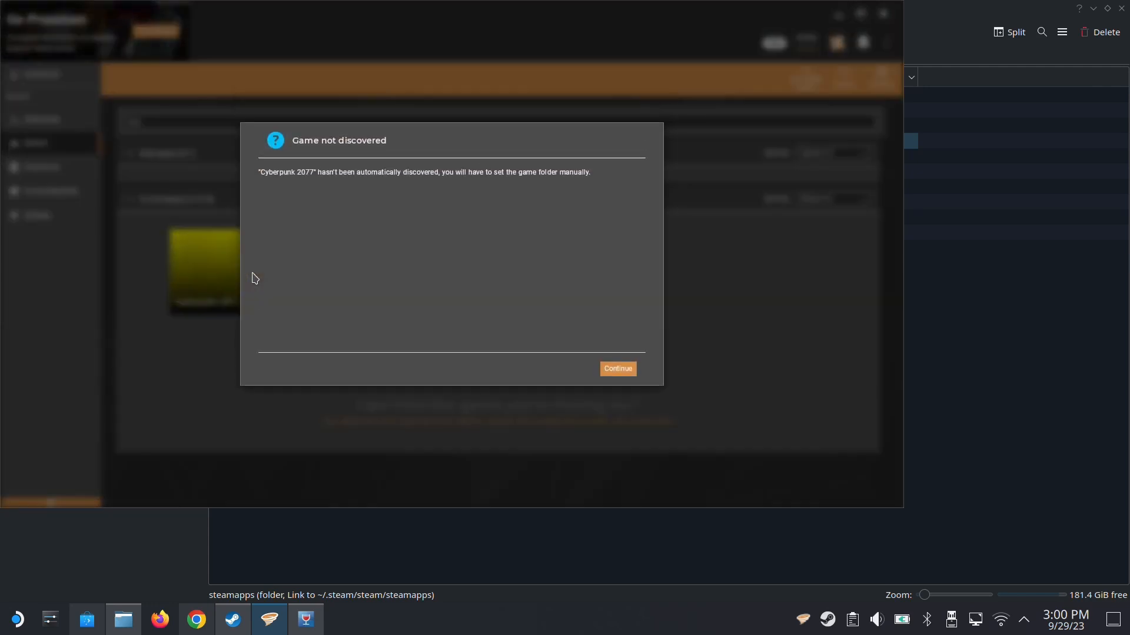
{"action": "mouse_move", "coordinate": [376, 180]}
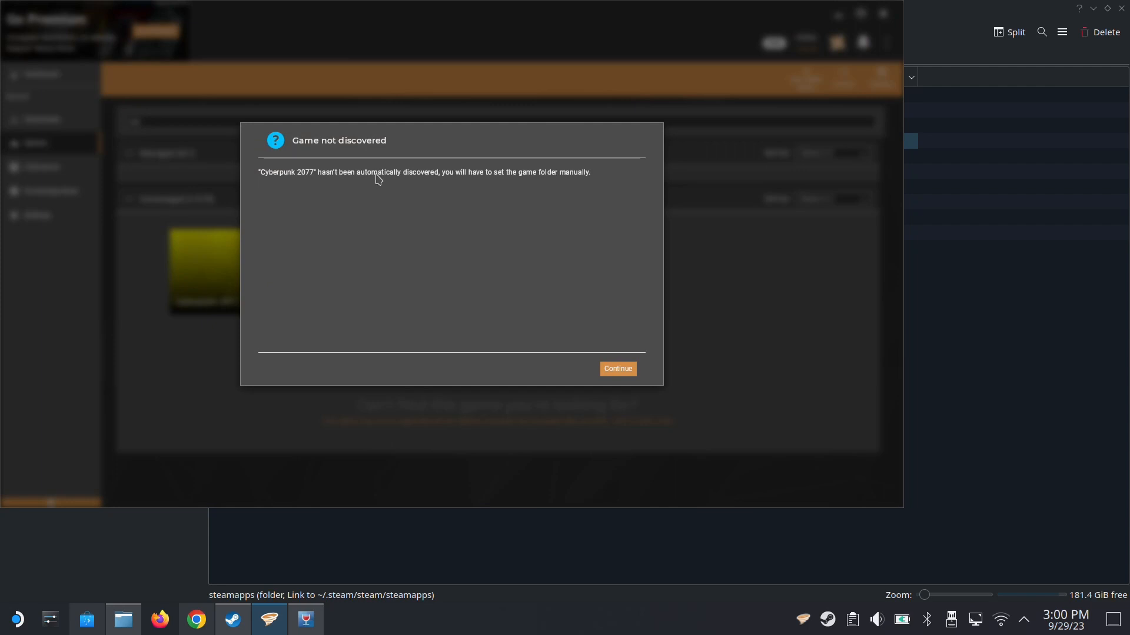
{"action": "left_click", "coordinate": [617, 369]}
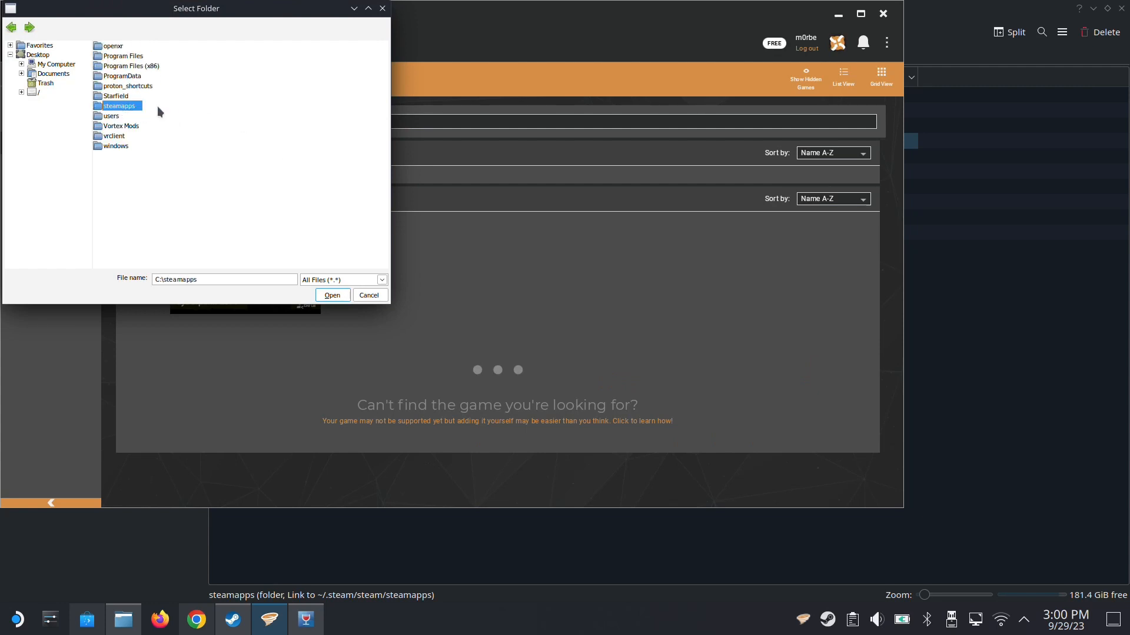
{"action": "double_click", "coordinate": [119, 106]}
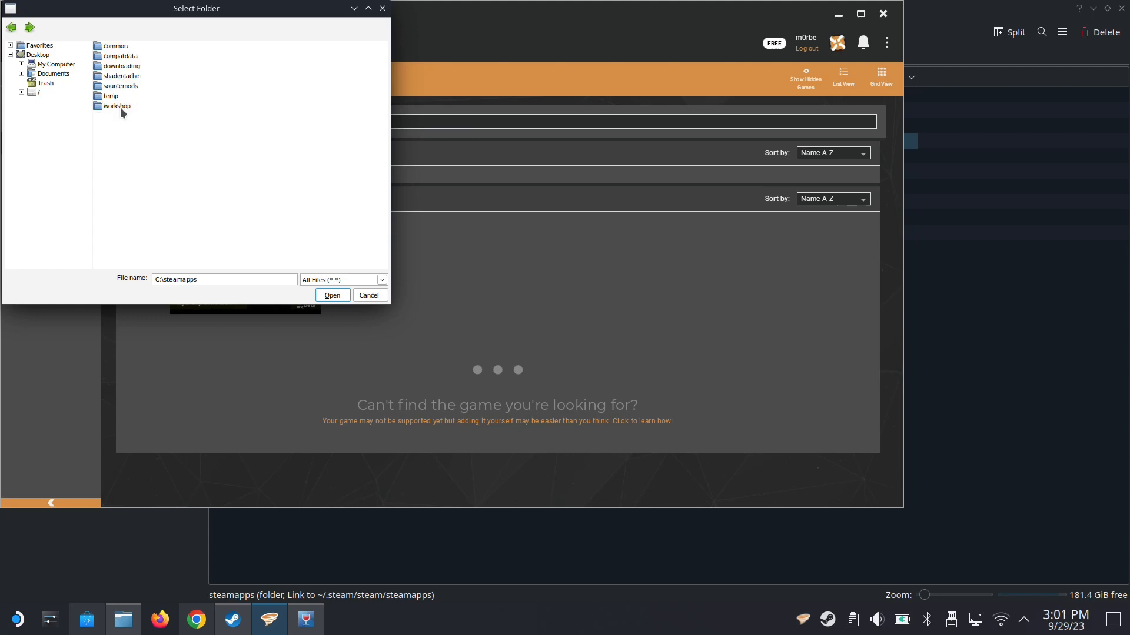
{"action": "double_click", "coordinate": [119, 55]}
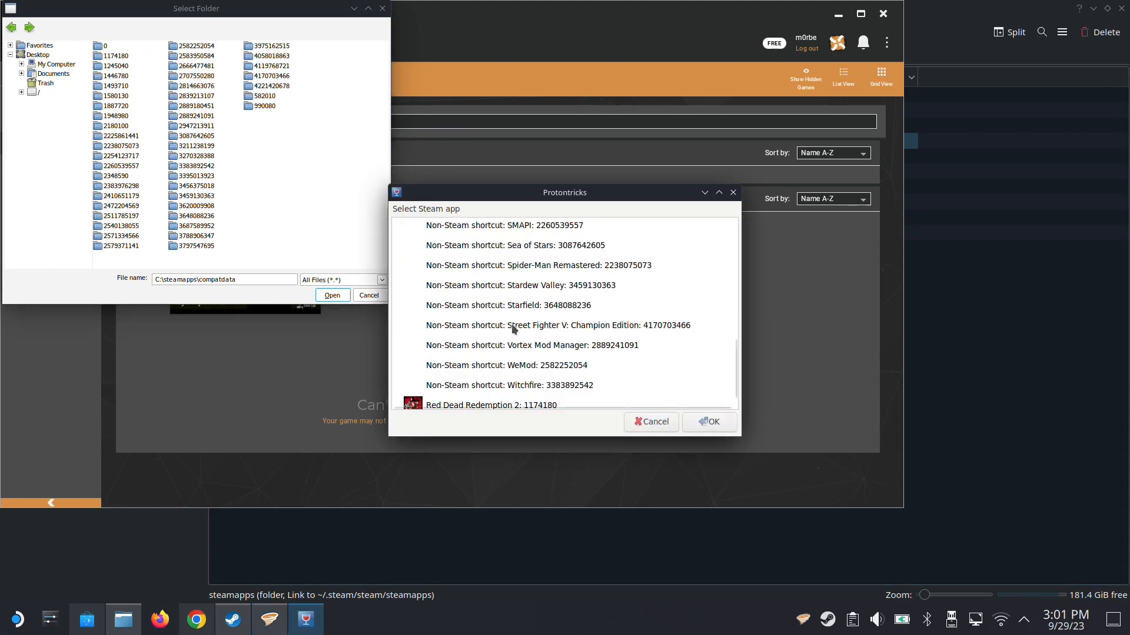
{"action": "scroll", "scroll_direction": "up", "scroll_amount": 3}
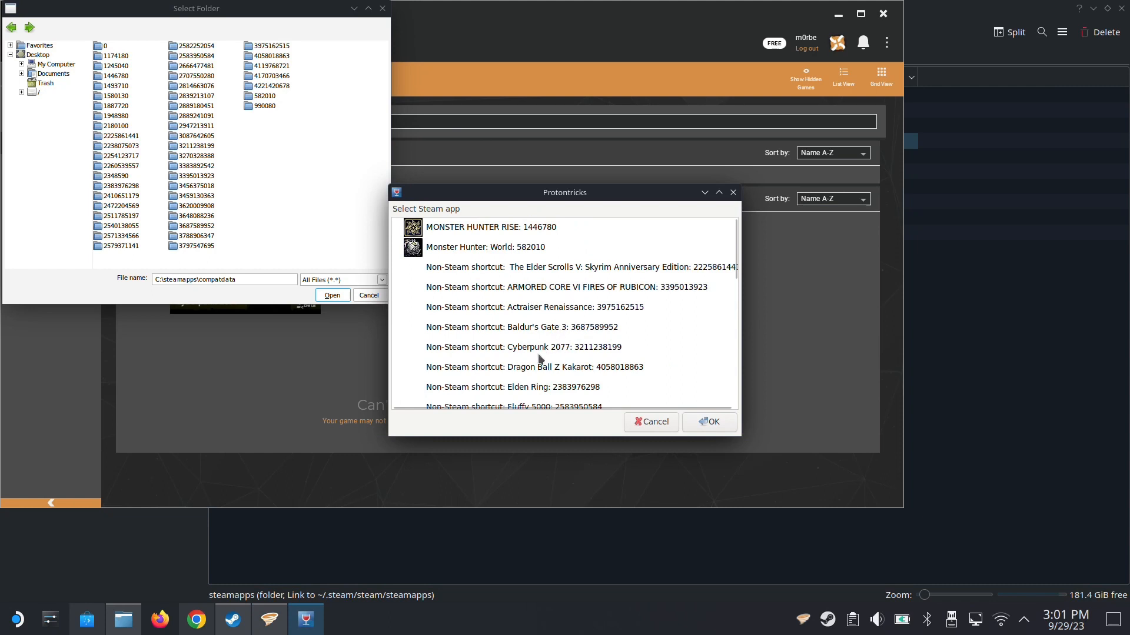
{"action": "mouse_move", "coordinate": [572, 352]}
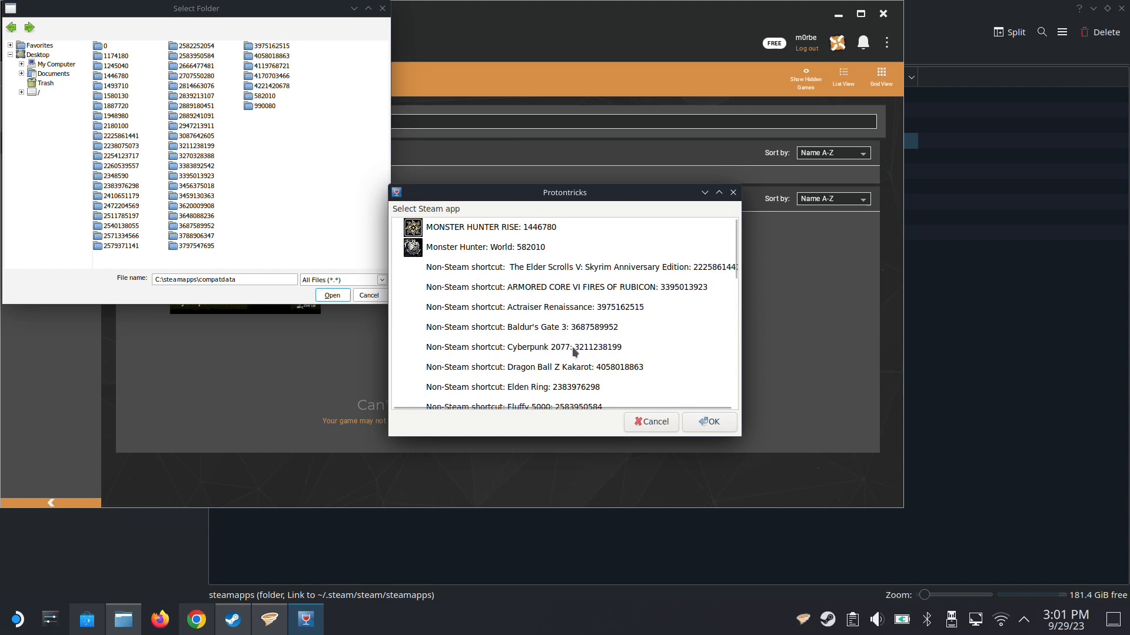
{"action": "mouse_move", "coordinate": [238, 176]}
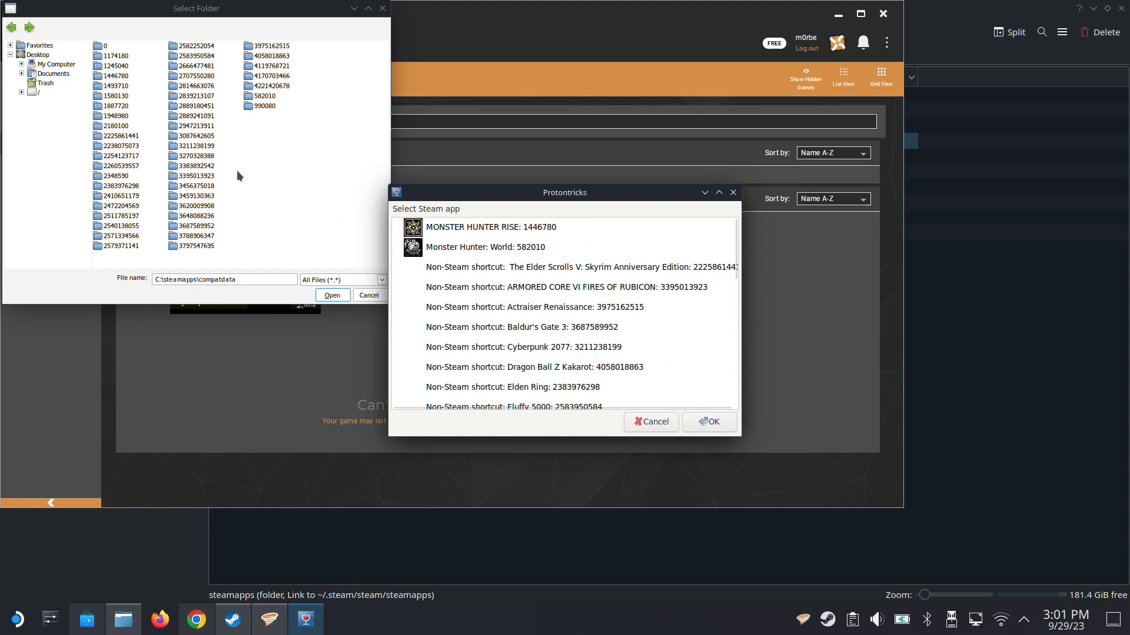
{"action": "left_click", "coordinate": [196, 145]}
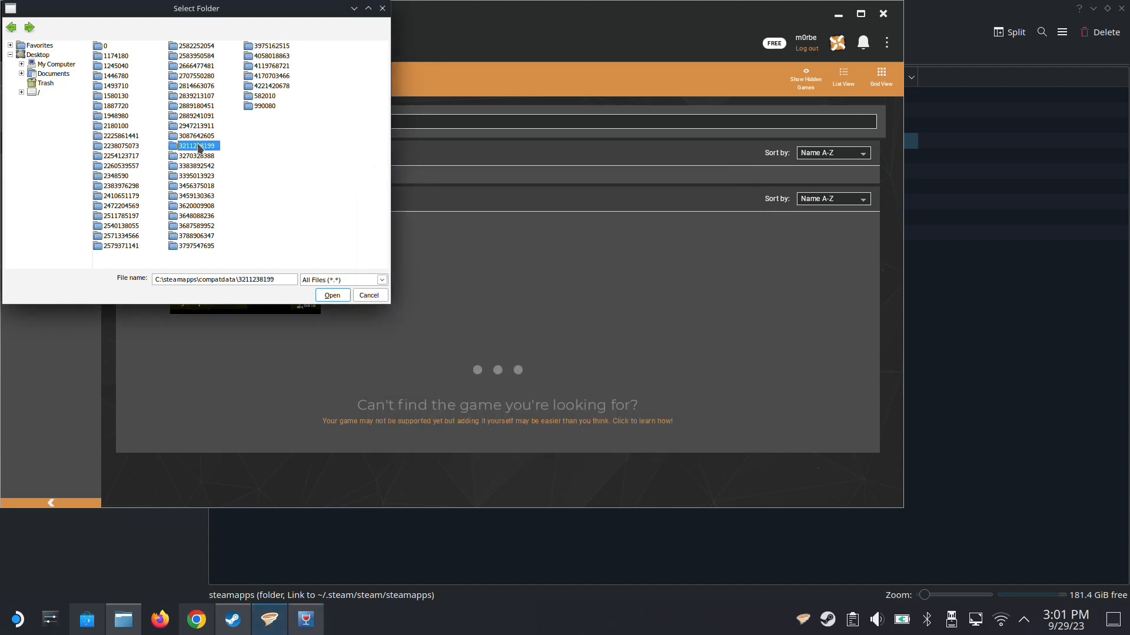
{"action": "double_click", "coordinate": [195, 145]}
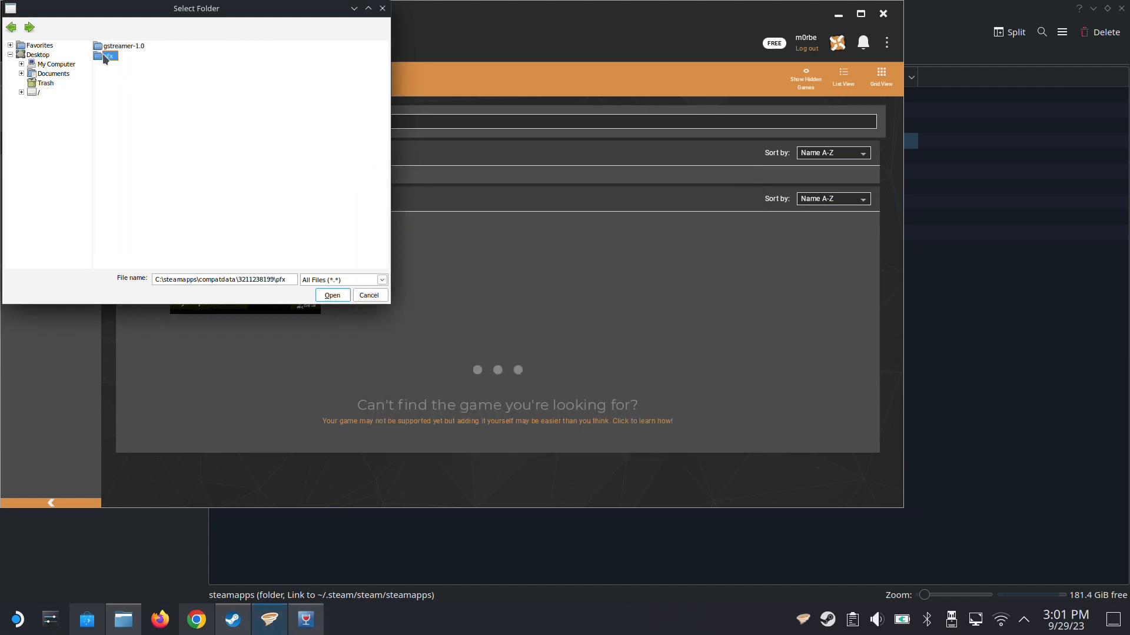
{"action": "double_click", "coordinate": [108, 56]}
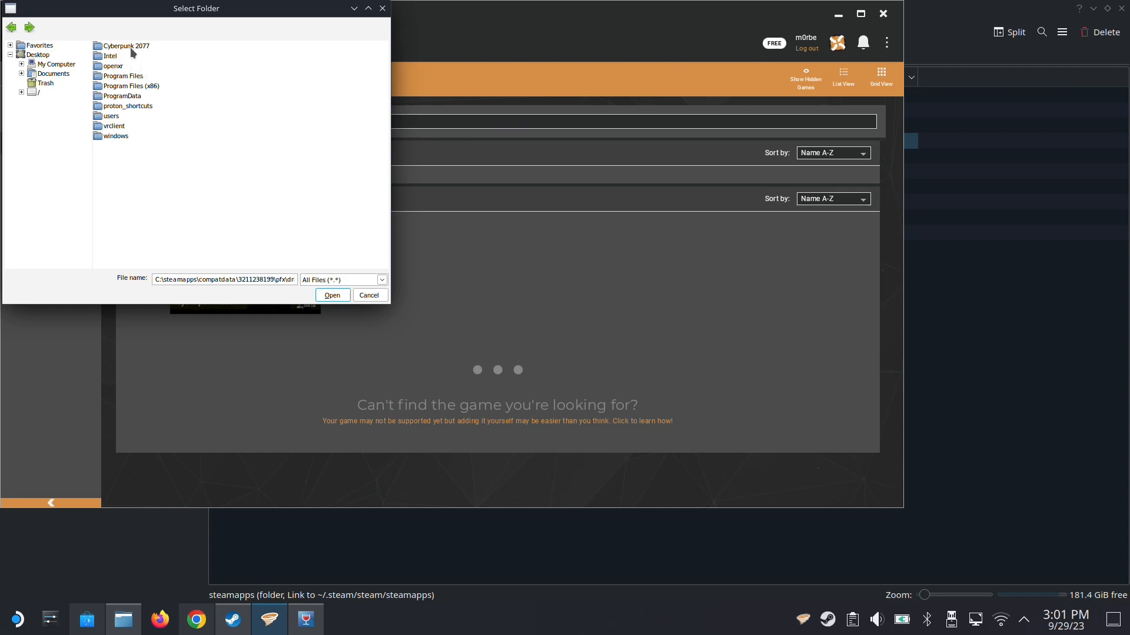
{"action": "left_click", "coordinate": [124, 45]}
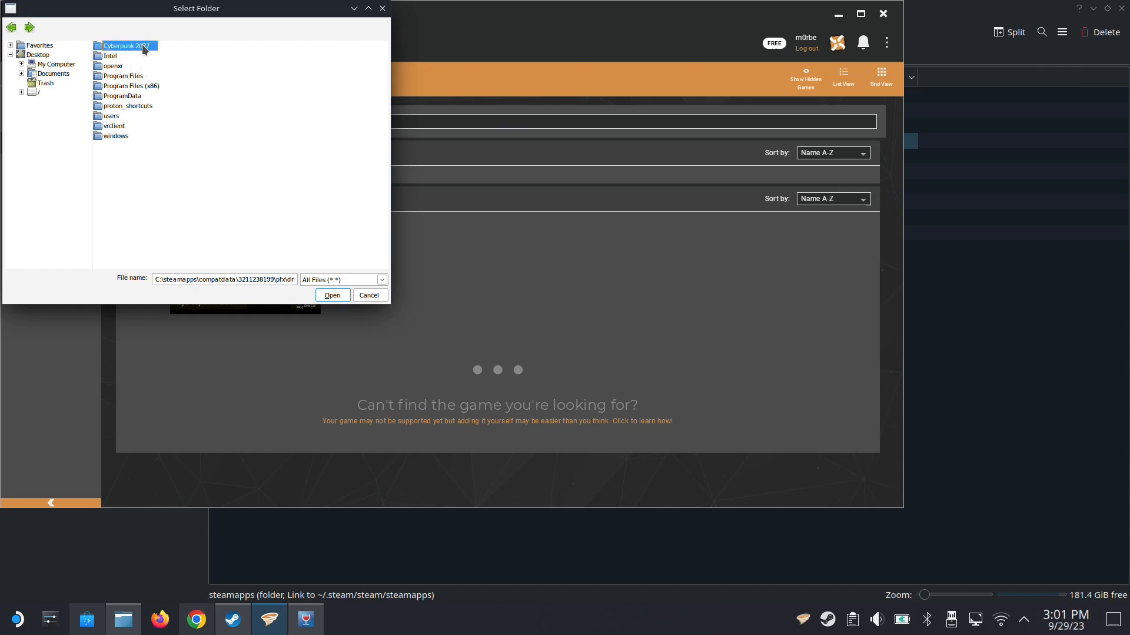
{"action": "left_click", "coordinate": [331, 295]}
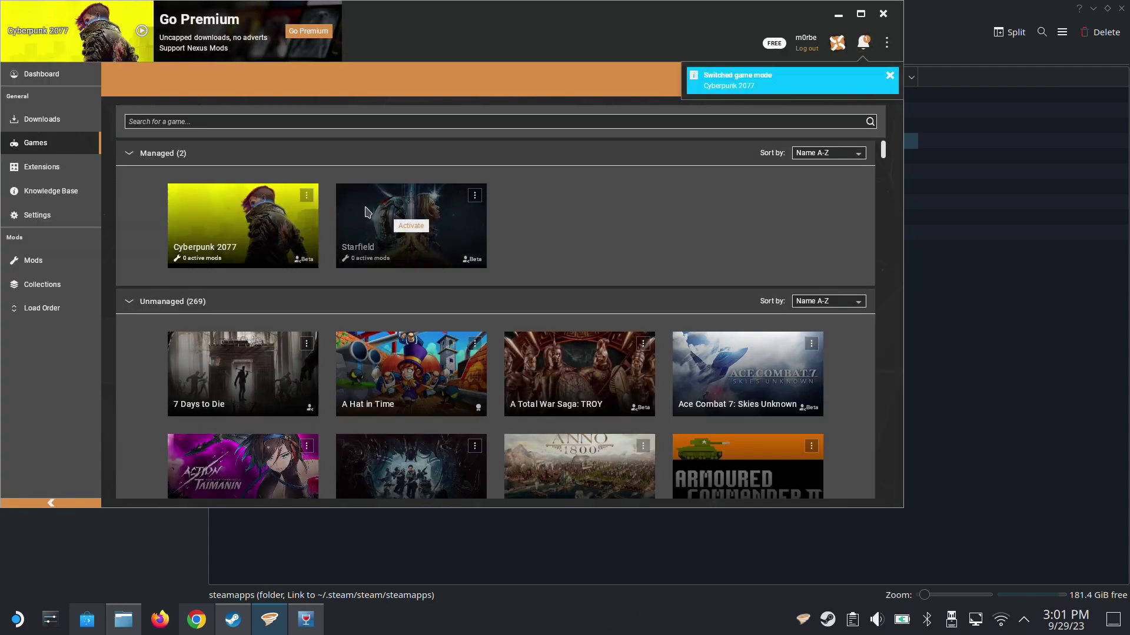
{"action": "mouse_move", "coordinate": [857, 81]}
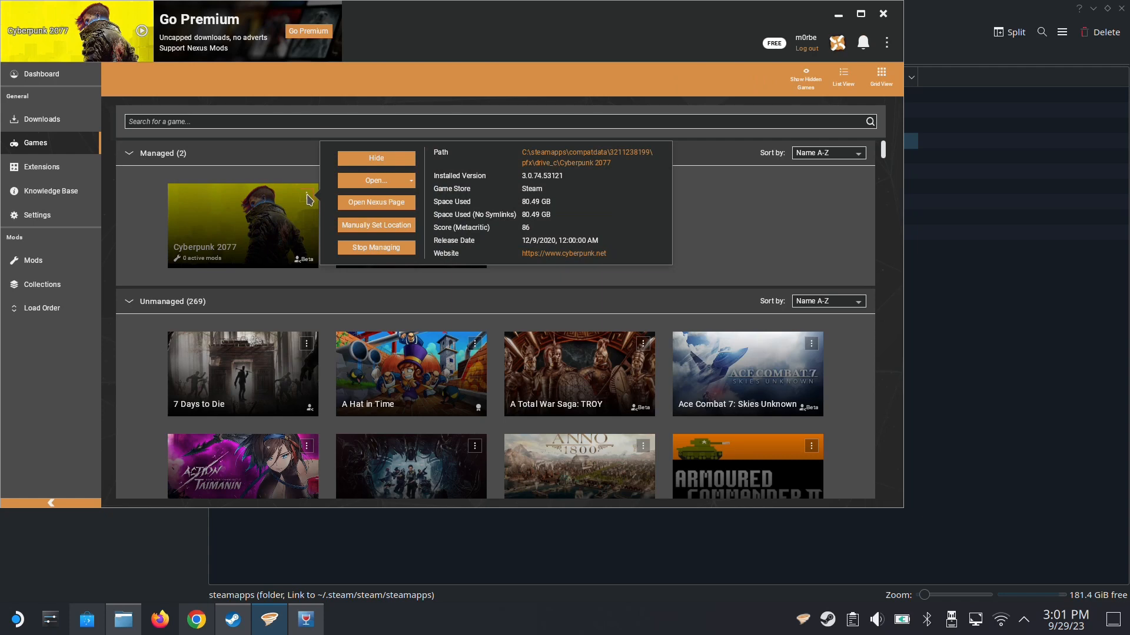
{"action": "mouse_move", "coordinate": [834, 327]}
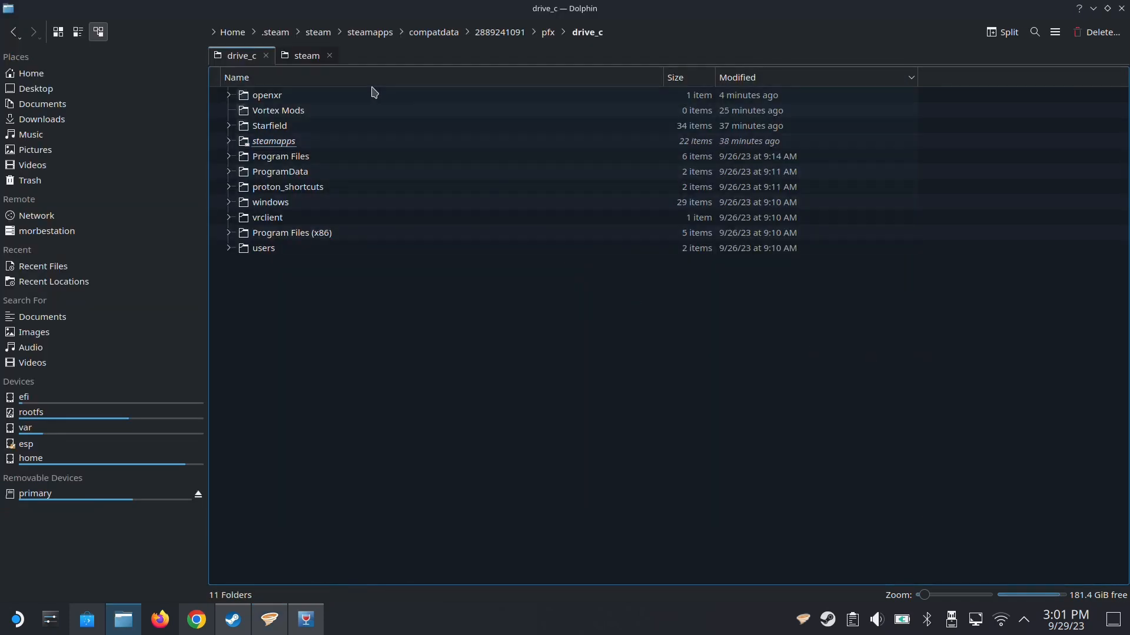
{"action": "left_click", "coordinate": [306, 55]}
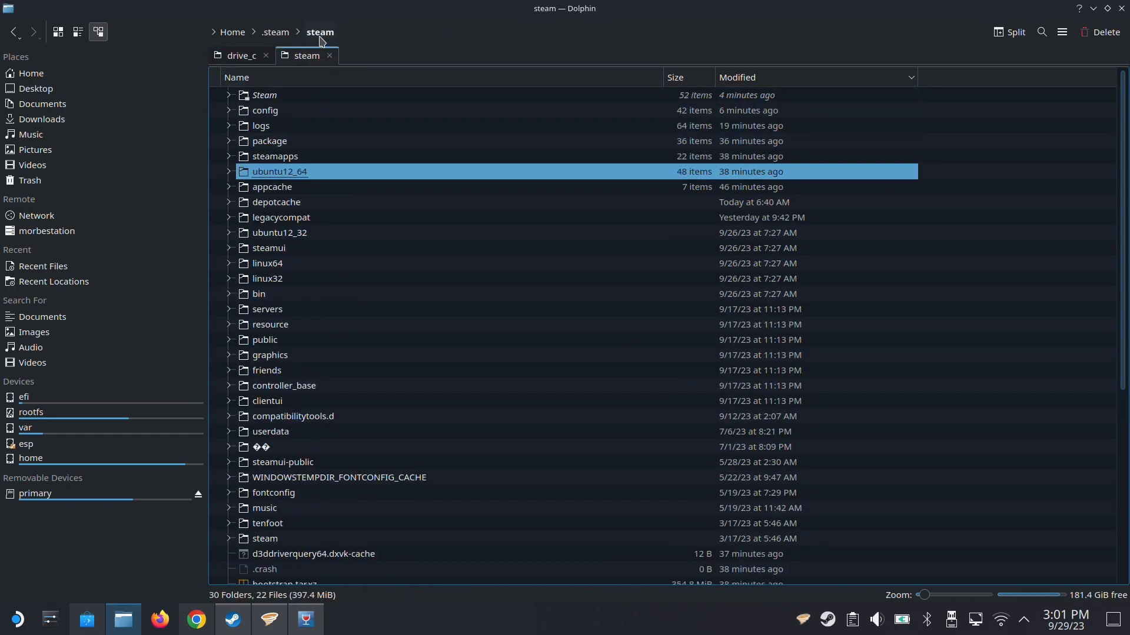
{"action": "double_click", "coordinate": [275, 156]}
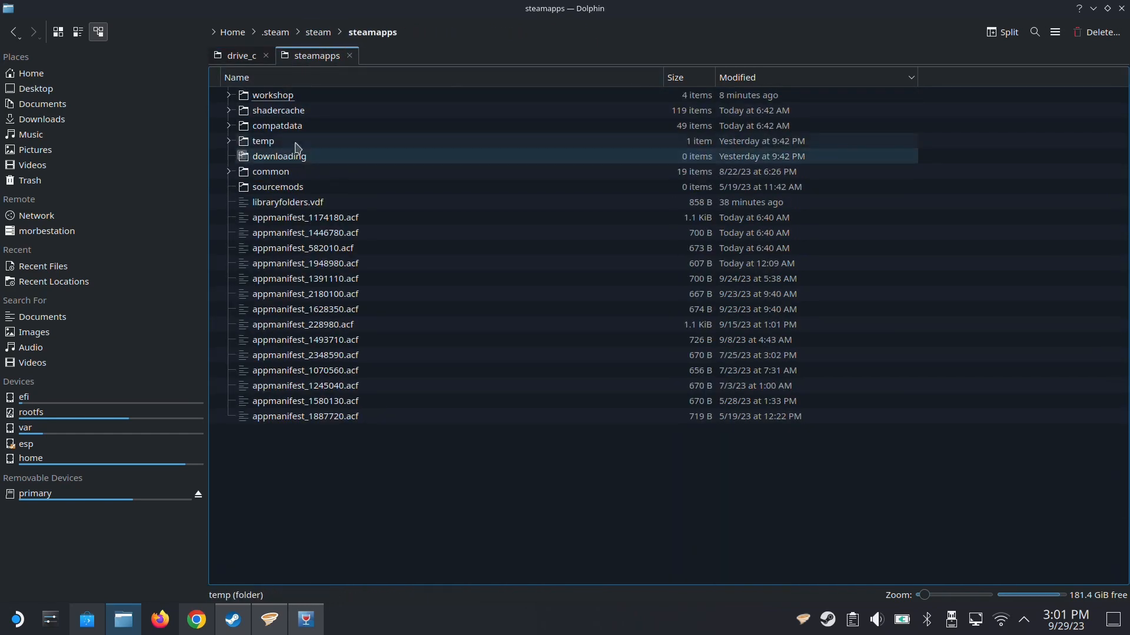
{"action": "double_click", "coordinate": [276, 125]}
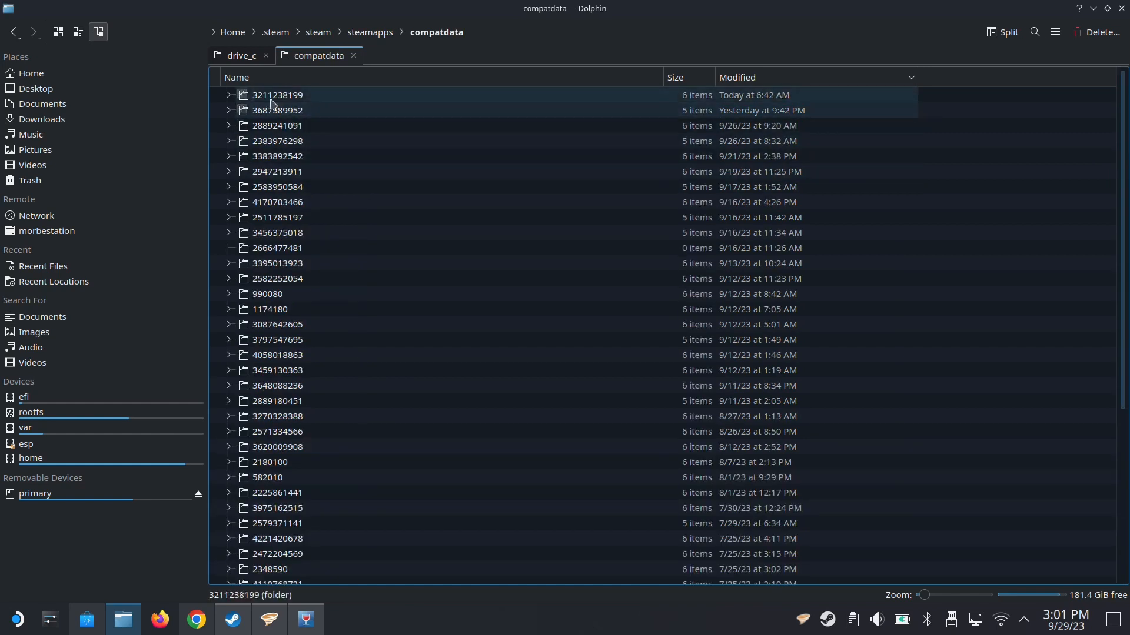
{"action": "double_click", "coordinate": [277, 94]}
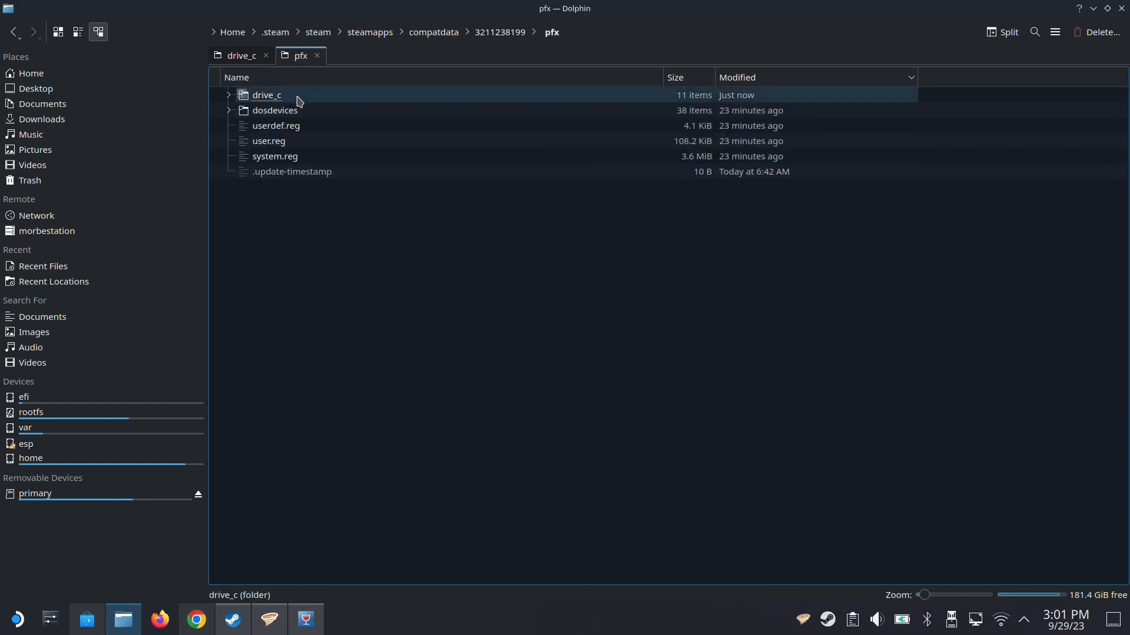
{"action": "double_click", "coordinate": [267, 94]}
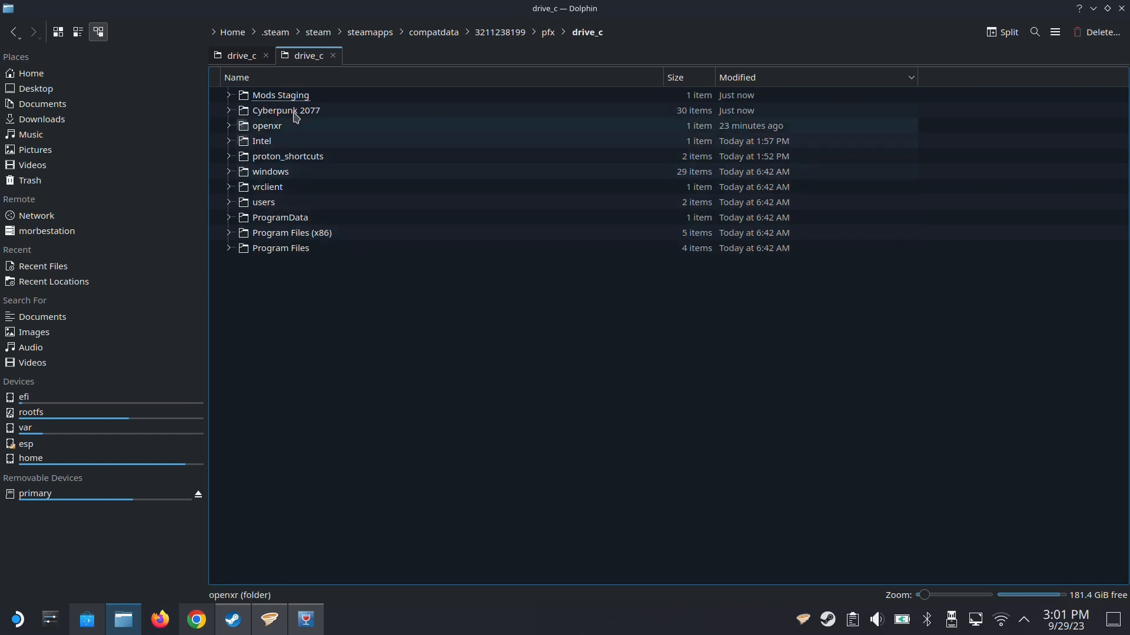
Set Cyberpunk 2077's mod staging folder to the suggested C:\Vortex Mods\{game} path and apply it.
{"action": "left_click", "coordinate": [269, 619]}
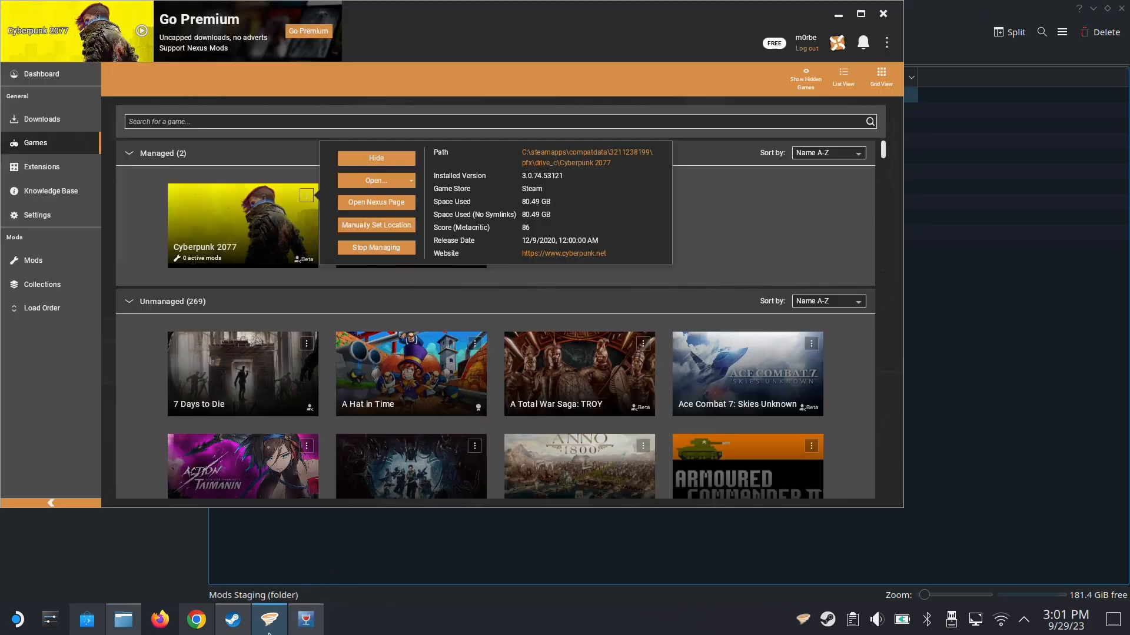
{"action": "mouse_move", "coordinate": [61, 216]}
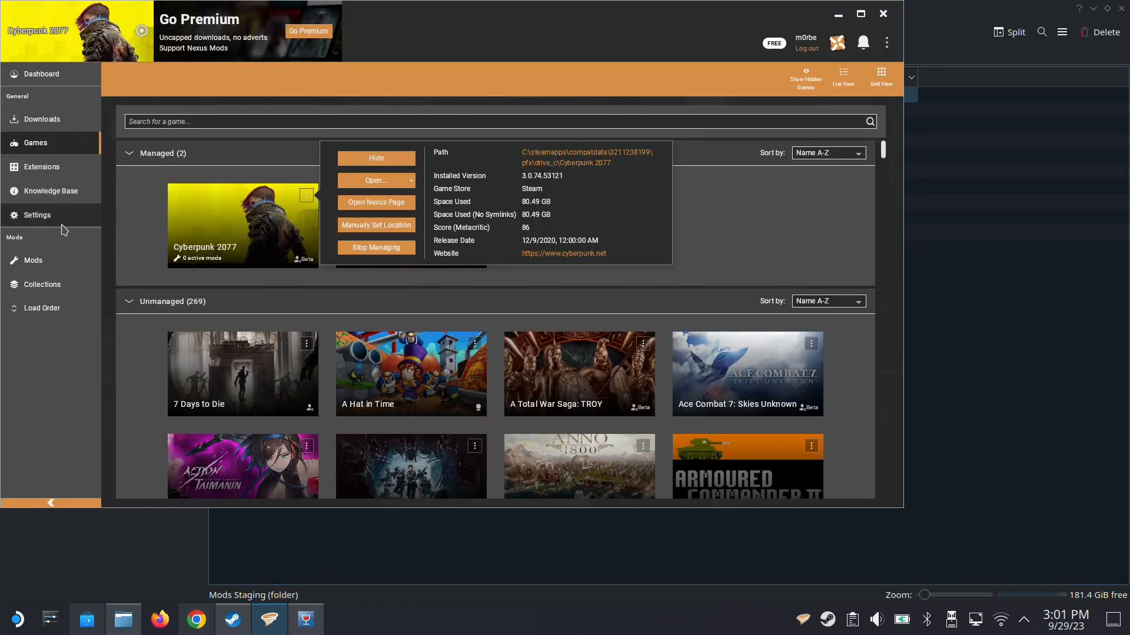
{"action": "left_click", "coordinate": [37, 215]}
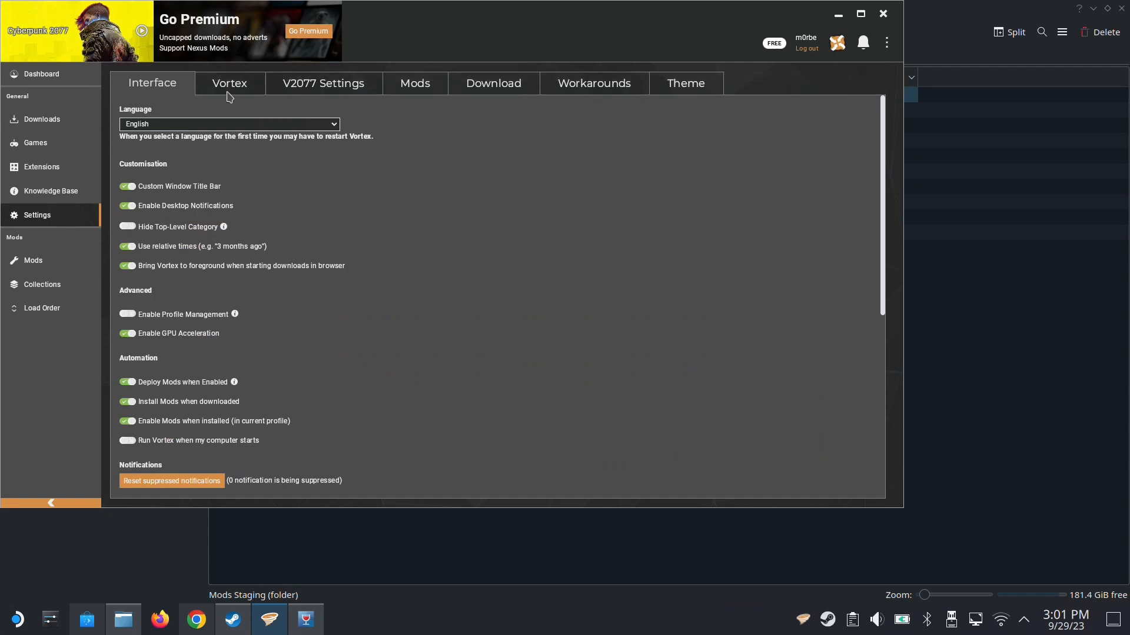
{"action": "left_click", "coordinate": [414, 83]}
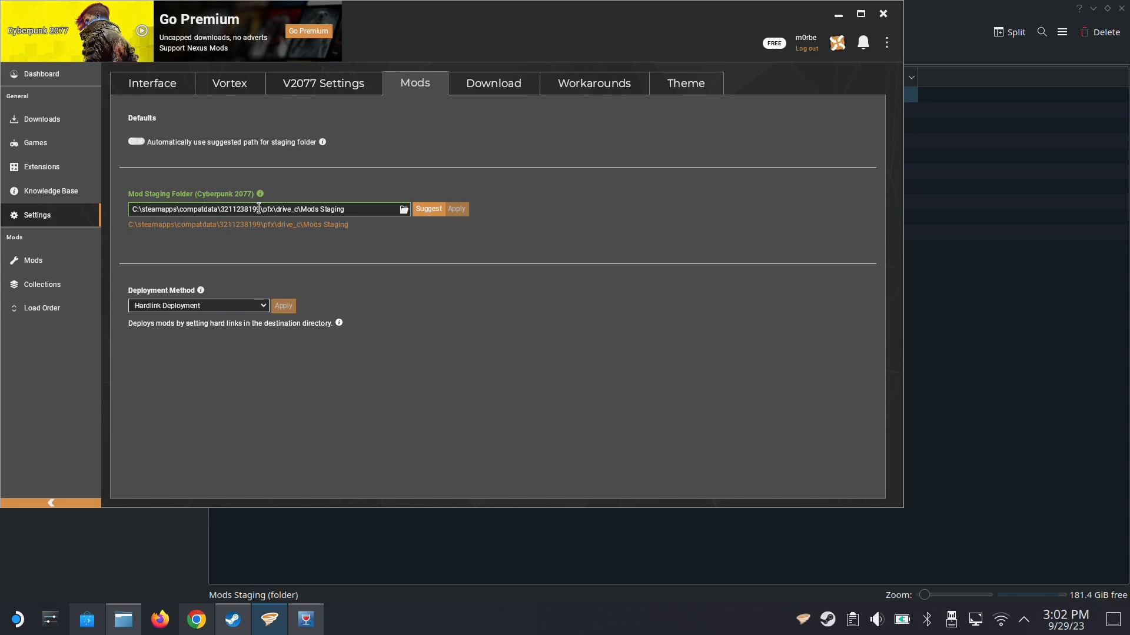
{"action": "left_click", "coordinate": [427, 209]}
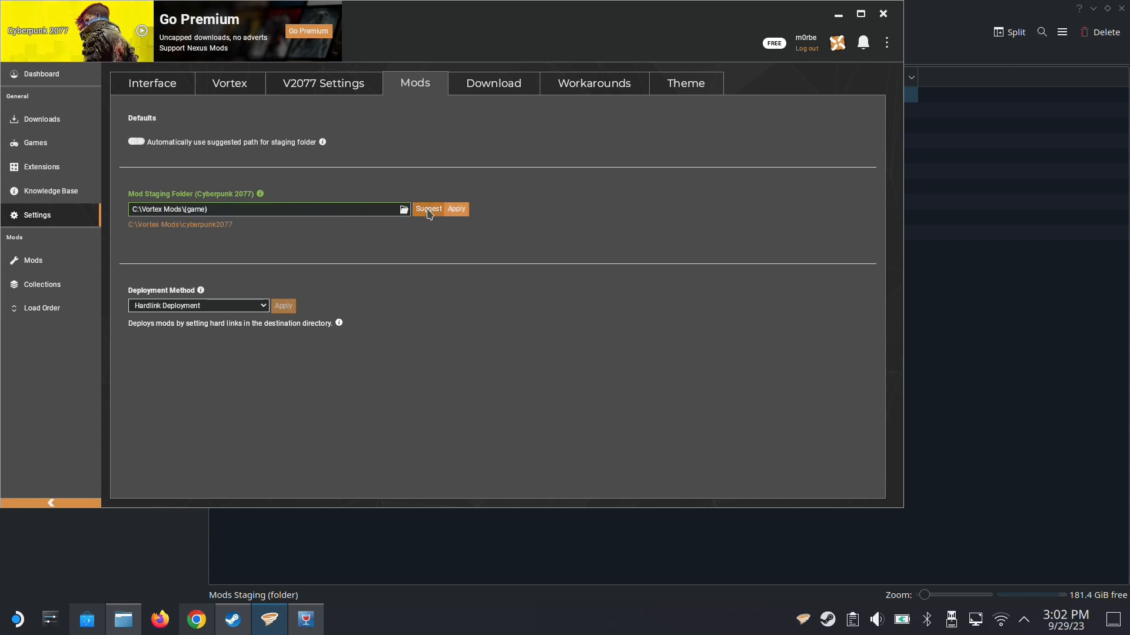
{"action": "mouse_move", "coordinate": [455, 209]}
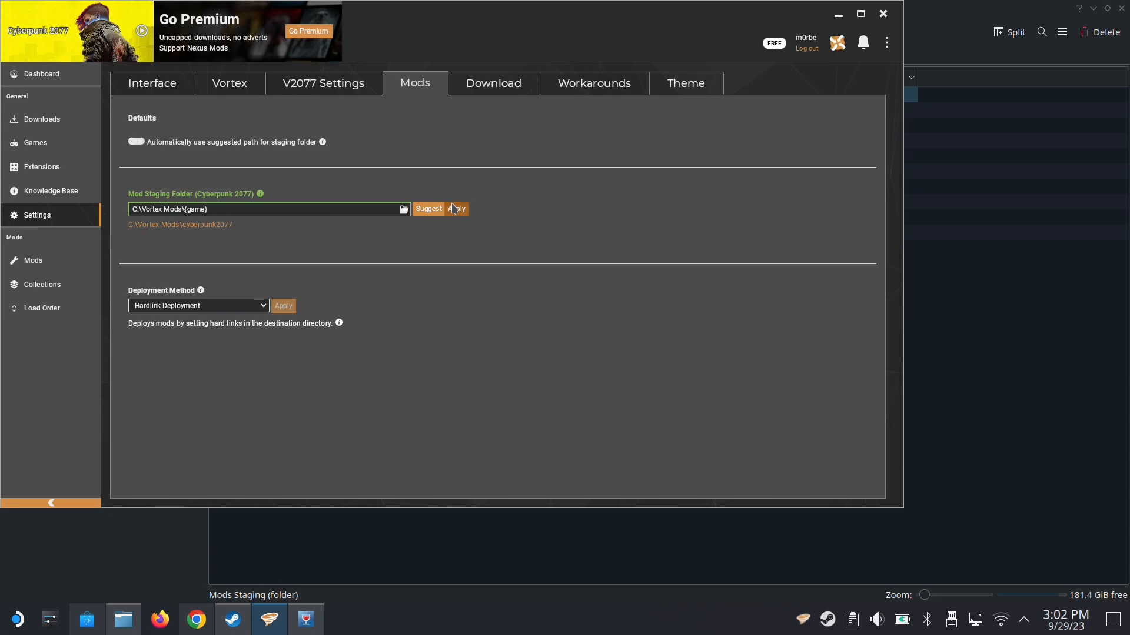
{"action": "left_click", "coordinate": [456, 208]}
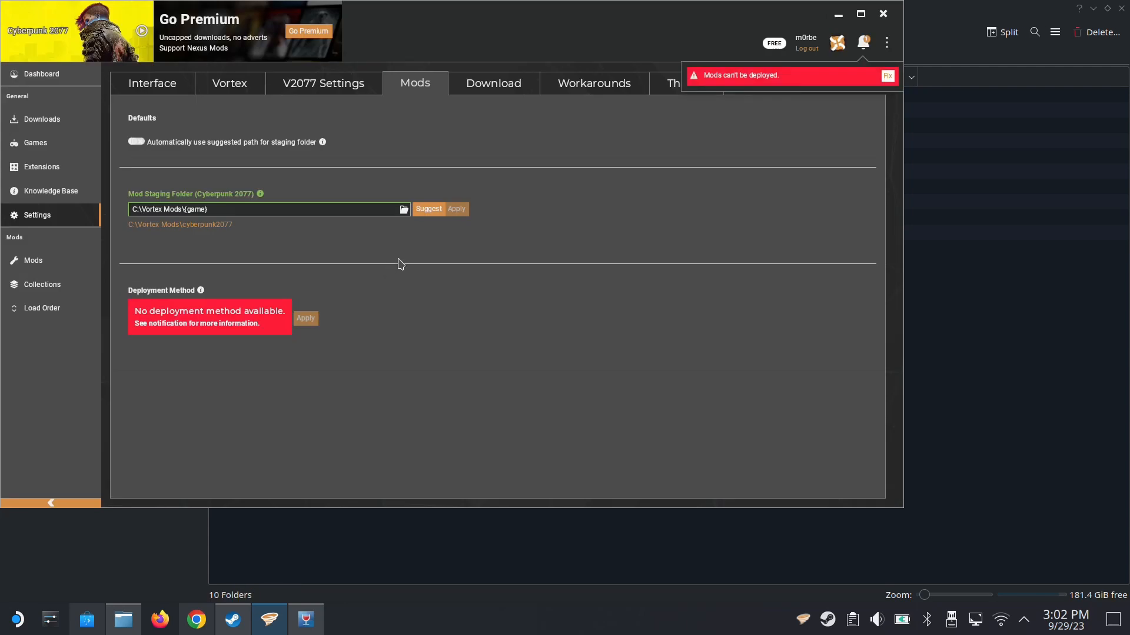
{"action": "mouse_move", "coordinate": [553, 234]}
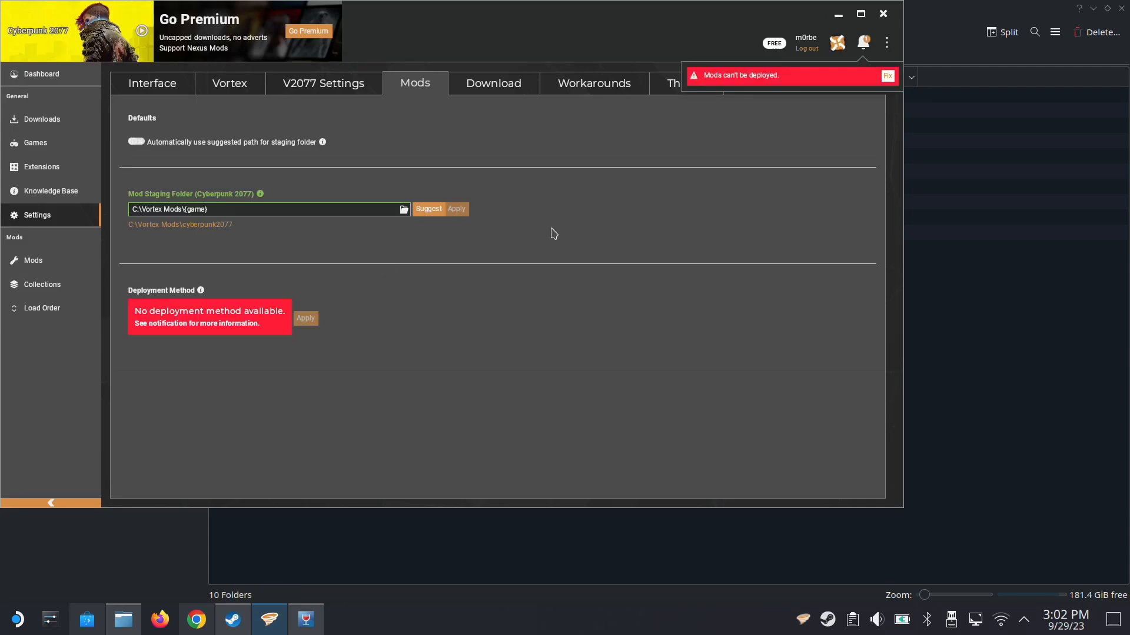
{"action": "mouse_move", "coordinate": [565, 225]}
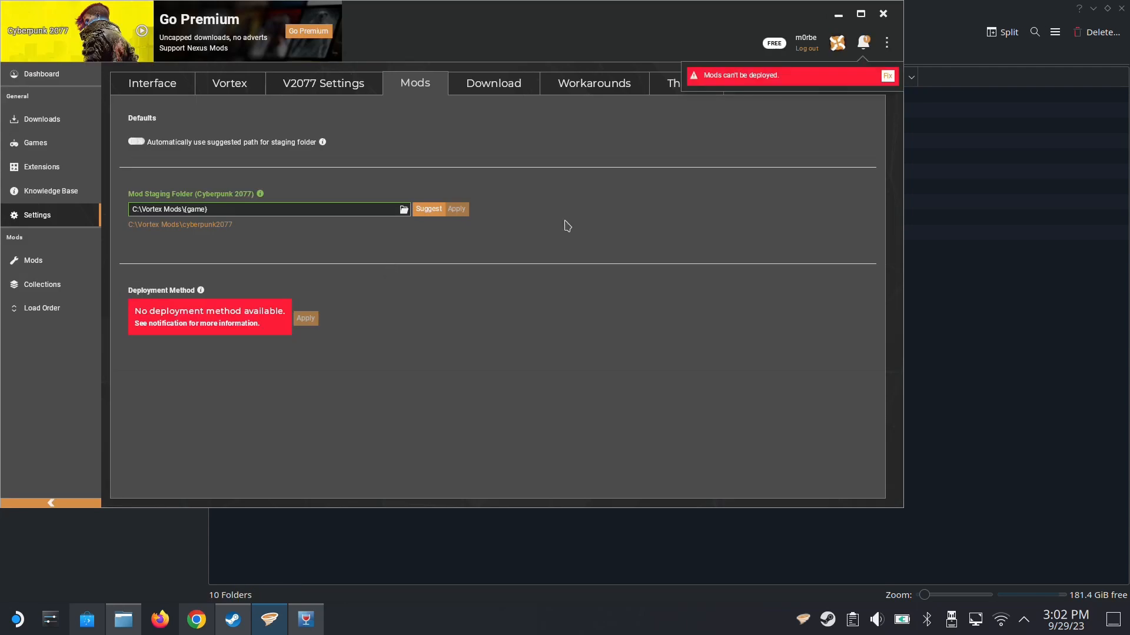
{"action": "mouse_move", "coordinate": [709, 77]}
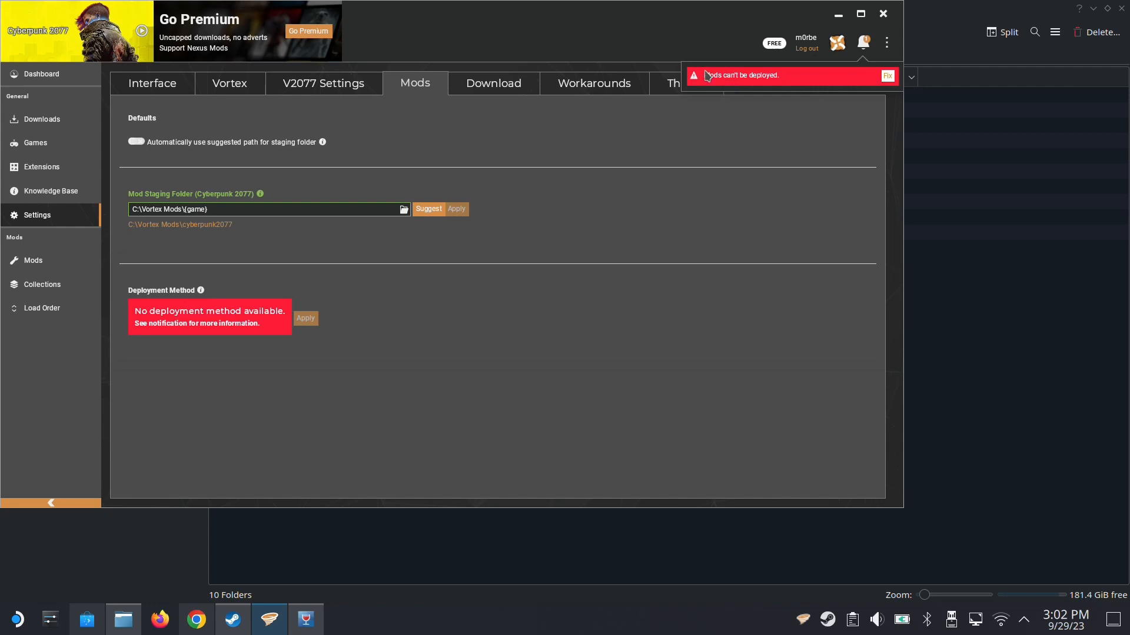
Page through the deployment troubleshooter to the Hardlink Deployment solution, then close the guide.
{"action": "left_click", "coordinate": [887, 76]}
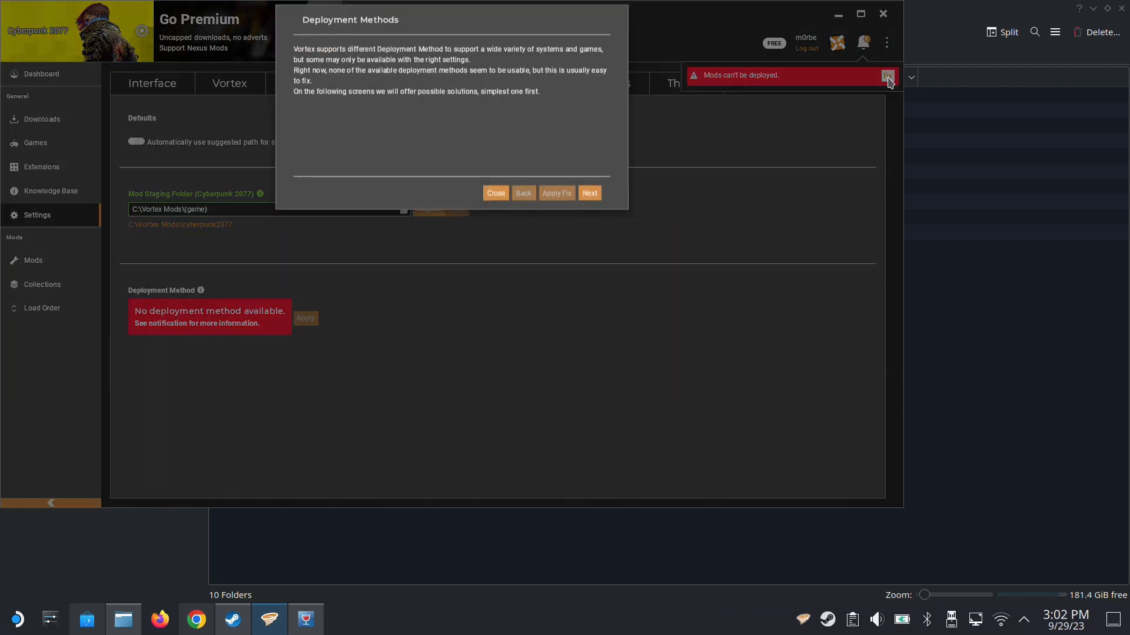
{"action": "left_click", "coordinate": [887, 78]}
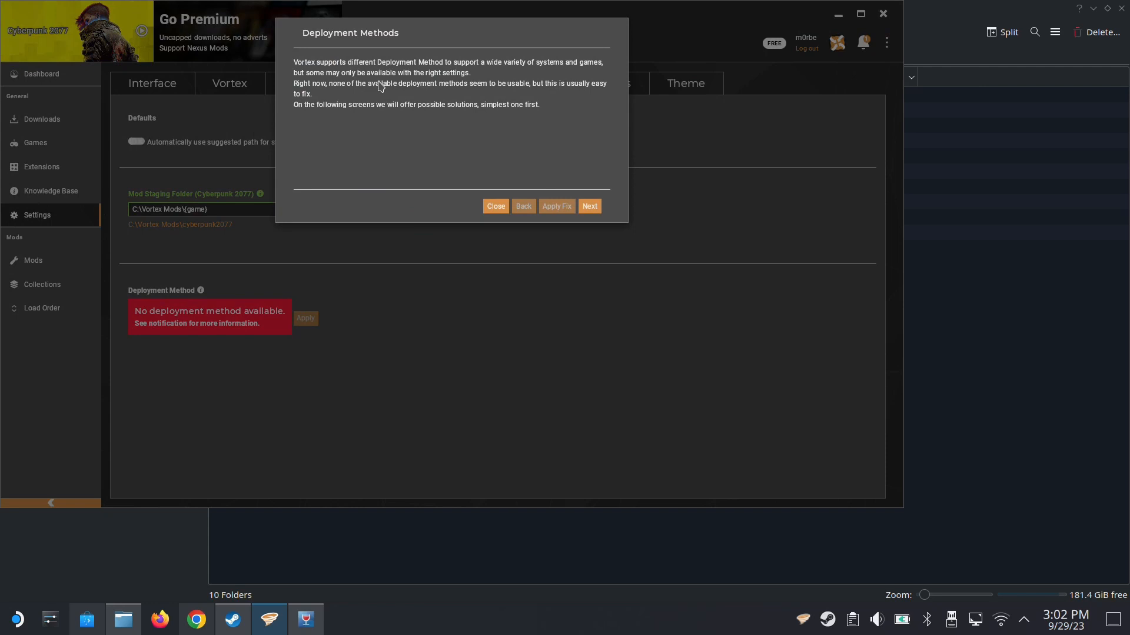
{"action": "mouse_move", "coordinate": [430, 113]}
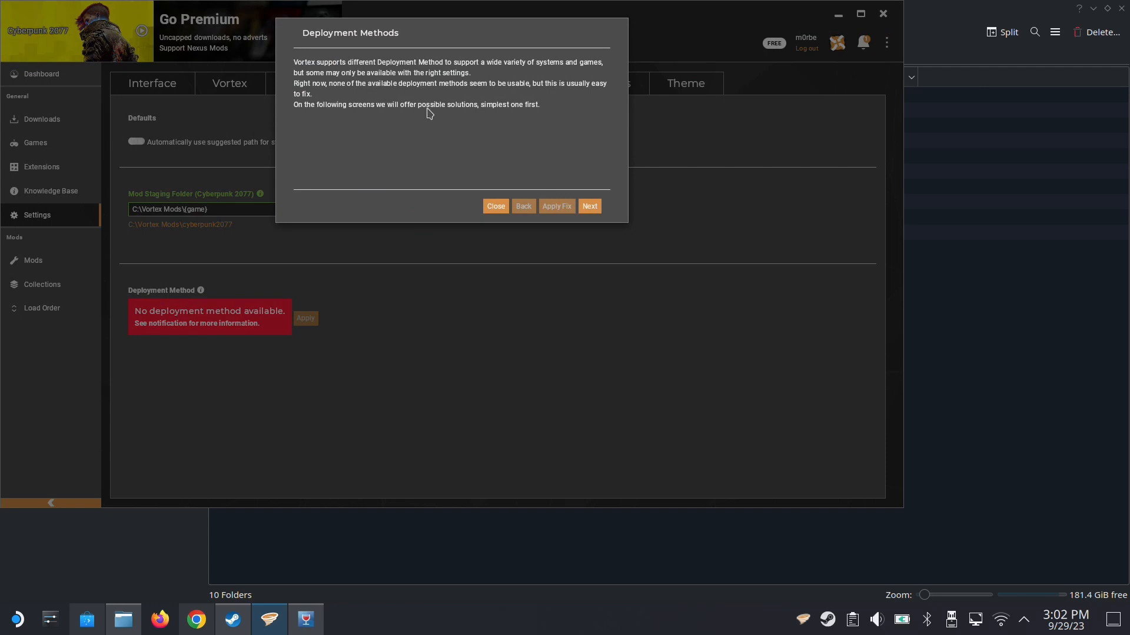
{"action": "left_click", "coordinate": [588, 206]}
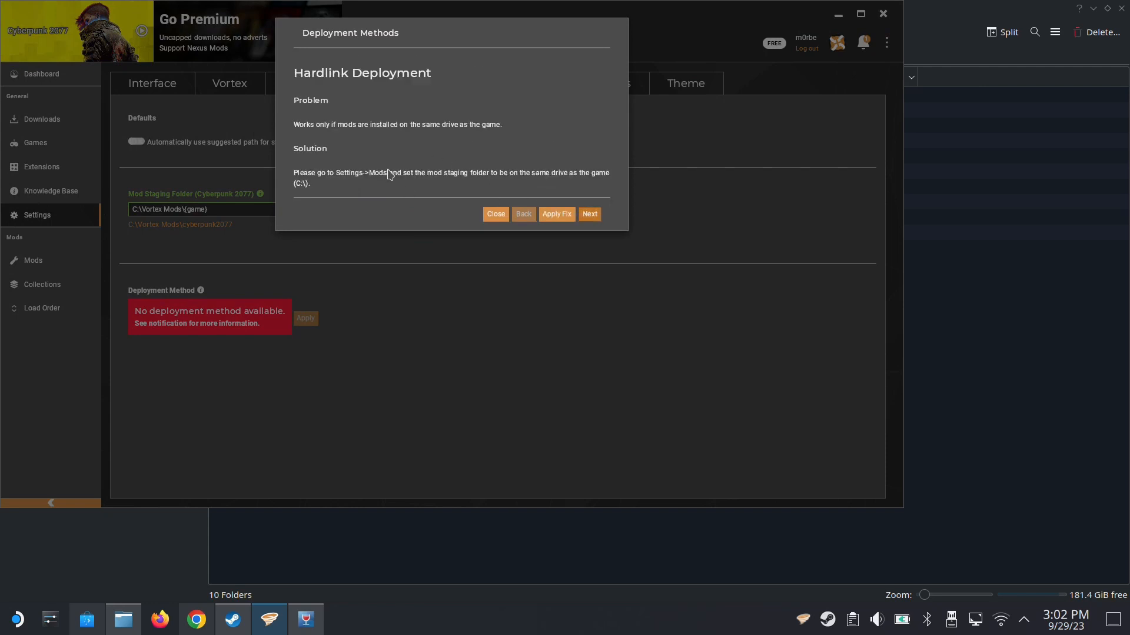
{"action": "mouse_move", "coordinate": [403, 88]}
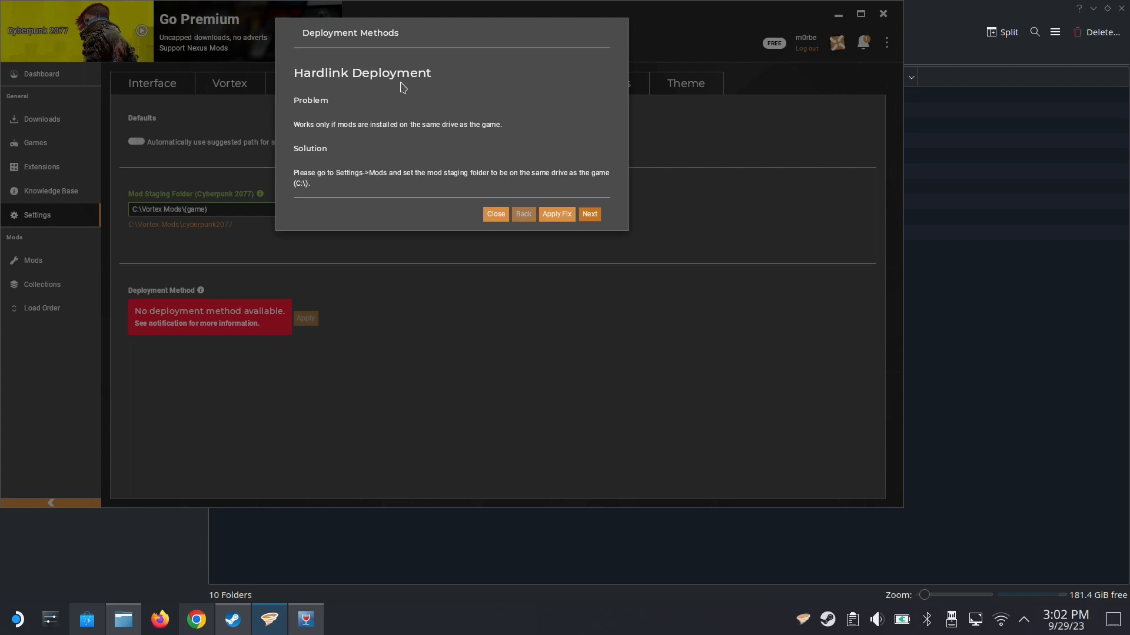
{"action": "mouse_move", "coordinate": [340, 193]}
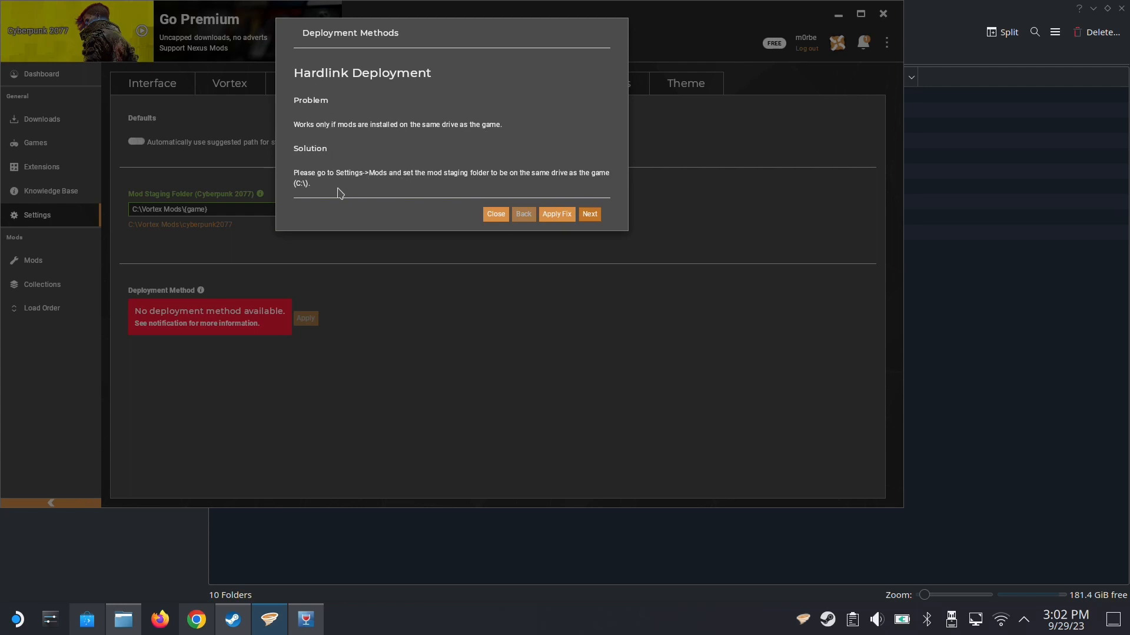
{"action": "mouse_move", "coordinate": [435, 183]}
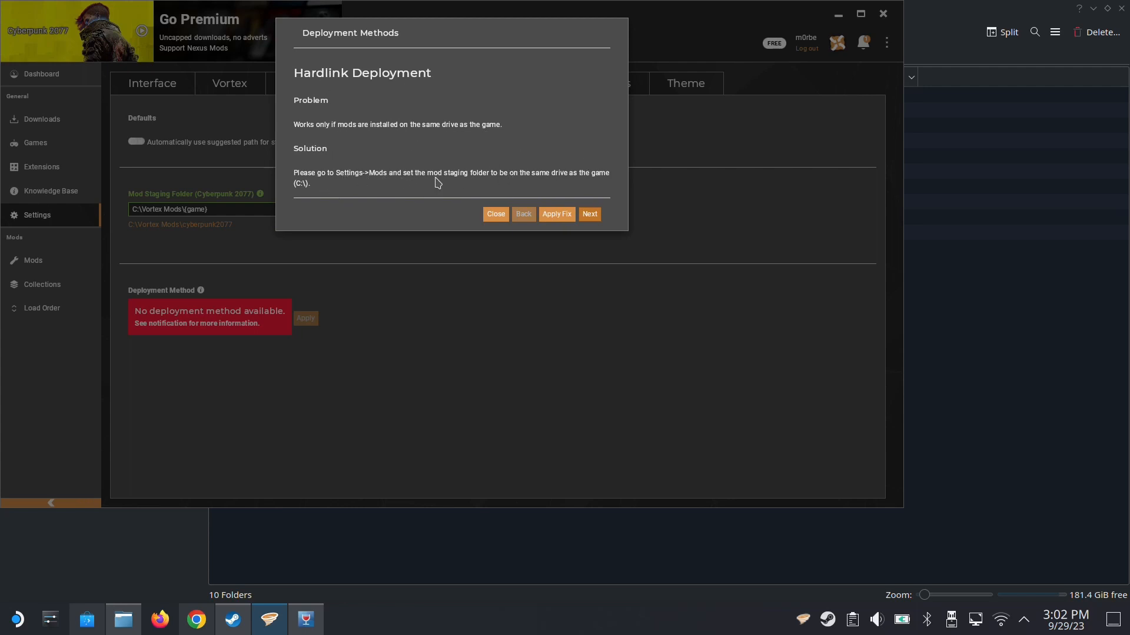
{"action": "mouse_move", "coordinate": [446, 183]}
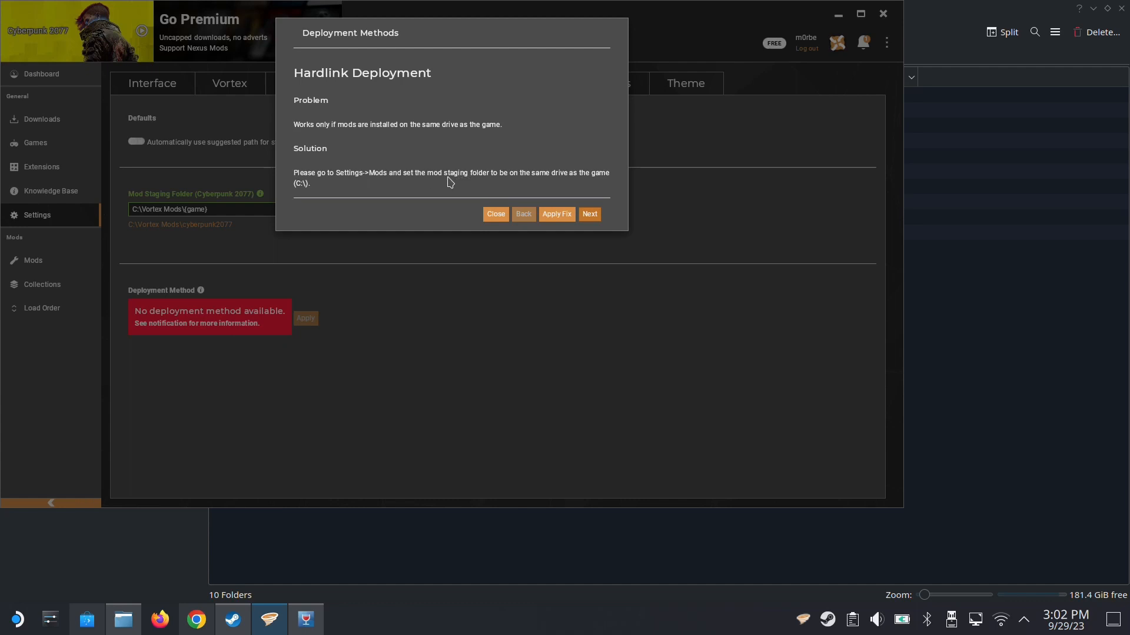
{"action": "mouse_move", "coordinate": [475, 181]}
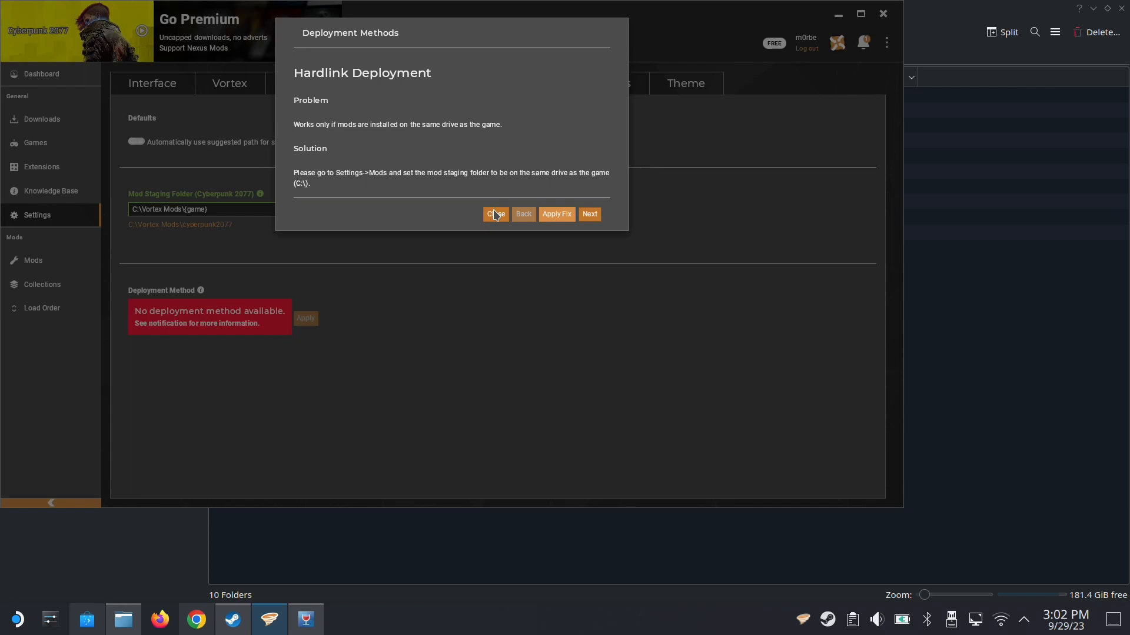
{"action": "left_click", "coordinate": [495, 214]}
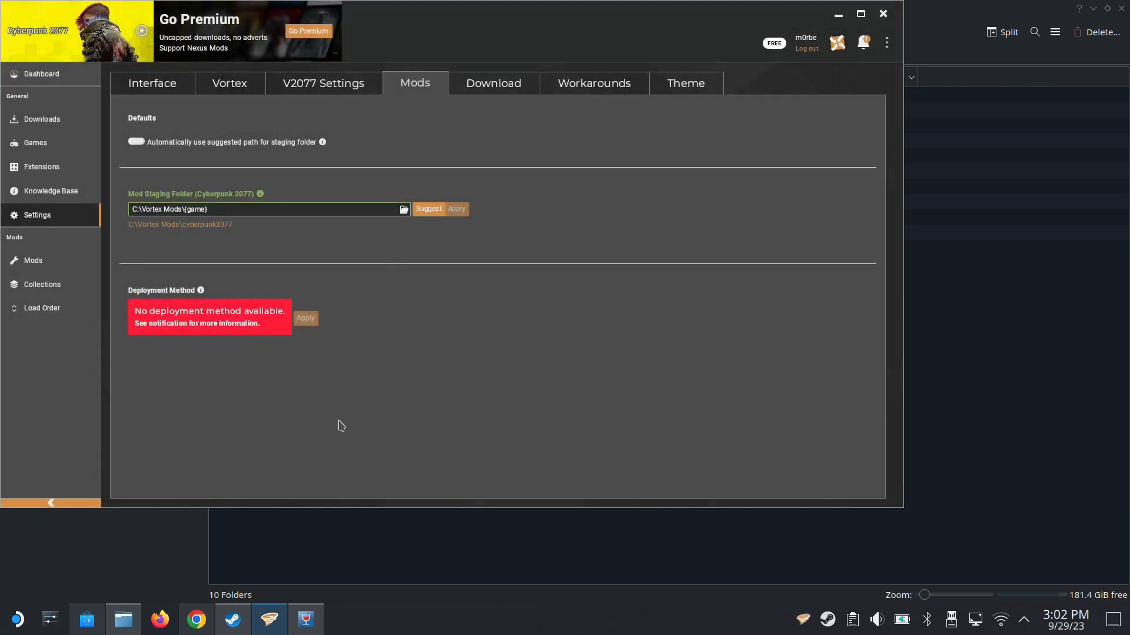
Create a 'Mods Staging' folder in the prefix's drive_c, next to the Cyberpunk 2077 folder.
{"action": "left_click", "coordinate": [123, 619]}
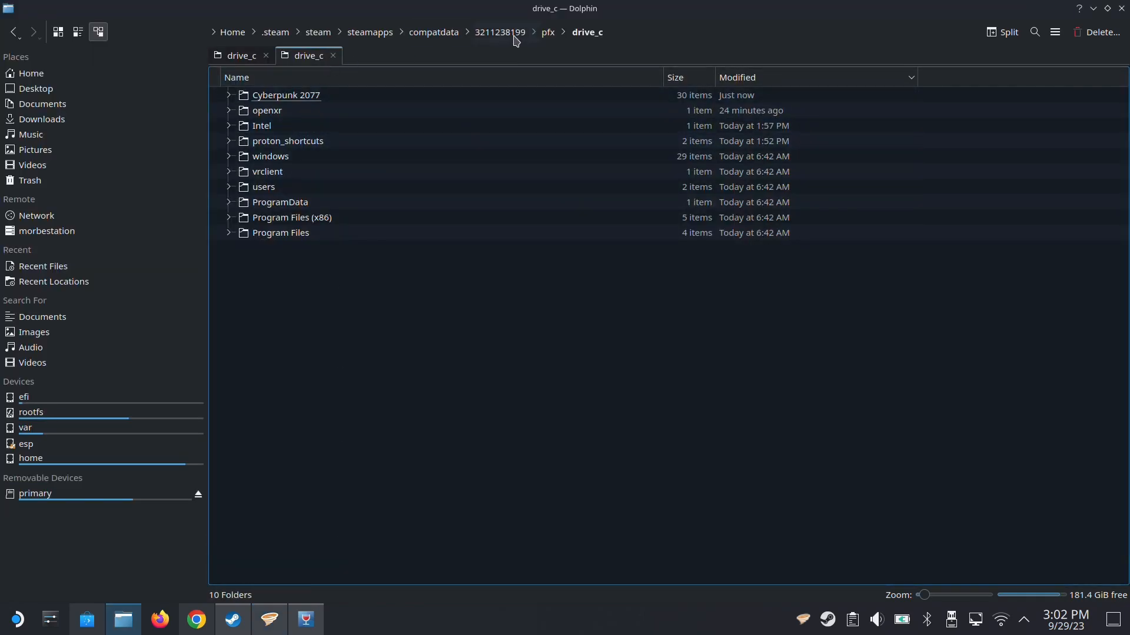
{"action": "mouse_move", "coordinate": [344, 92]}
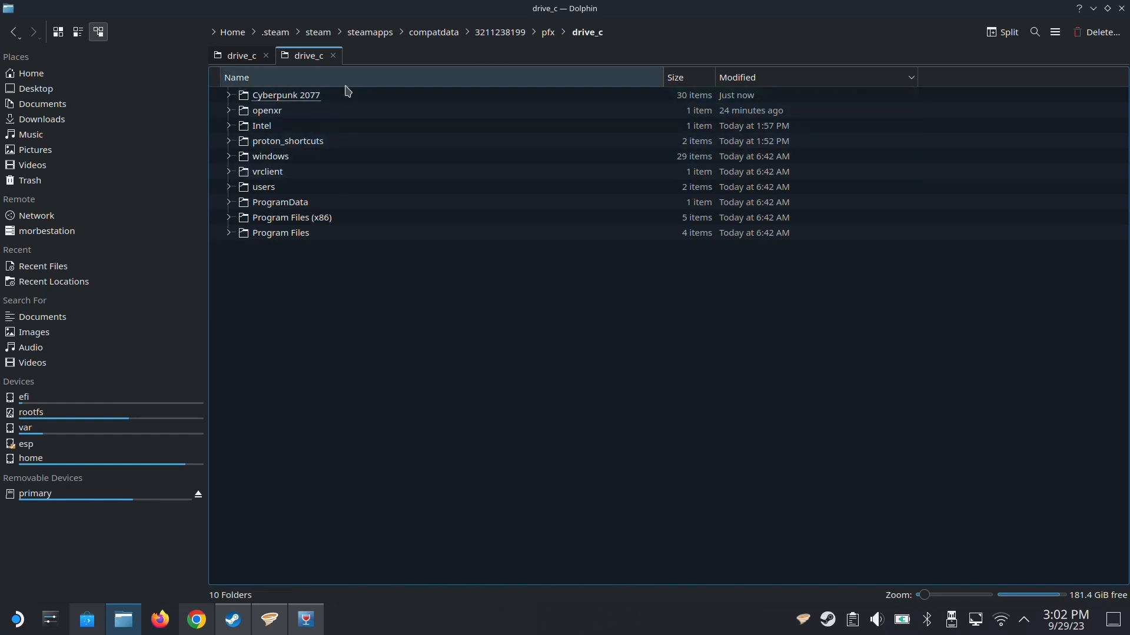
{"action": "left_click", "coordinate": [548, 32]}
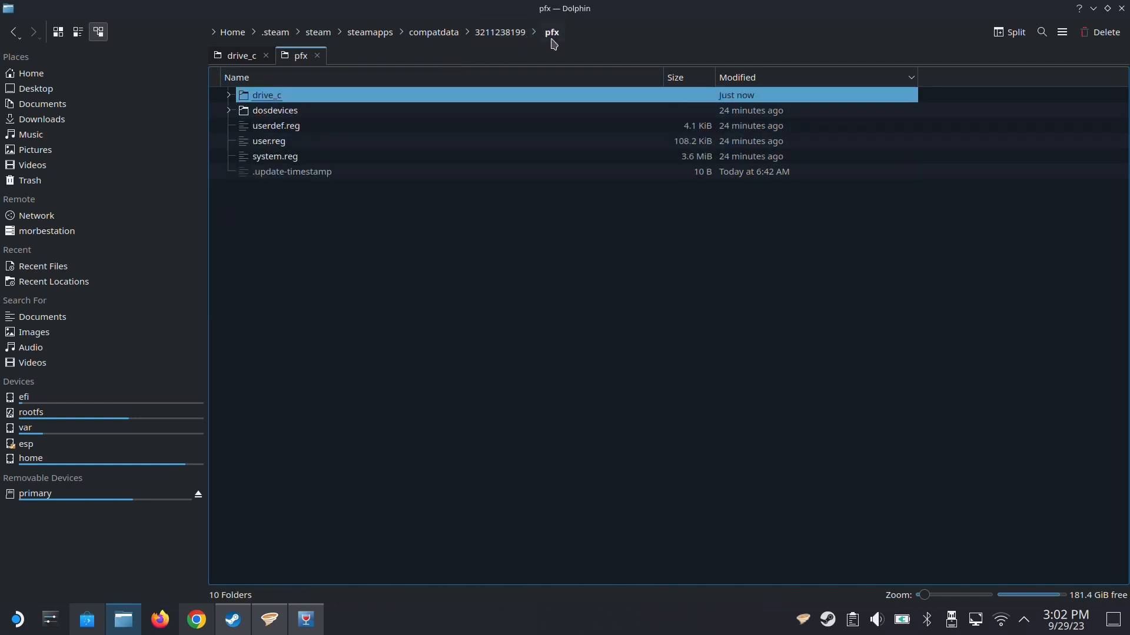
{"action": "double_click", "coordinate": [266, 95]}
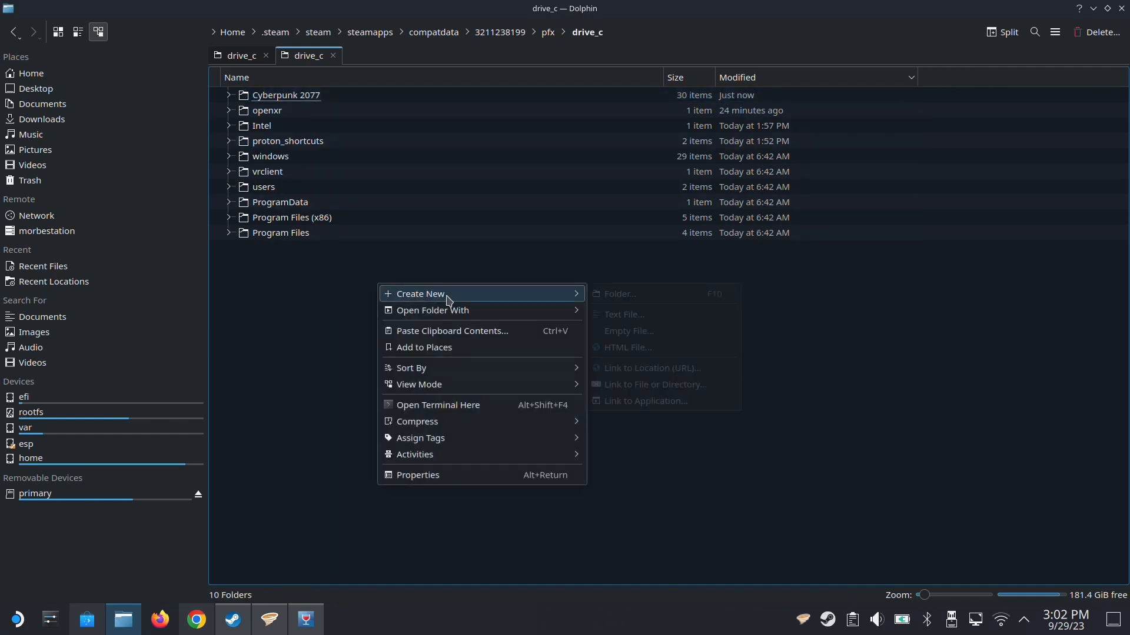
{"action": "left_click", "coordinate": [618, 294]}
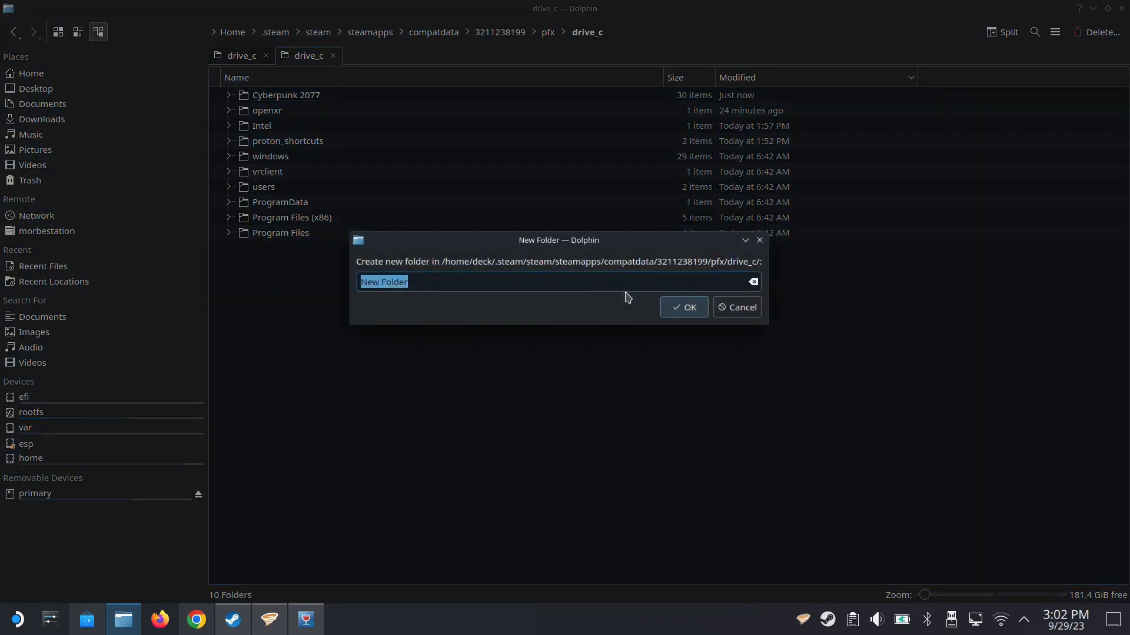
{"action": "type", "text": "Mods Sta"}
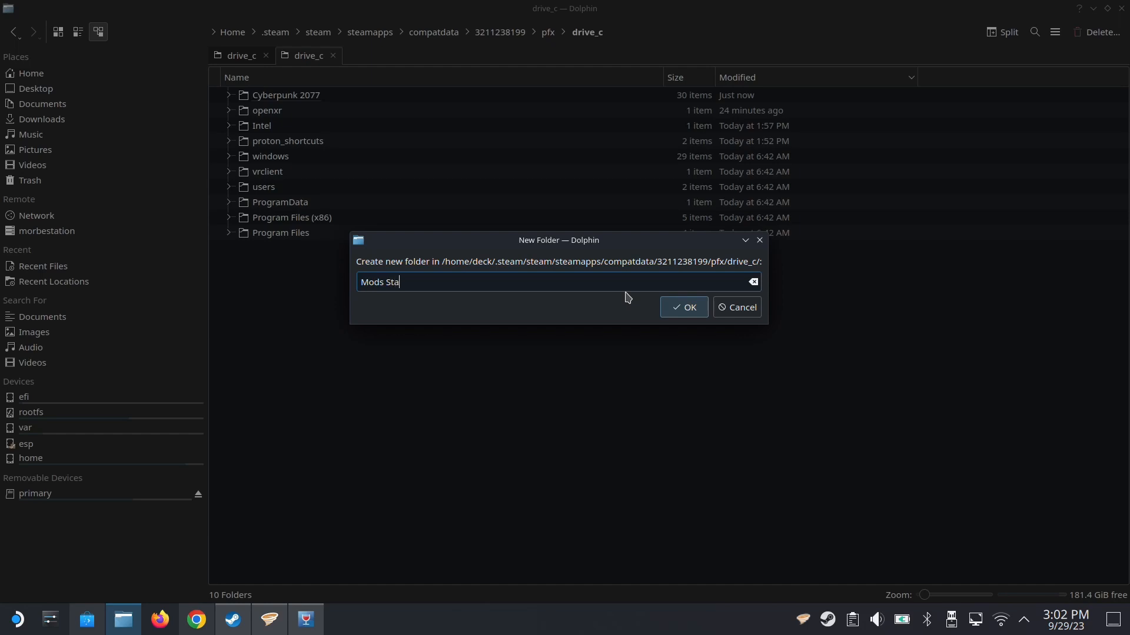
{"action": "left_click", "coordinate": [683, 307]}
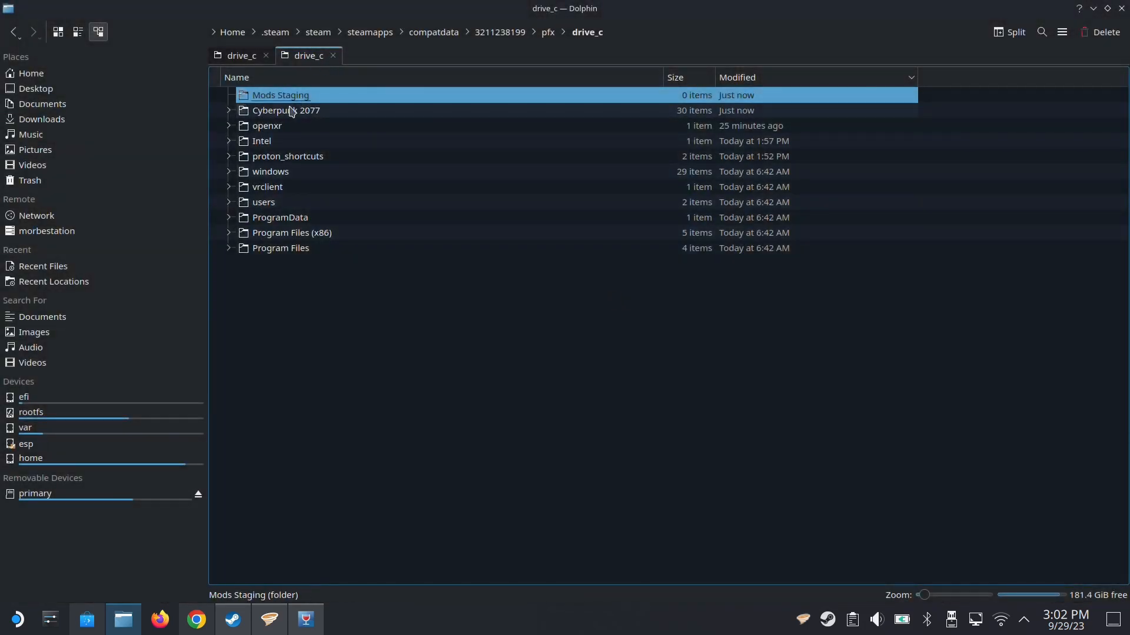
{"action": "left_click", "coordinate": [286, 110]}
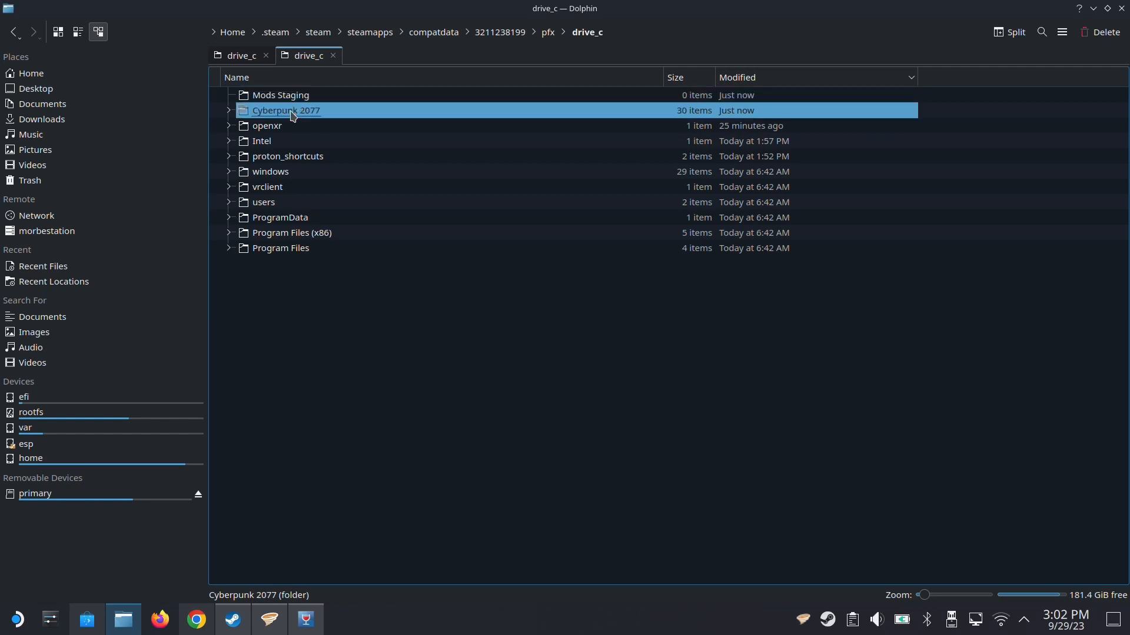
{"action": "mouse_move", "coordinate": [299, 120]}
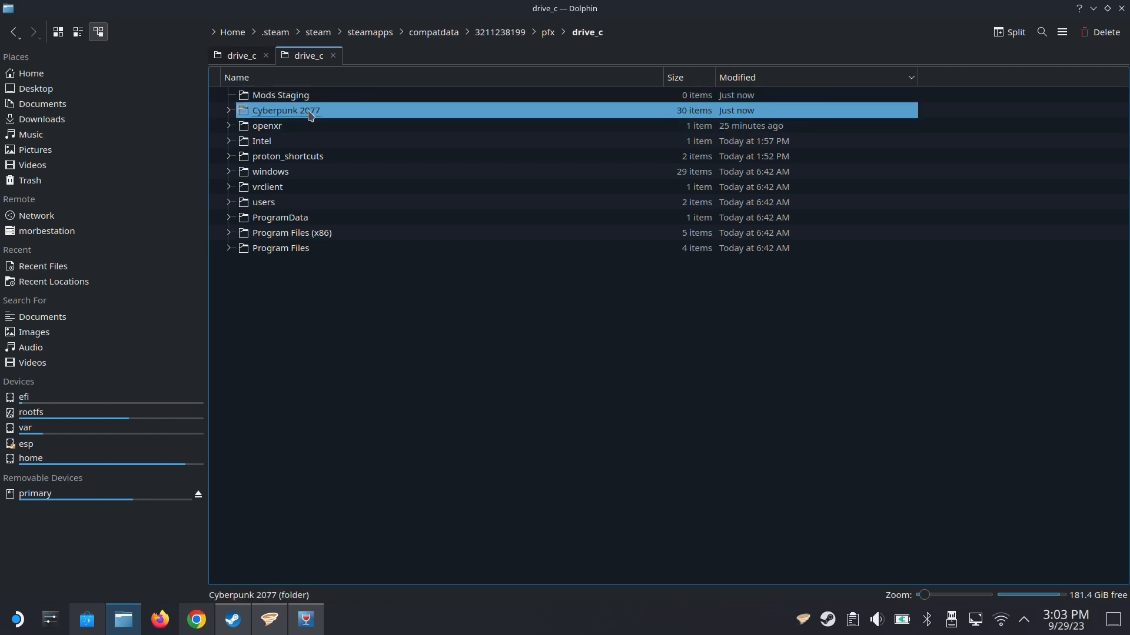
{"action": "mouse_move", "coordinate": [280, 94]}
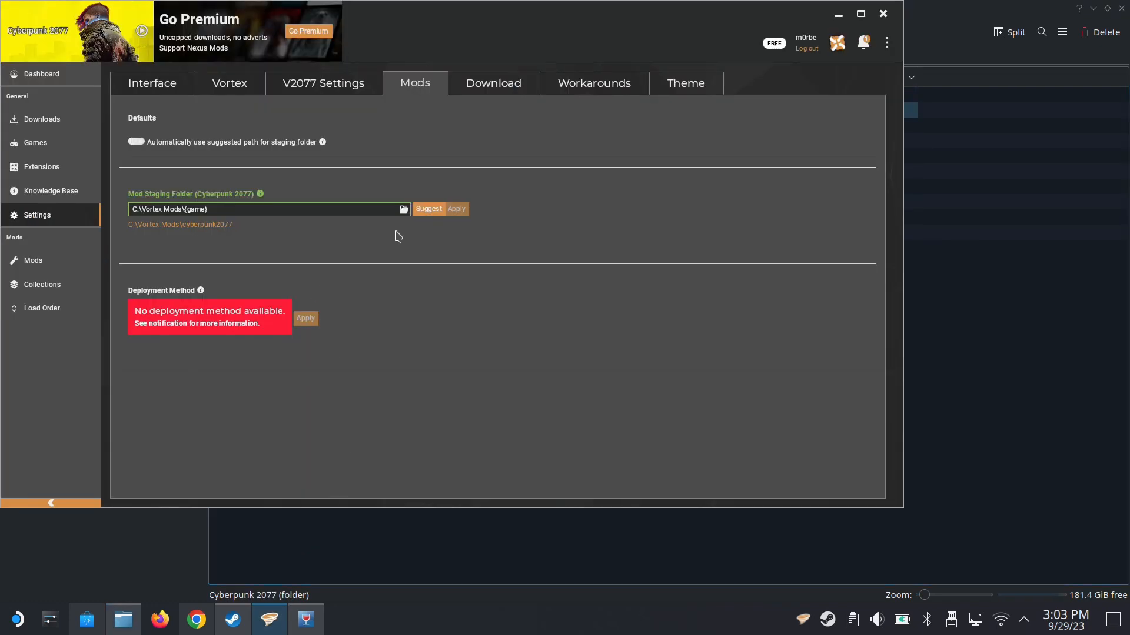
{"action": "left_click", "coordinate": [402, 209]}
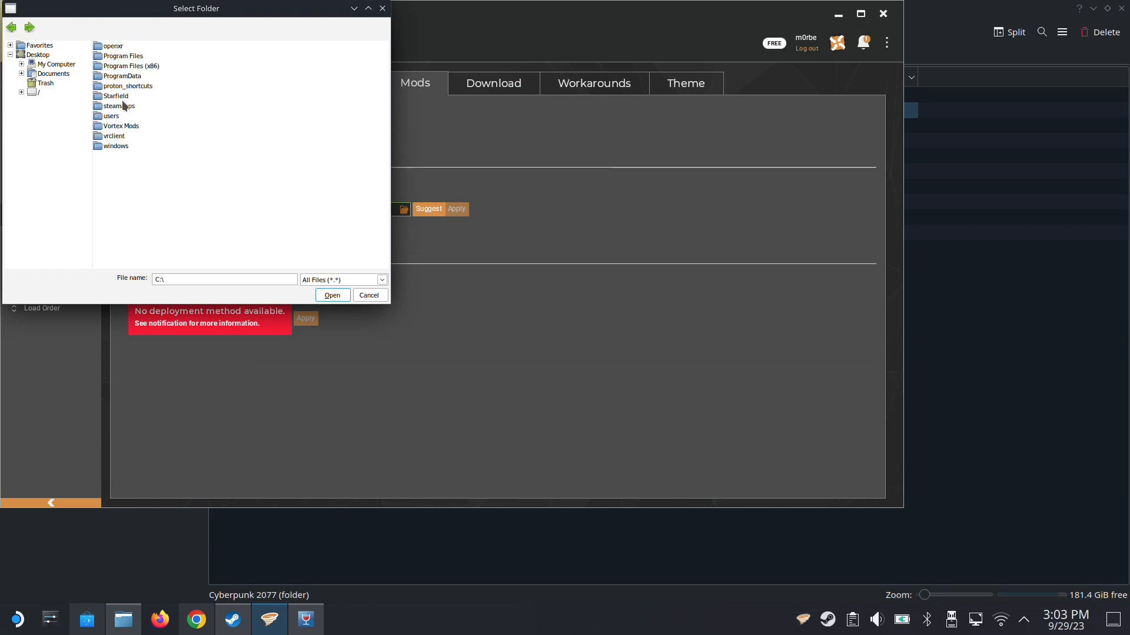
{"action": "double_click", "coordinate": [119, 106]}
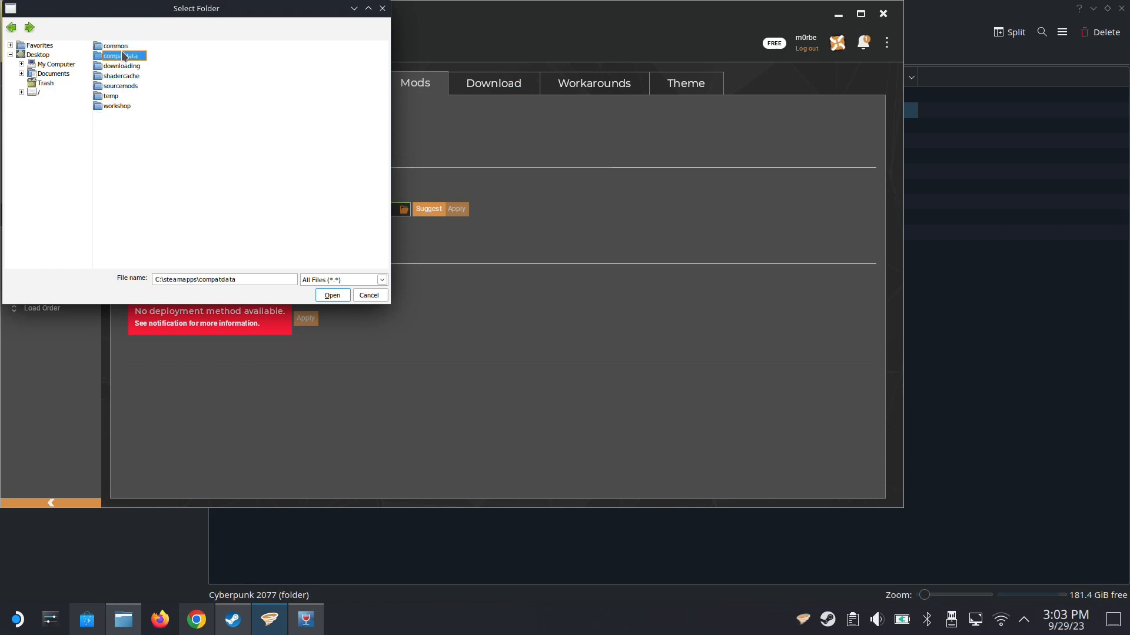
{"action": "double_click", "coordinate": [123, 56]}
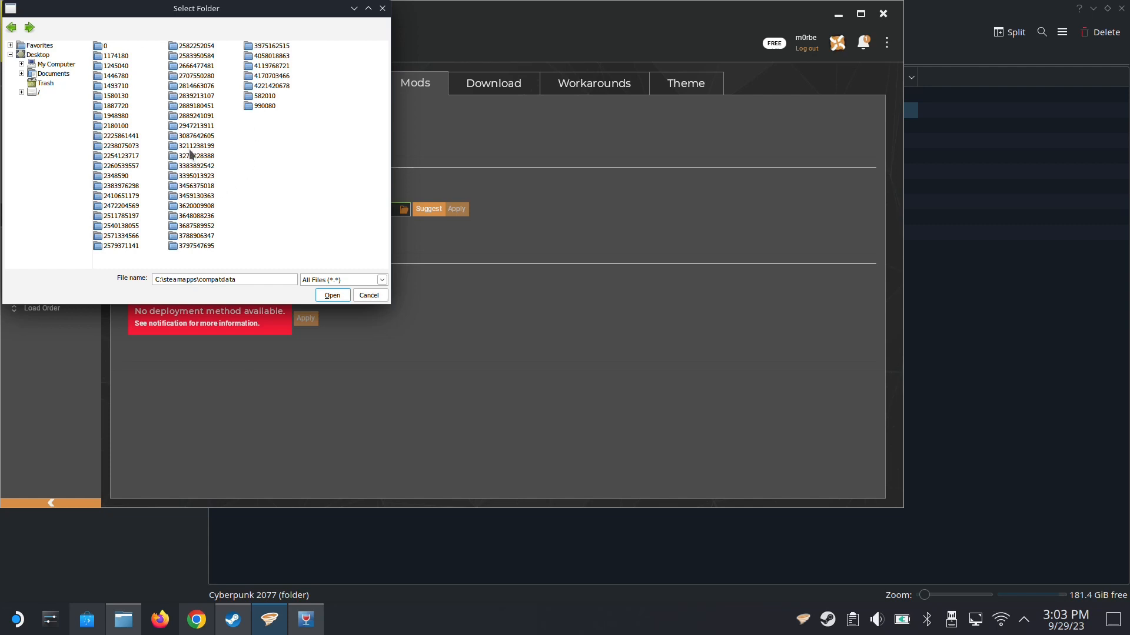
{"action": "double_click", "coordinate": [198, 145]}
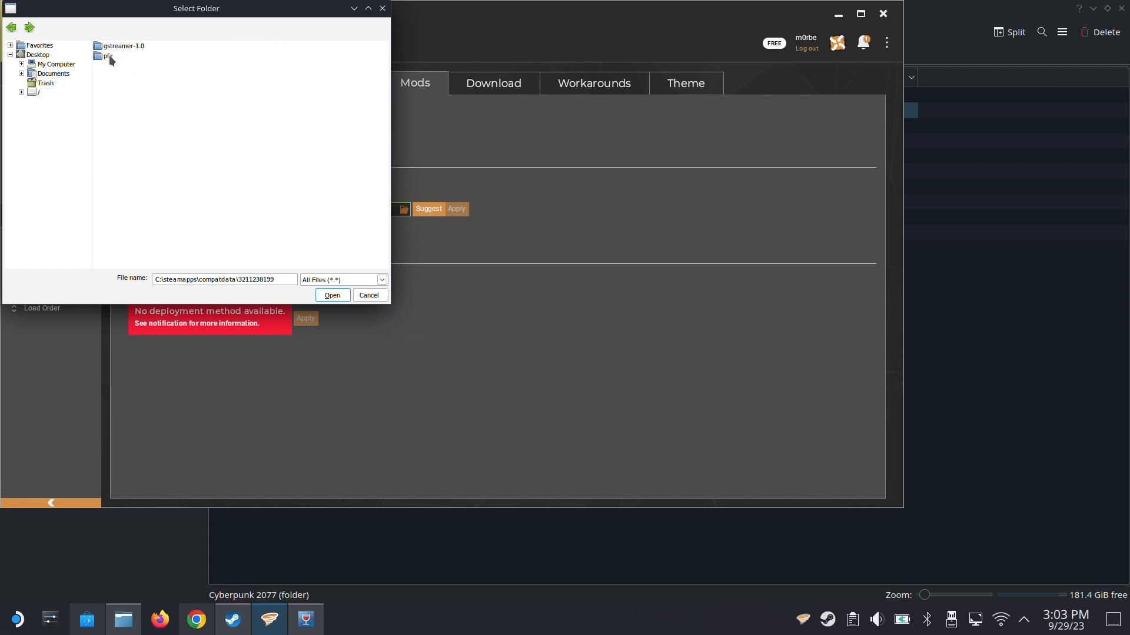
{"action": "double_click", "coordinate": [107, 57]}
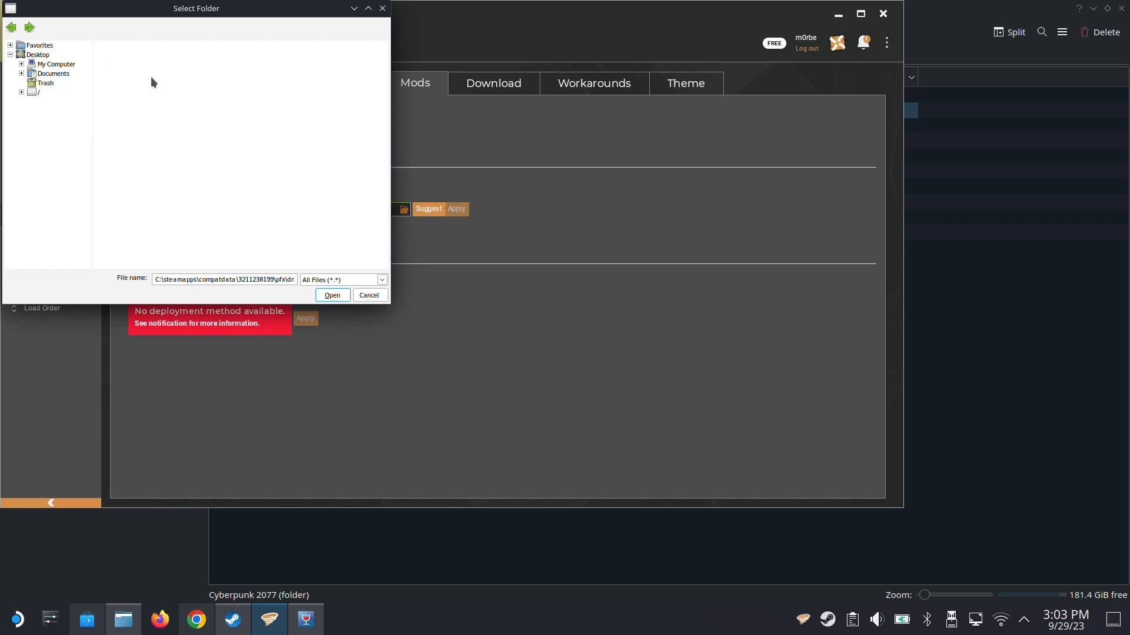
Choose the drive_c Mods Staging folder as the staging folder and apply it.
{"action": "left_click", "coordinate": [331, 295]}
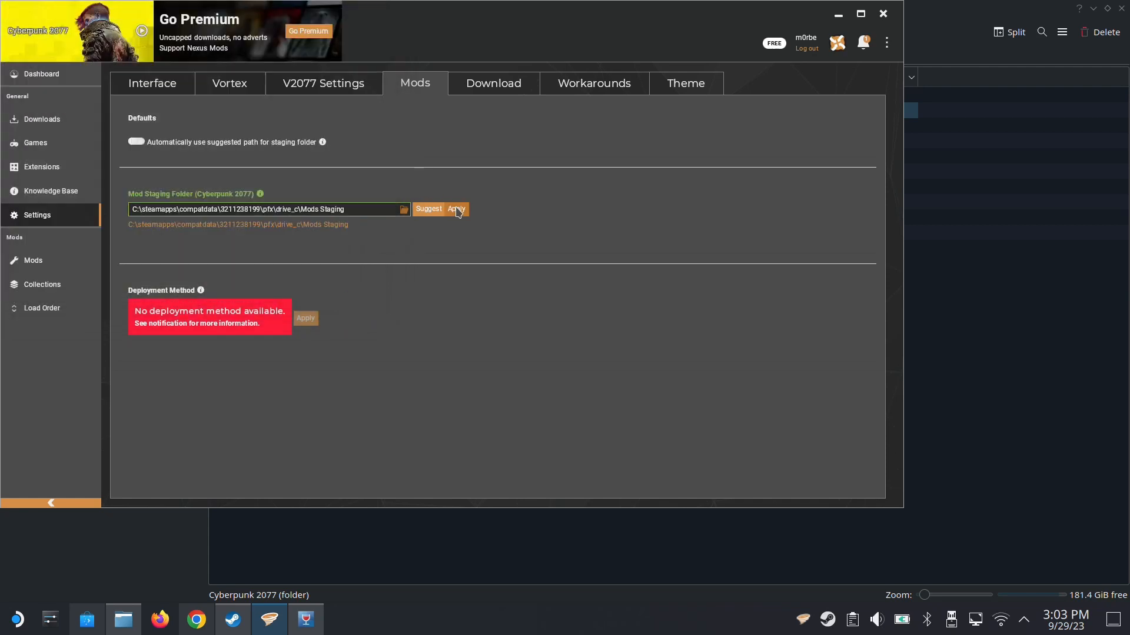
{"action": "left_click", "coordinate": [455, 209]}
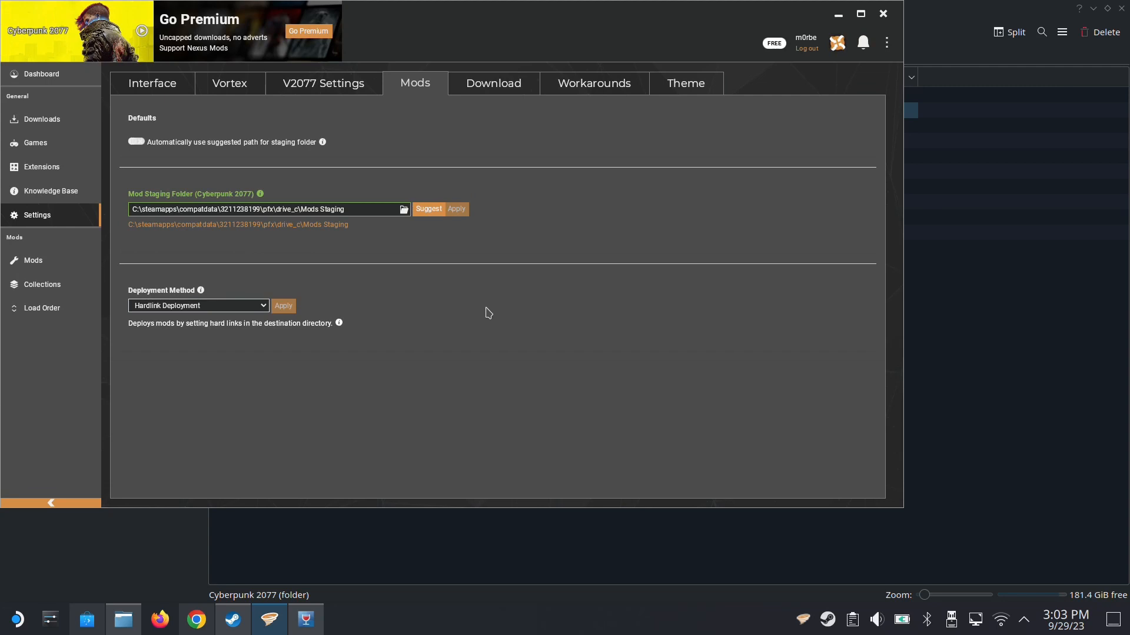
{"action": "mouse_move", "coordinate": [643, 171]}
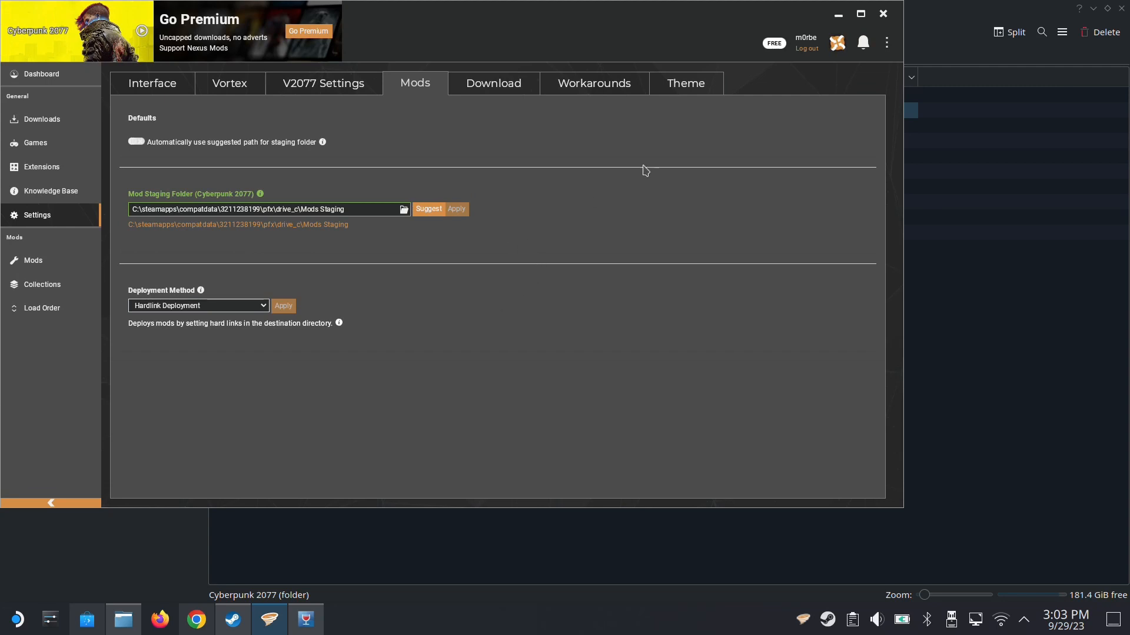
{"action": "mouse_move", "coordinate": [35, 228]}
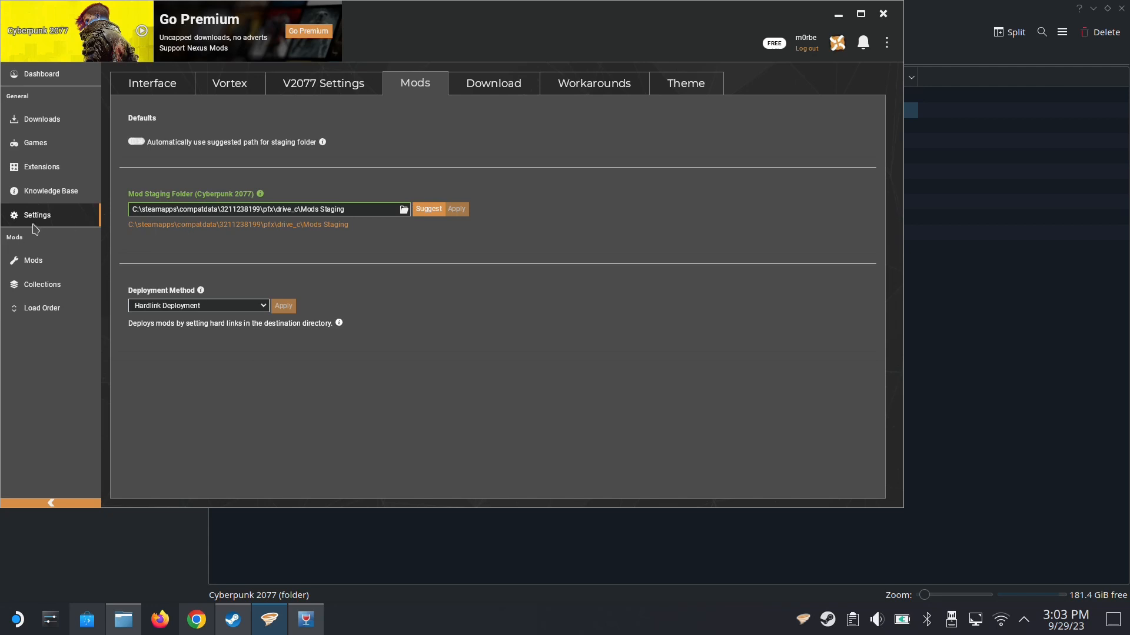
{"action": "mouse_move", "coordinate": [218, 227]}
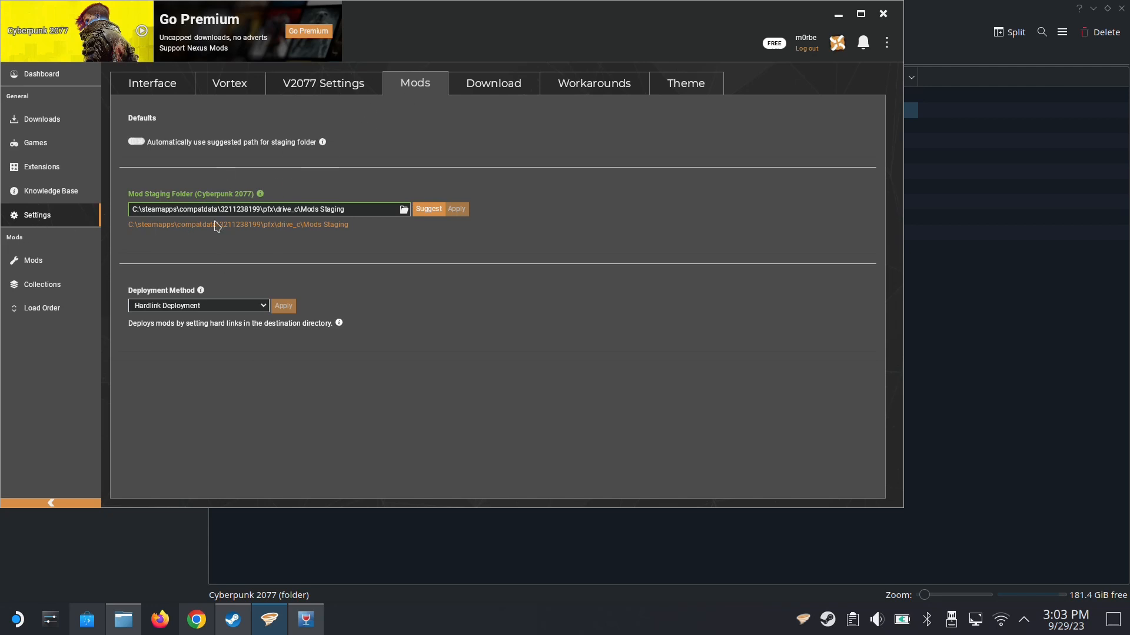
{"action": "mouse_move", "coordinate": [392, 205]}
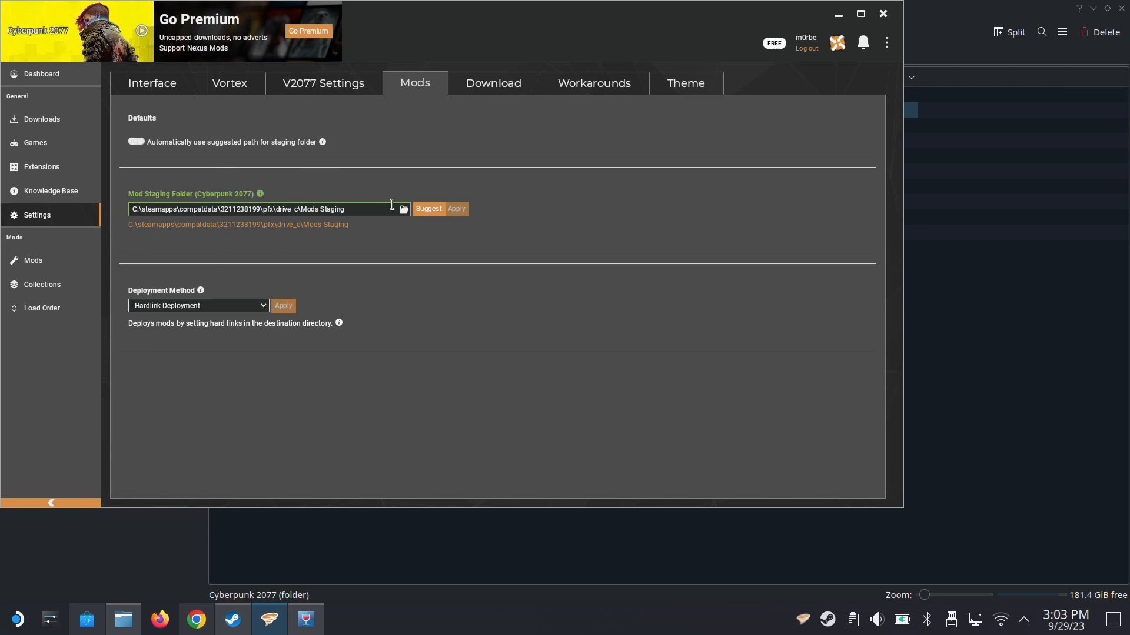
{"action": "mouse_move", "coordinate": [301, 235]}
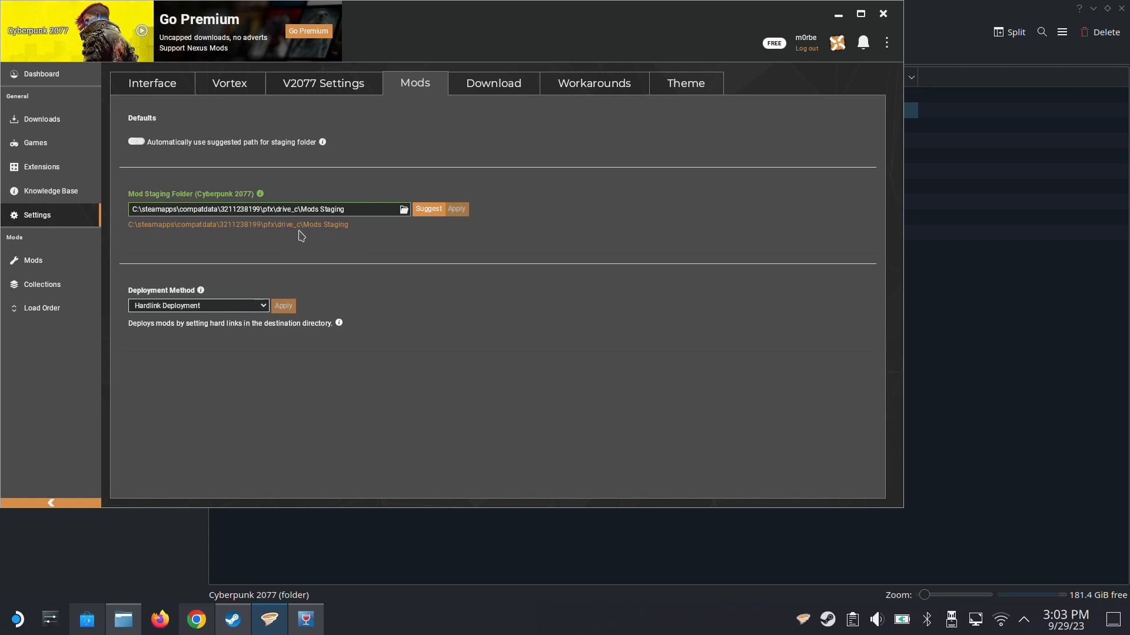
{"action": "mouse_move", "coordinate": [237, 229]}
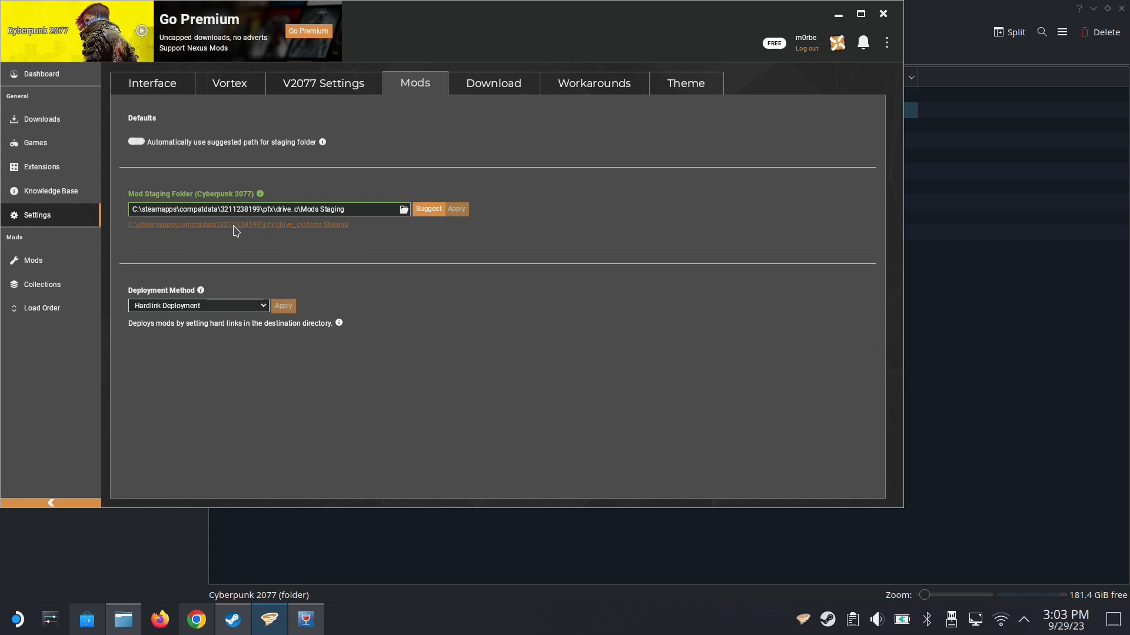
{"action": "mouse_move", "coordinate": [68, 138]}
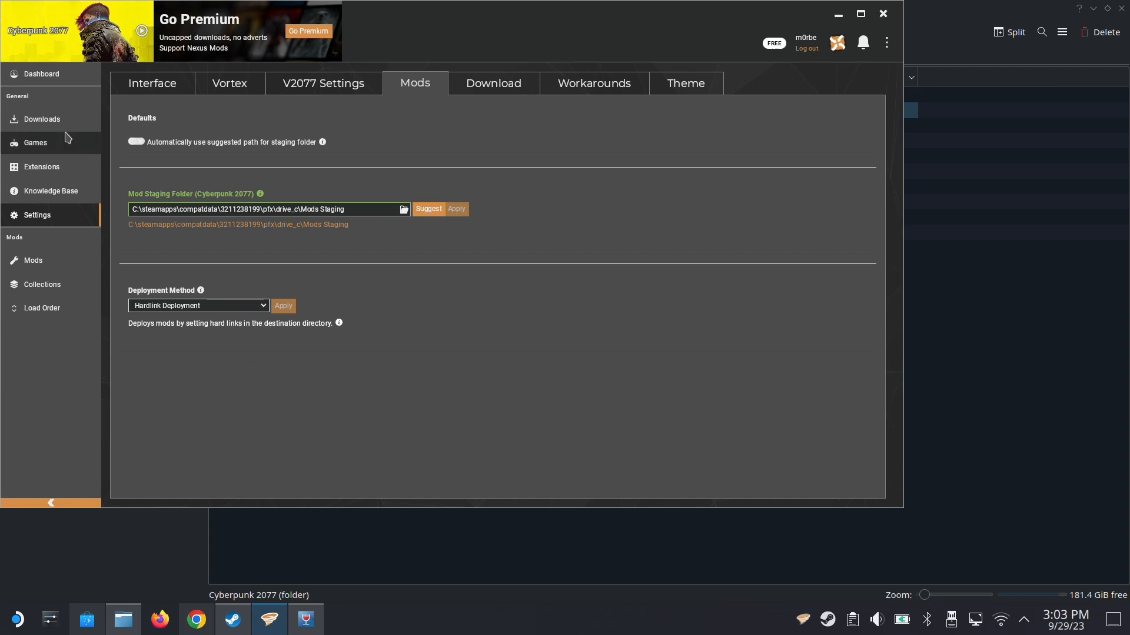
{"action": "mouse_move", "coordinate": [68, 137]}
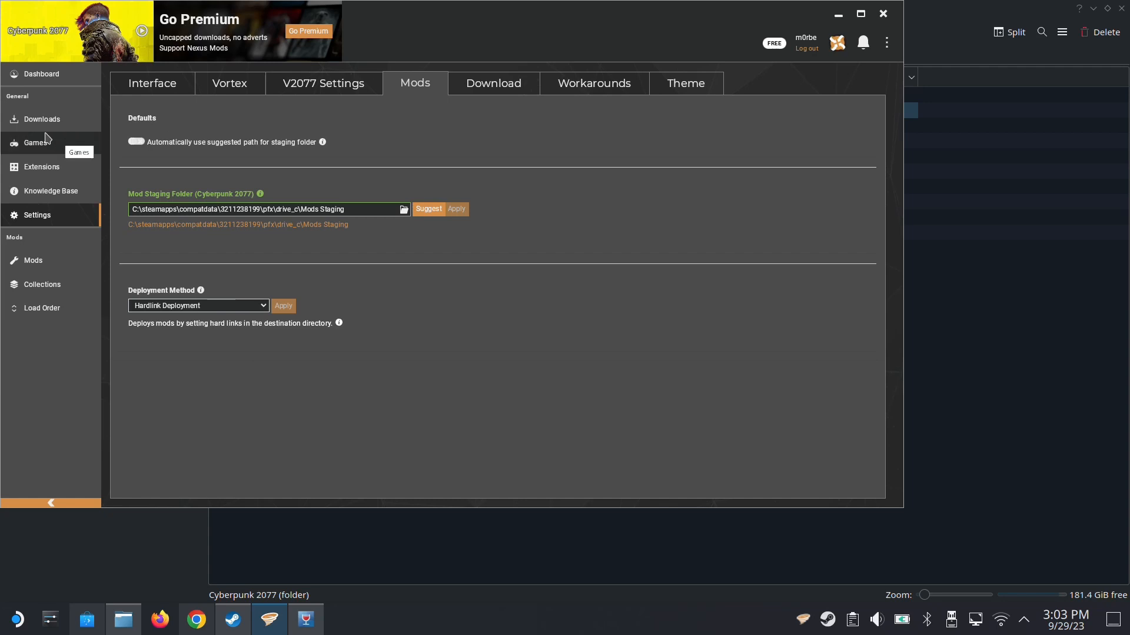
{"action": "mouse_move", "coordinate": [863, 43]}
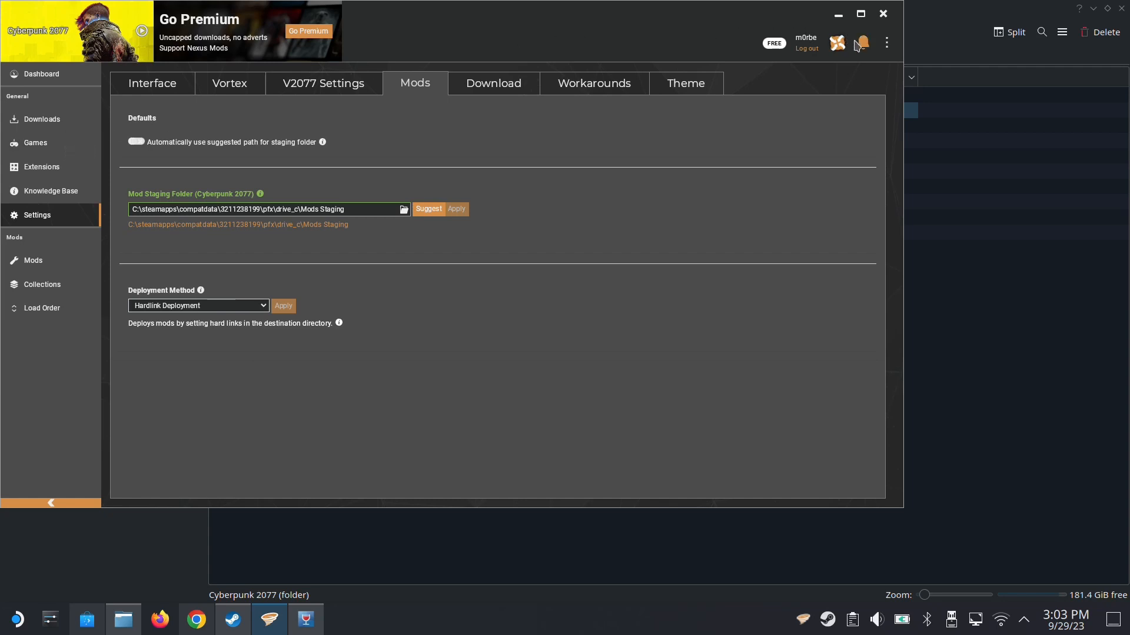
{"action": "mouse_move", "coordinate": [857, 50]}
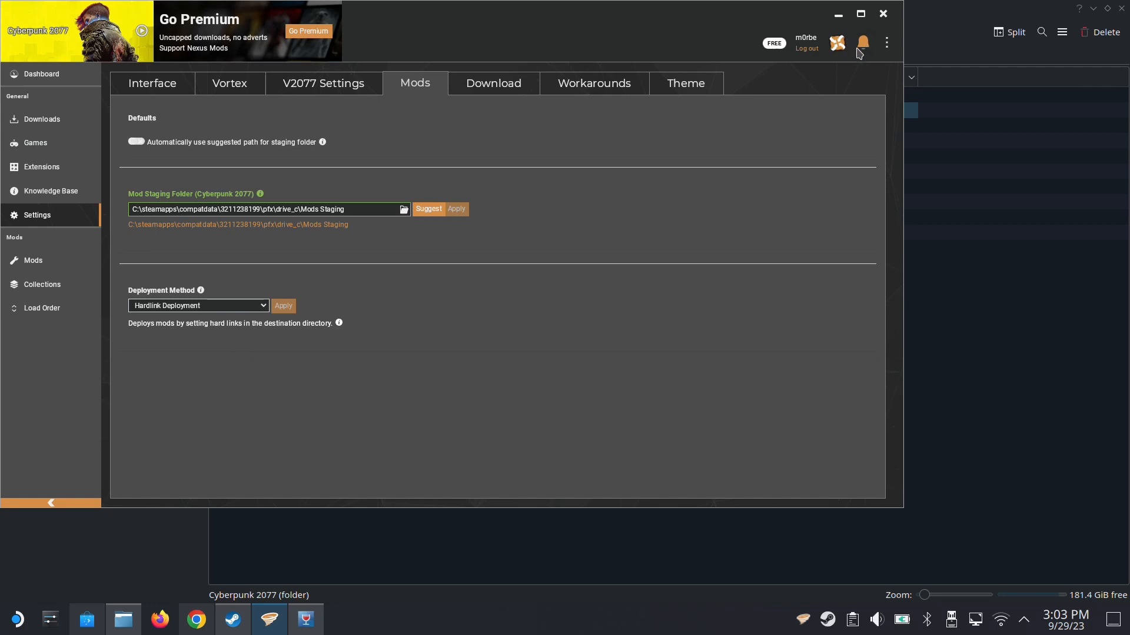
{"action": "mouse_move", "coordinate": [43, 119]}
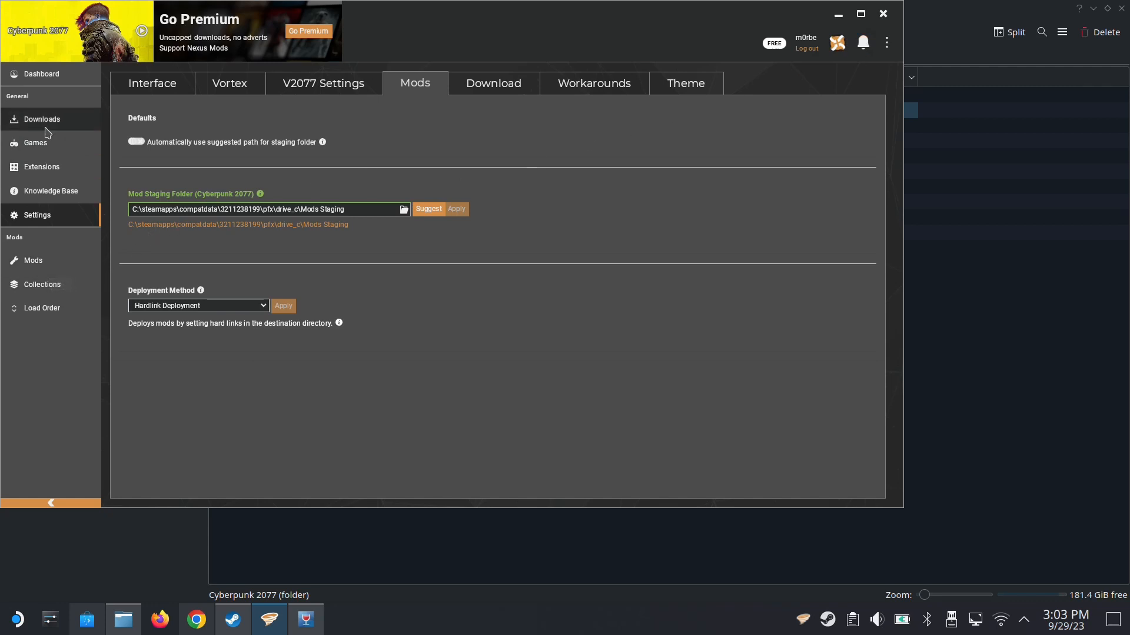
Open Cyberpunk 2077's Nexus Mods page from its card menu on the Games page.
{"action": "left_click", "coordinate": [41, 119]}
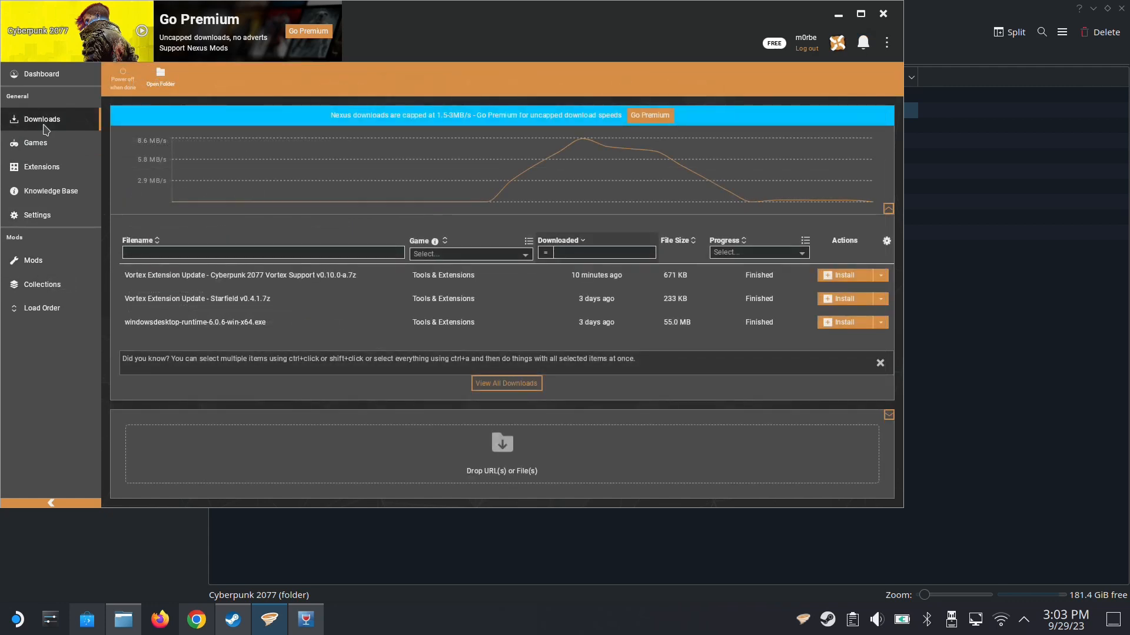
{"action": "left_click", "coordinate": [34, 142]}
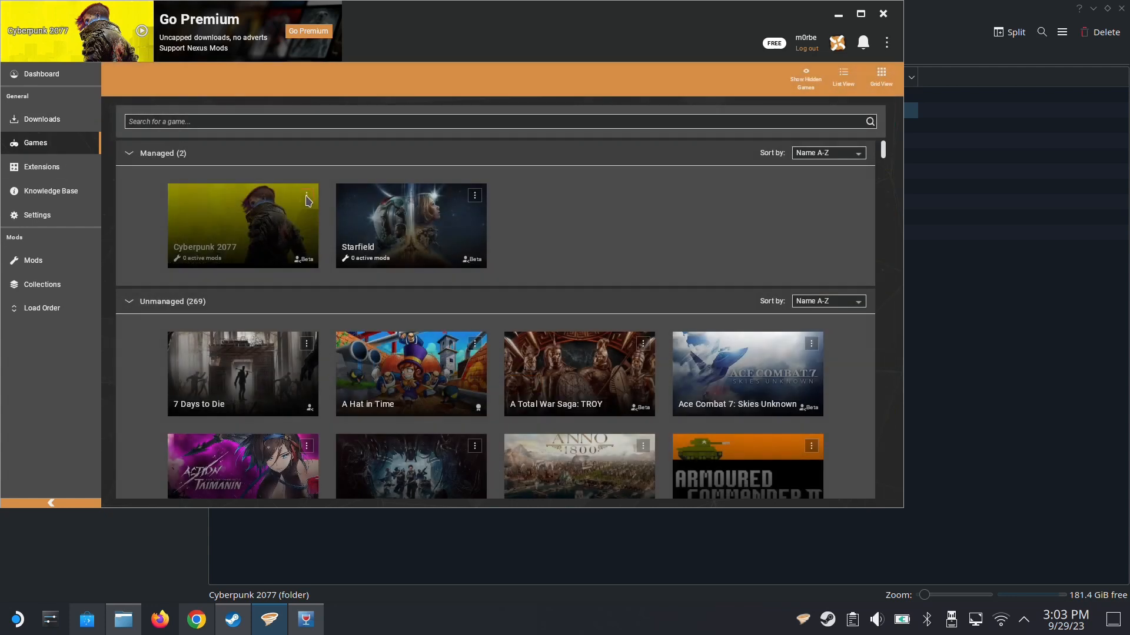
{"action": "left_click", "coordinate": [305, 195]}
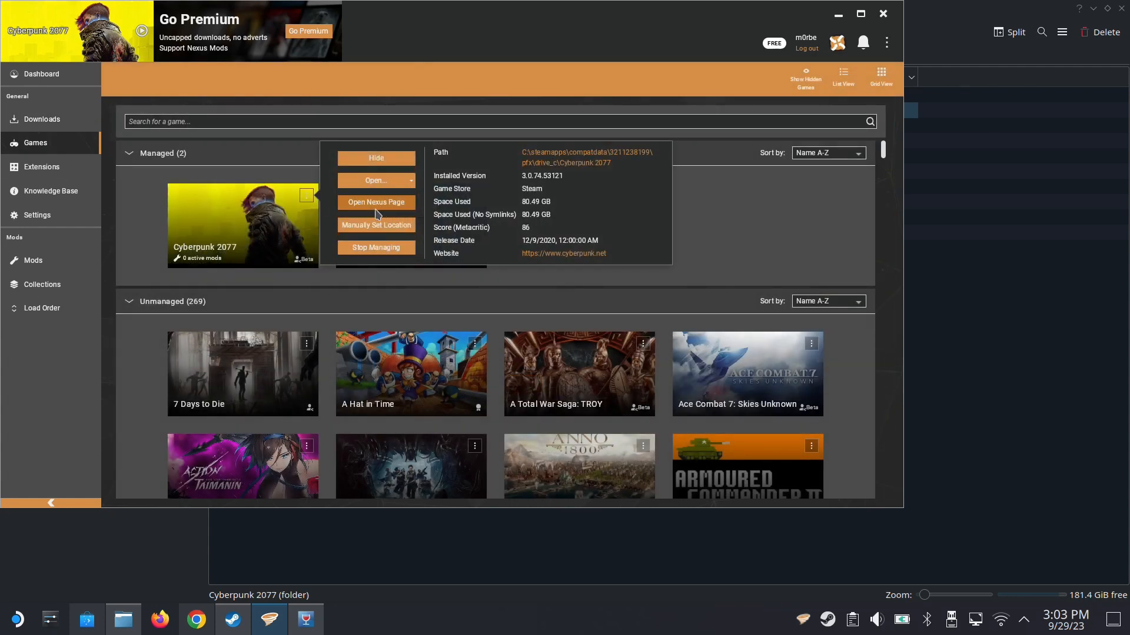
{"action": "left_click", "coordinate": [376, 203]}
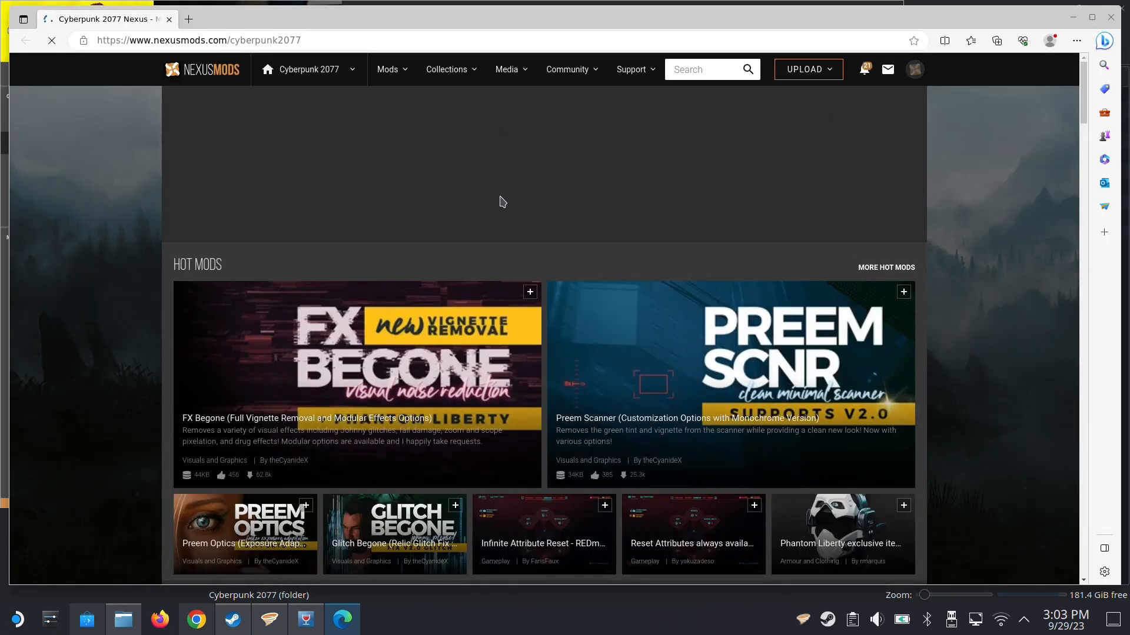
Open Cyber Engine Tweaks from the most endorsed Cyberpunk 2077 mods and copy its URL.
{"action": "left_click", "coordinate": [388, 69]}
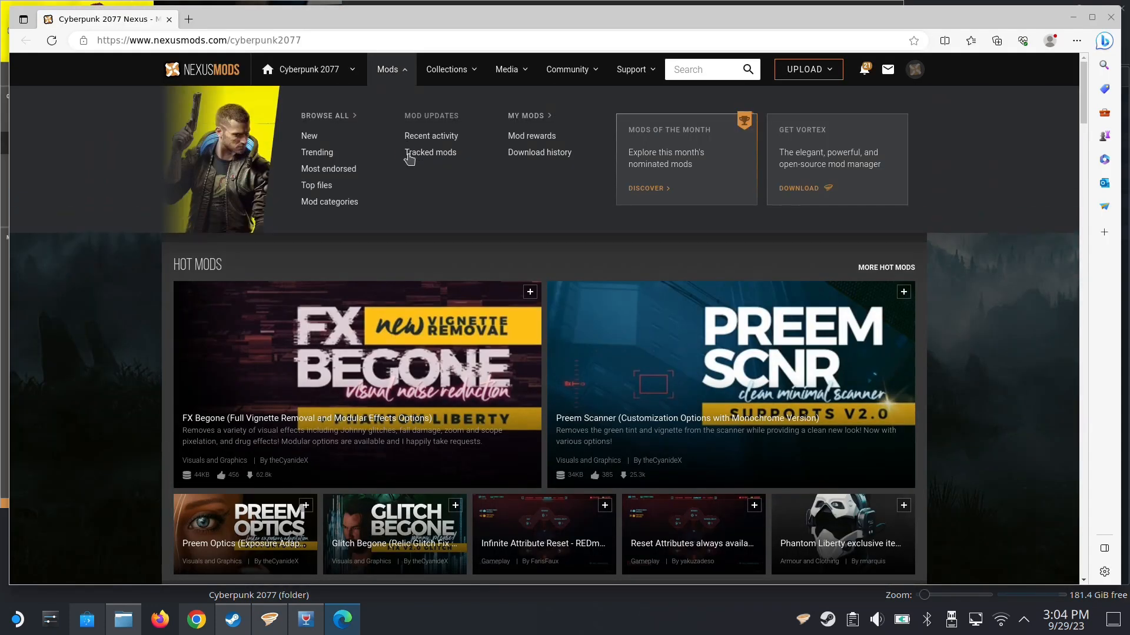
{"action": "left_click", "coordinate": [328, 169]}
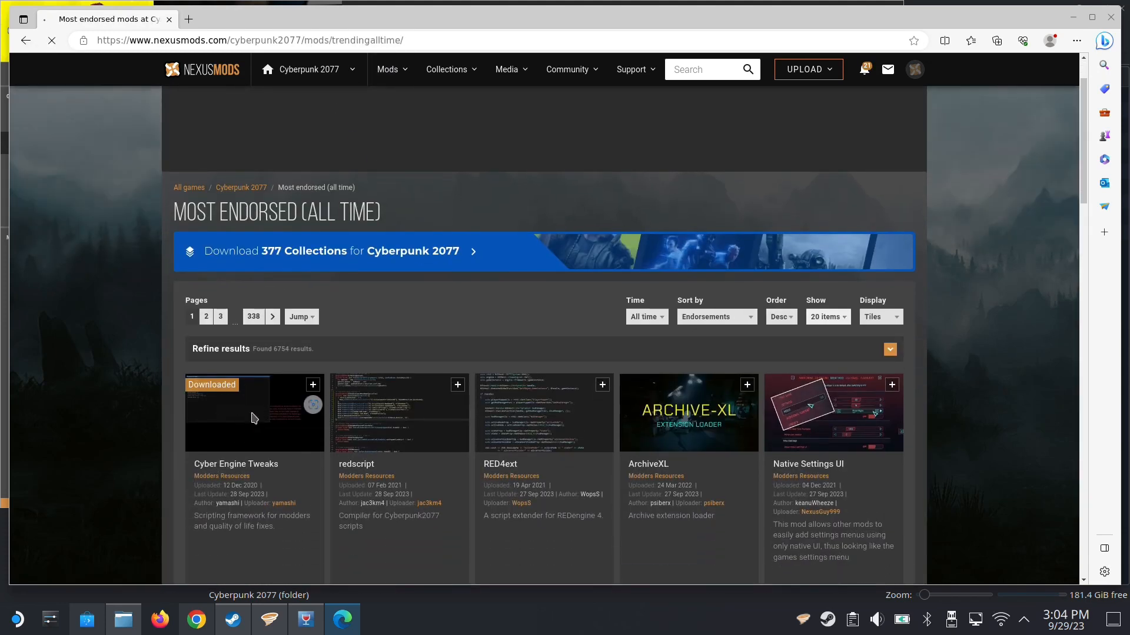
{"action": "left_click", "coordinate": [234, 465]}
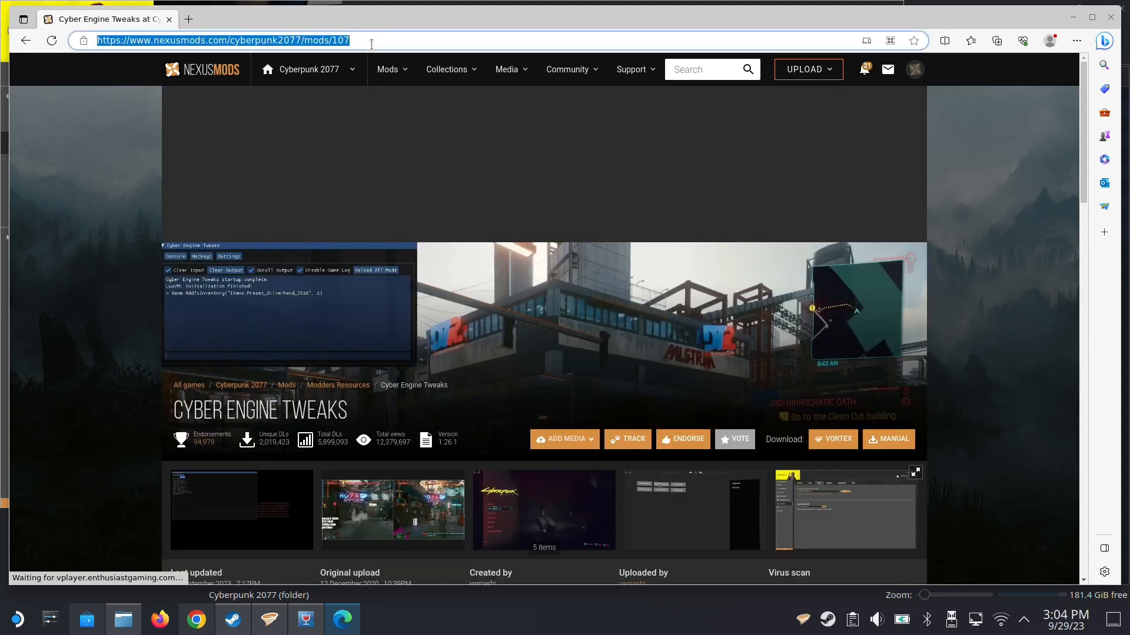
{"action": "right_click", "coordinate": [224, 41]}
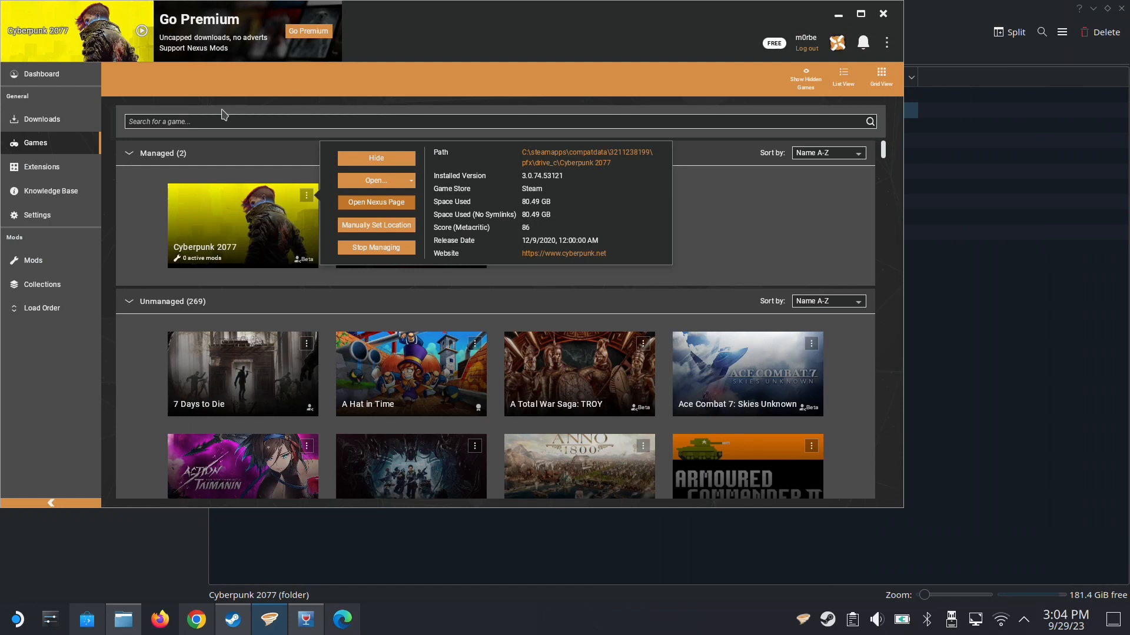
{"action": "left_click", "coordinate": [41, 119]}
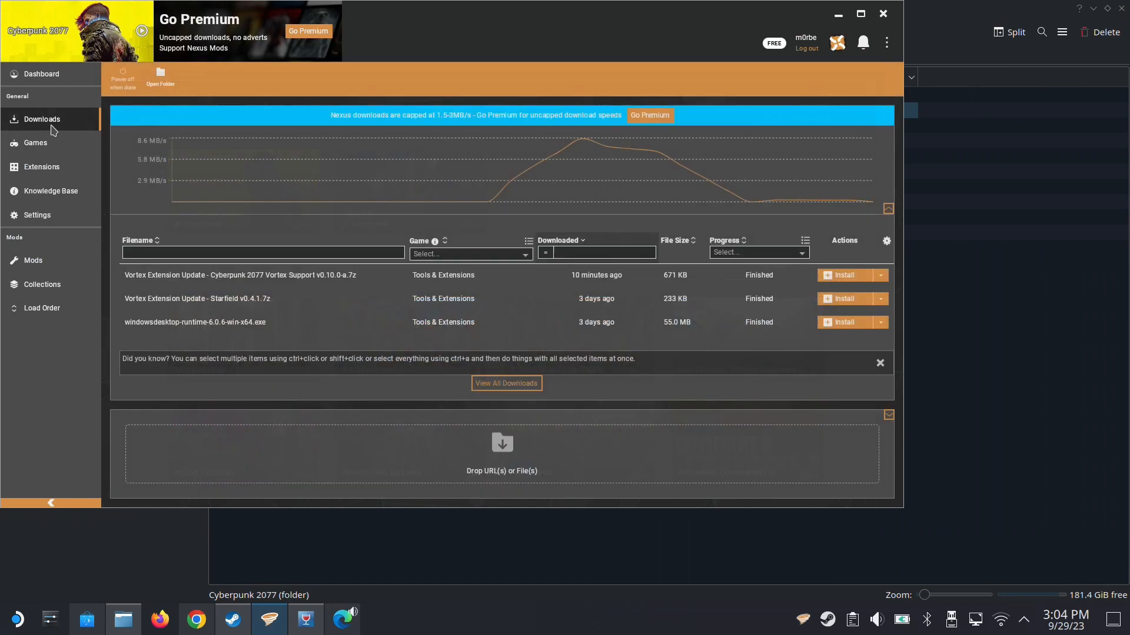
{"action": "left_click", "coordinate": [501, 453]}
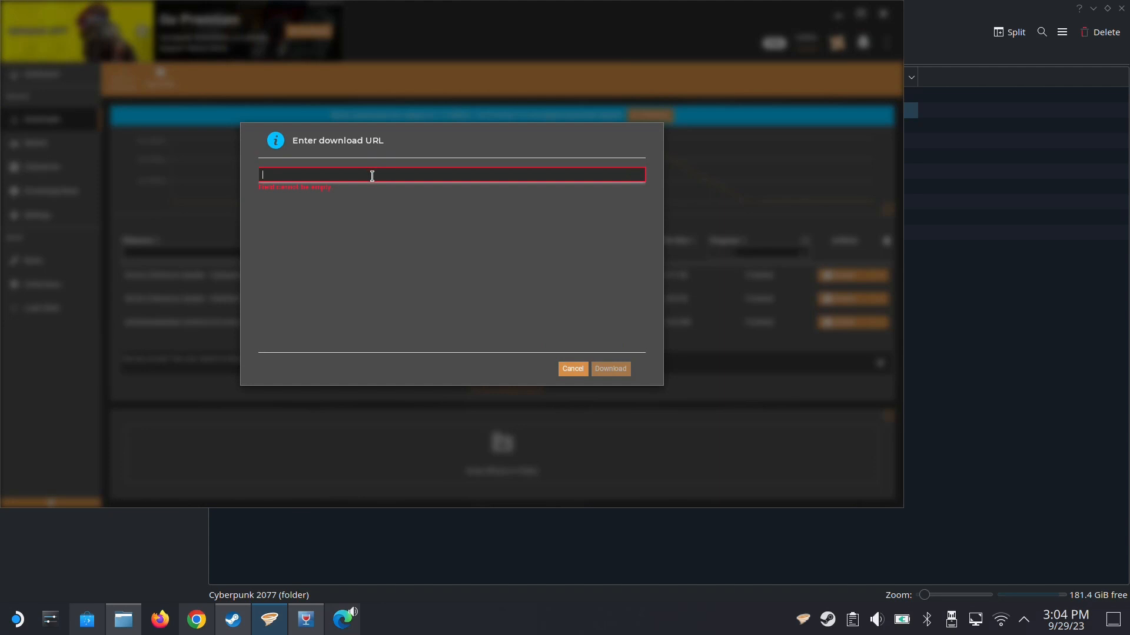
{"action": "type", "text": "https://www.nexusmods.com/cyberpunk2077/mods/107"}
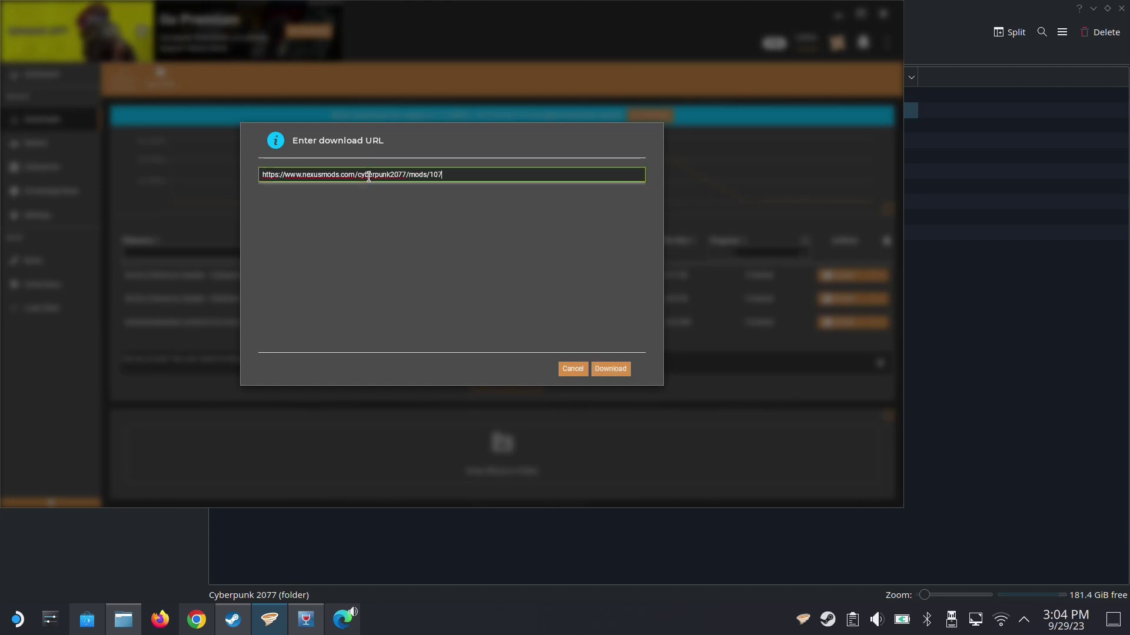
{"action": "left_click", "coordinate": [609, 368]}
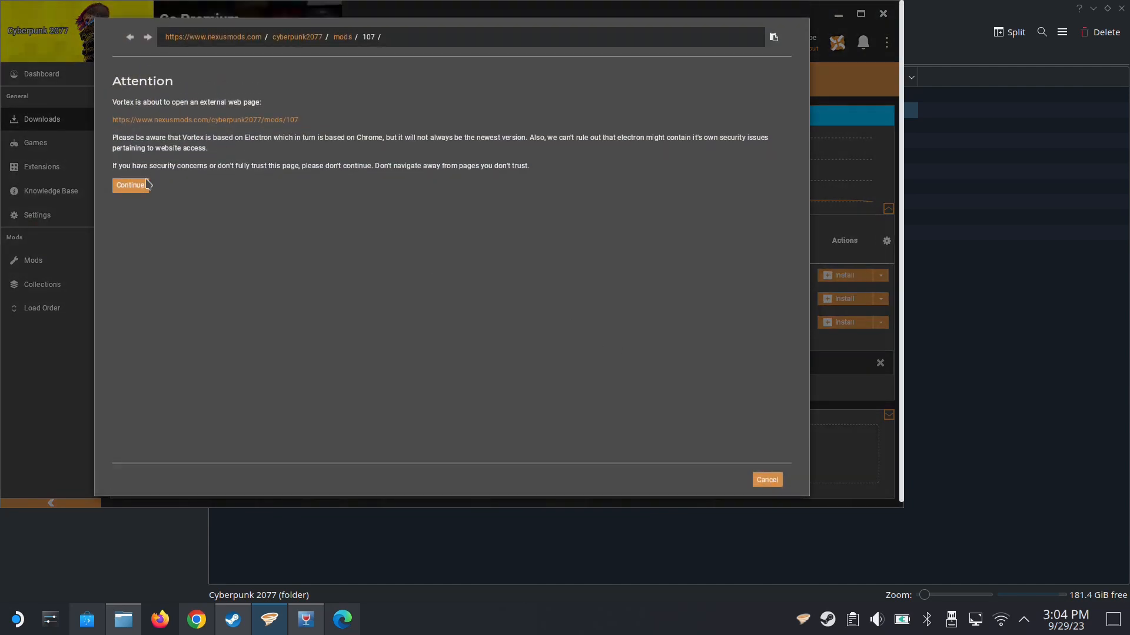
Slow-download the Cyber Engine Tweaks Patch 2.0 support file, then close the Nexus window.
{"action": "left_click", "coordinate": [131, 186]}
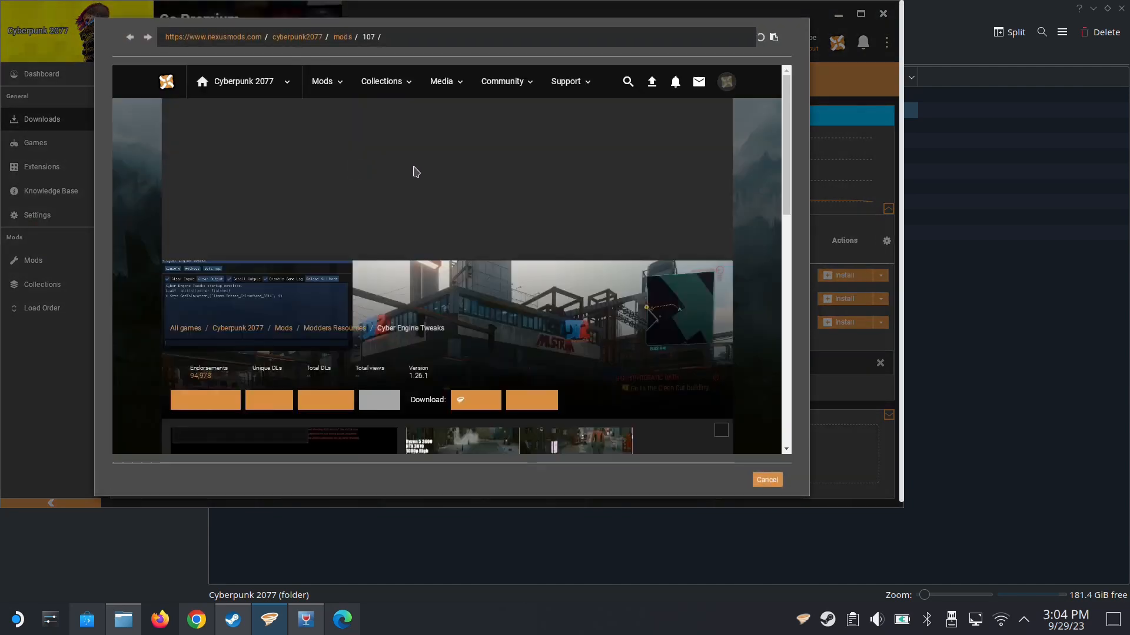
{"action": "scroll", "scroll_direction": "down", "scroll_amount": 3}
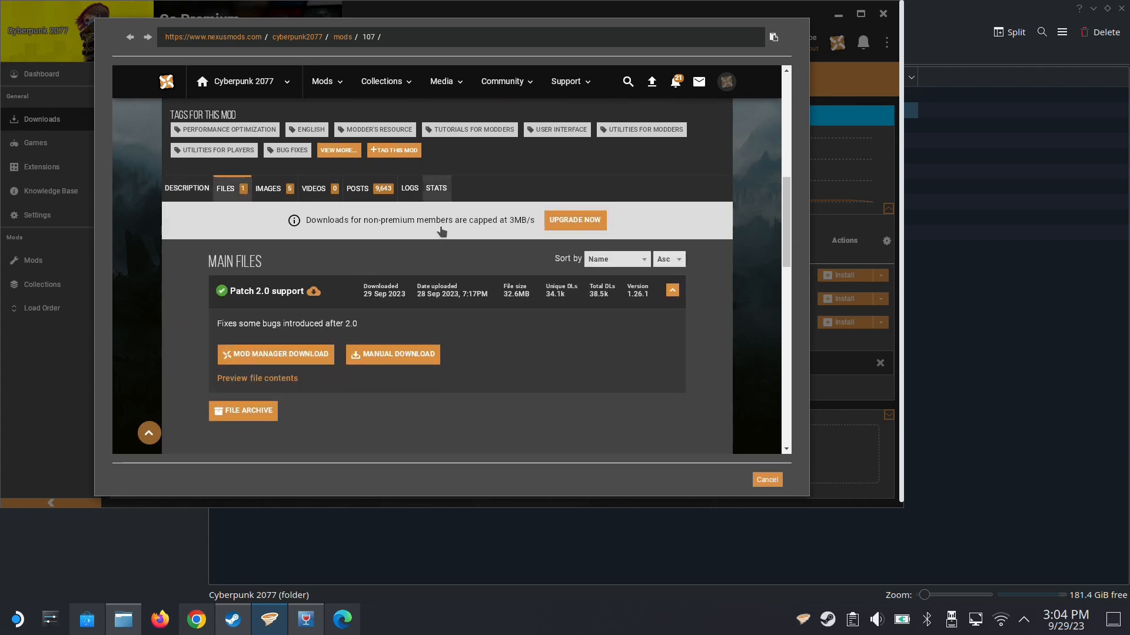
{"action": "scroll", "scroll_direction": "down", "scroll_amount": 3}
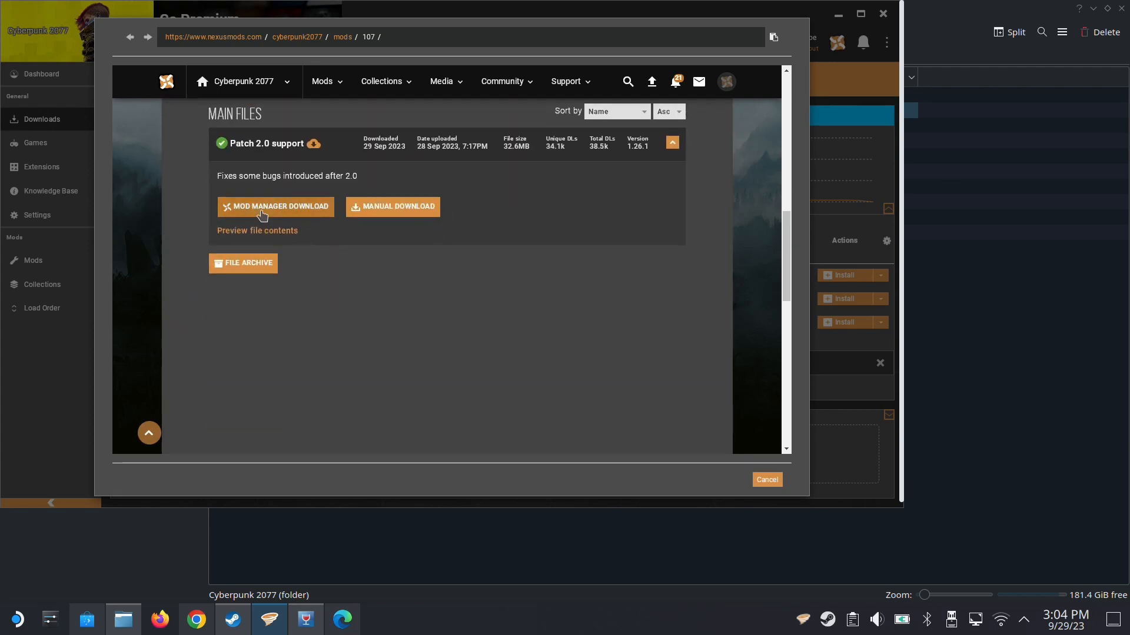
{"action": "left_click", "coordinate": [274, 208]}
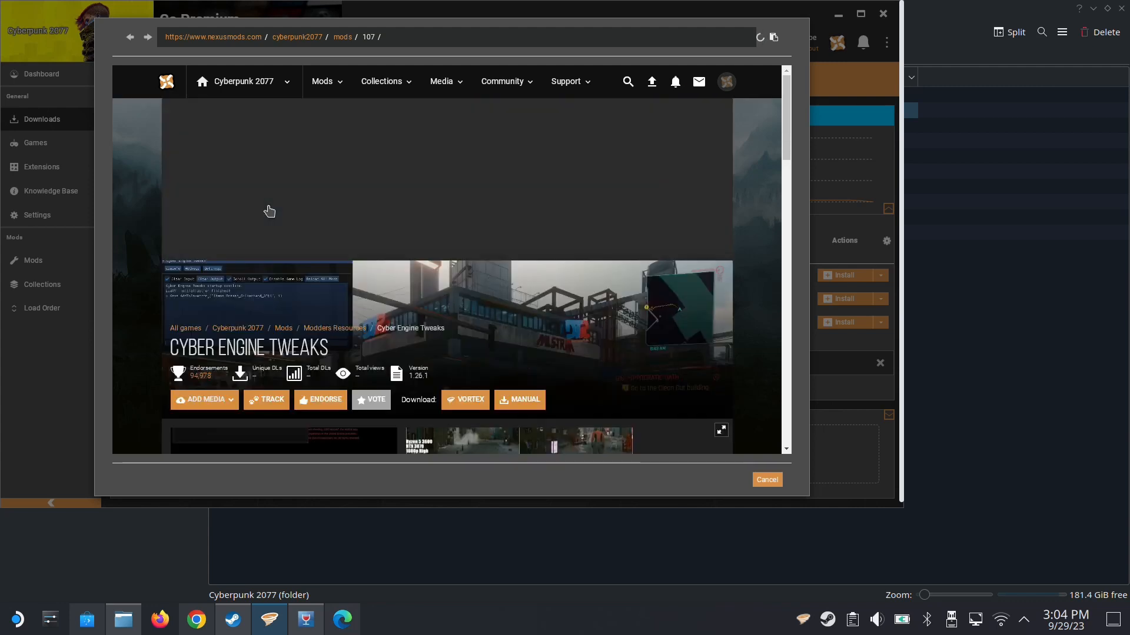
{"action": "left_click", "coordinate": [518, 400]}
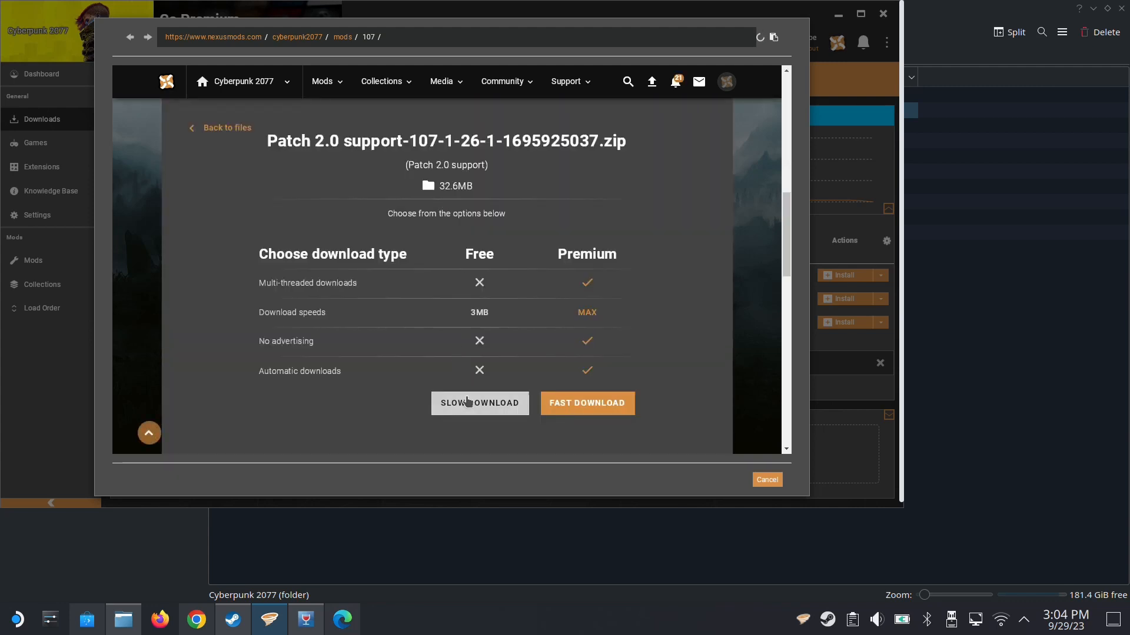
{"action": "left_click", "coordinate": [479, 402]}
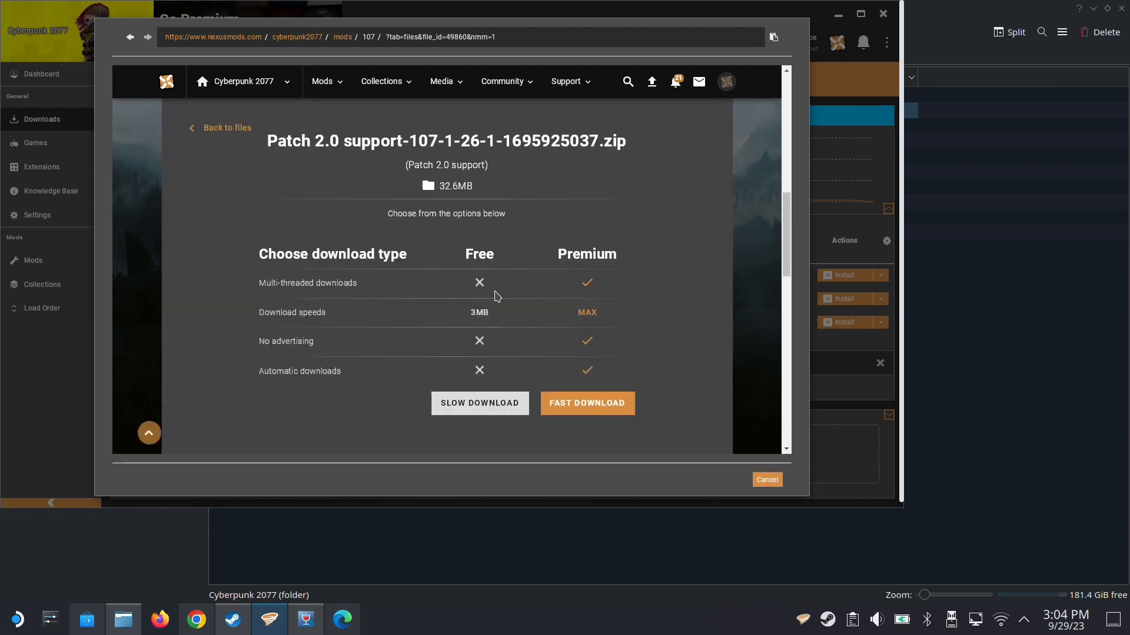
{"action": "mouse_move", "coordinate": [478, 403]}
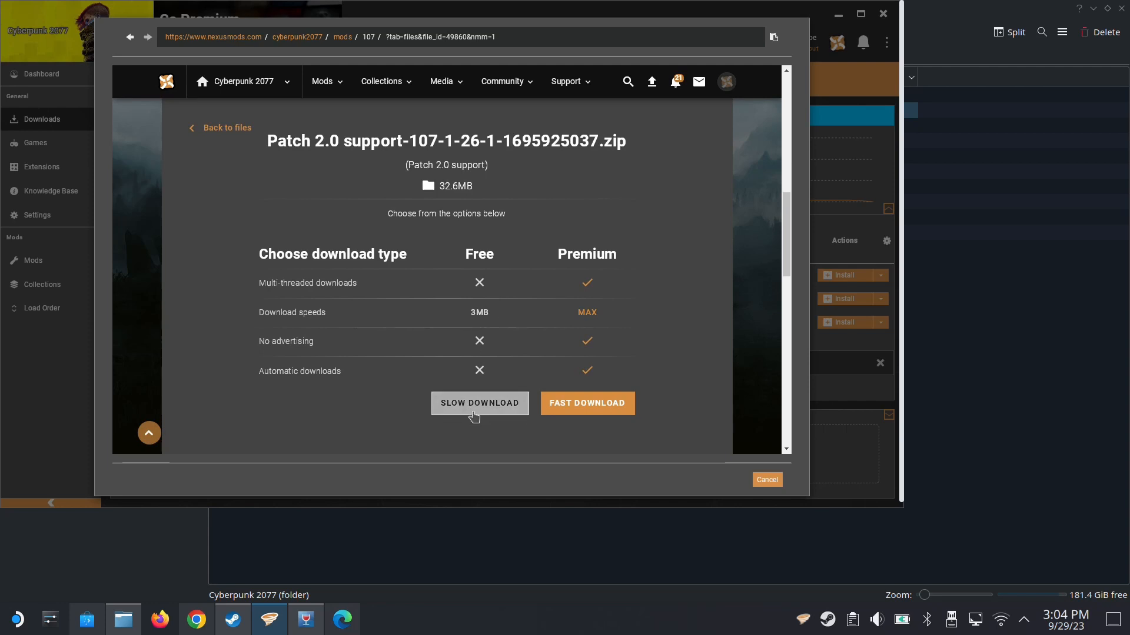
{"action": "mouse_move", "coordinate": [531, 389]}
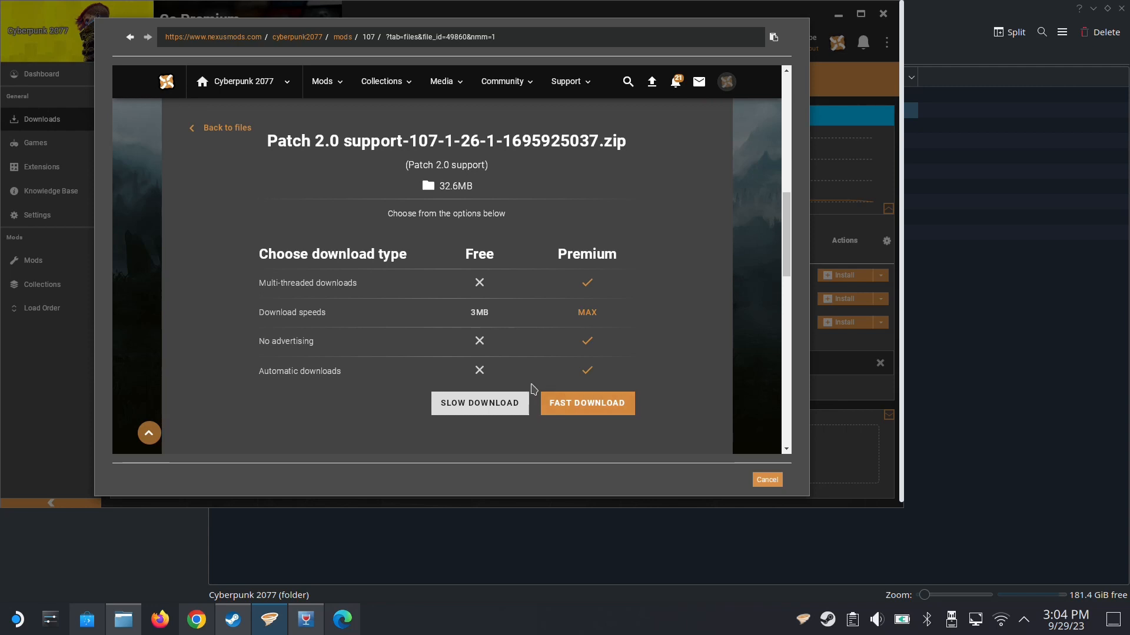
{"action": "left_click", "coordinate": [479, 402]}
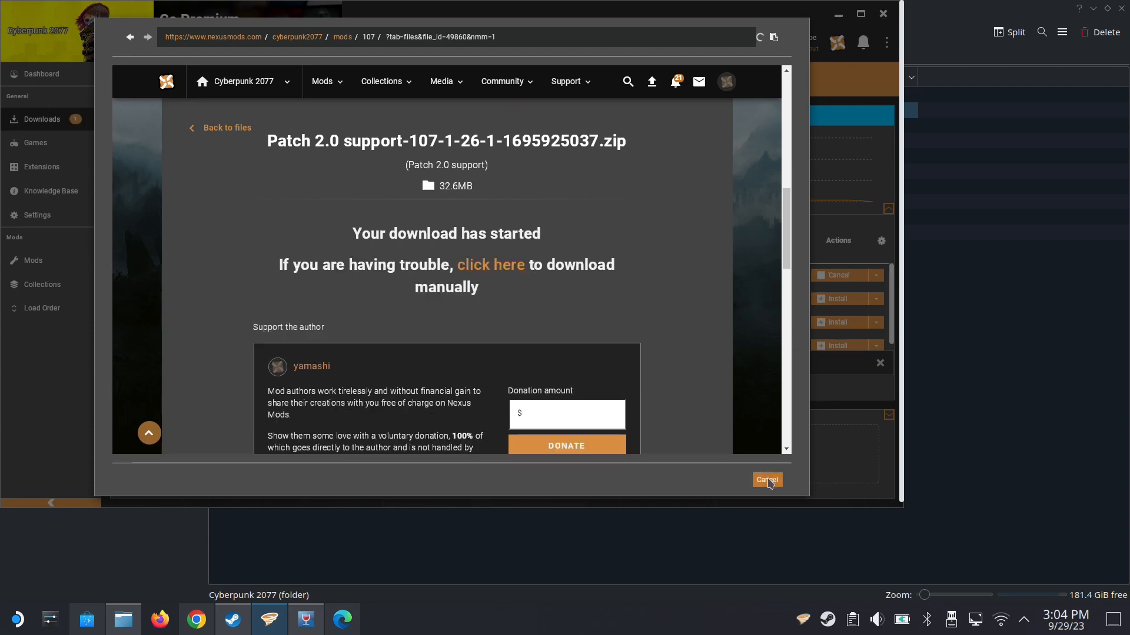
{"action": "left_click", "coordinate": [766, 481]}
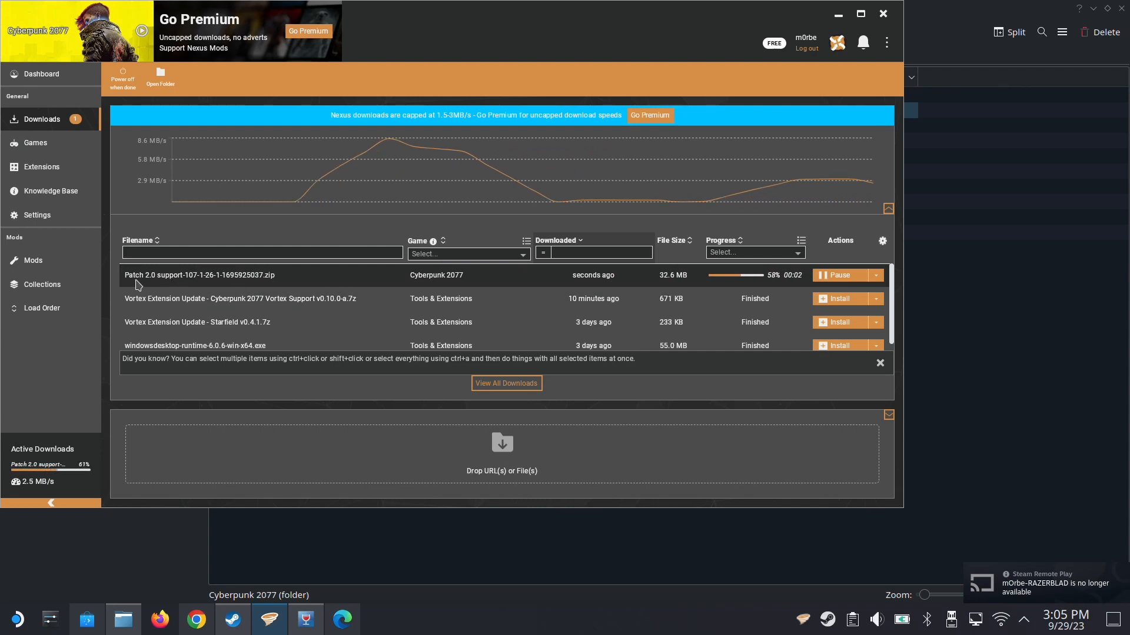
{"action": "mouse_move", "coordinate": [86, 294]}
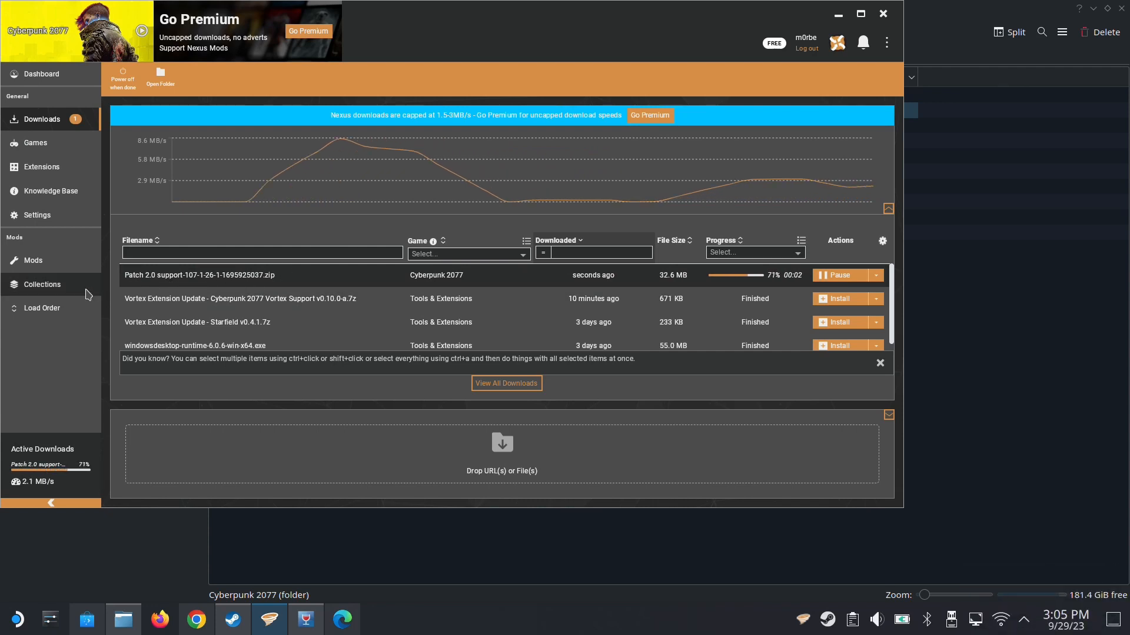
{"action": "left_click", "coordinate": [32, 260]}
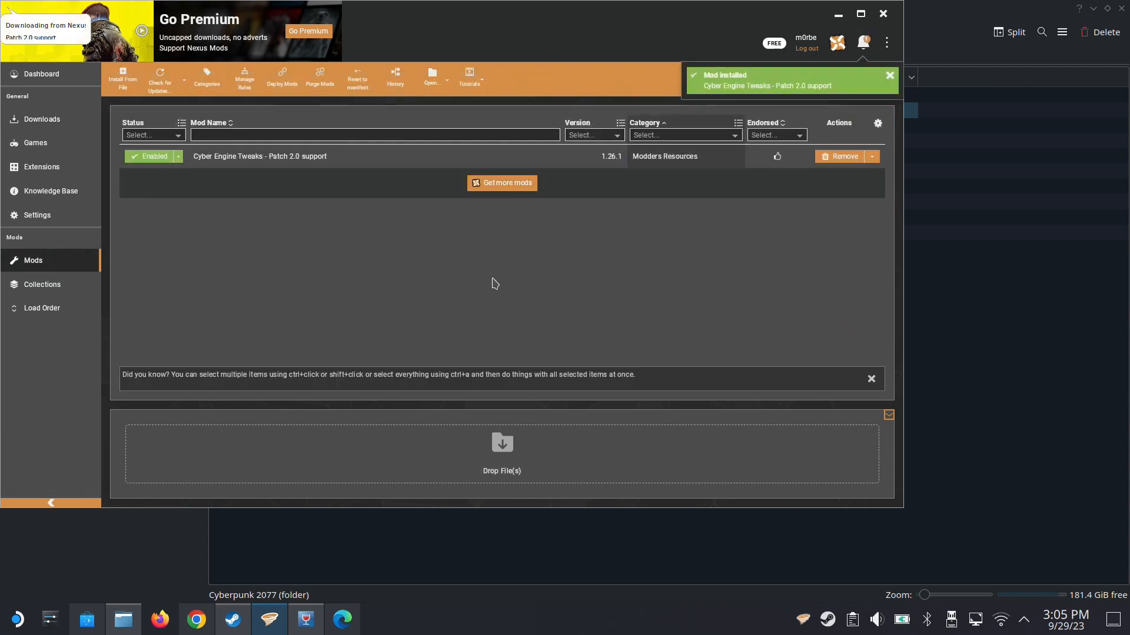
{"action": "left_click", "coordinate": [281, 77]}
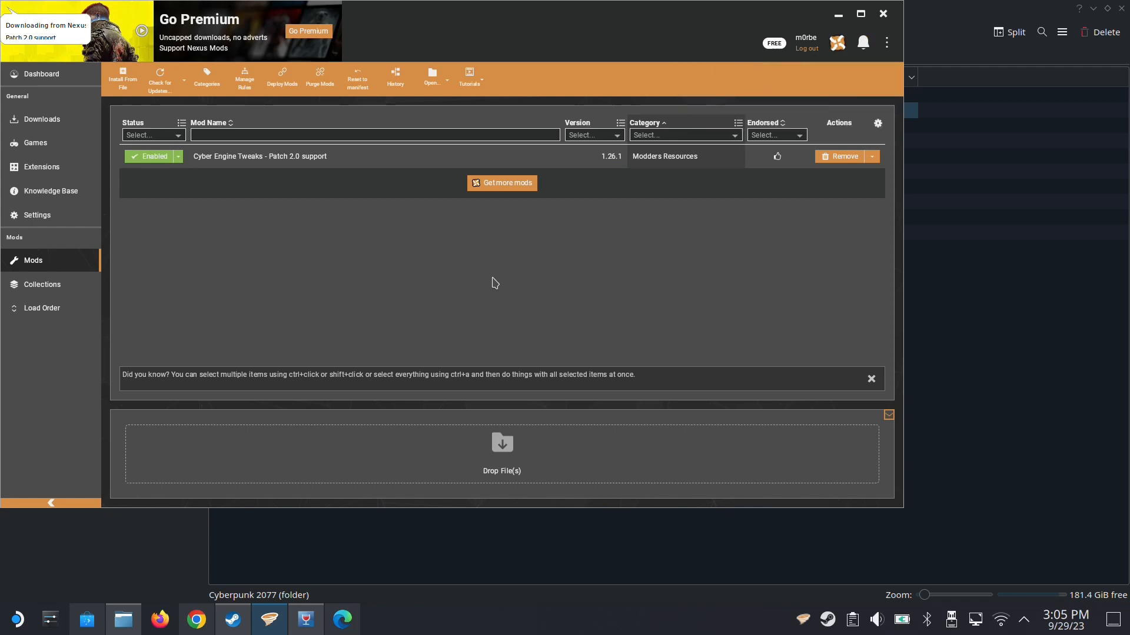
{"action": "mouse_move", "coordinate": [314, 221]}
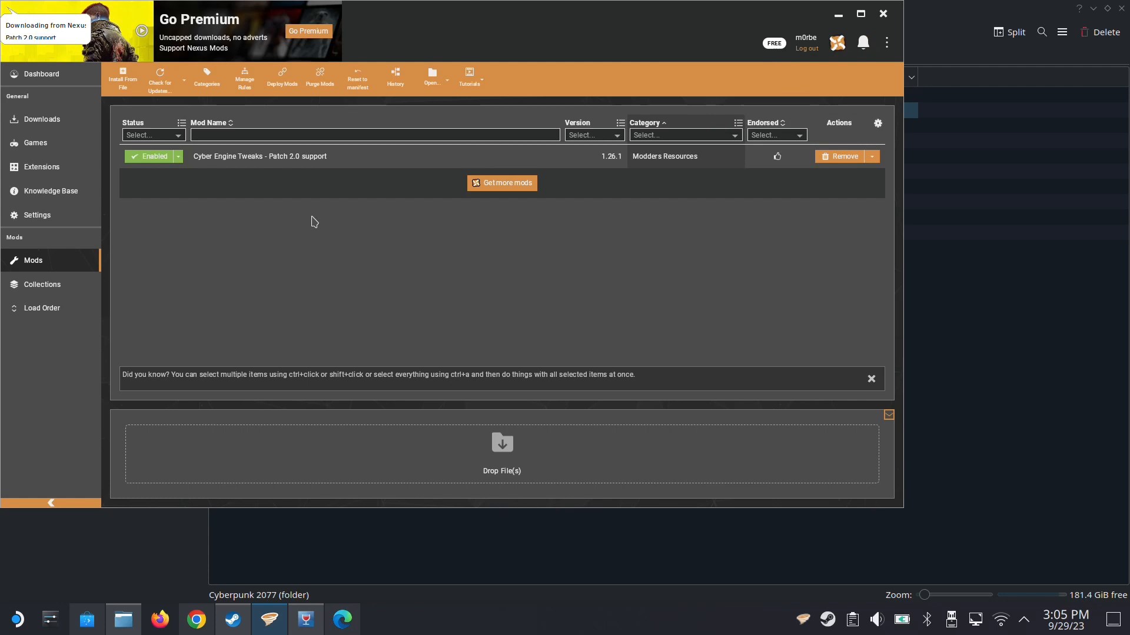
{"action": "mouse_move", "coordinate": [366, 289]}
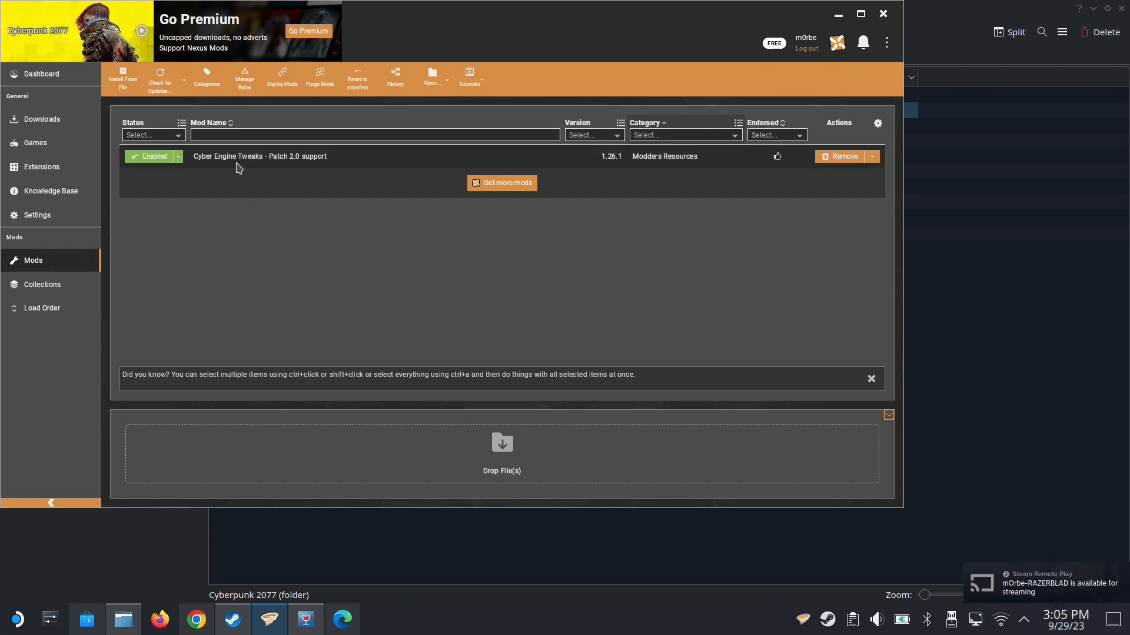
{"action": "mouse_move", "coordinate": [410, 307]}
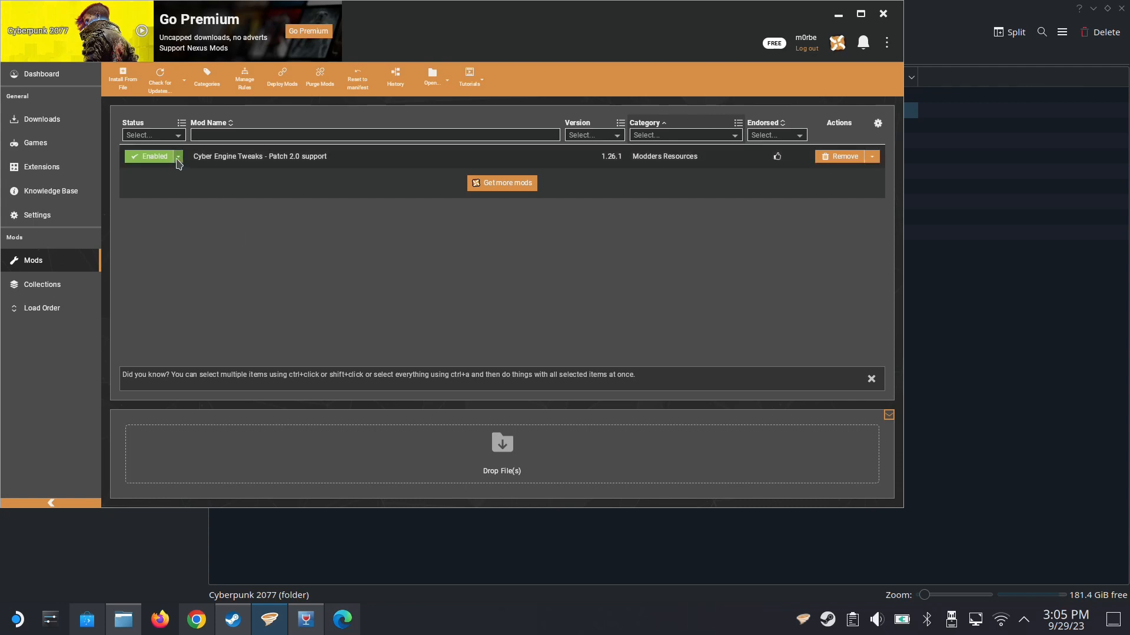
{"action": "mouse_move", "coordinate": [317, 274]}
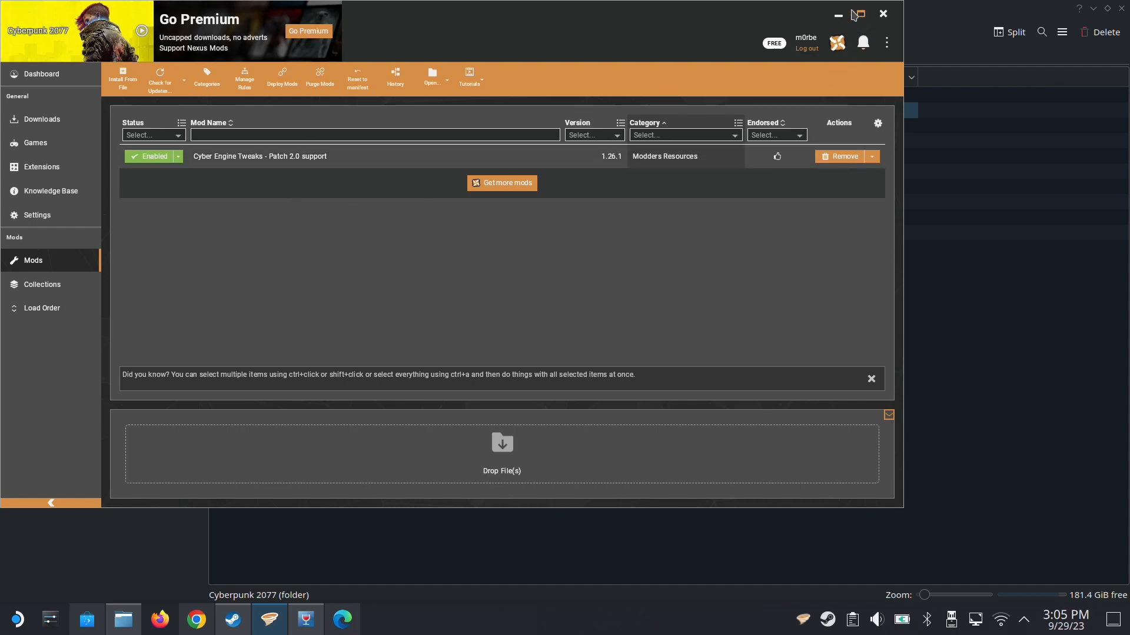
Stop Vortex Mod Manager from its Steam library page and confirm the exit.
{"action": "left_click", "coordinate": [123, 619]}
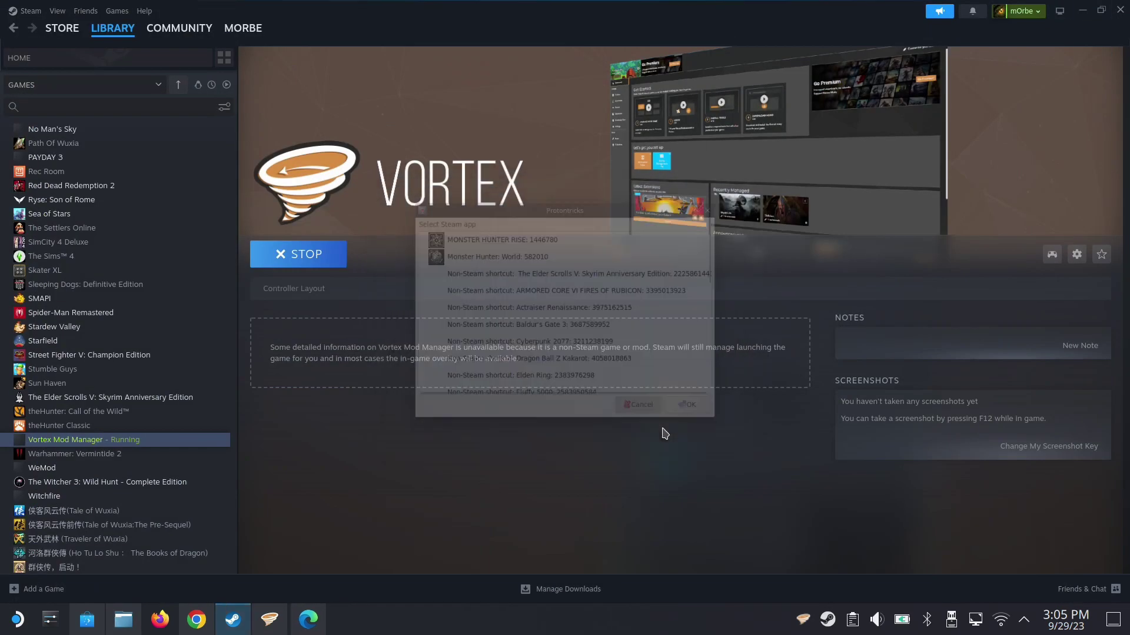
{"action": "left_click", "coordinate": [637, 405]}
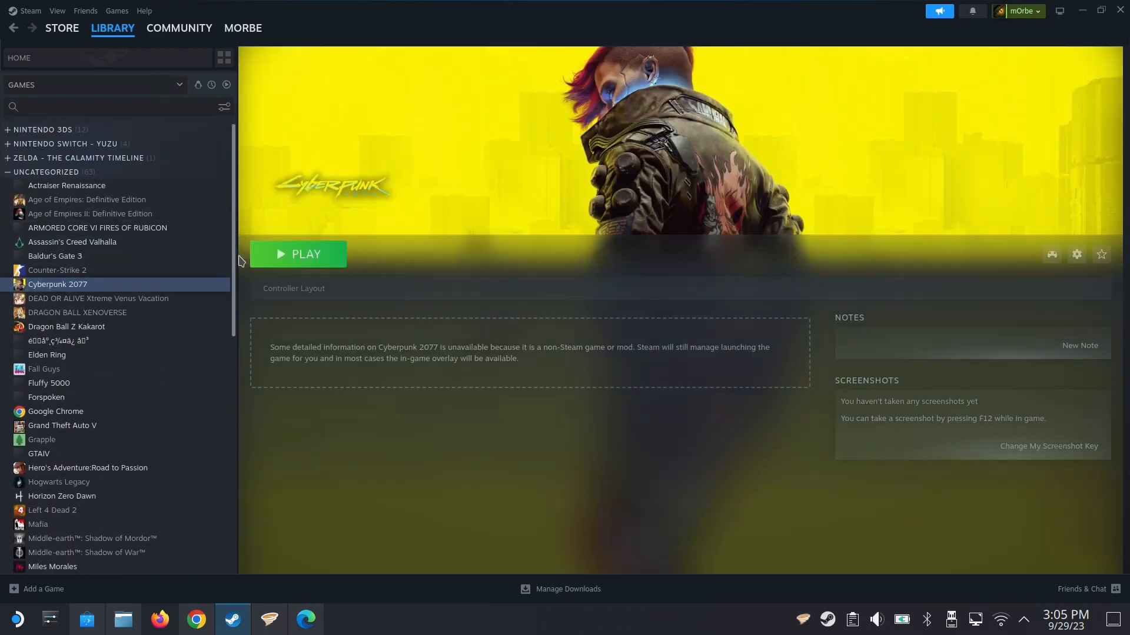
{"action": "left_click", "coordinate": [298, 254]}
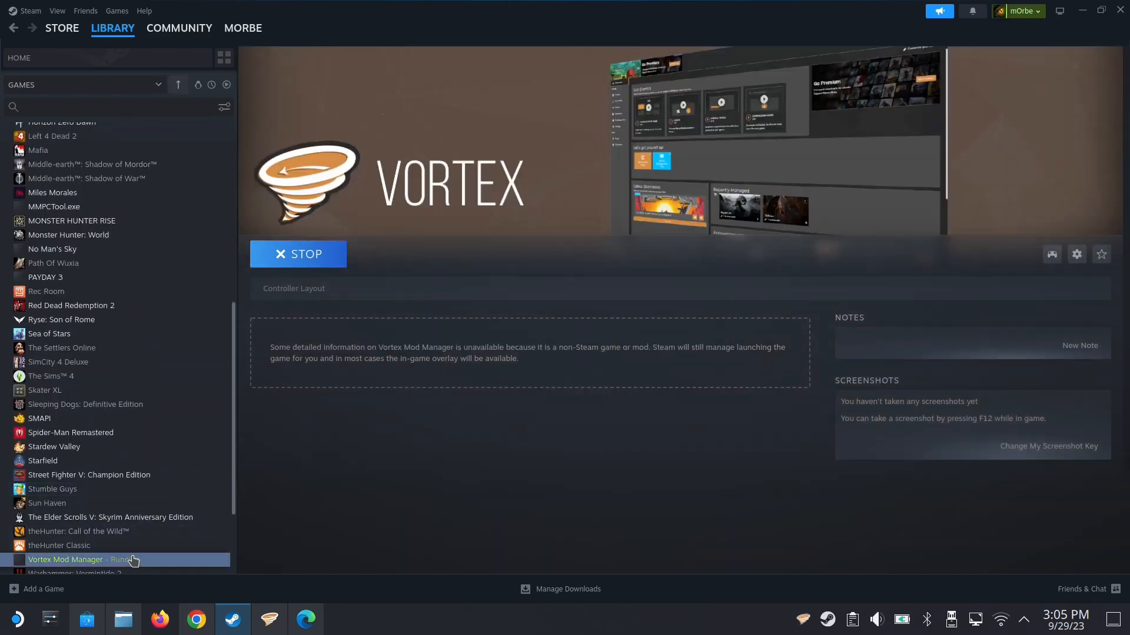
{"action": "left_click", "coordinate": [298, 253]}
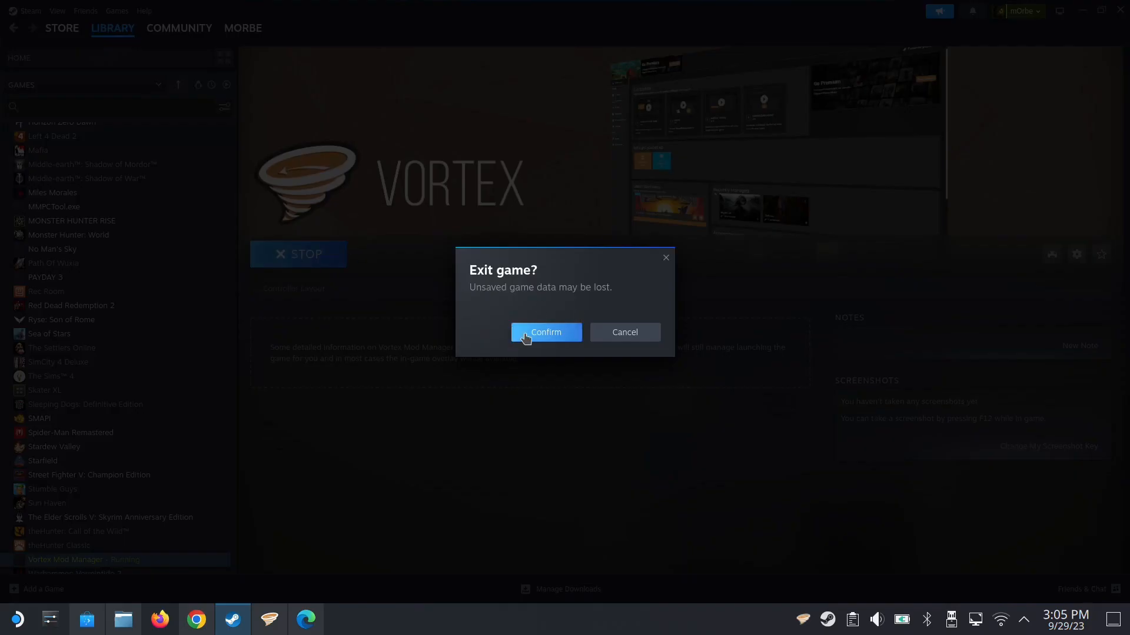
{"action": "left_click", "coordinate": [546, 332]}
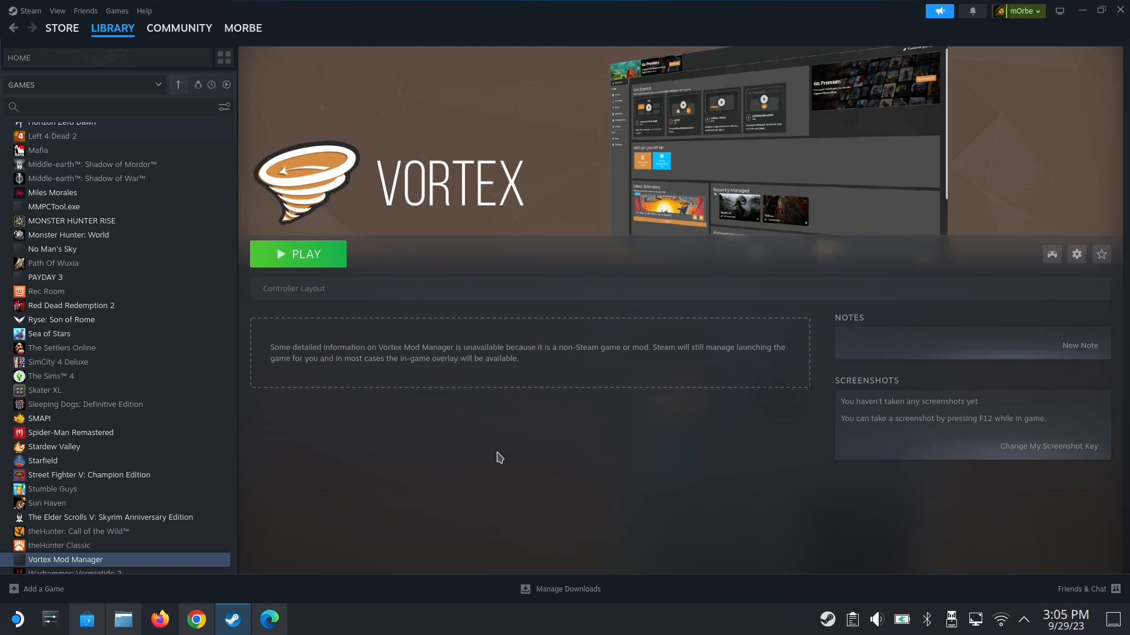
Launch Cyberpunk 2077 until its Phantom Liberty main menu appears.
{"action": "left_click", "coordinate": [297, 254]}
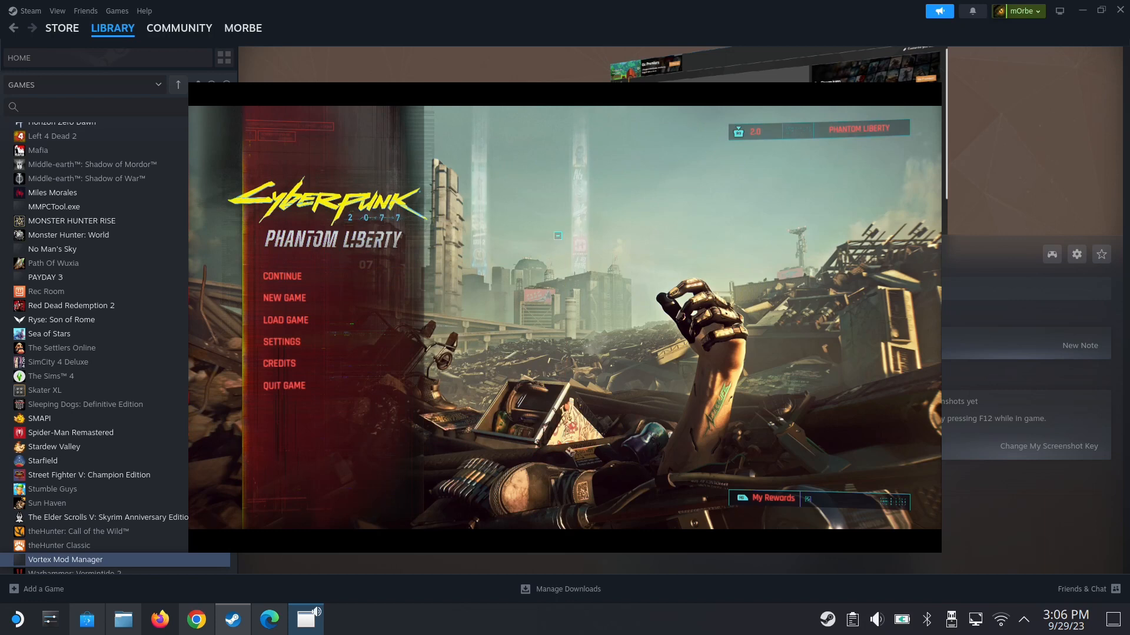
{"action": "left_click", "coordinate": [65, 560]}
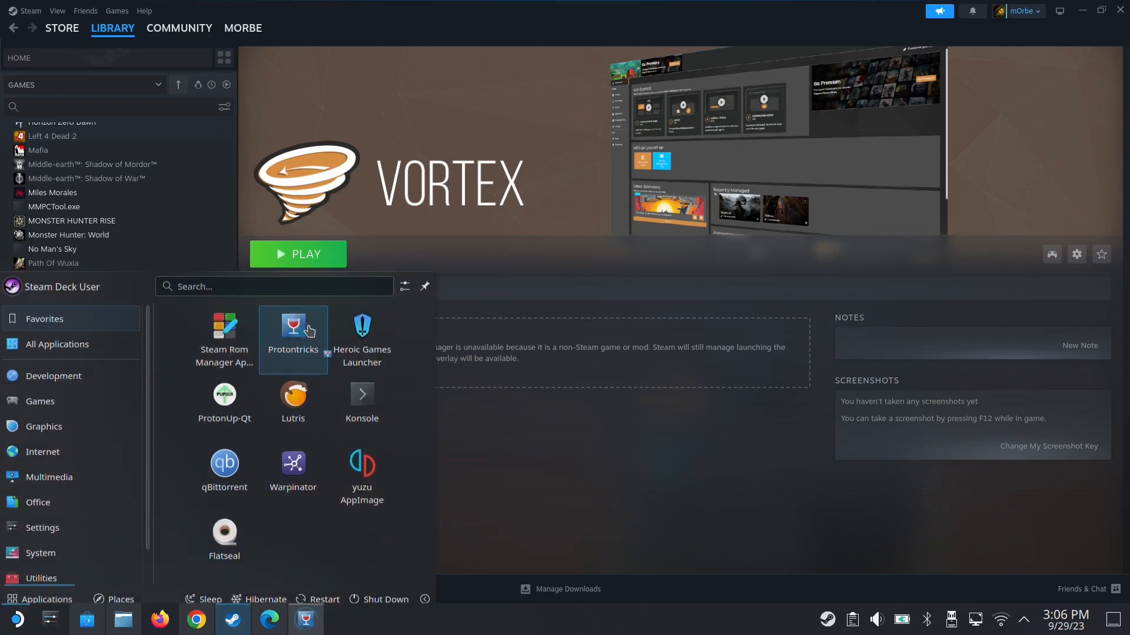
{"action": "left_click", "coordinate": [292, 330]}
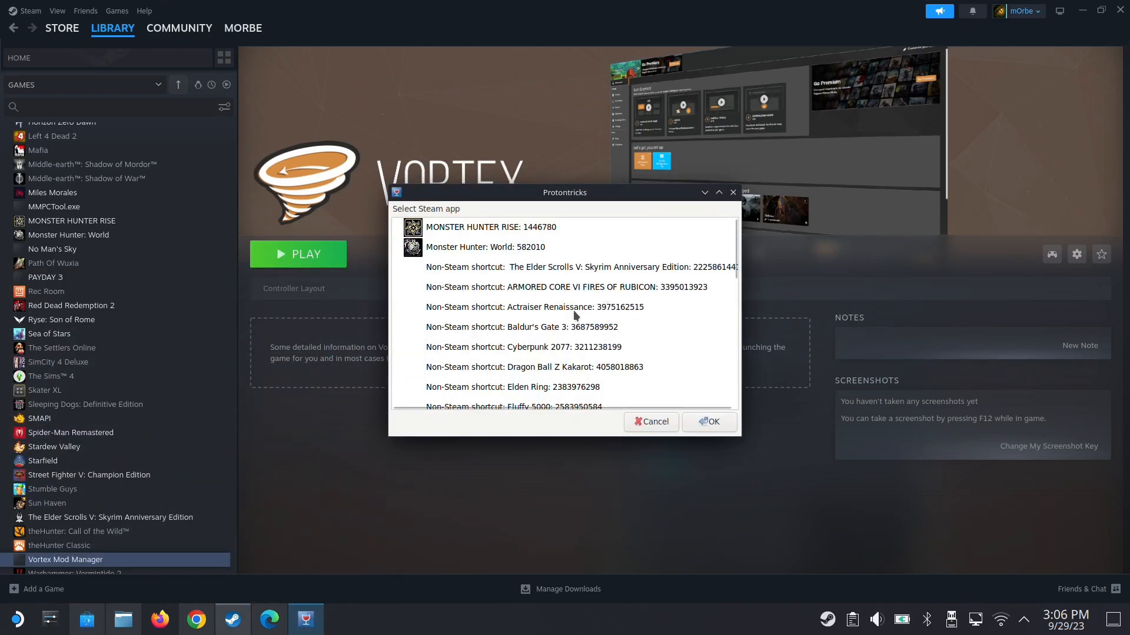
{"action": "left_click", "coordinate": [523, 346]}
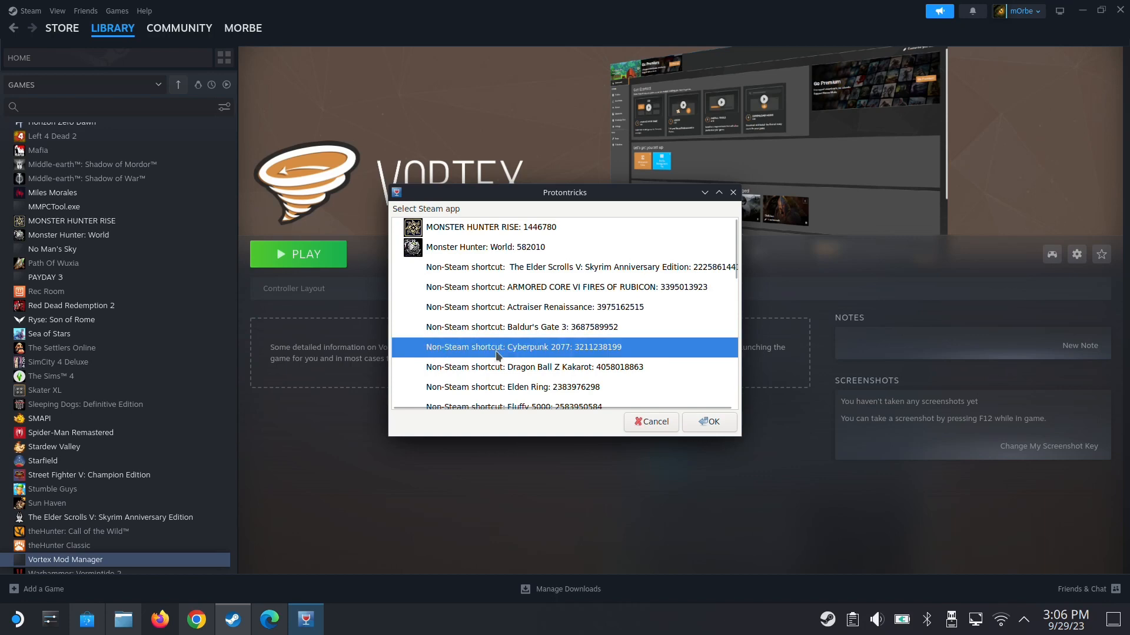
{"action": "mouse_move", "coordinate": [546, 353]}
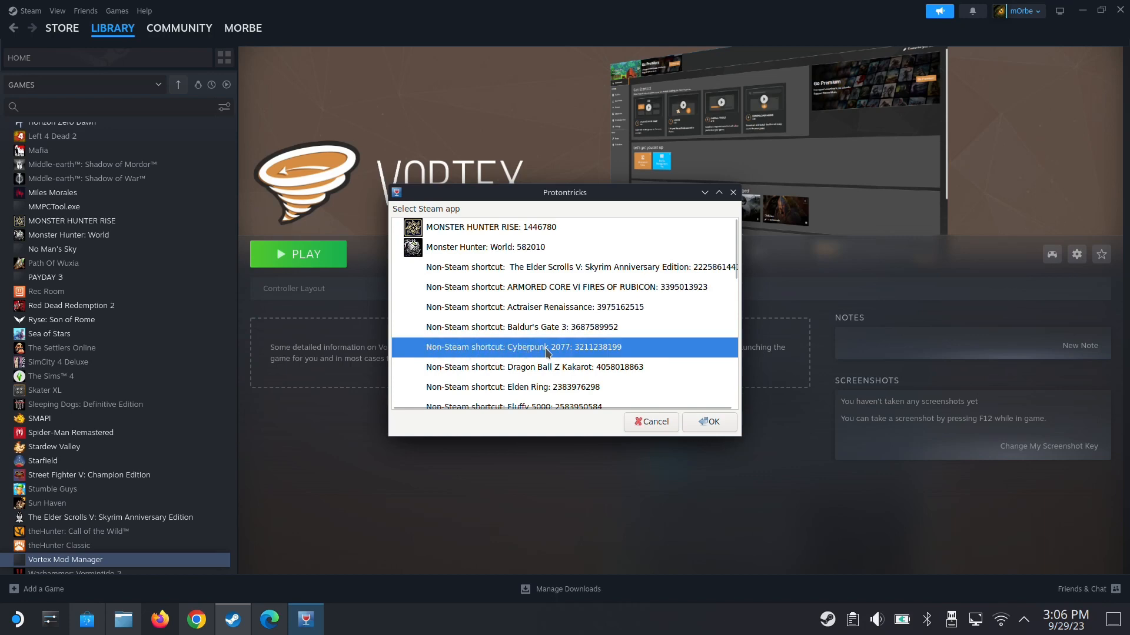
{"action": "left_click", "coordinate": [649, 421]}
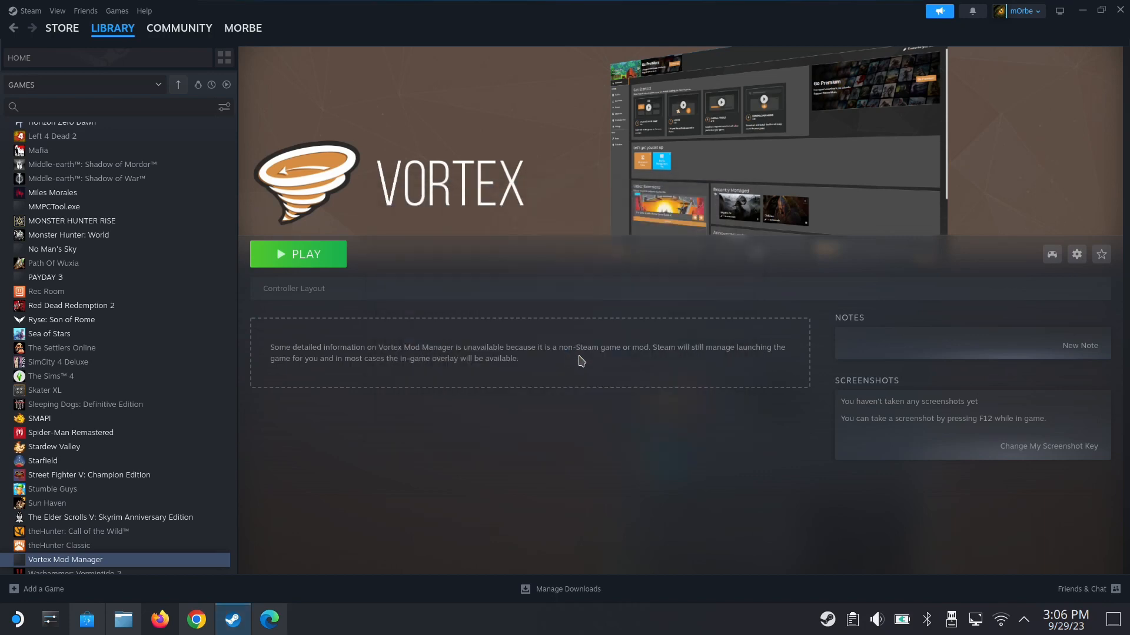
{"action": "mouse_move", "coordinate": [1085, 24]}
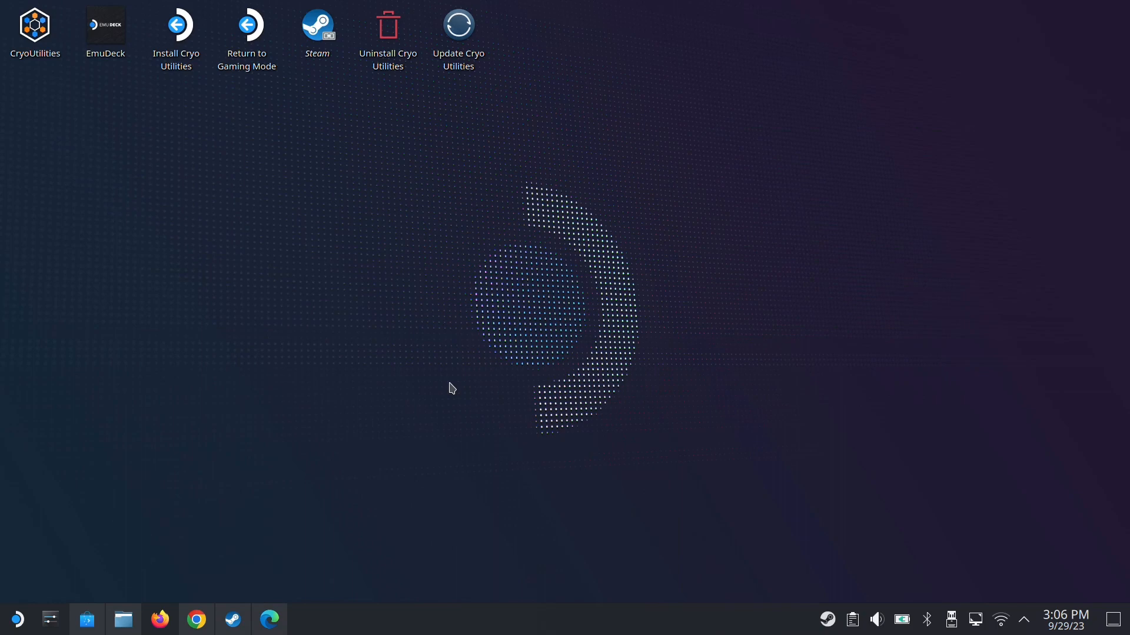
{"action": "mouse_move", "coordinate": [488, 367]}
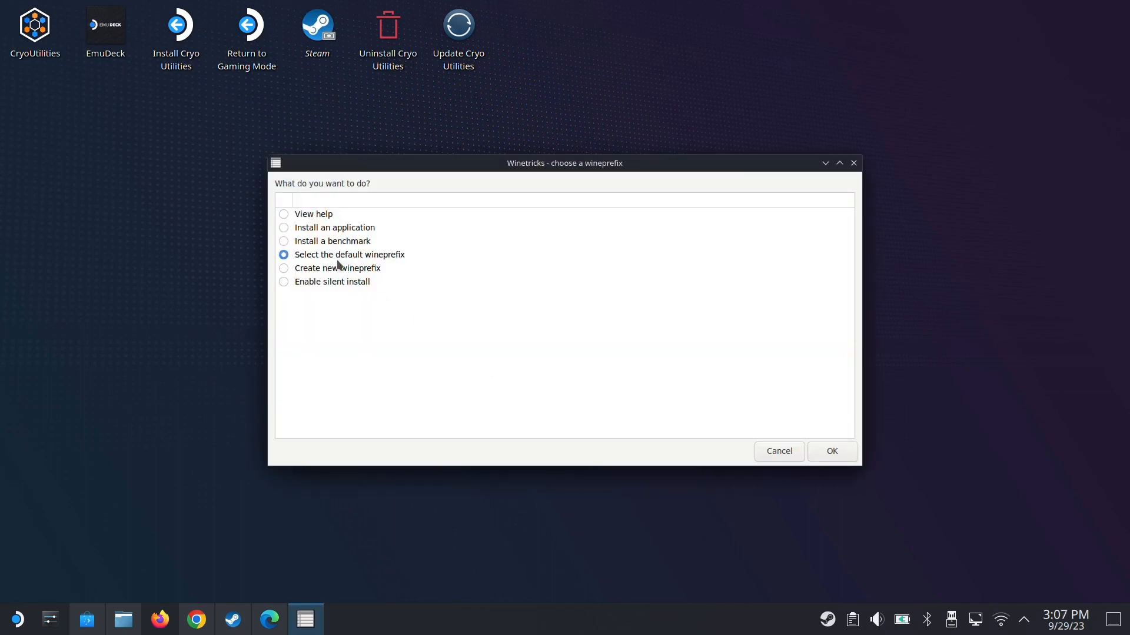
{"action": "mouse_move", "coordinate": [828, 446]}
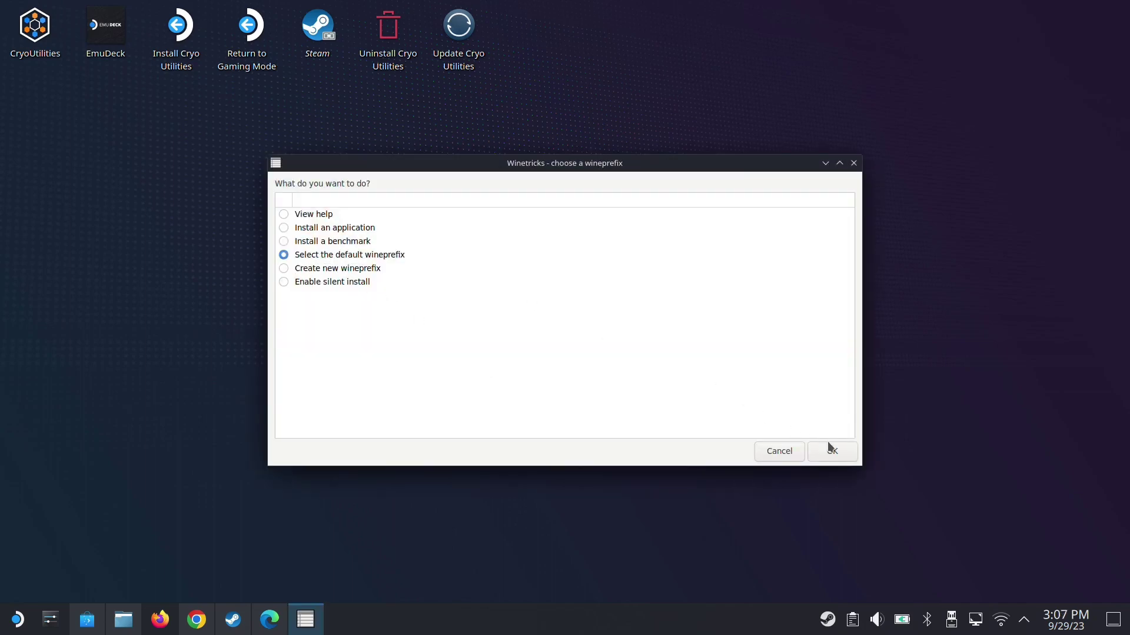
Keep the default wineprefix and run winecfg for the Cyberpunk 2077 prefix.
{"action": "left_click", "coordinate": [830, 451]}
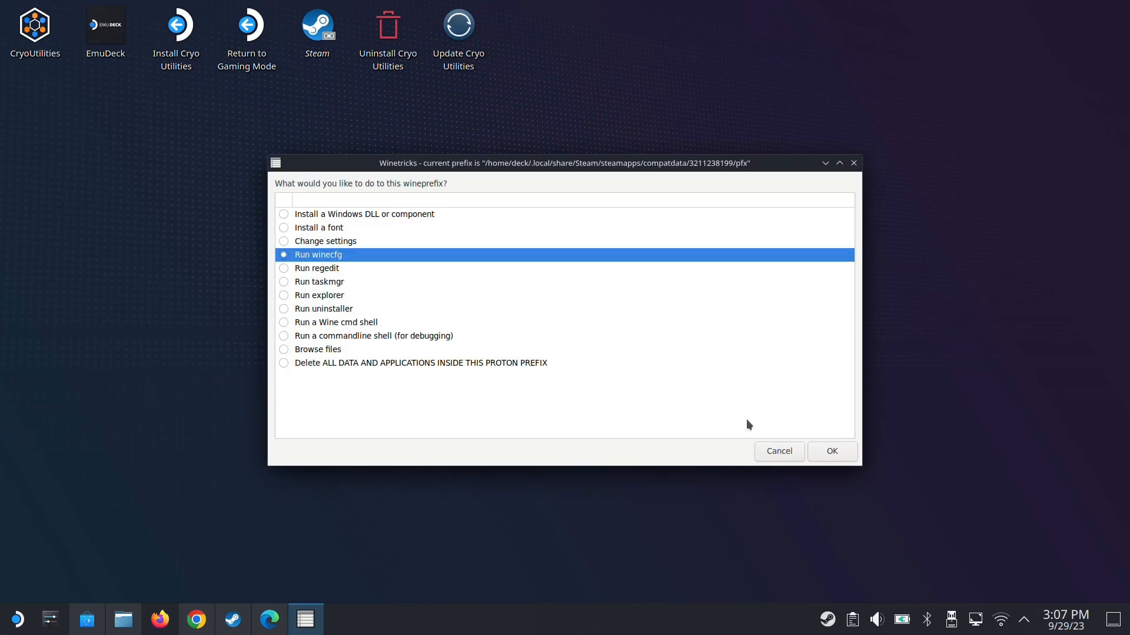
{"action": "left_click", "coordinate": [831, 451]}
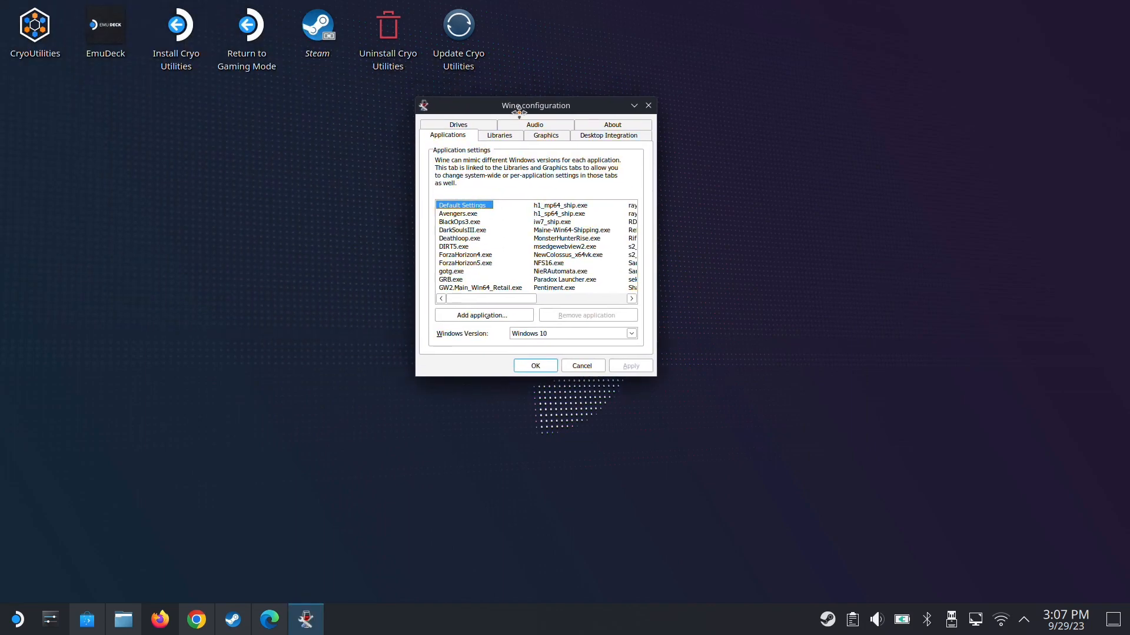
Add and apply a native, builtin override for the 'version' library on the Libraries tab.
{"action": "left_click", "coordinate": [498, 135]}
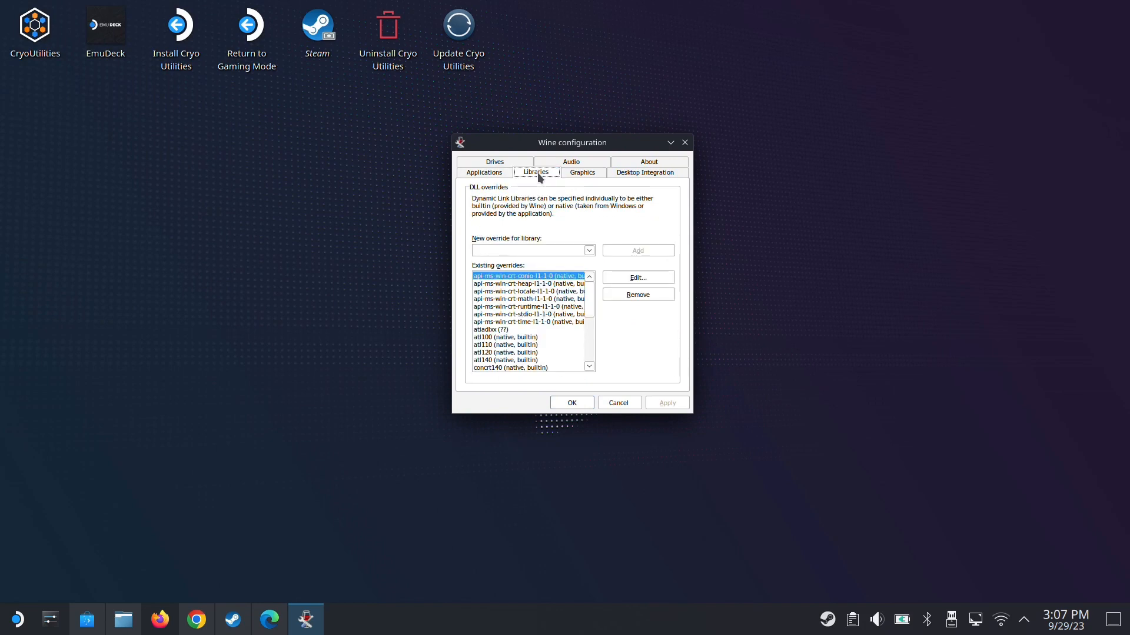
{"action": "mouse_move", "coordinate": [559, 246]}
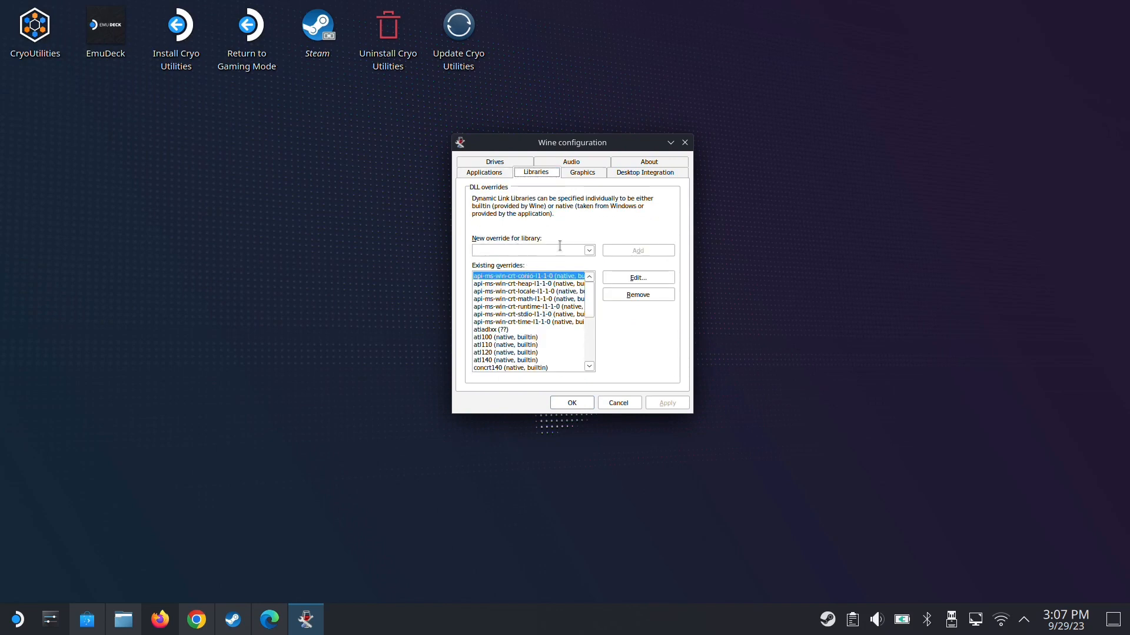
{"action": "left_click", "coordinate": [589, 250]}
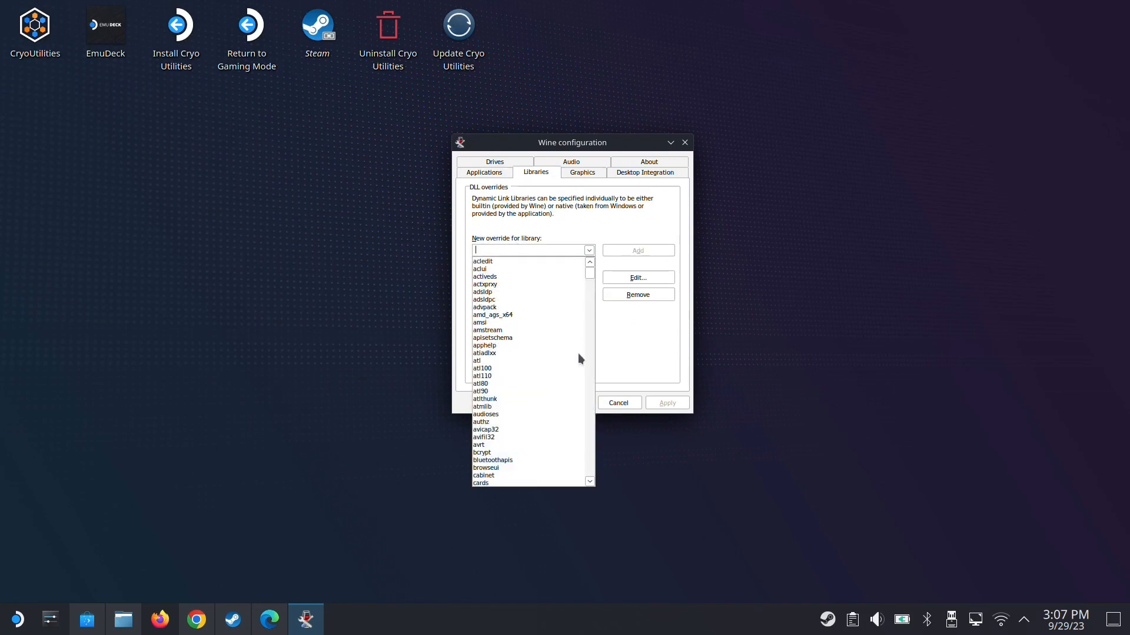
{"action": "scroll", "scroll_direction": "down", "scroll_amount": 3}
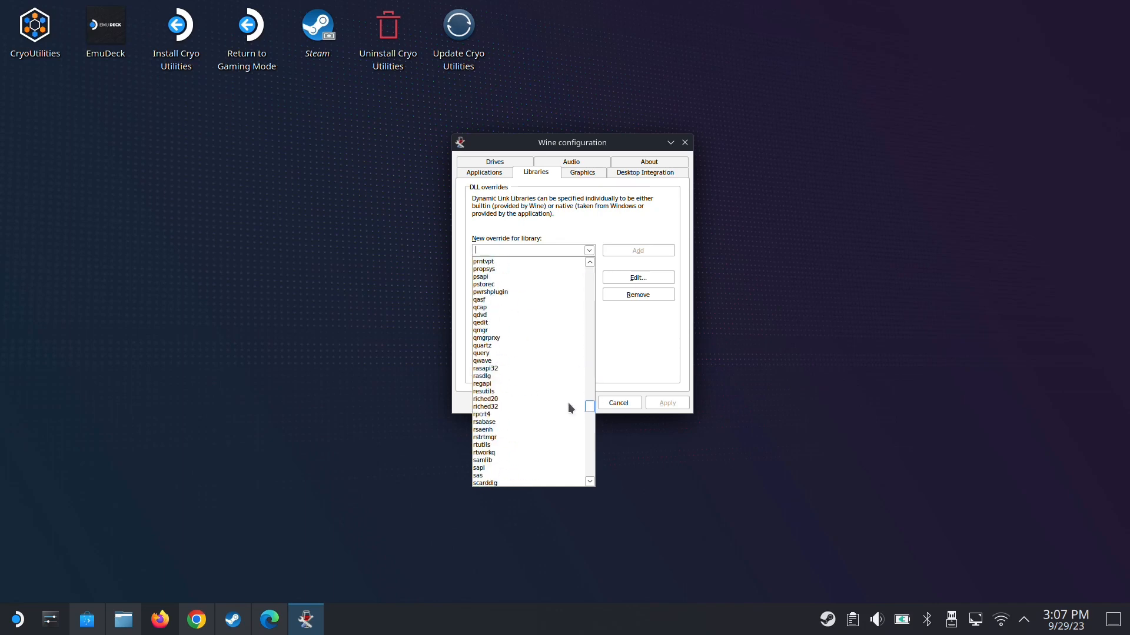
{"action": "scroll", "scroll_direction": "down", "scroll_amount": 3}
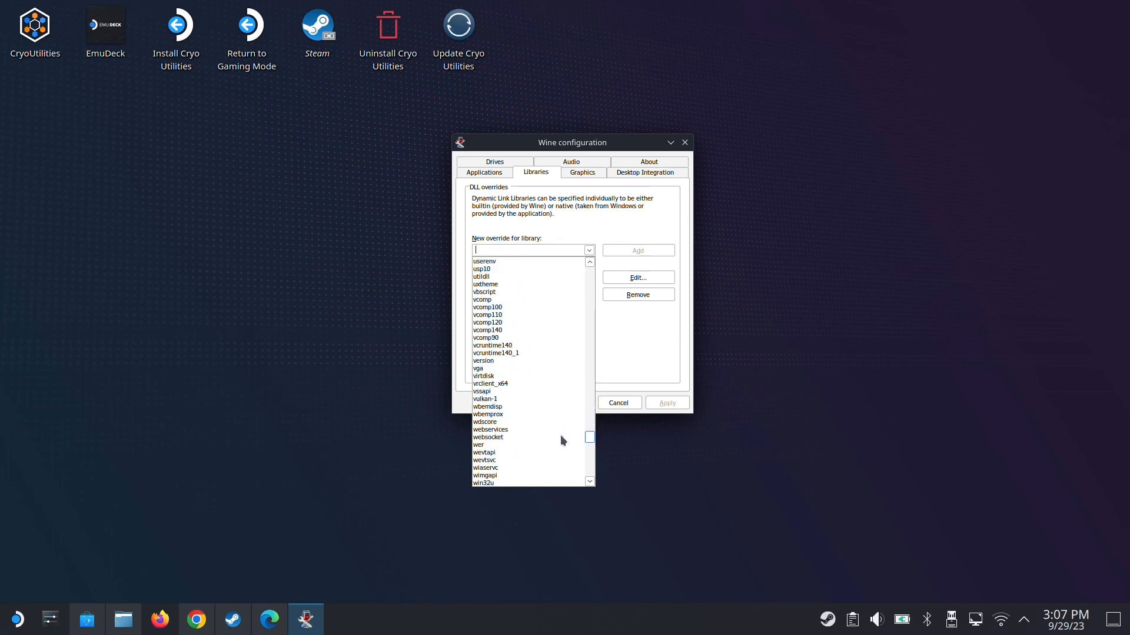
{"action": "left_click", "coordinate": [497, 292]}
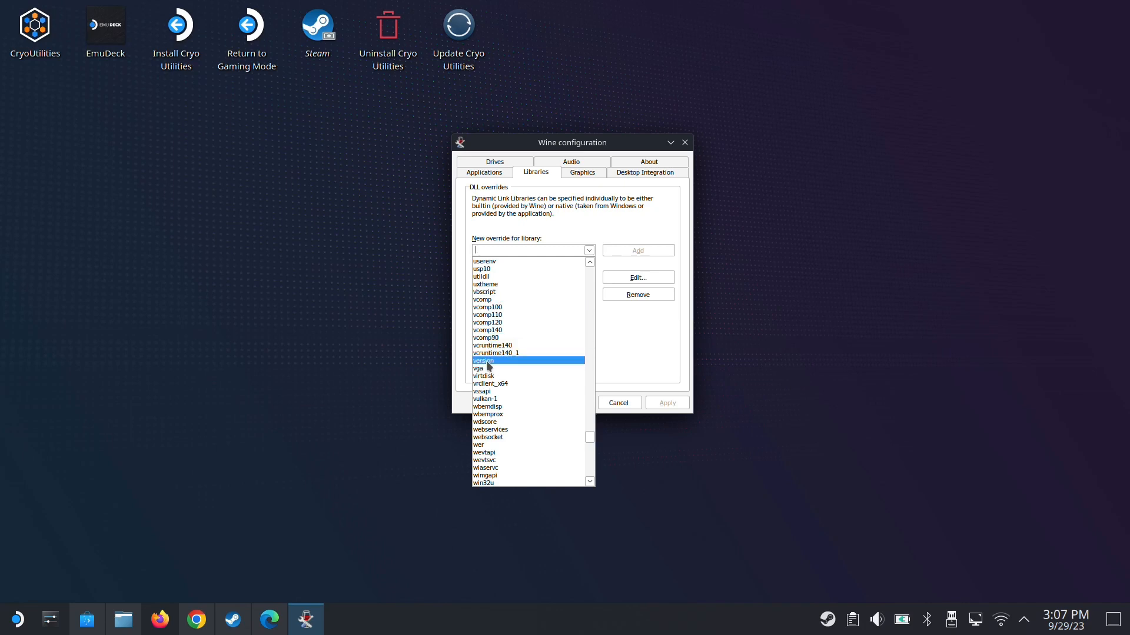
{"action": "left_click", "coordinate": [636, 250]}
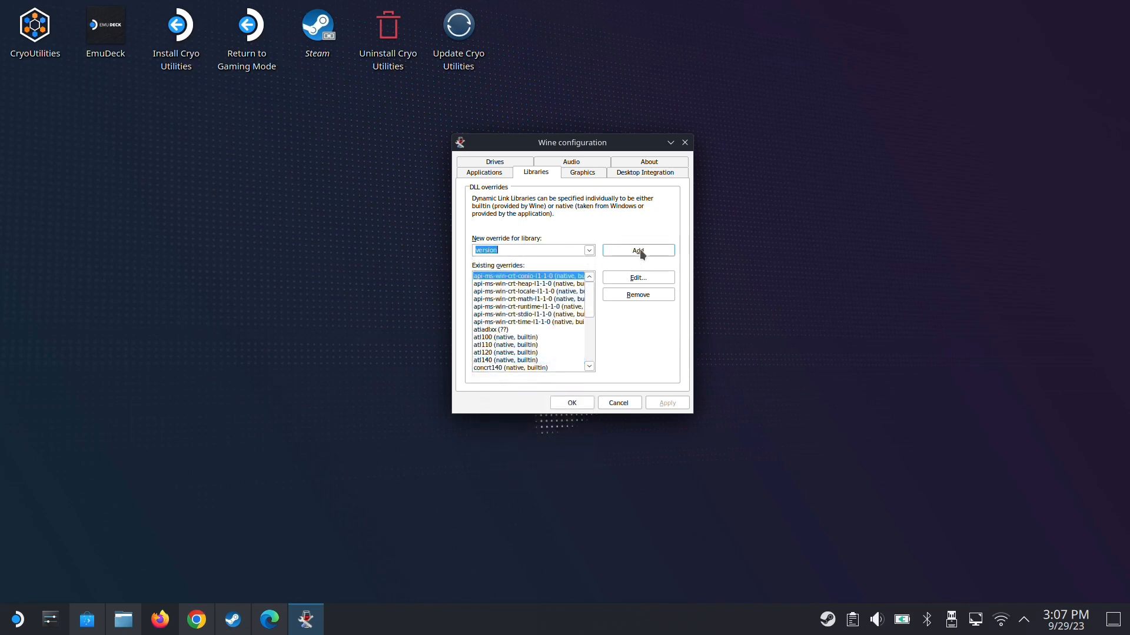
{"action": "left_click", "coordinate": [636, 251]}
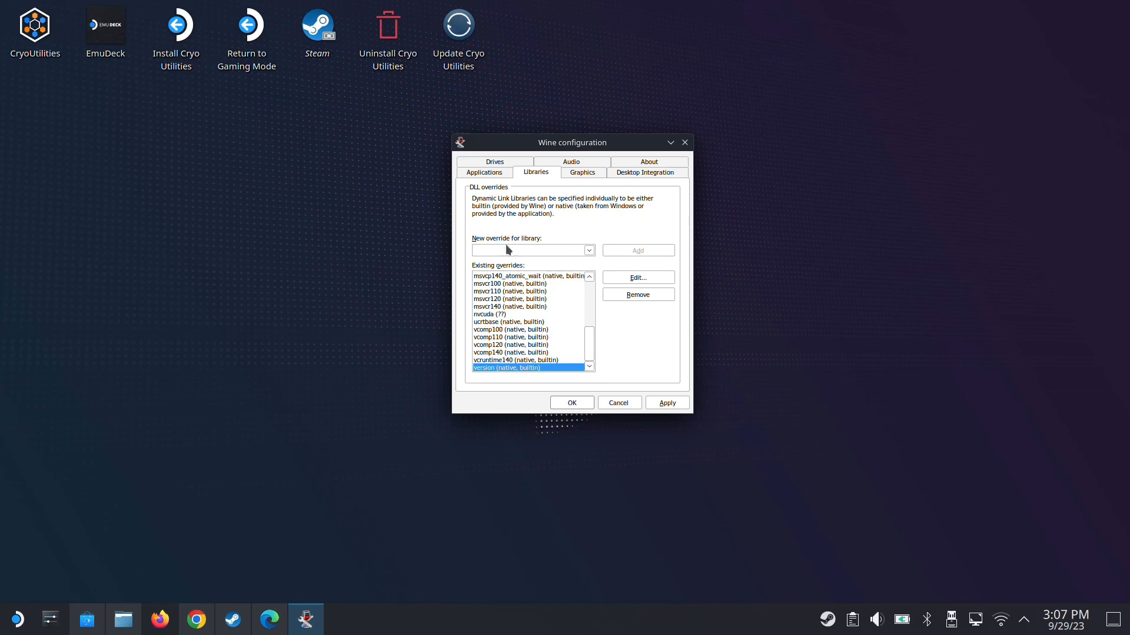
{"action": "mouse_move", "coordinate": [549, 346]}
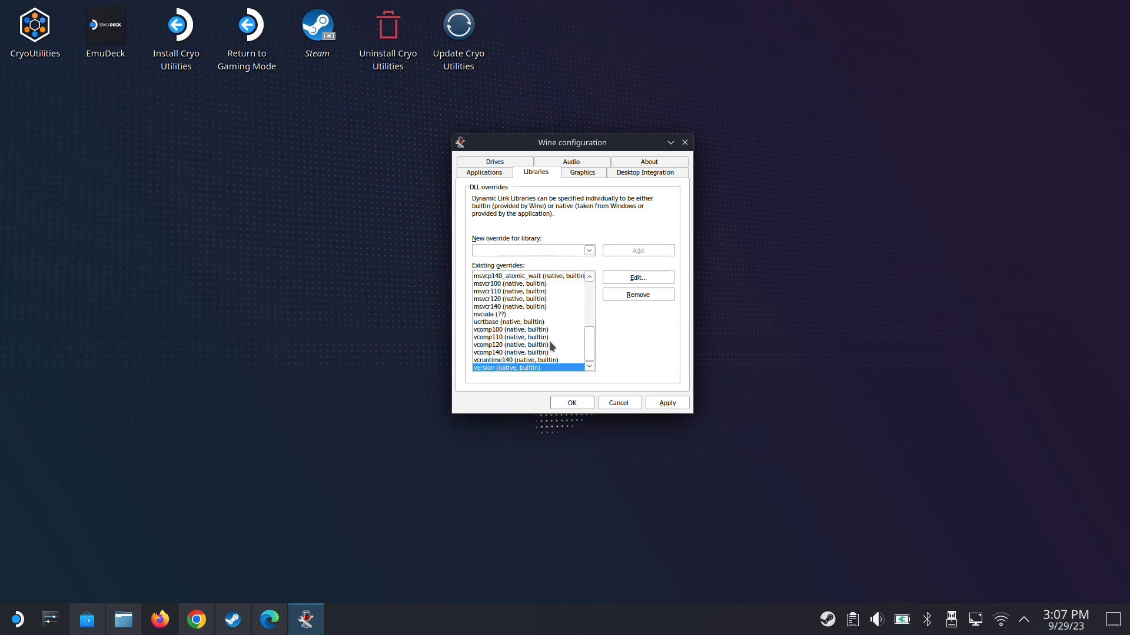
{"action": "mouse_move", "coordinate": [513, 372]}
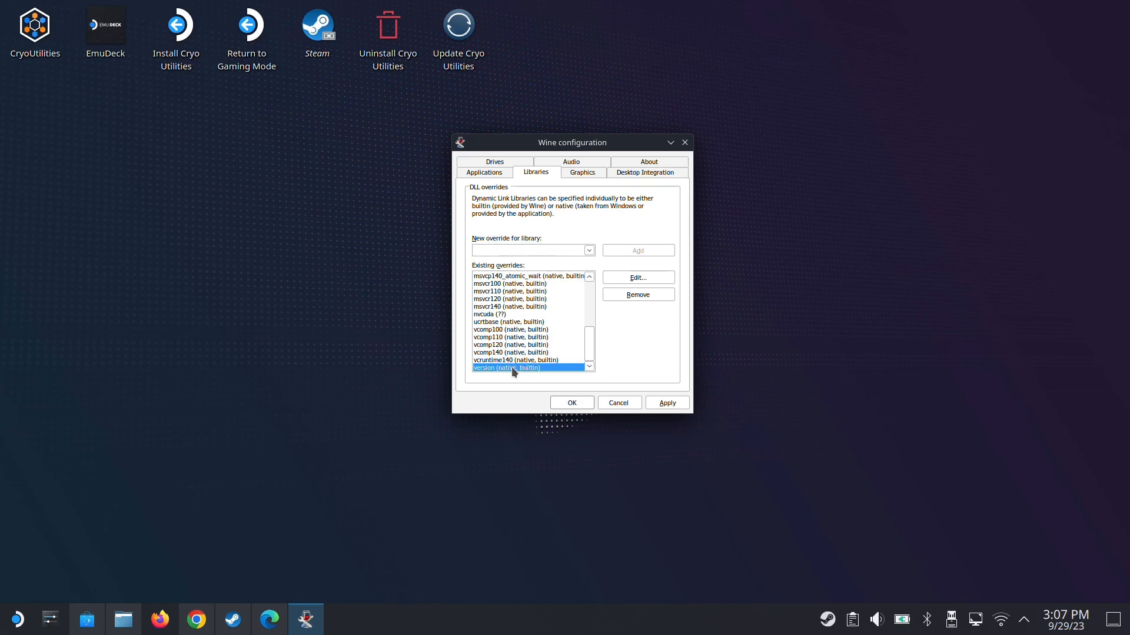
{"action": "mouse_move", "coordinate": [640, 404]}
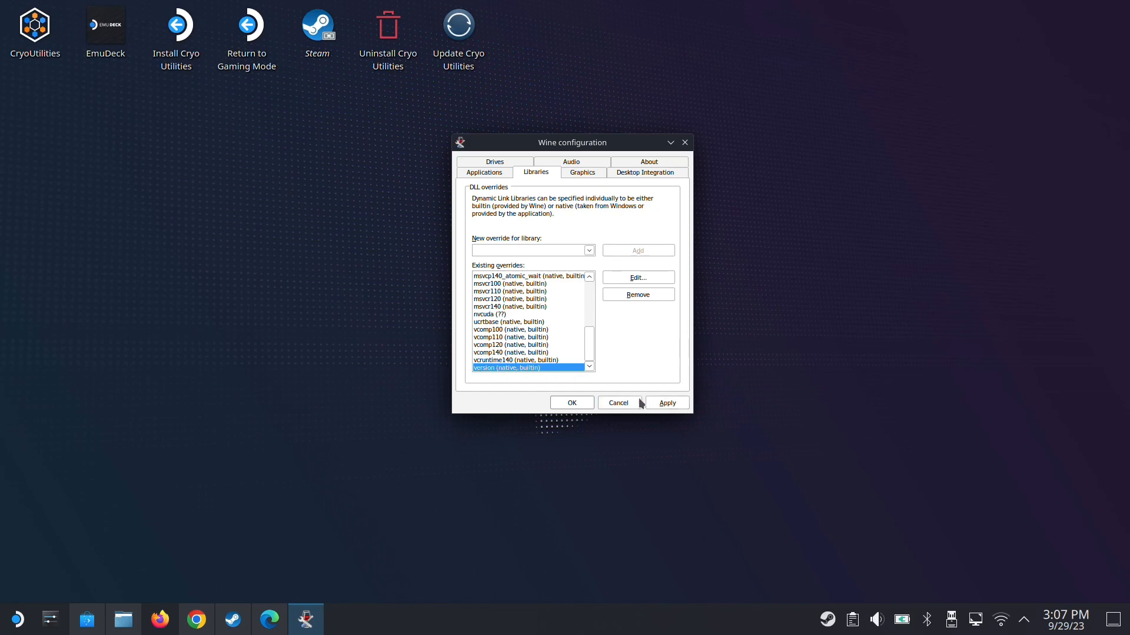
{"action": "mouse_move", "coordinate": [521, 371]}
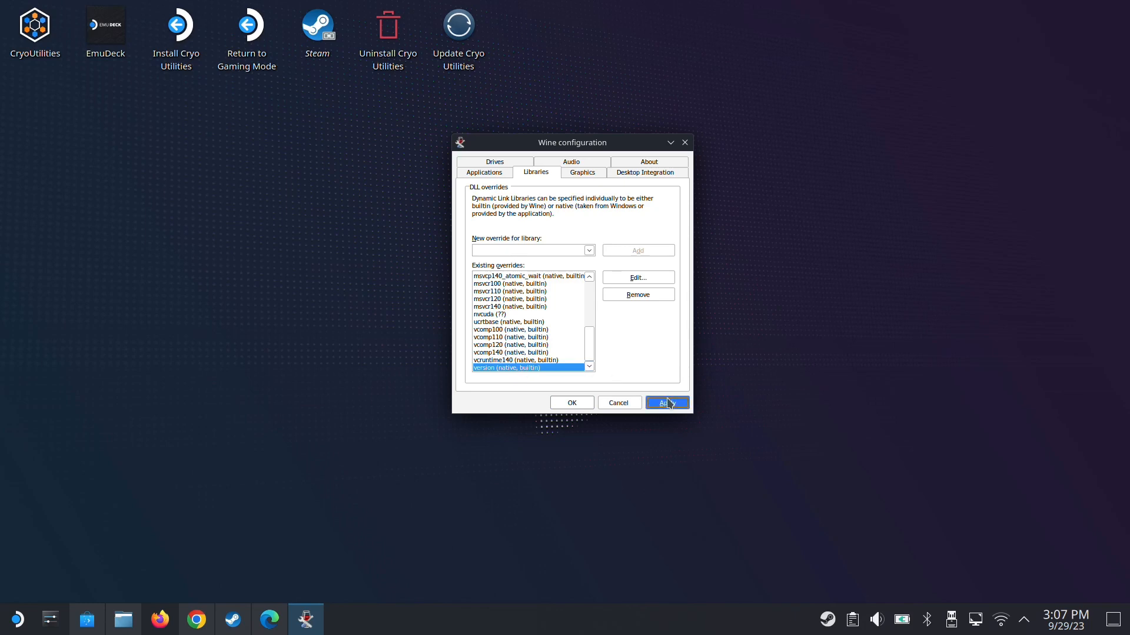
{"action": "left_click", "coordinate": [663, 401]}
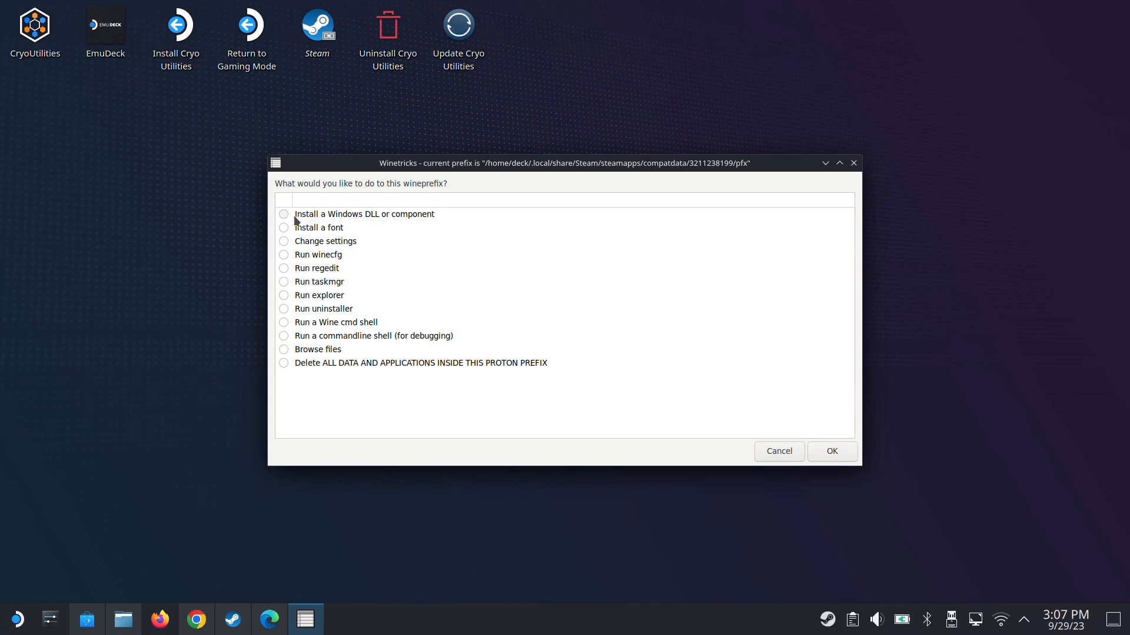
Tick d3dcompiler_47 and vcrun2019 under 'Install a Windows DLL or component' and install them.
{"action": "left_click", "coordinate": [363, 214]}
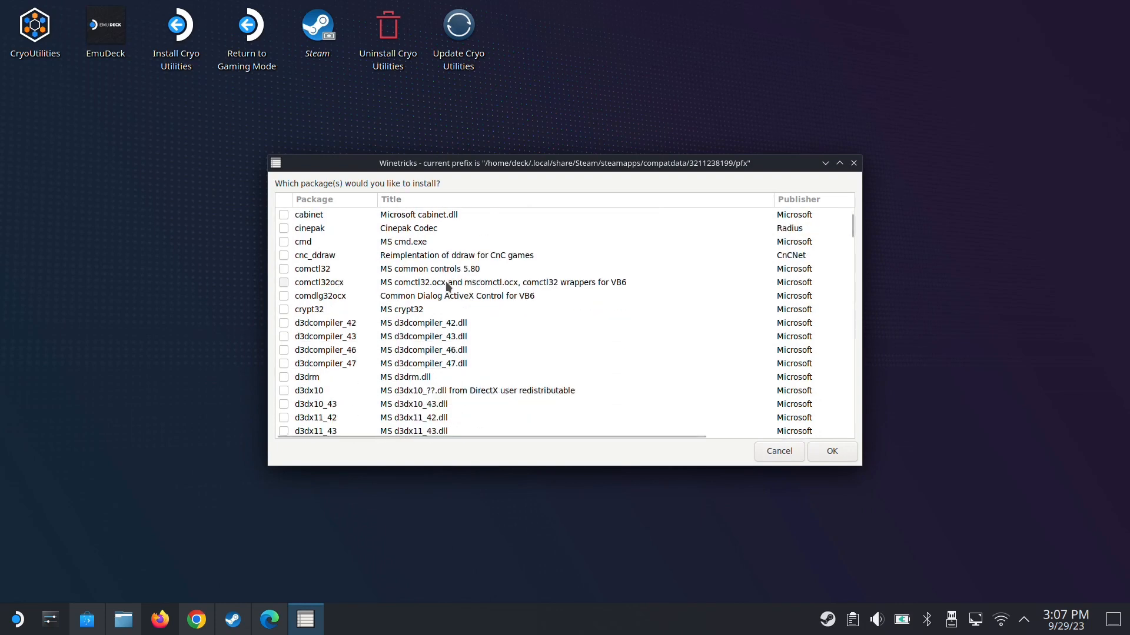
{"action": "left_click", "coordinate": [284, 363]}
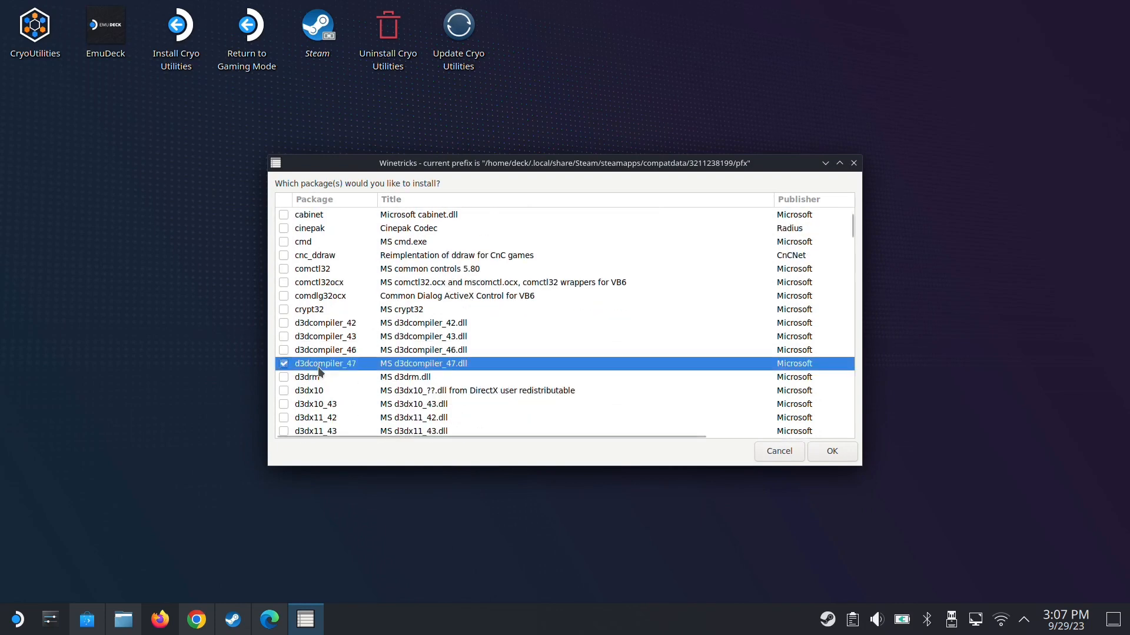
{"action": "scroll", "scroll_direction": "down", "scroll_amount": 3}
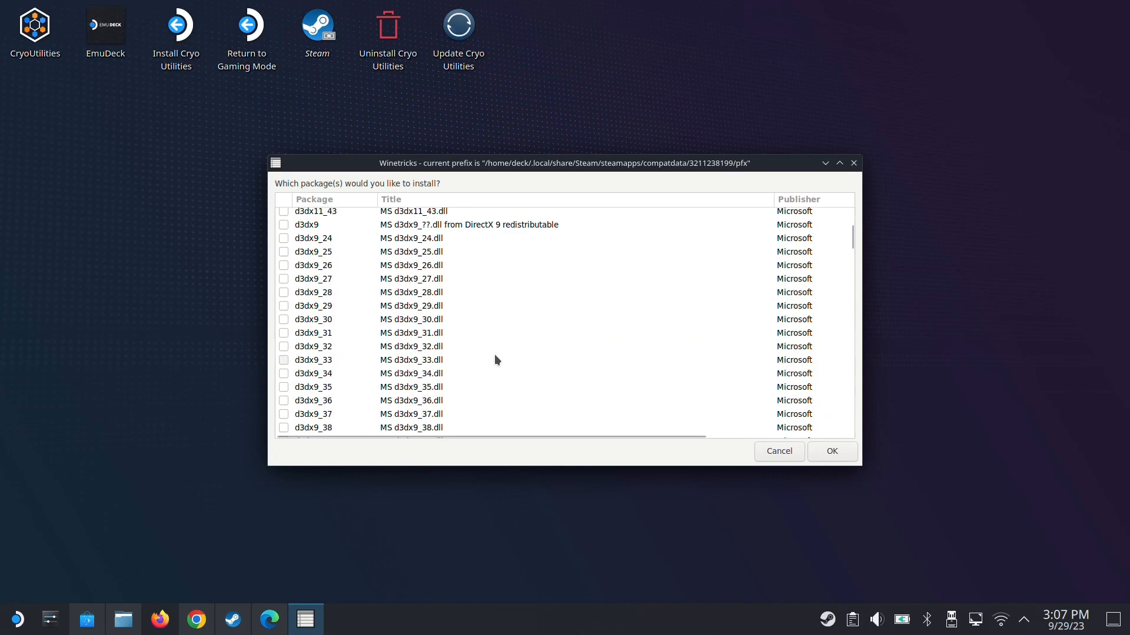
{"action": "scroll", "scroll_direction": "down", "scroll_amount": 3}
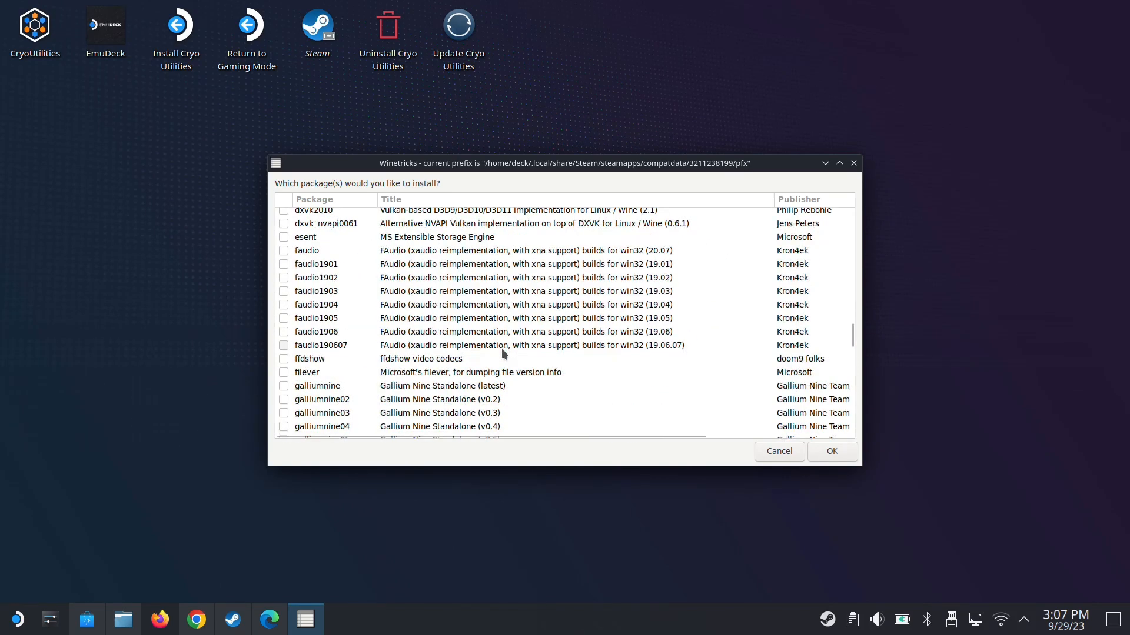
{"action": "scroll", "scroll_direction": "down", "scroll_amount": 3}
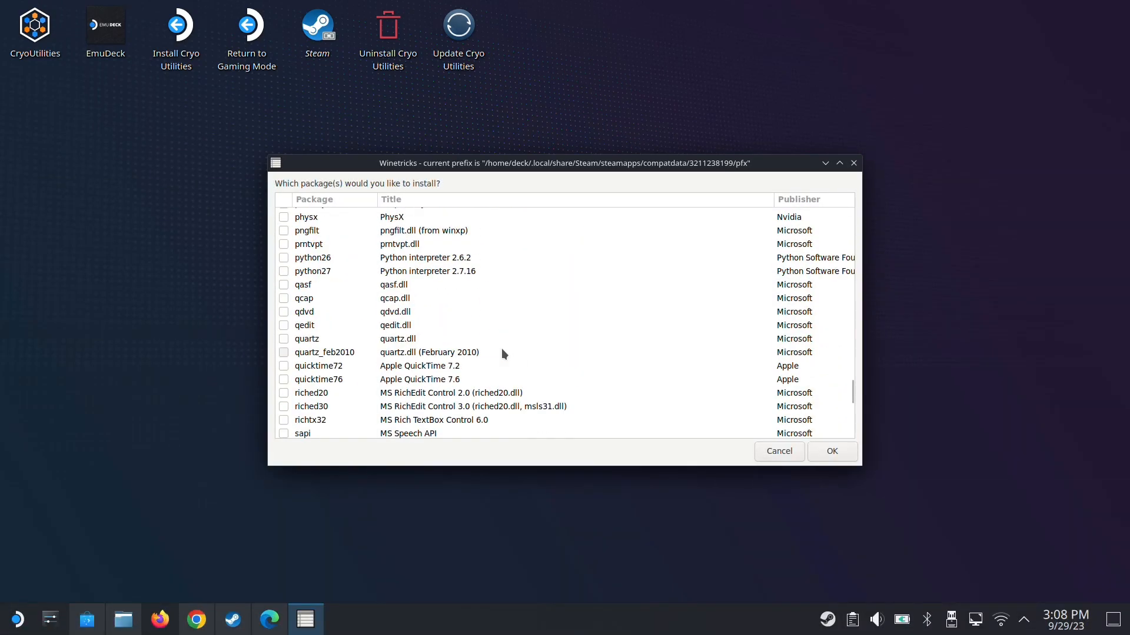
{"action": "scroll", "scroll_direction": "down", "scroll_amount": 3}
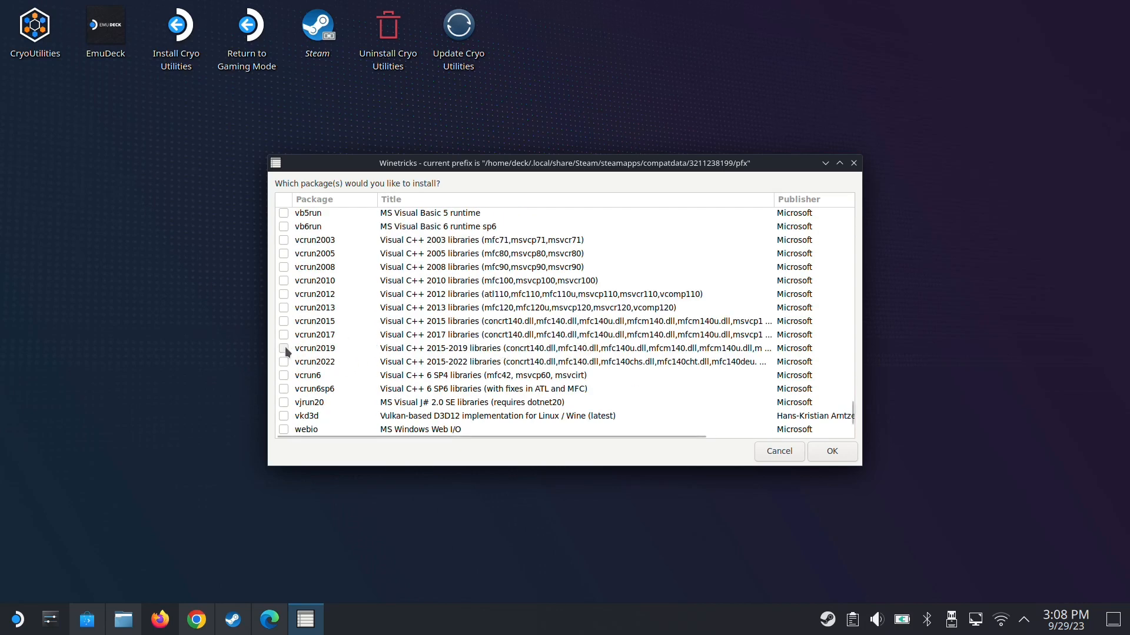
{"action": "left_click", "coordinate": [290, 348]}
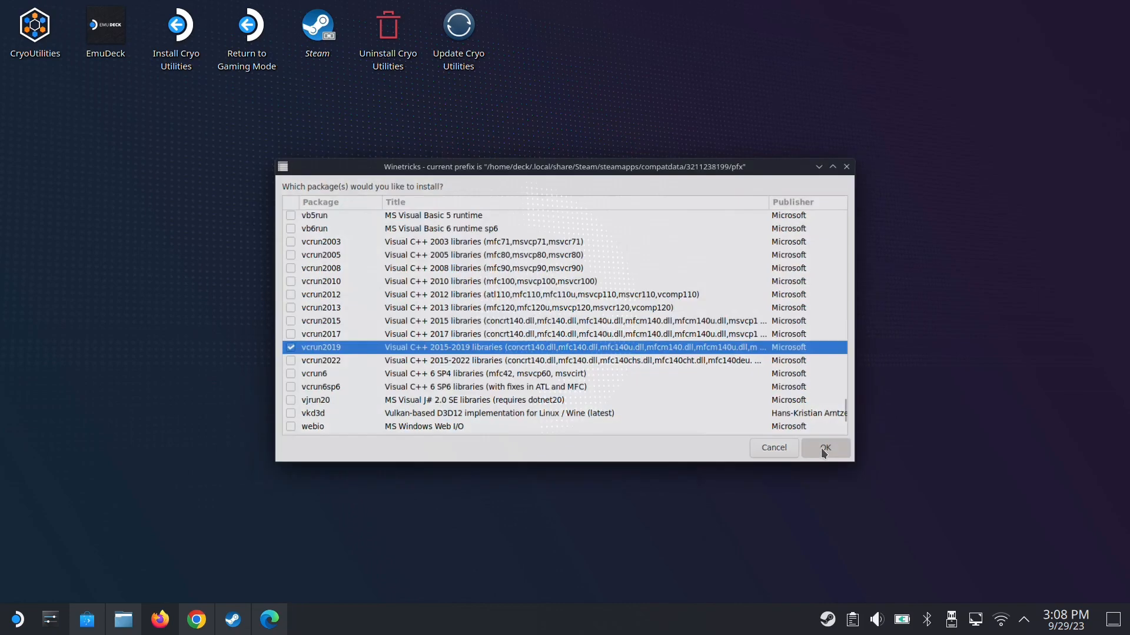
{"action": "left_click", "coordinate": [824, 447]}
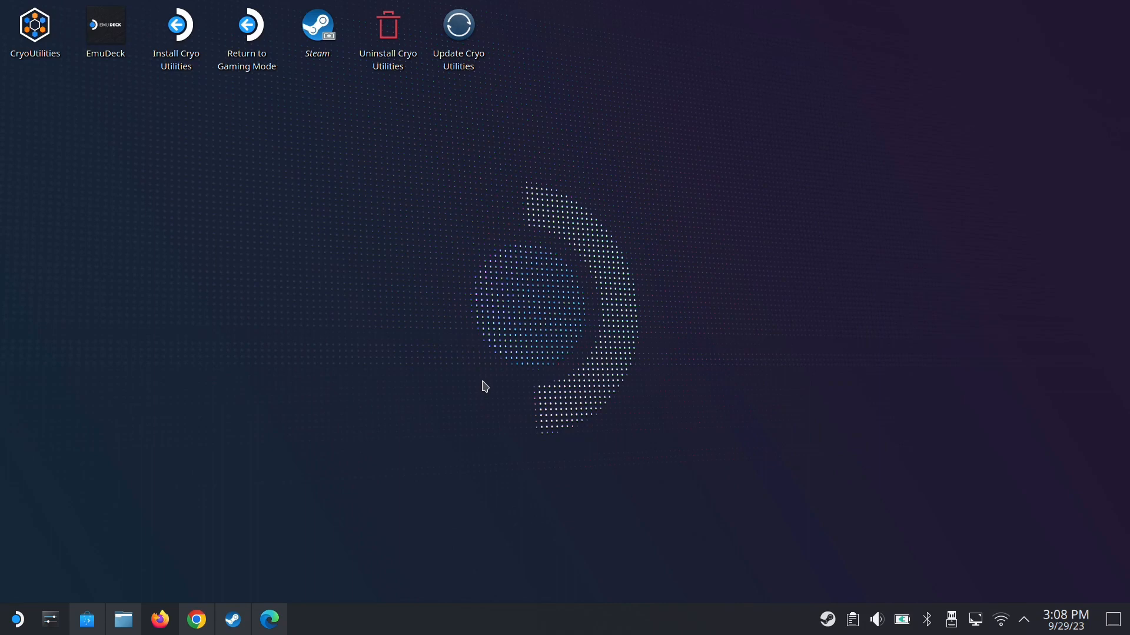
{"action": "mouse_move", "coordinate": [532, 301]}
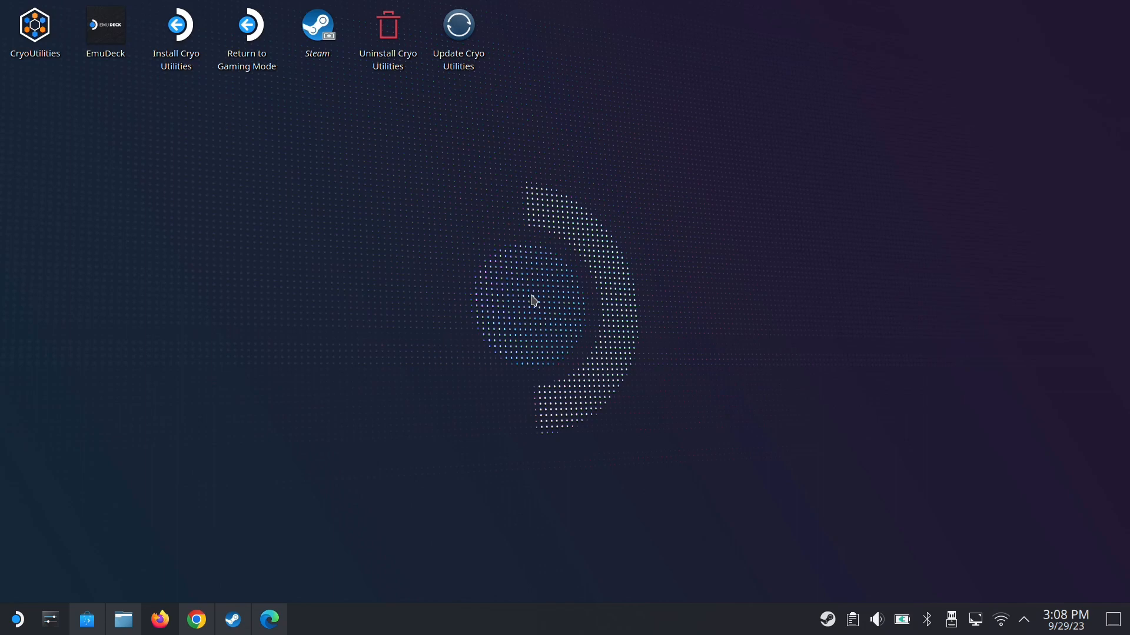
{"action": "mouse_move", "coordinate": [633, 292]}
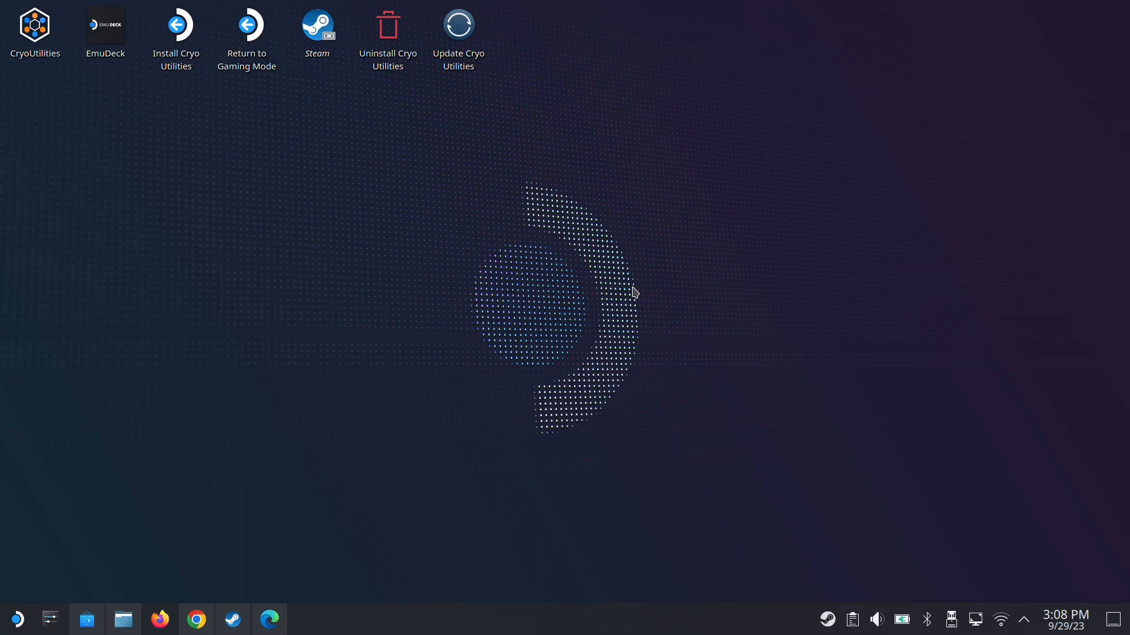
{"action": "mouse_move", "coordinate": [536, 336]}
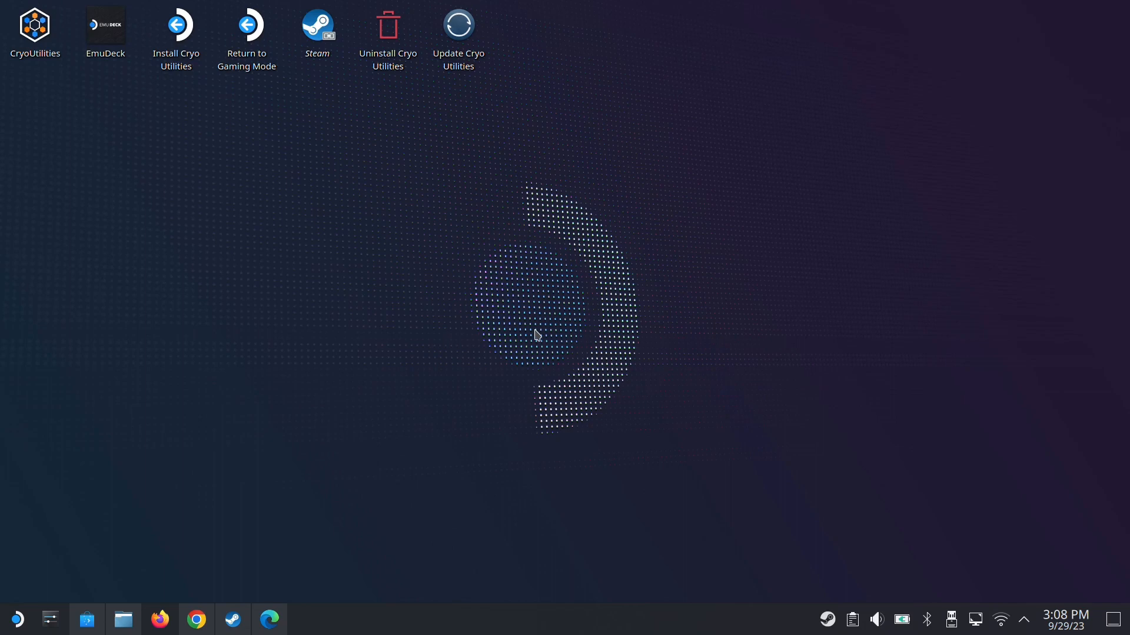
{"action": "mouse_move", "coordinate": [804, 380]}
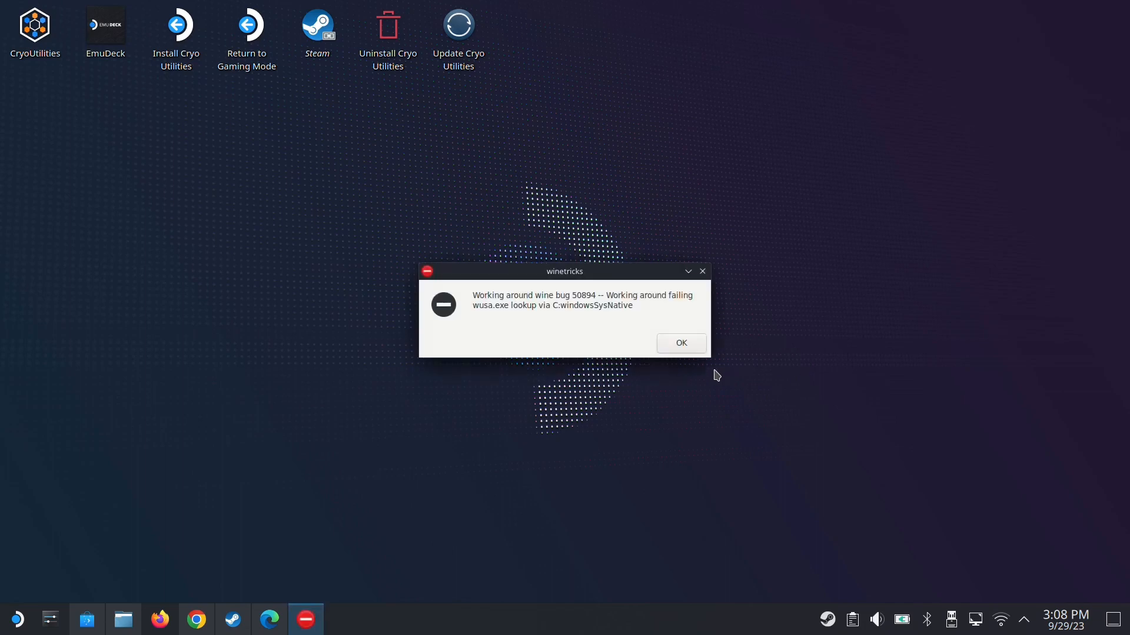
Dismiss the wine bug and wineserver notices and finish the x86 Visual C++ 2015-2019 setup.
{"action": "left_click", "coordinate": [679, 342]}
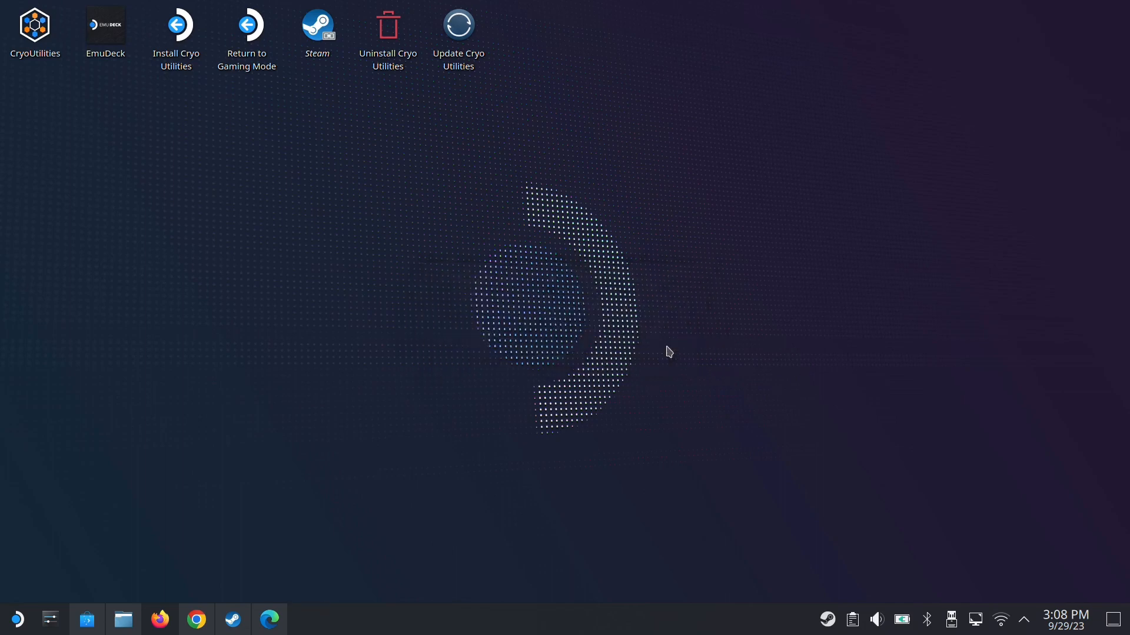
{"action": "mouse_move", "coordinate": [731, 340]}
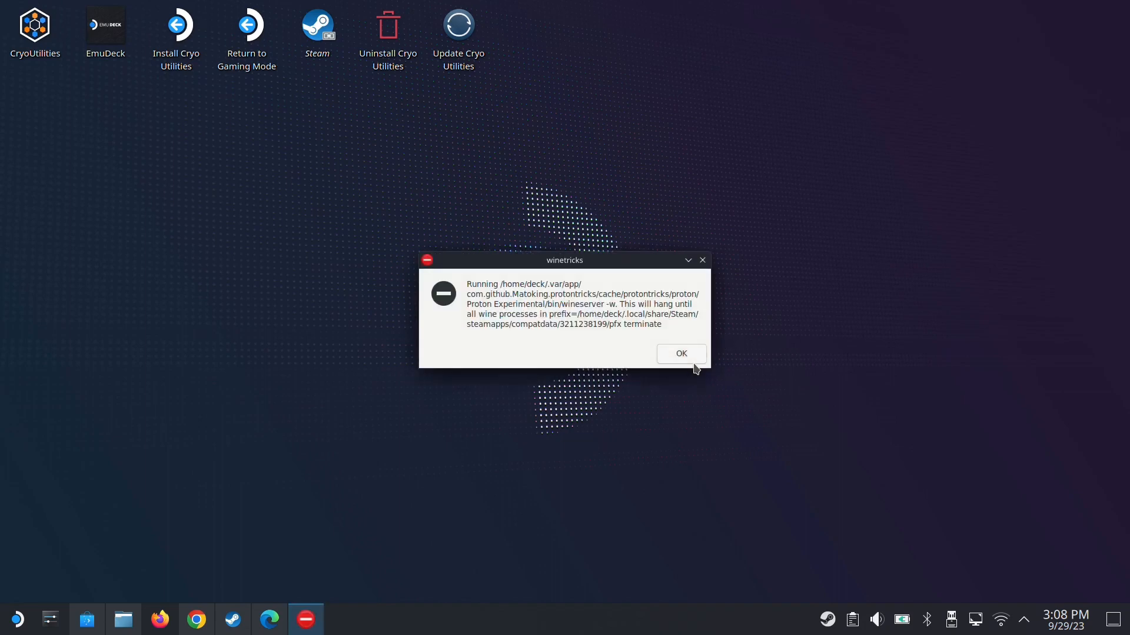
{"action": "left_click", "coordinate": [679, 353]}
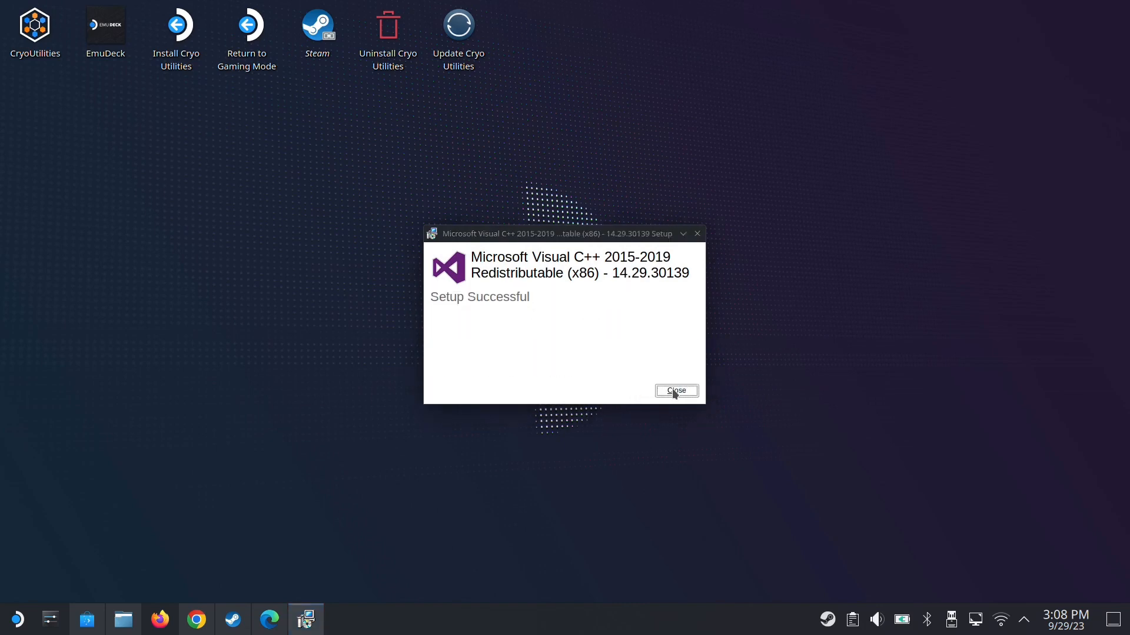
{"action": "left_click", "coordinate": [675, 391]}
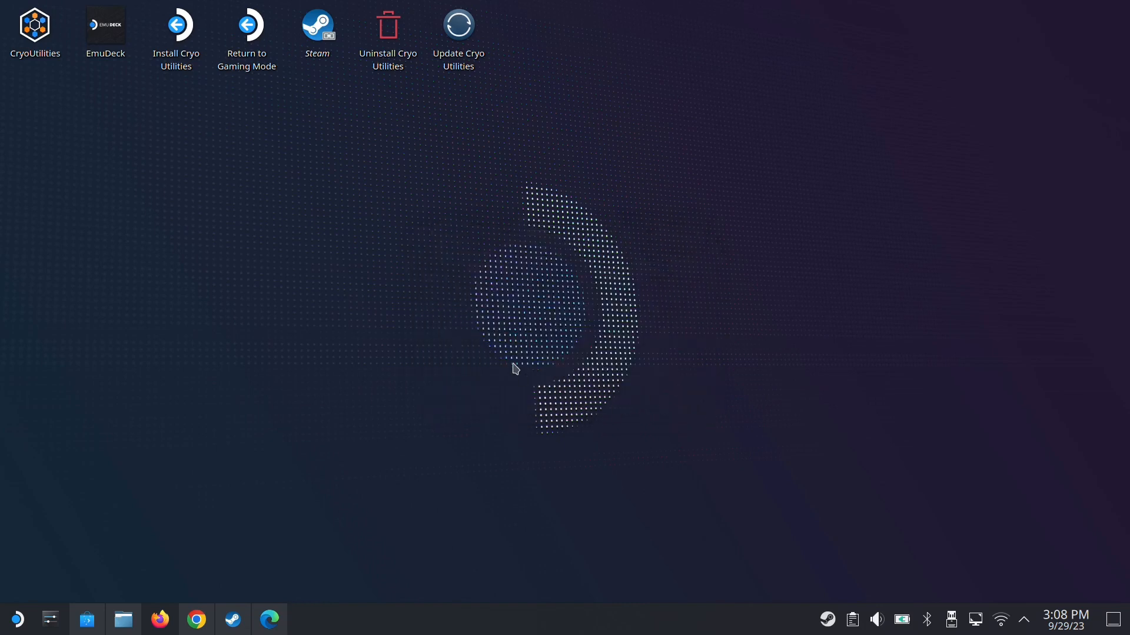
{"action": "mouse_move", "coordinate": [563, 357]}
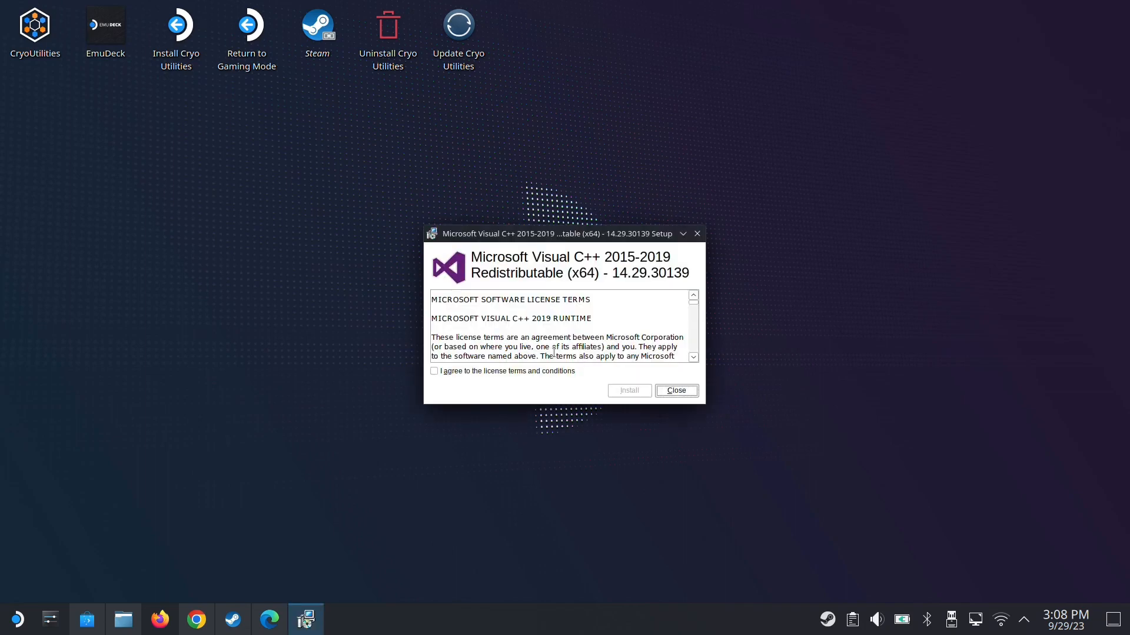
Accept the license and install the x64 Visual C++ 2015-2019 redistributable.
{"action": "left_click", "coordinate": [434, 370]}
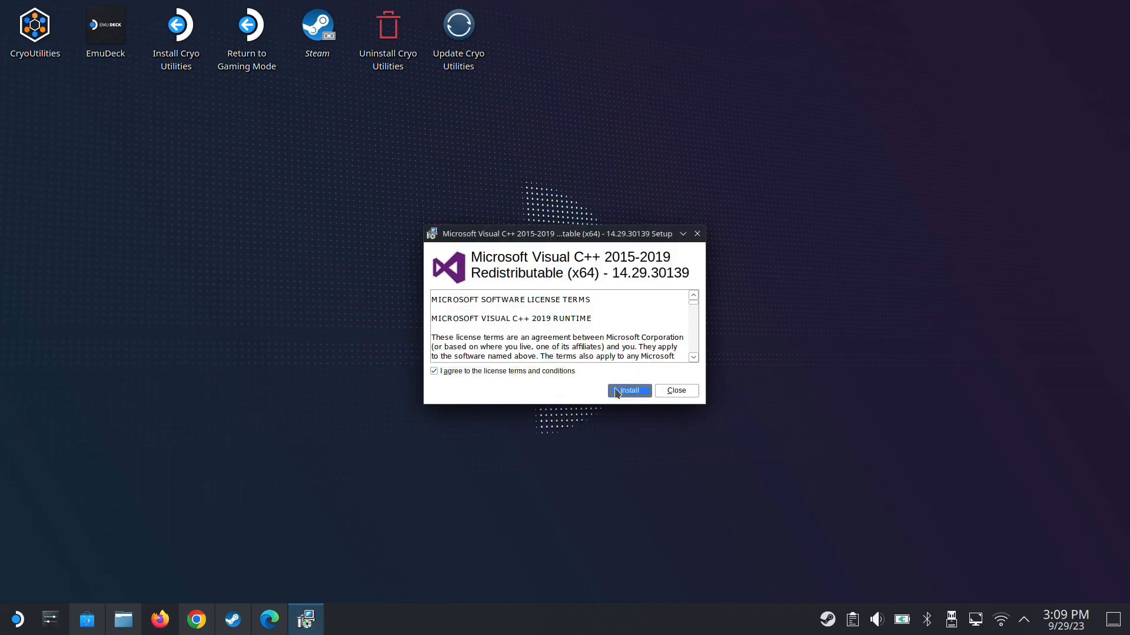
{"action": "left_click", "coordinate": [626, 391]}
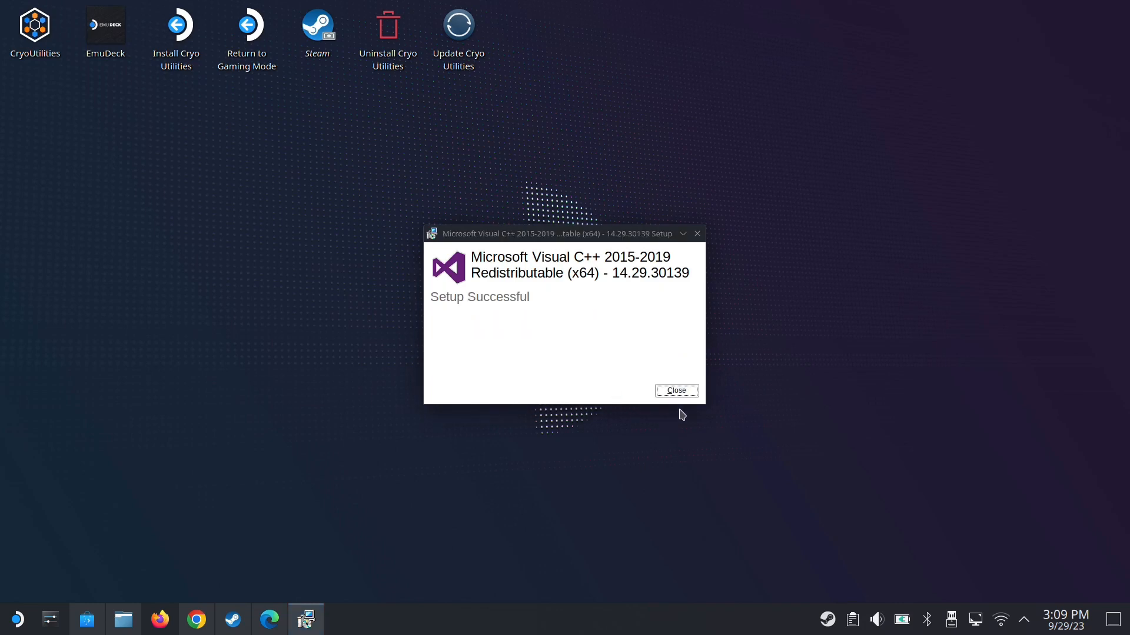
{"action": "left_click", "coordinate": [674, 390]}
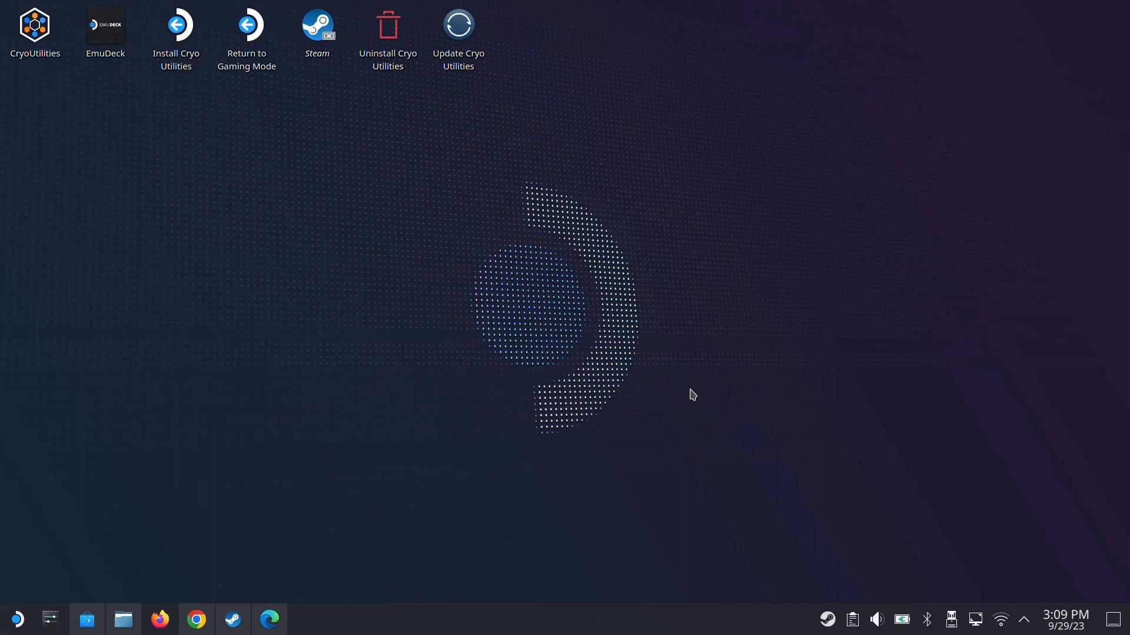
{"action": "mouse_move", "coordinate": [660, 424]}
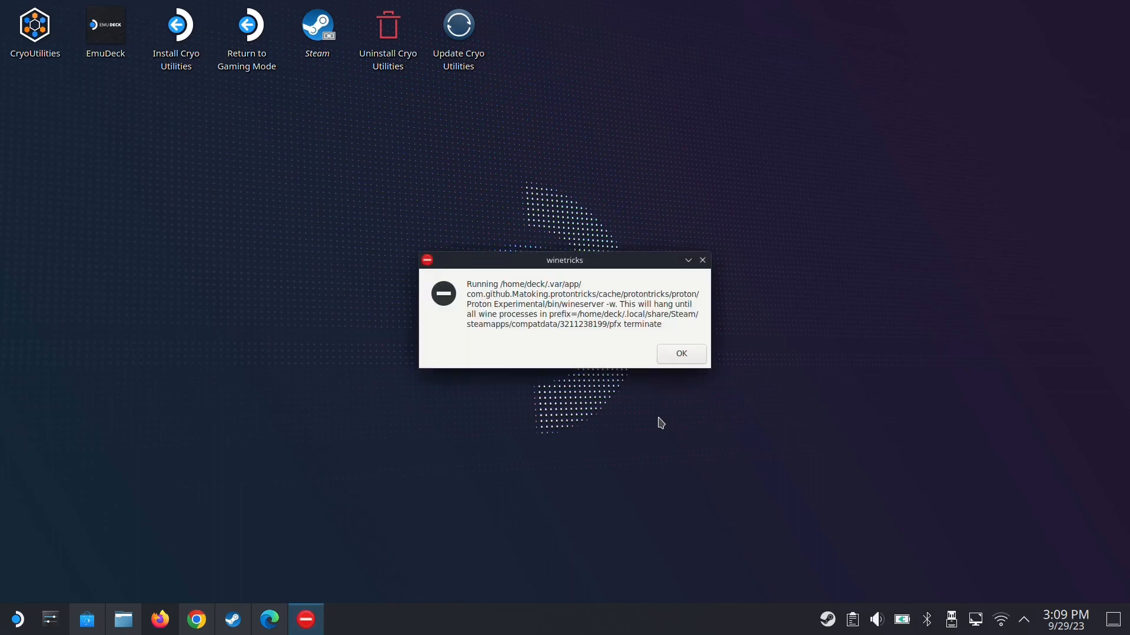
Confirm d3dcompiler_47 shows ticked in the package list, then cancel out of Winetricks.
{"action": "left_click", "coordinate": [680, 353]}
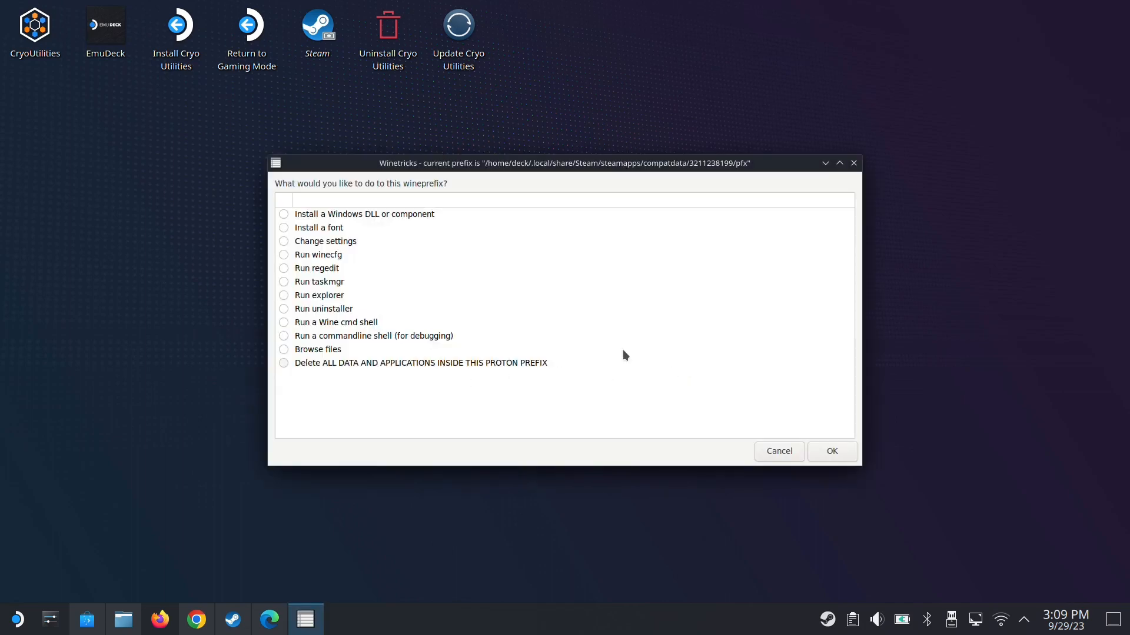
{"action": "mouse_move", "coordinate": [600, 245]}
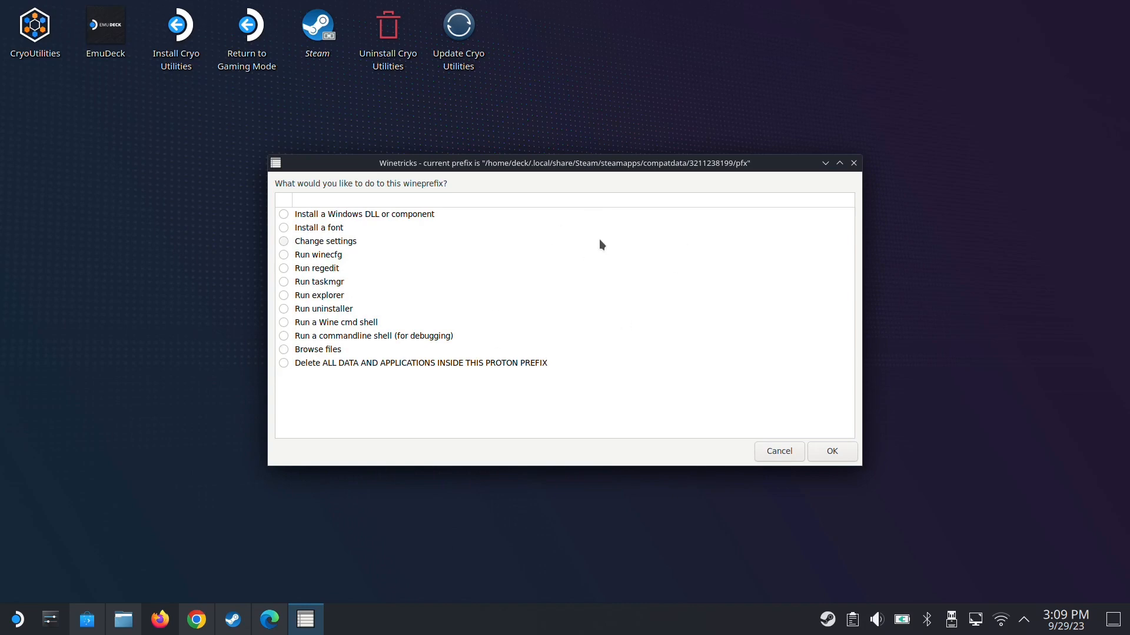
{"action": "left_click", "coordinate": [364, 214]}
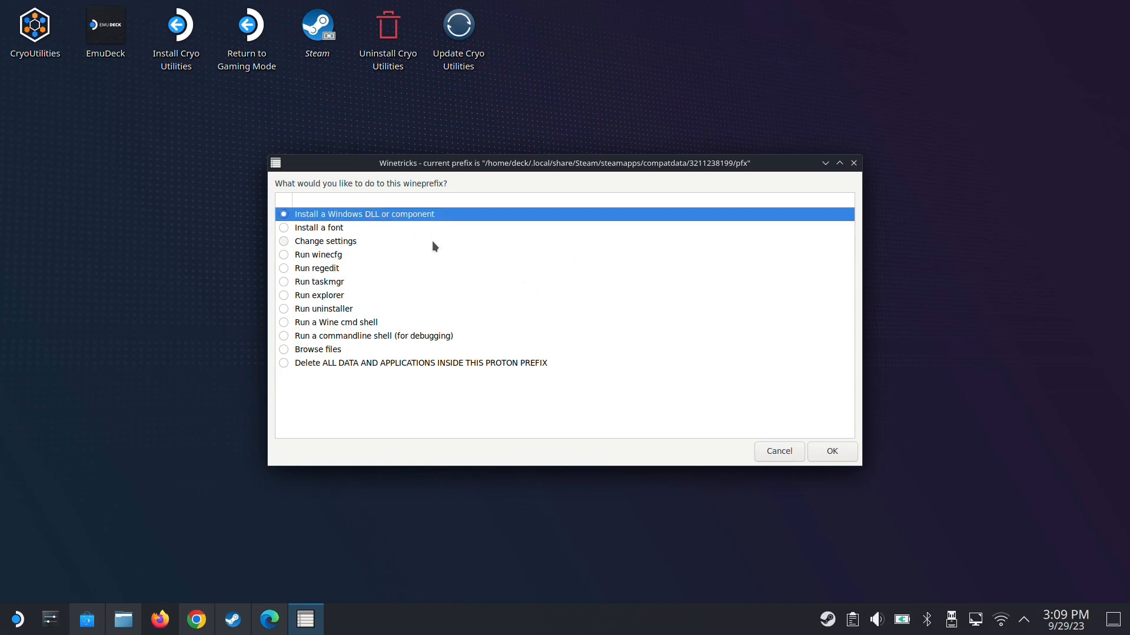
{"action": "mouse_move", "coordinate": [821, 446]}
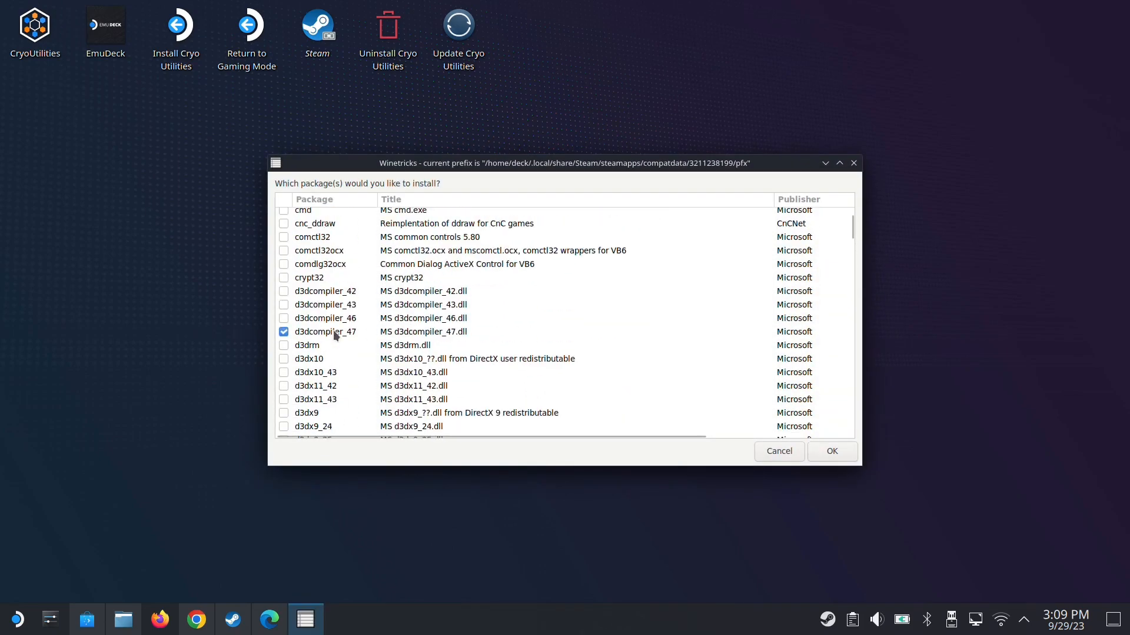
{"action": "scroll", "scroll_direction": "down", "scroll_amount": 3}
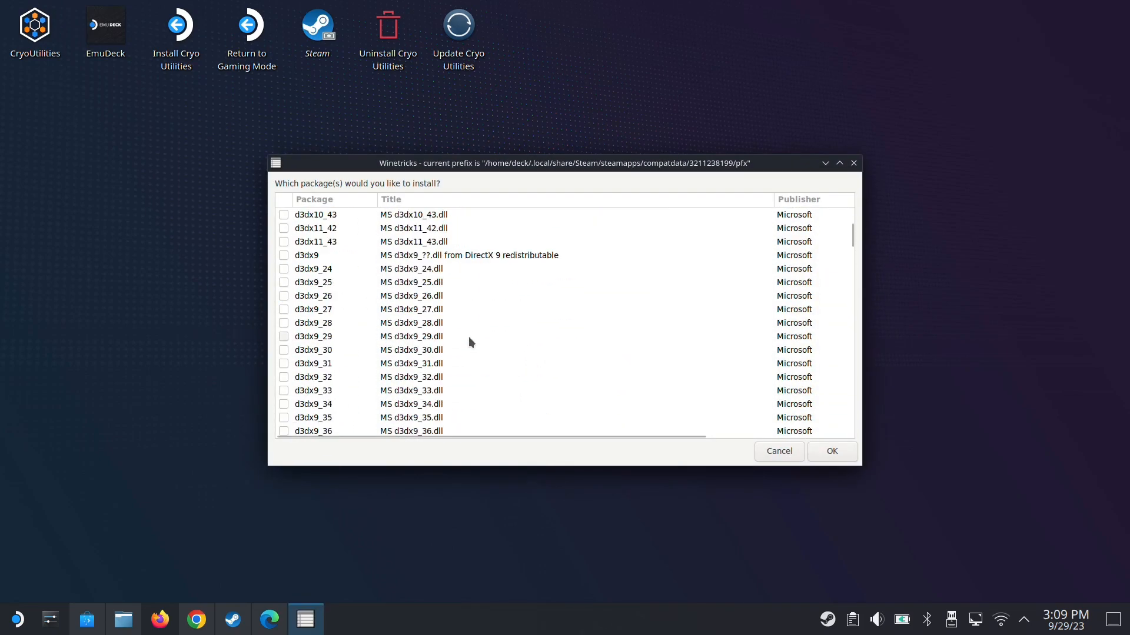
{"action": "scroll", "scroll_direction": "down", "scroll_amount": 3}
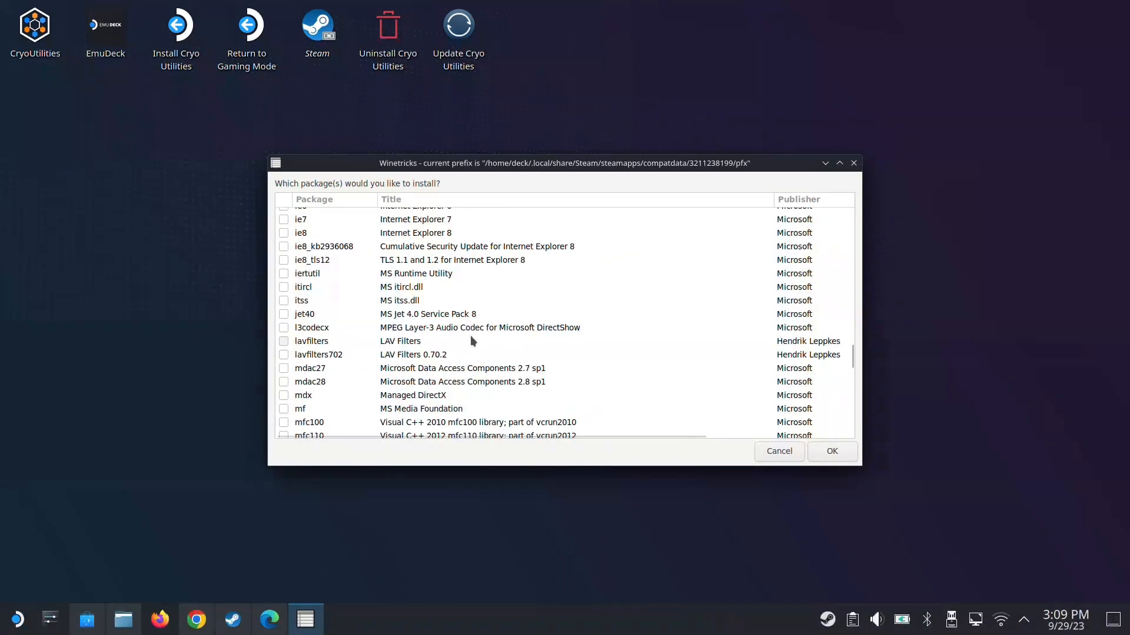
{"action": "scroll", "scroll_direction": "down", "scroll_amount": 3}
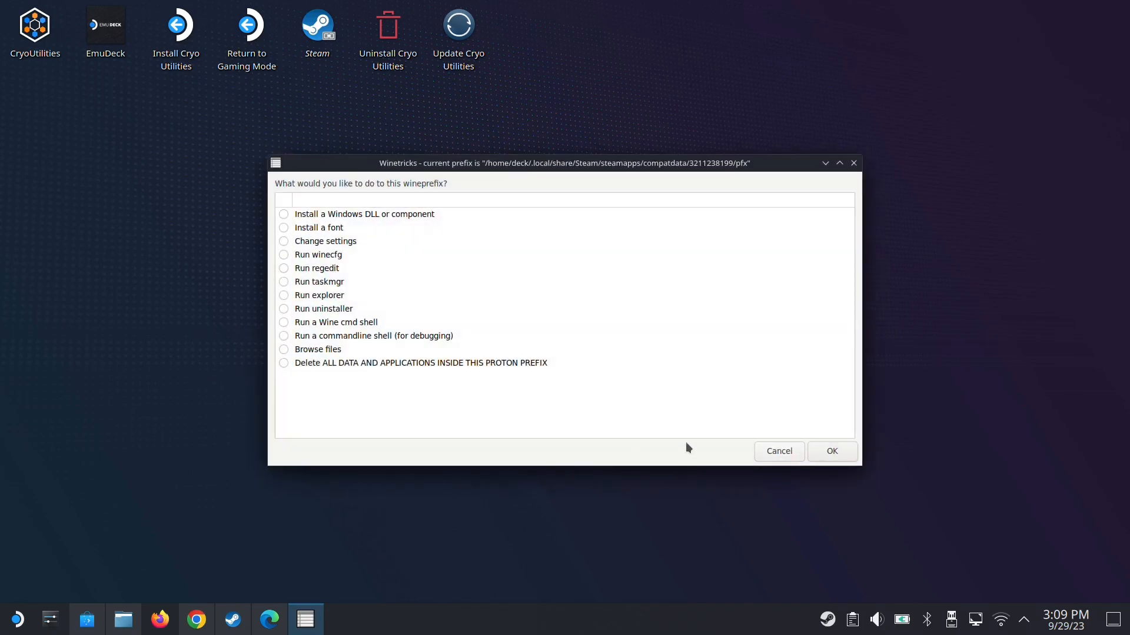
{"action": "left_click", "coordinate": [777, 451]}
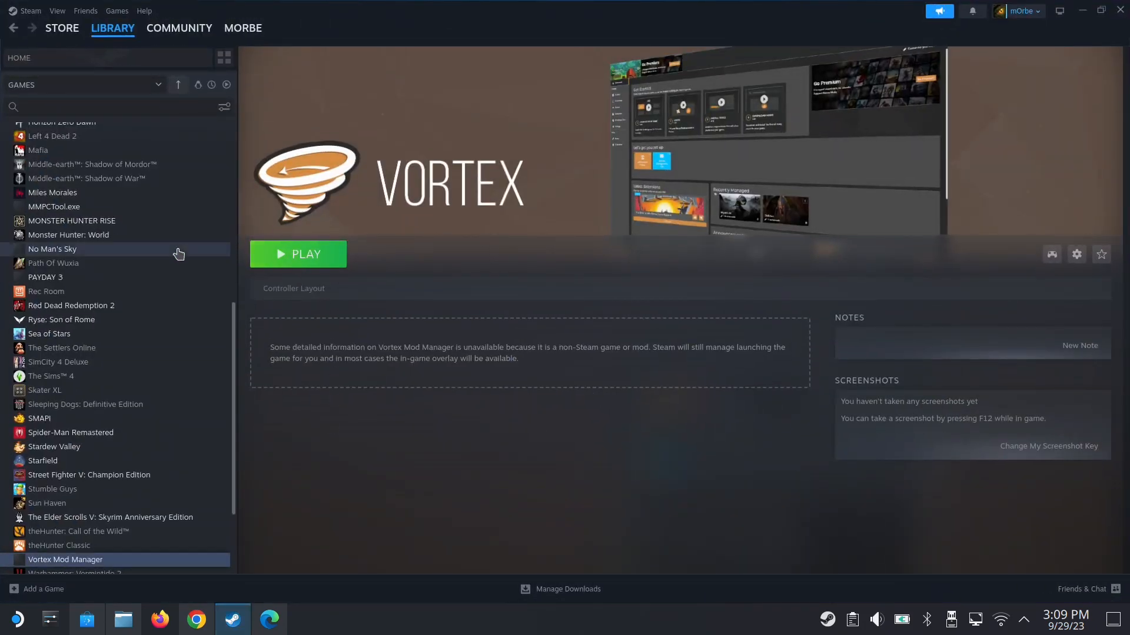
Launch Cyberpunk 2077, confirm the Cyber Engine Tweaks overlay loads, then close the game.
{"action": "scroll", "scroll_direction": "up", "scroll_amount": 3}
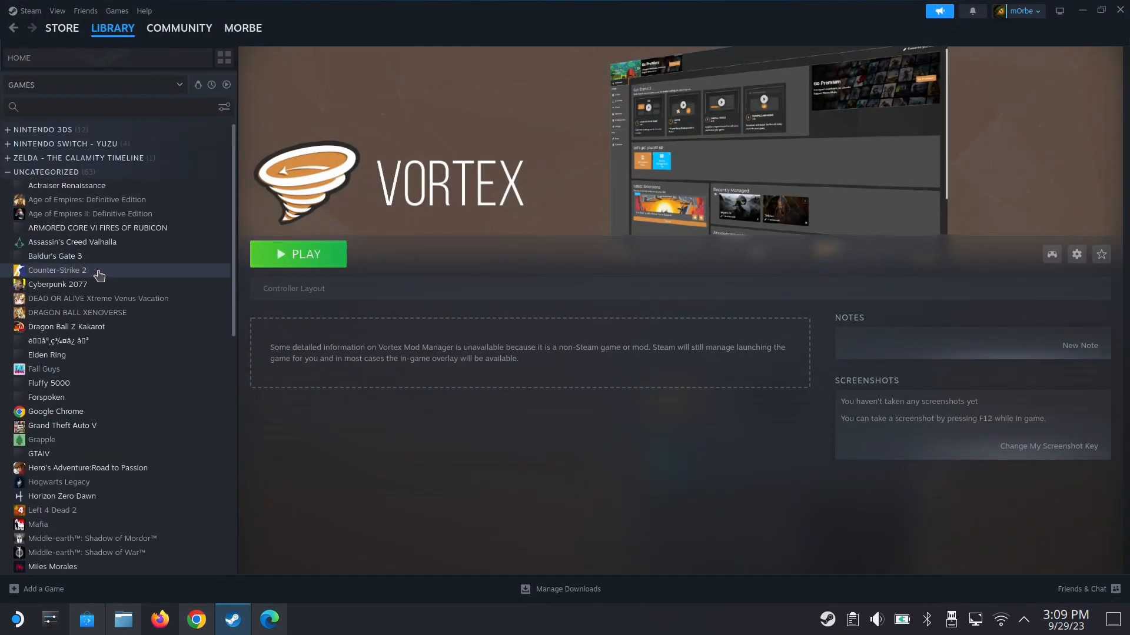
{"action": "left_click", "coordinate": [58, 283]}
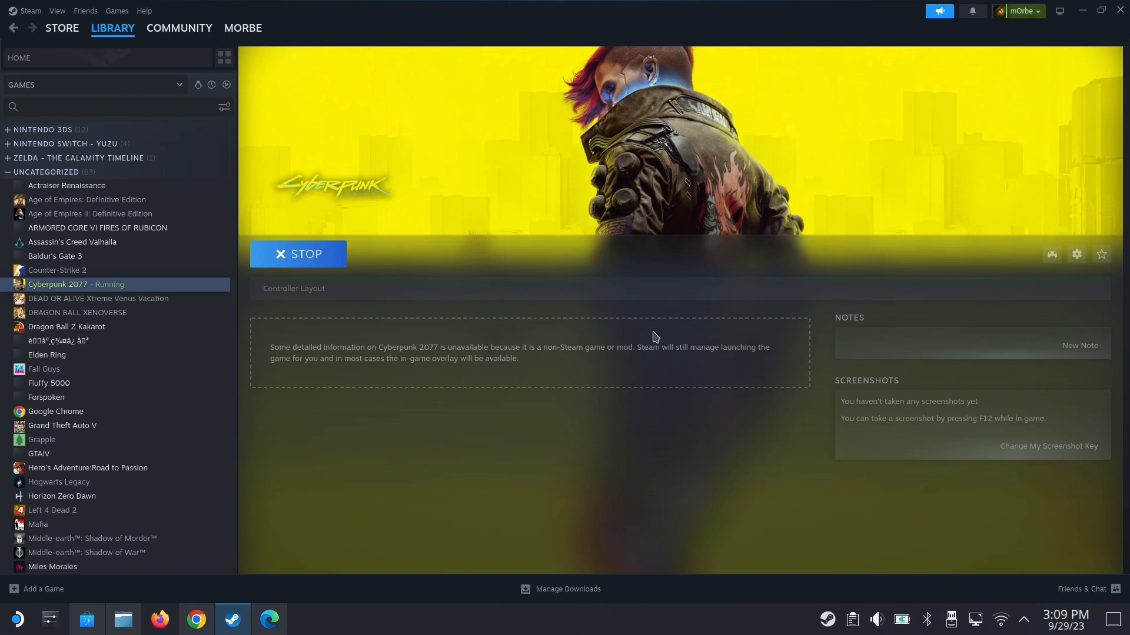
{"action": "mouse_move", "coordinate": [635, 336]}
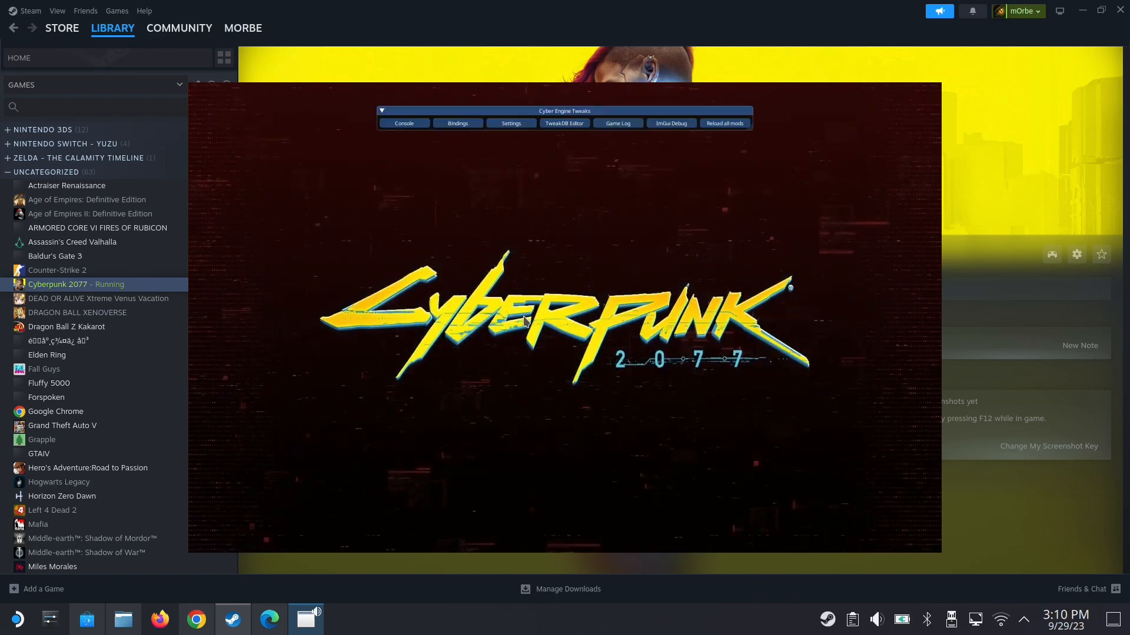
{"action": "left_click", "coordinate": [383, 112]}
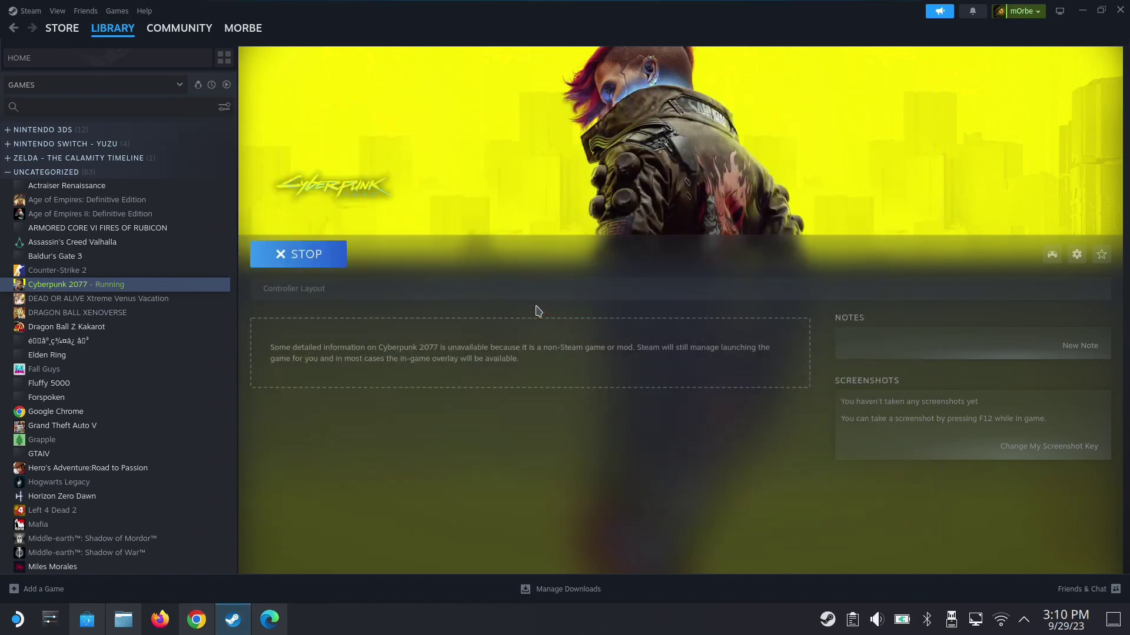
Relaunch Vortex, set Cyber Engine Tweaks to Disabled in the Mods list, and close Vortex.
{"action": "left_click", "coordinate": [298, 254]}
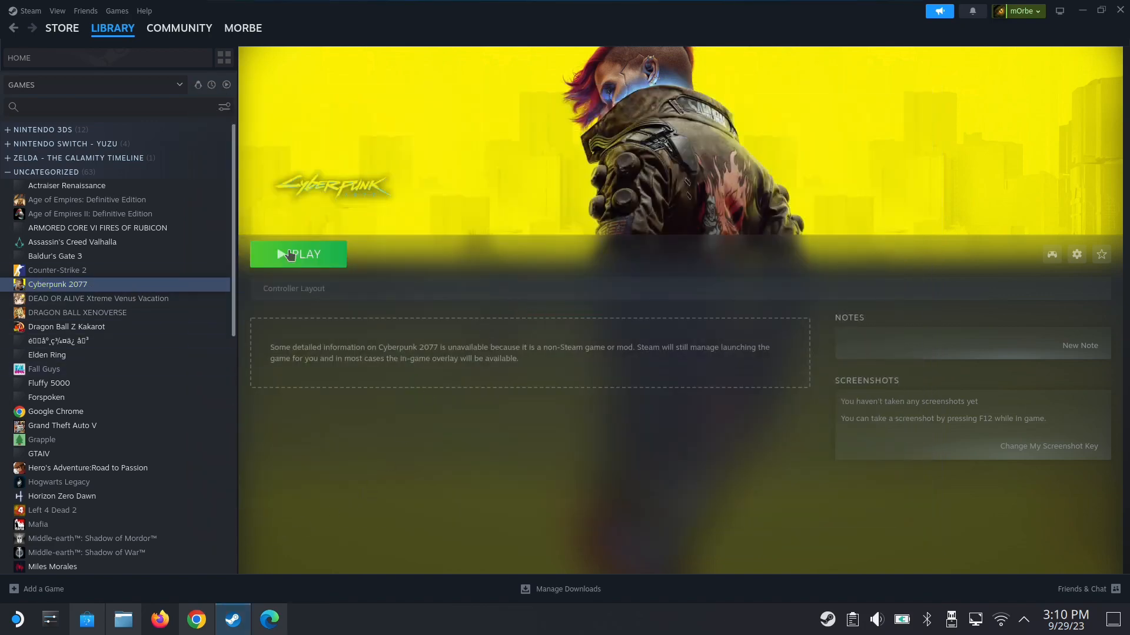
{"action": "scroll", "scroll_direction": "down", "scroll_amount": 3}
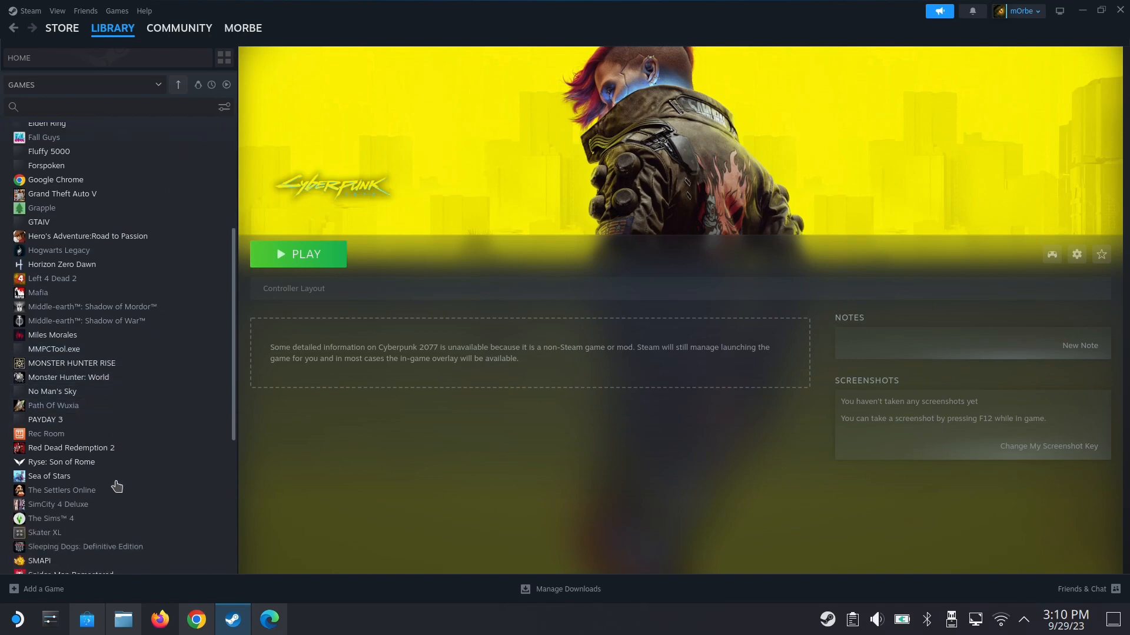
{"action": "scroll", "scroll_direction": "down", "scroll_amount": 3}
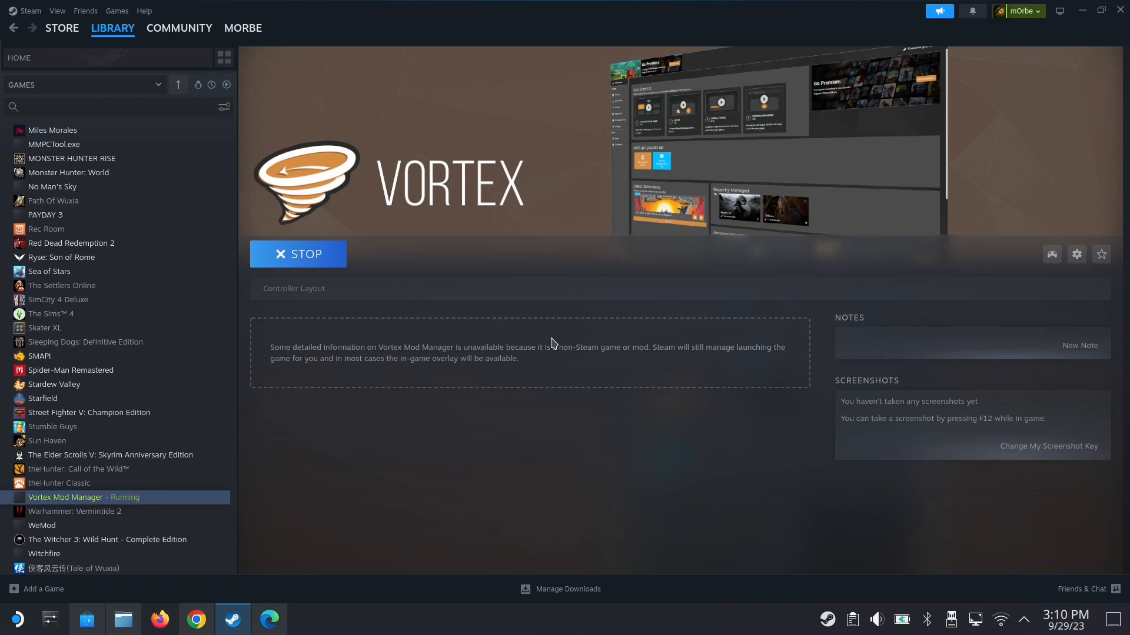
{"action": "mouse_move", "coordinate": [369, 372]}
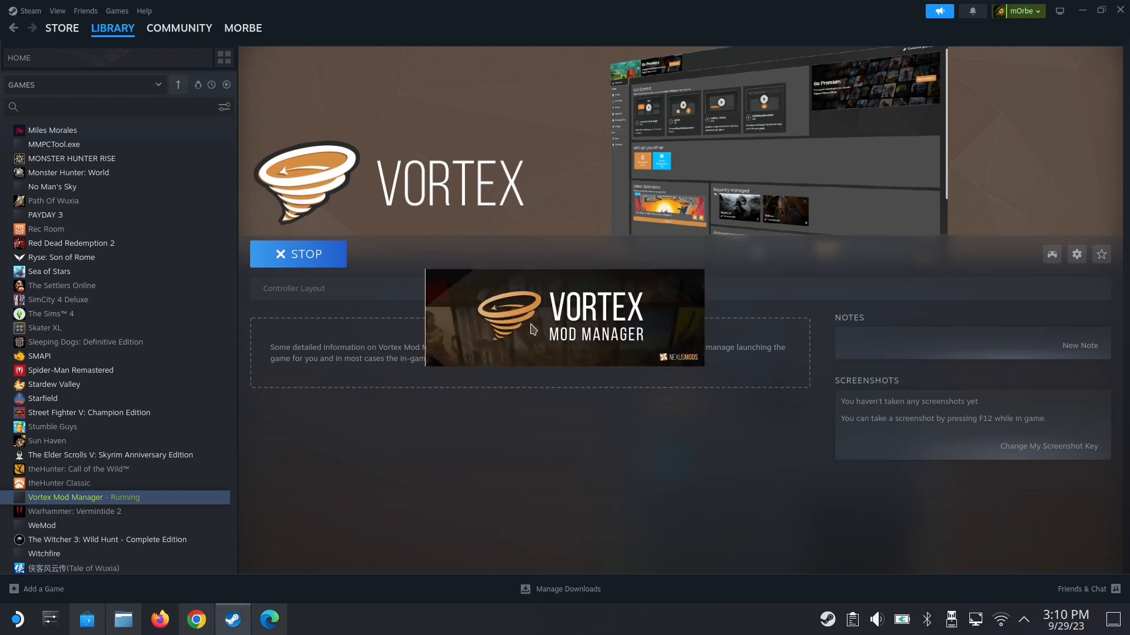
{"action": "mouse_move", "coordinate": [485, 347]}
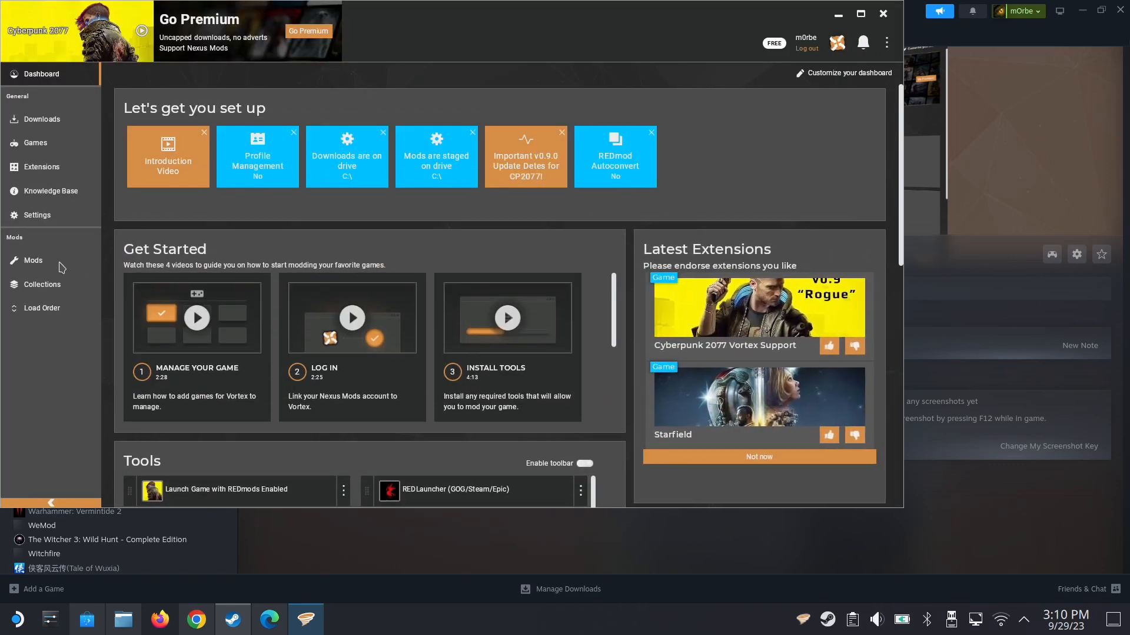
{"action": "mouse_move", "coordinate": [61, 269]}
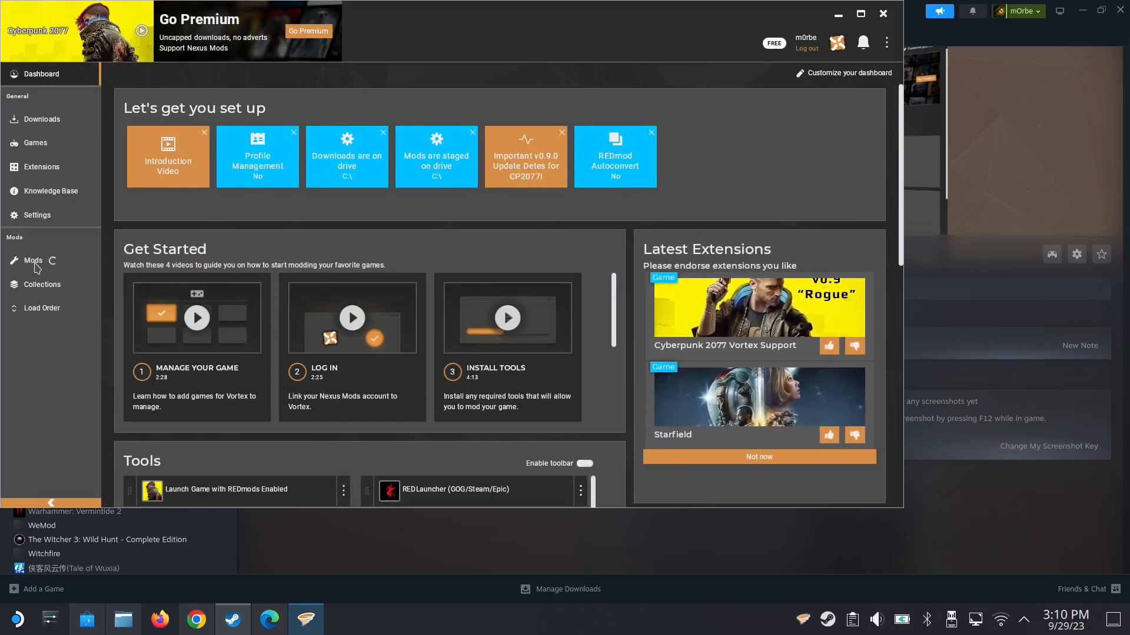
{"action": "left_click", "coordinate": [33, 260]}
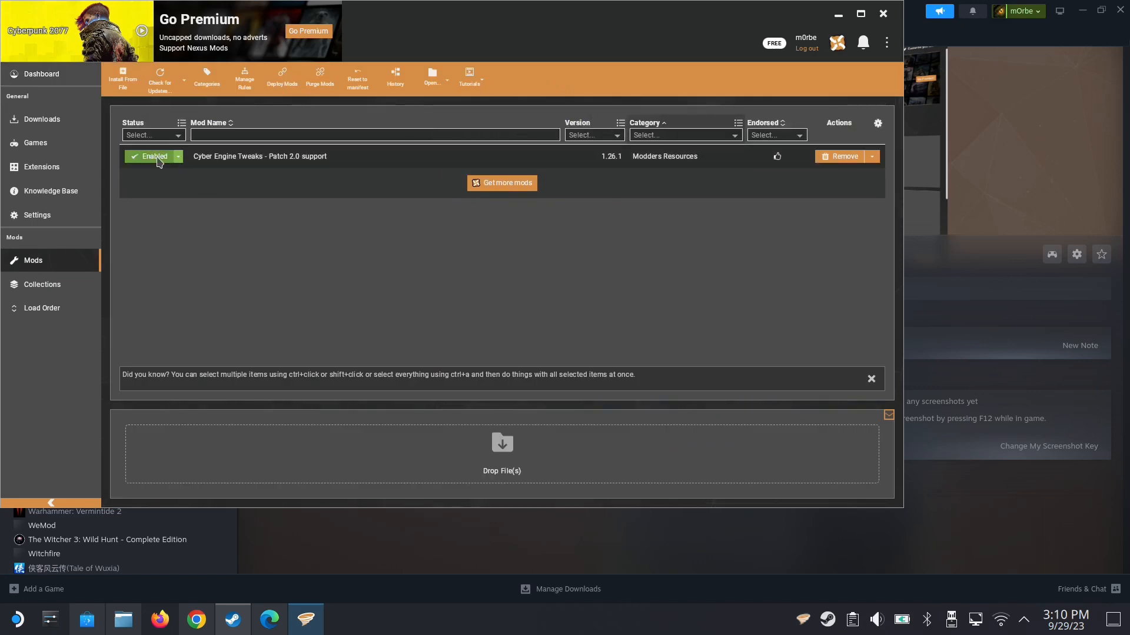
{"action": "left_click", "coordinate": [151, 156]}
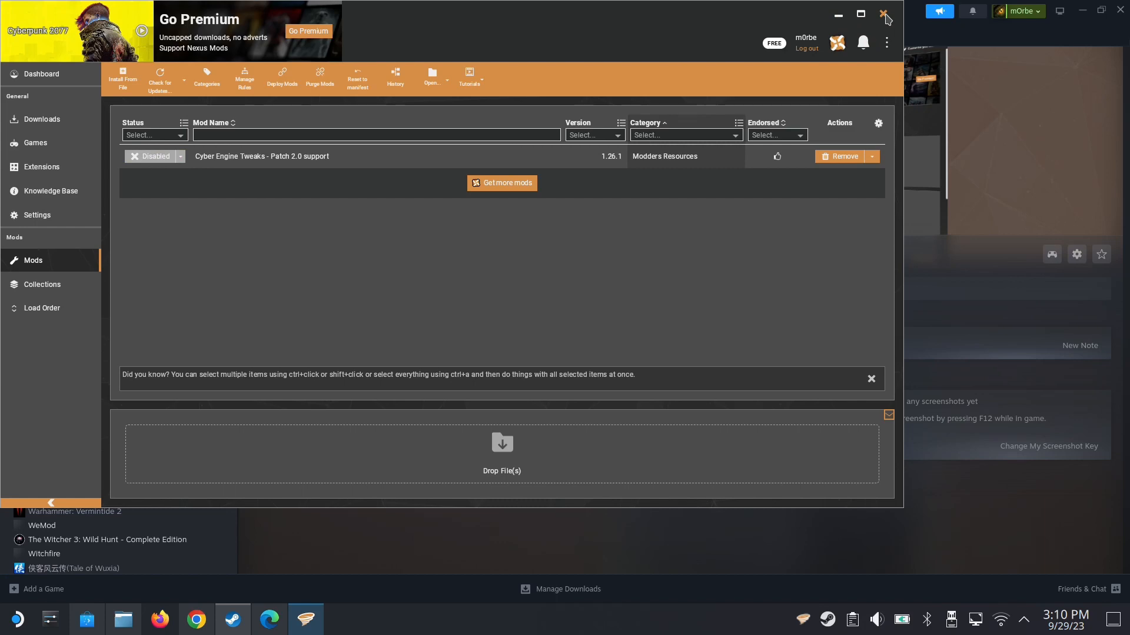
{"action": "left_click", "coordinate": [885, 16]}
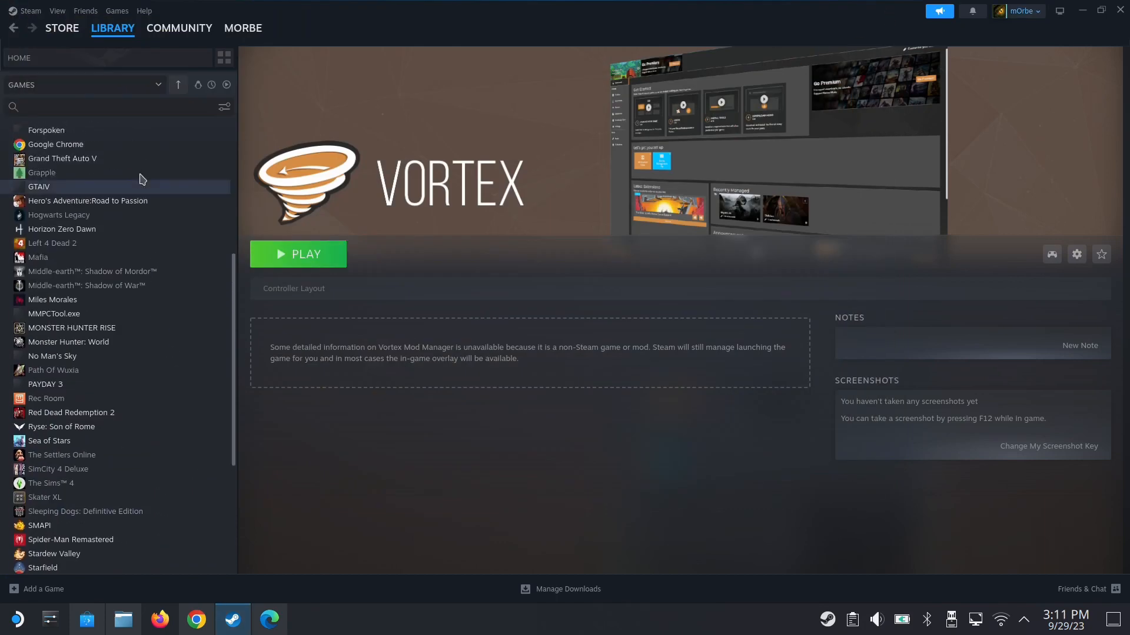
Select Cyberpunk 2077 in the library and play it without Cyber Engine Tweaks.
{"action": "left_click", "coordinate": [58, 190]}
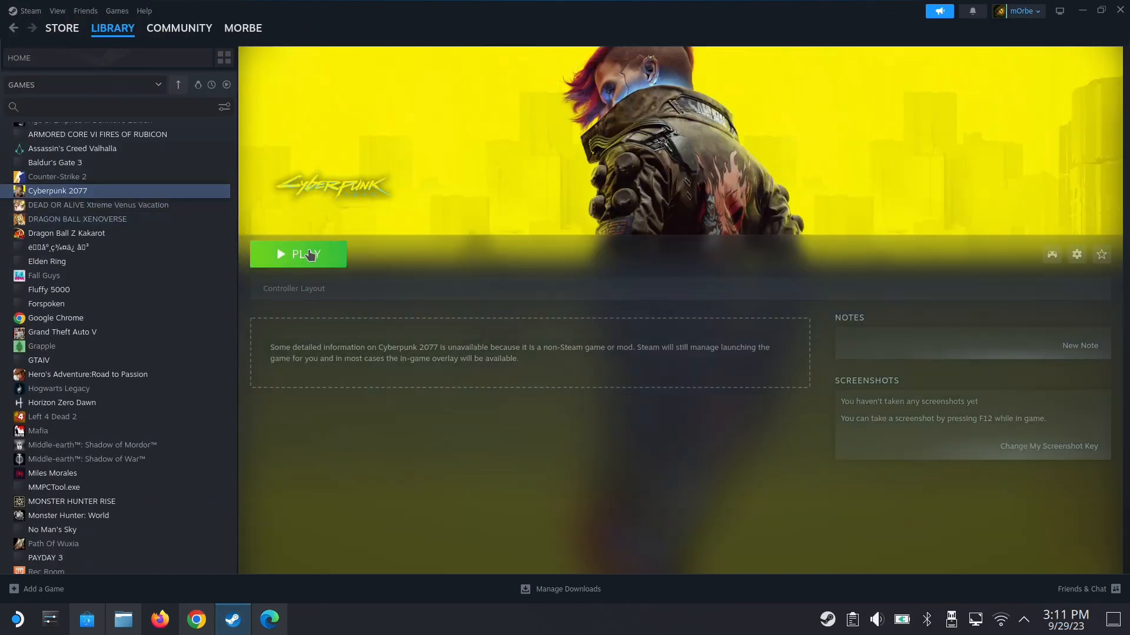
{"action": "left_click", "coordinate": [297, 254]}
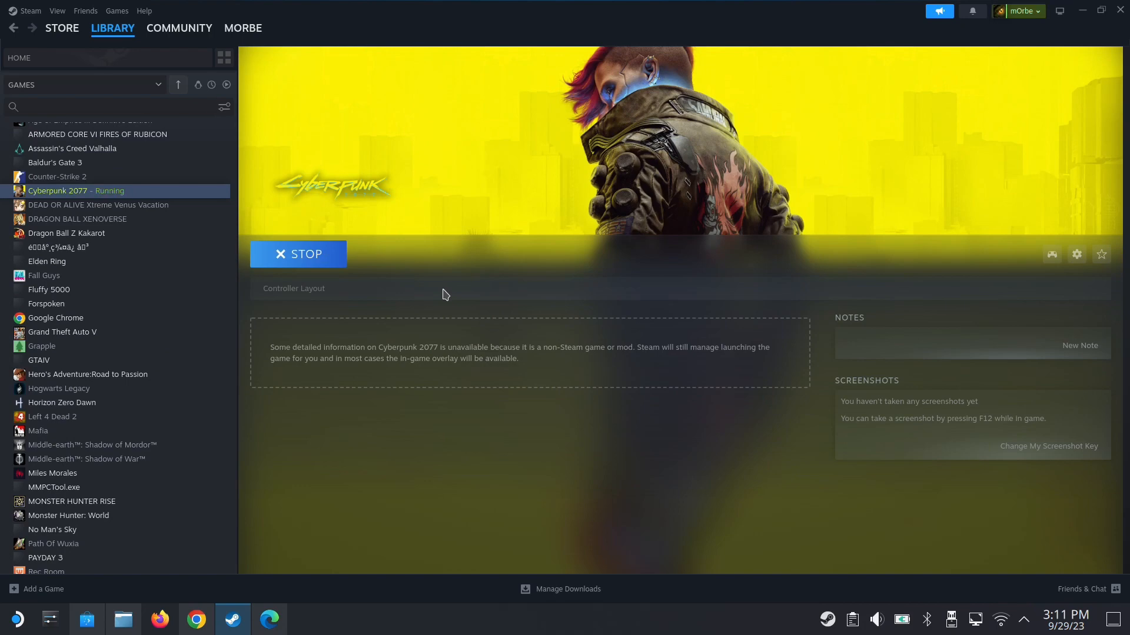
{"action": "mouse_move", "coordinate": [524, 360]}
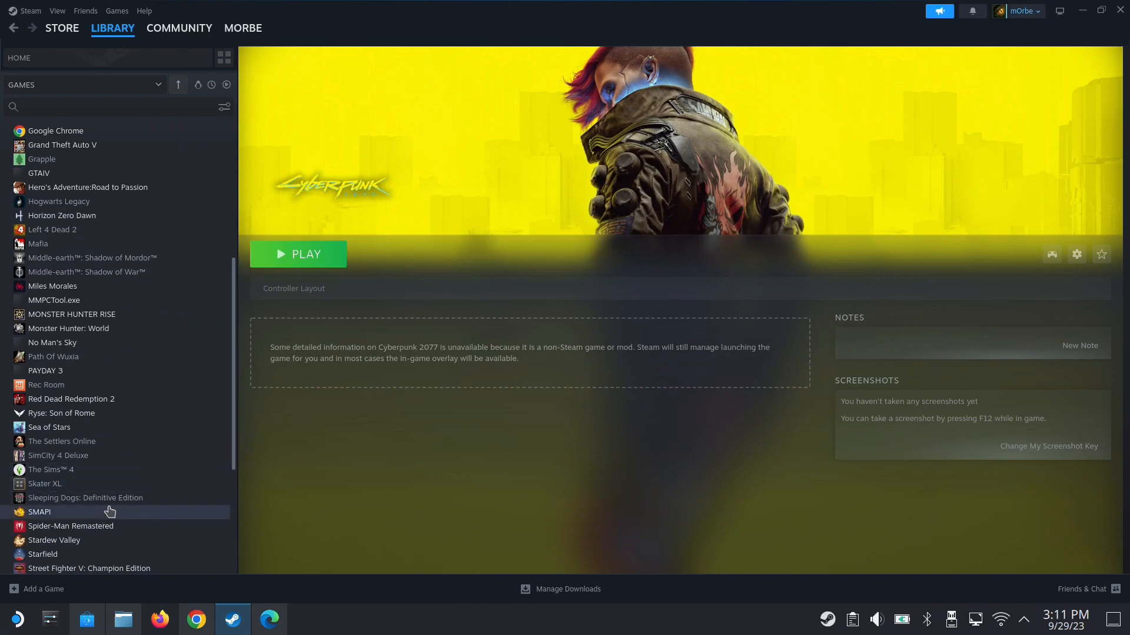
Re-enable Cyber Engine Tweaks in the Mods list and close Vortex.
{"action": "scroll", "scroll_direction": "down", "scroll_amount": 3}
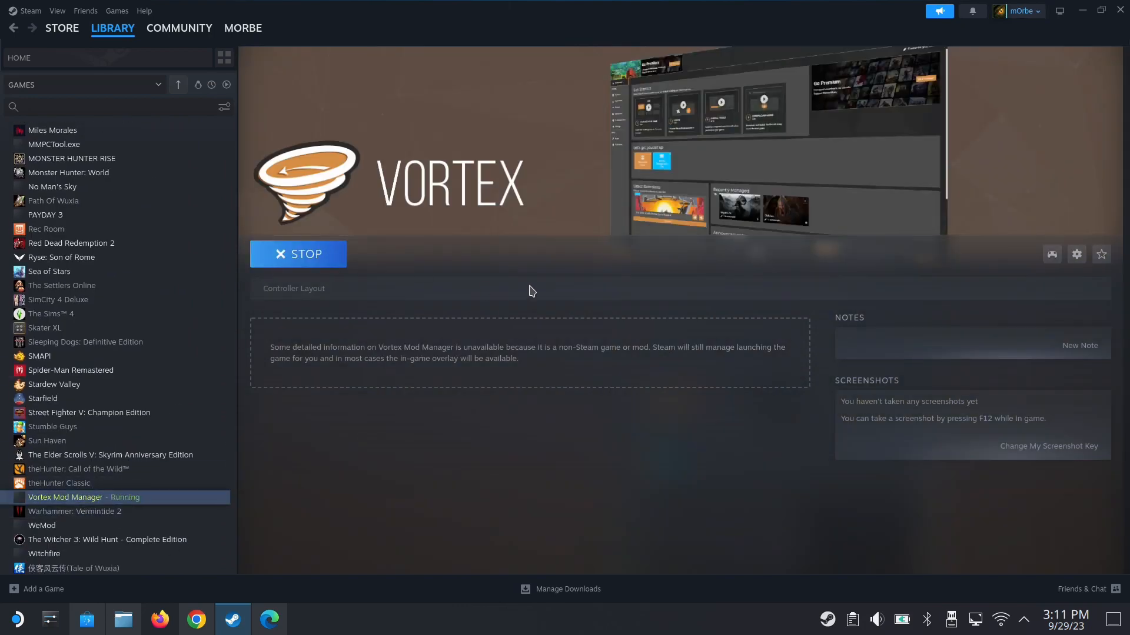
{"action": "mouse_move", "coordinate": [542, 290]}
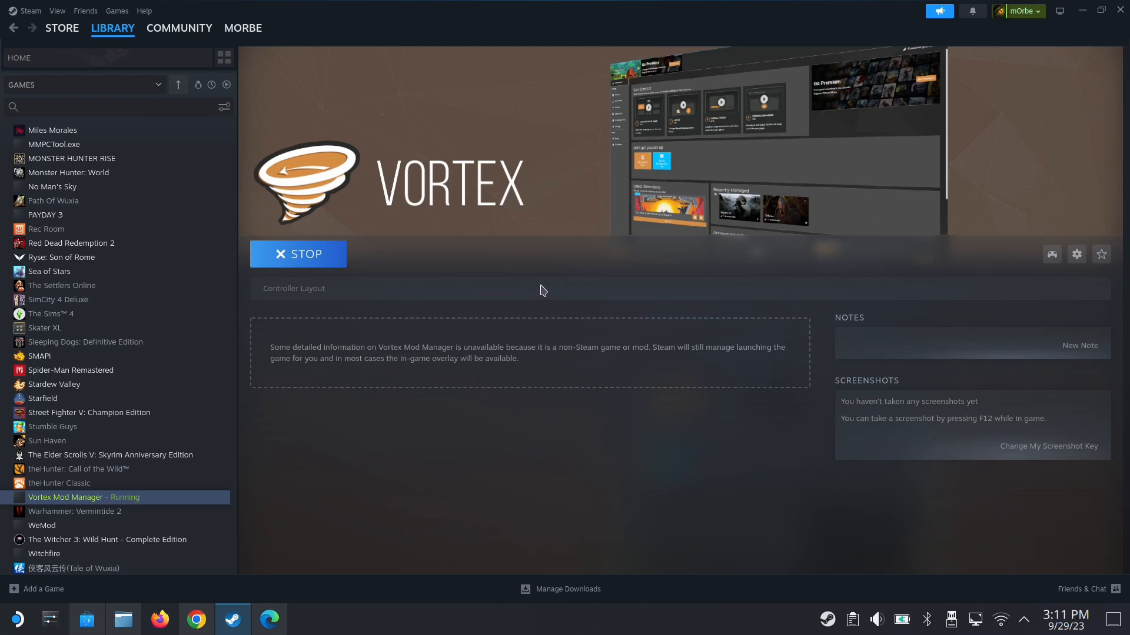
{"action": "mouse_move", "coordinate": [506, 328]}
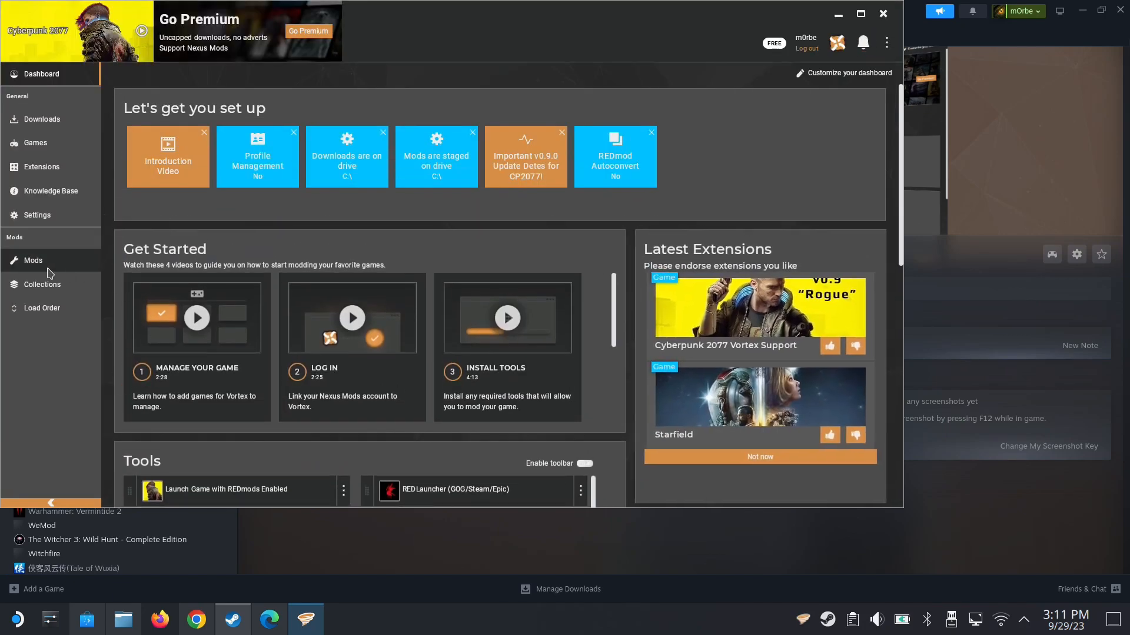
{"action": "left_click", "coordinate": [33, 260]}
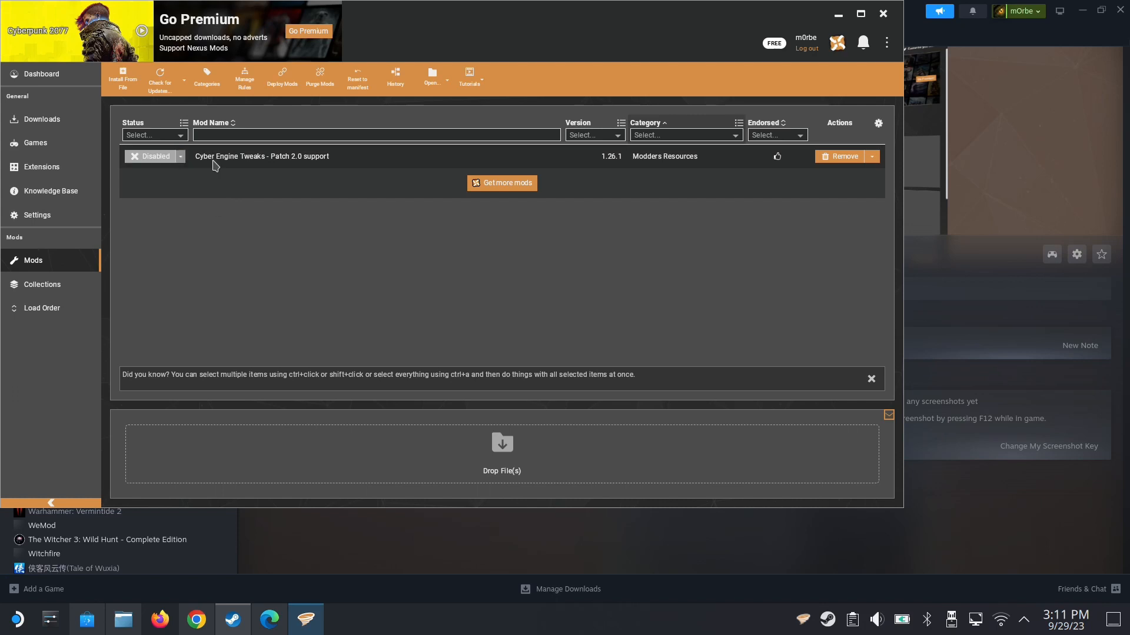
{"action": "left_click", "coordinate": [154, 157]}
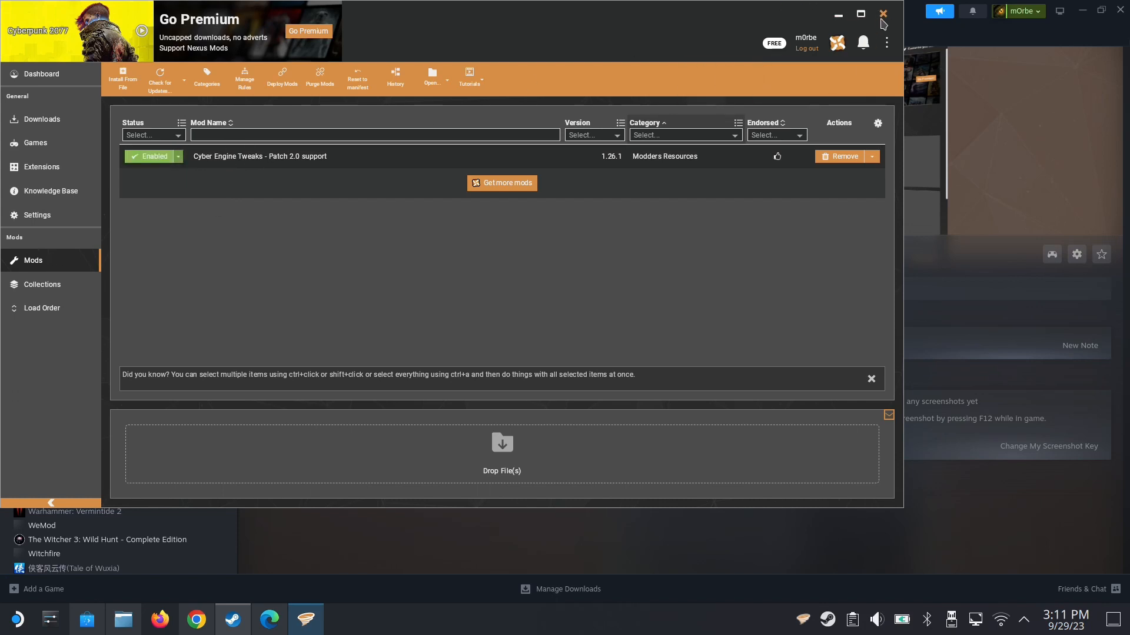
{"action": "left_click", "coordinate": [882, 13]}
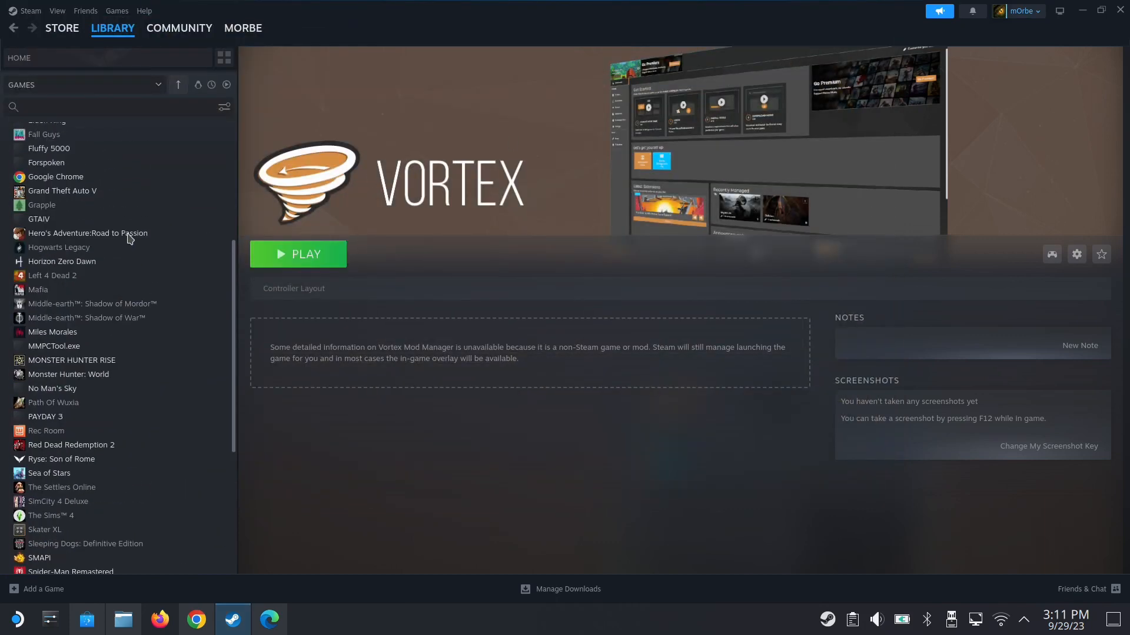
Launch Cyberpunk 2077 from the Steam library.
{"action": "scroll", "scroll_direction": "up", "scroll_amount": 3}
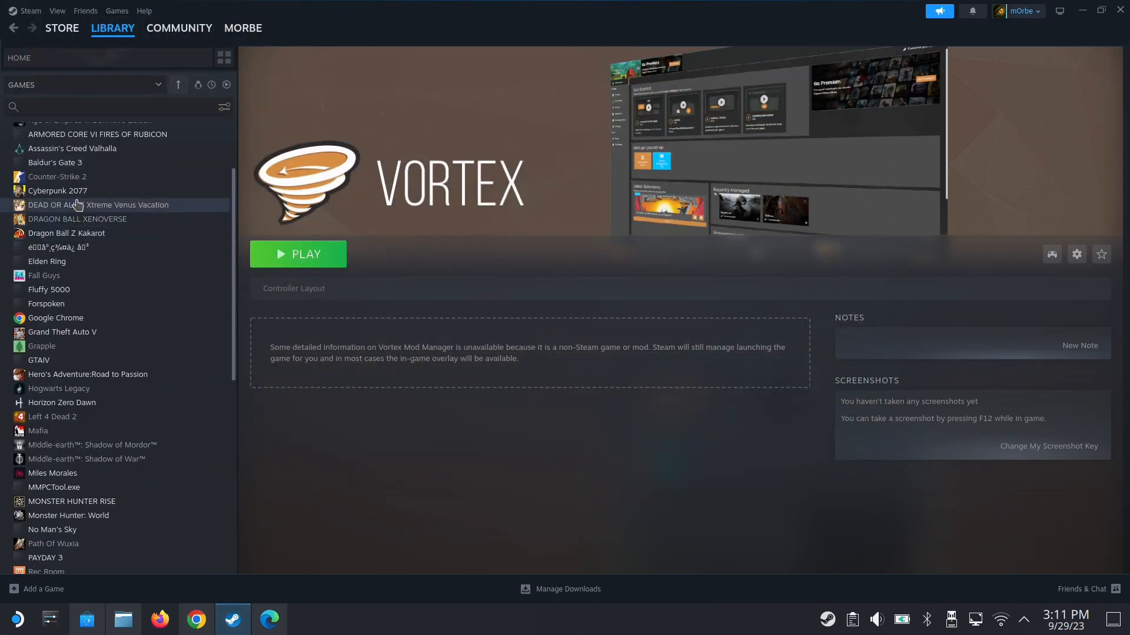
{"action": "left_click", "coordinate": [57, 190]}
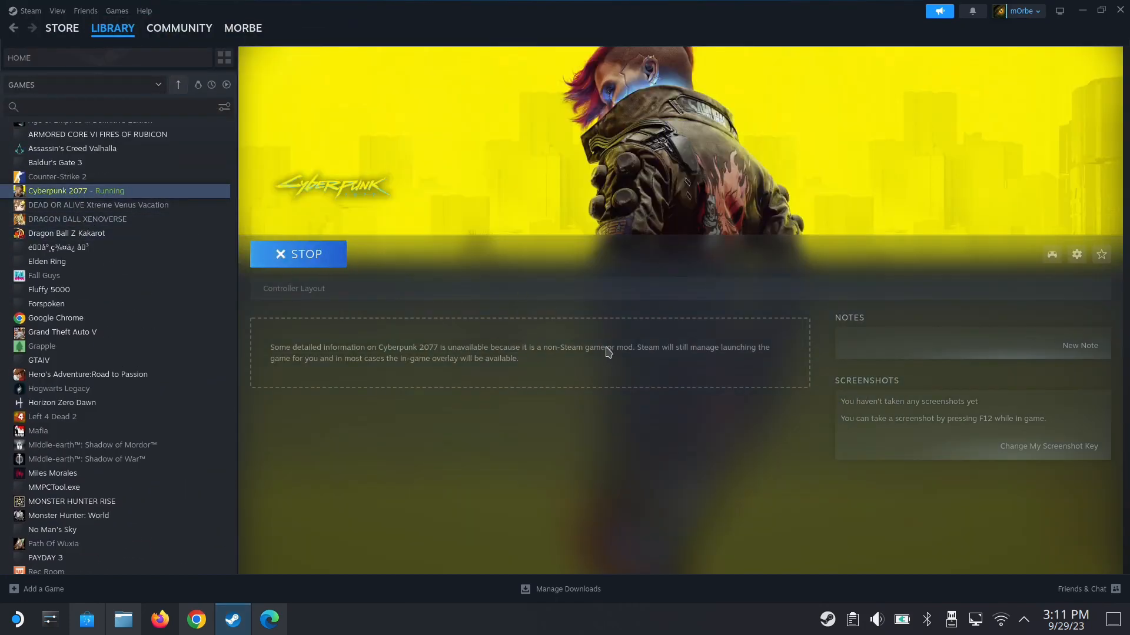
{"action": "mouse_move", "coordinate": [637, 459]}
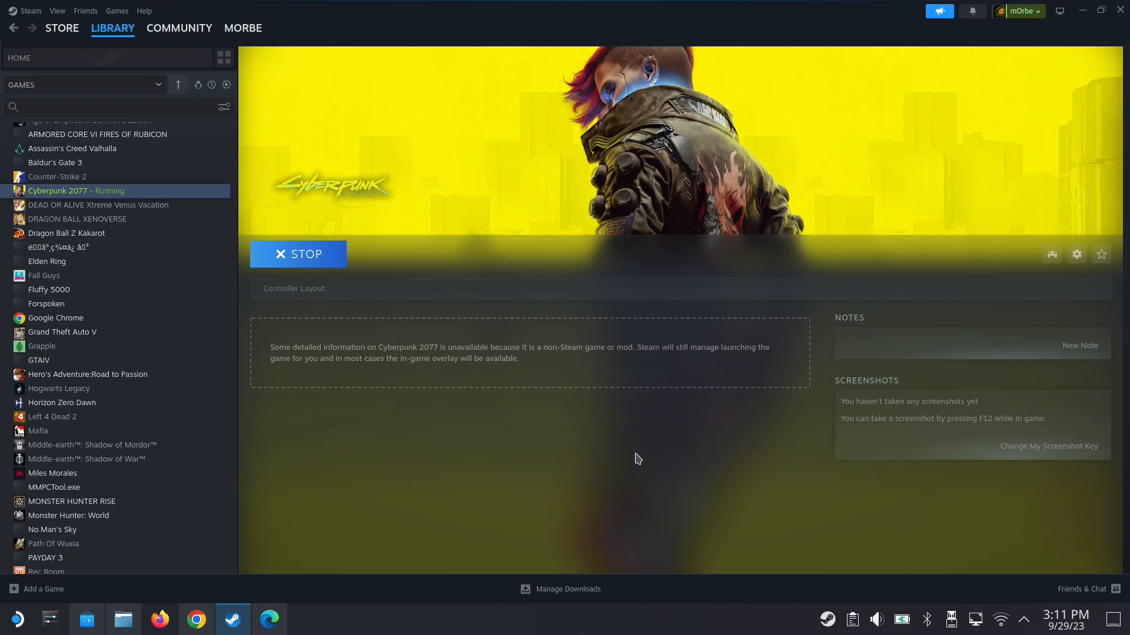